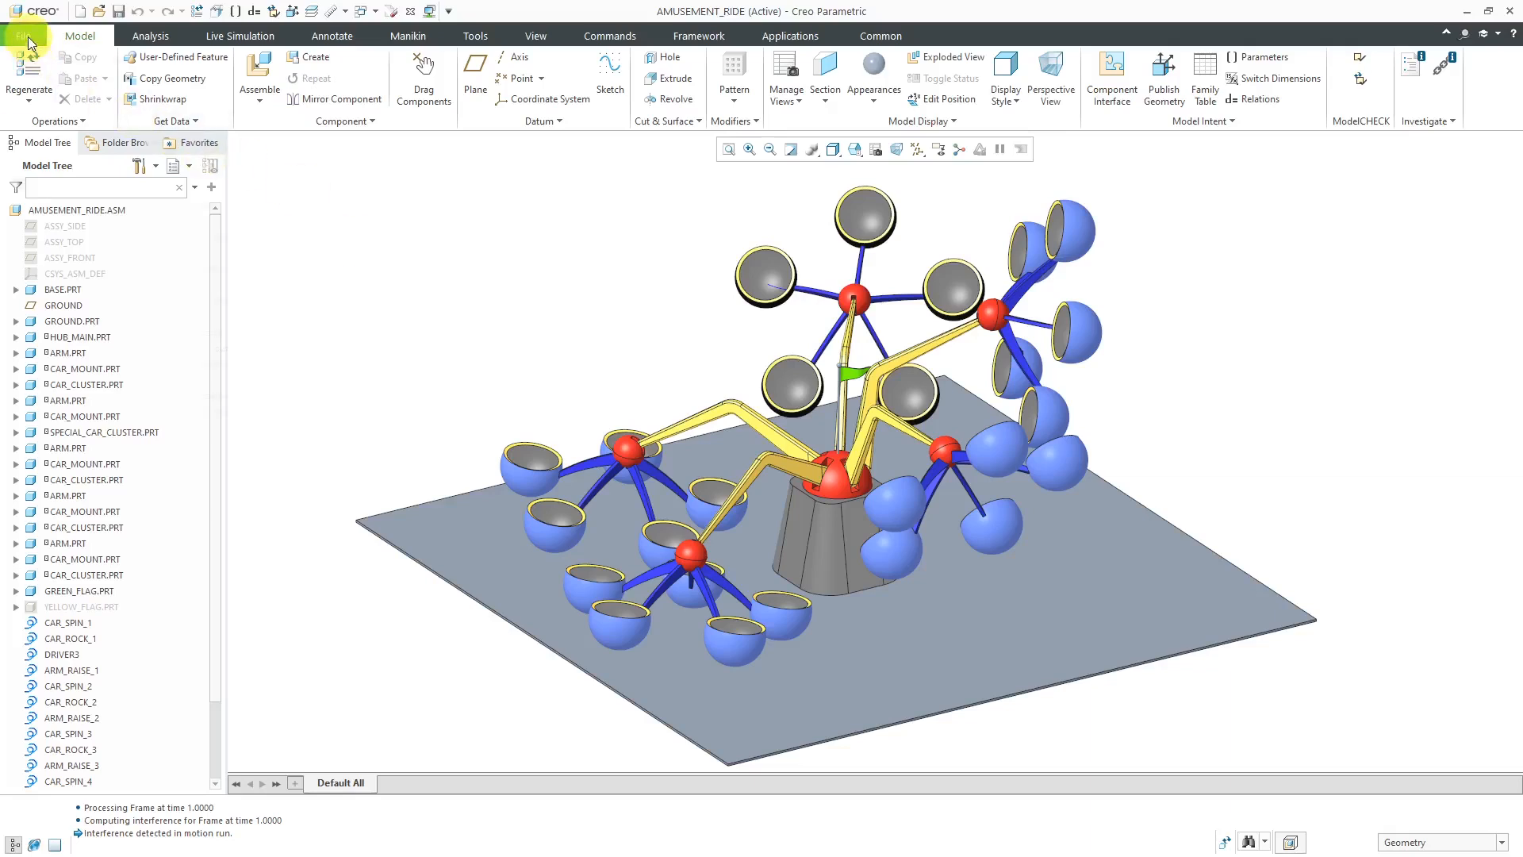
- Inspect the advanced collision configuration option in Creo Options, then close without saving changes
click(23, 36)
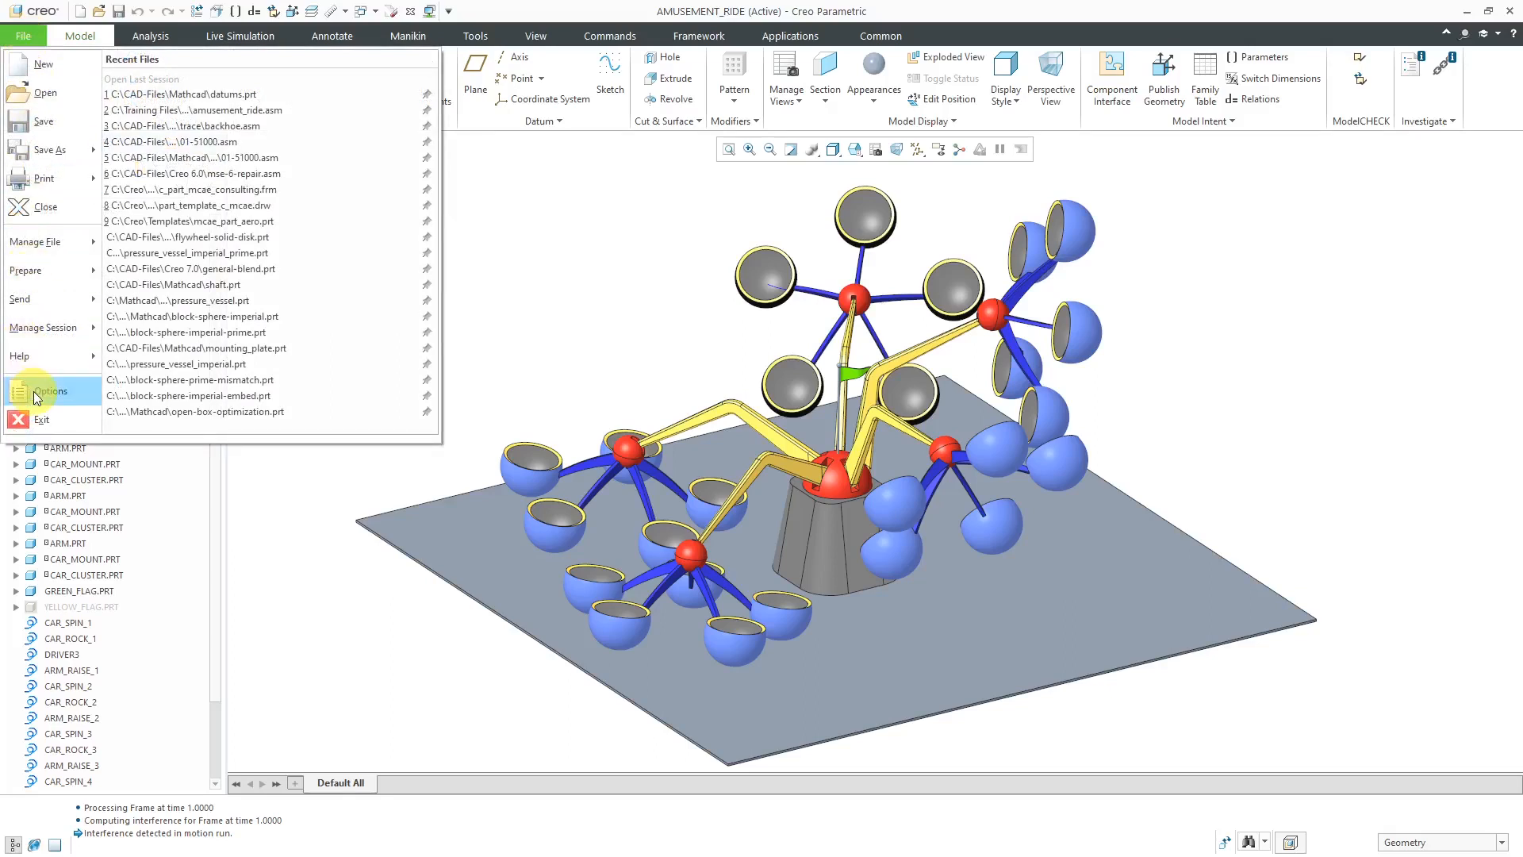
click(49, 390)
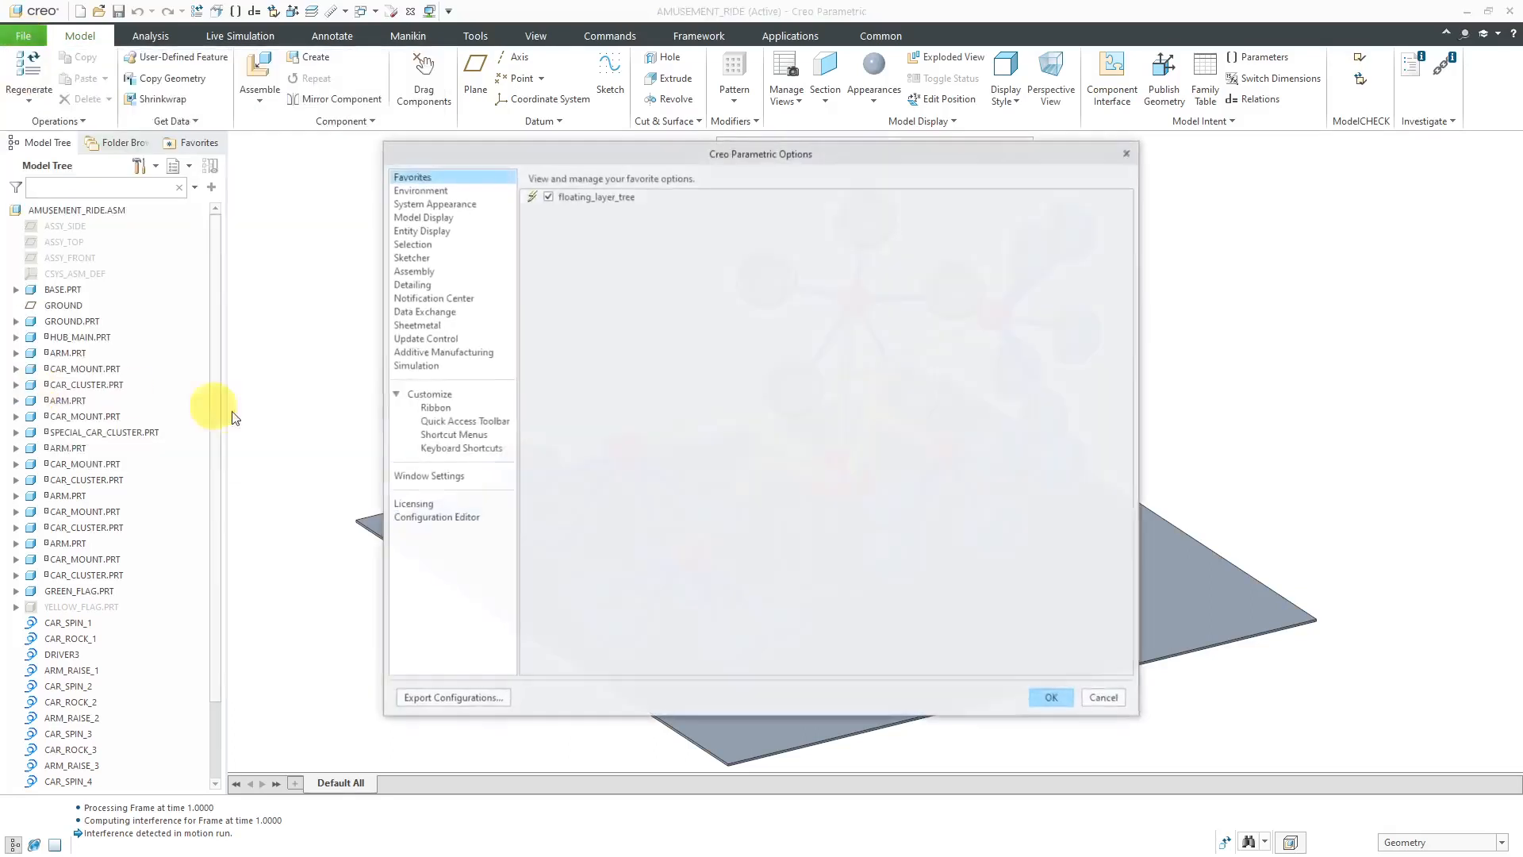
click(437, 516)
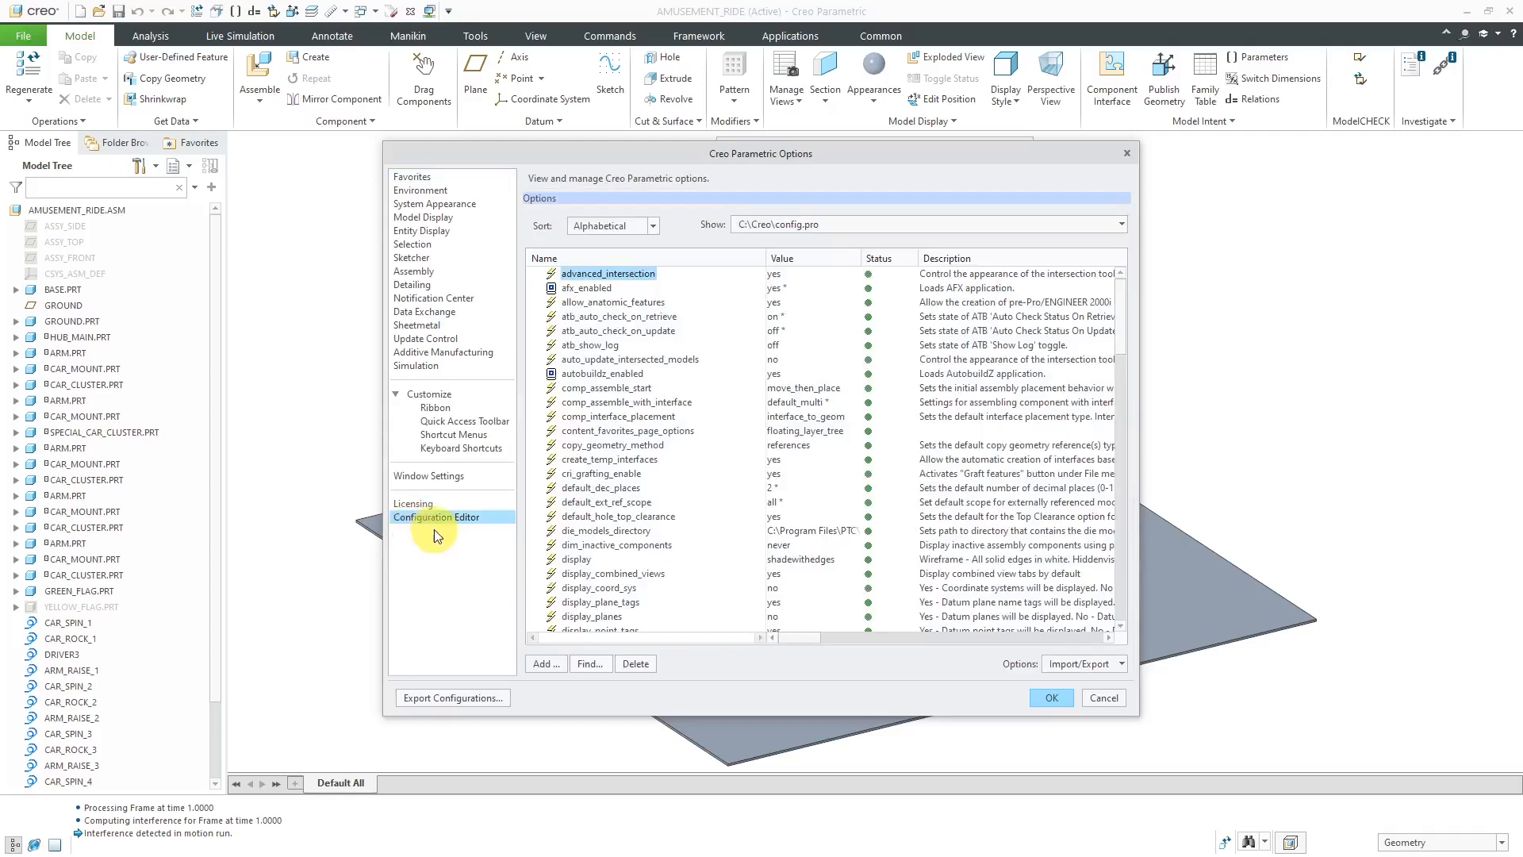
scroll(down, 3)
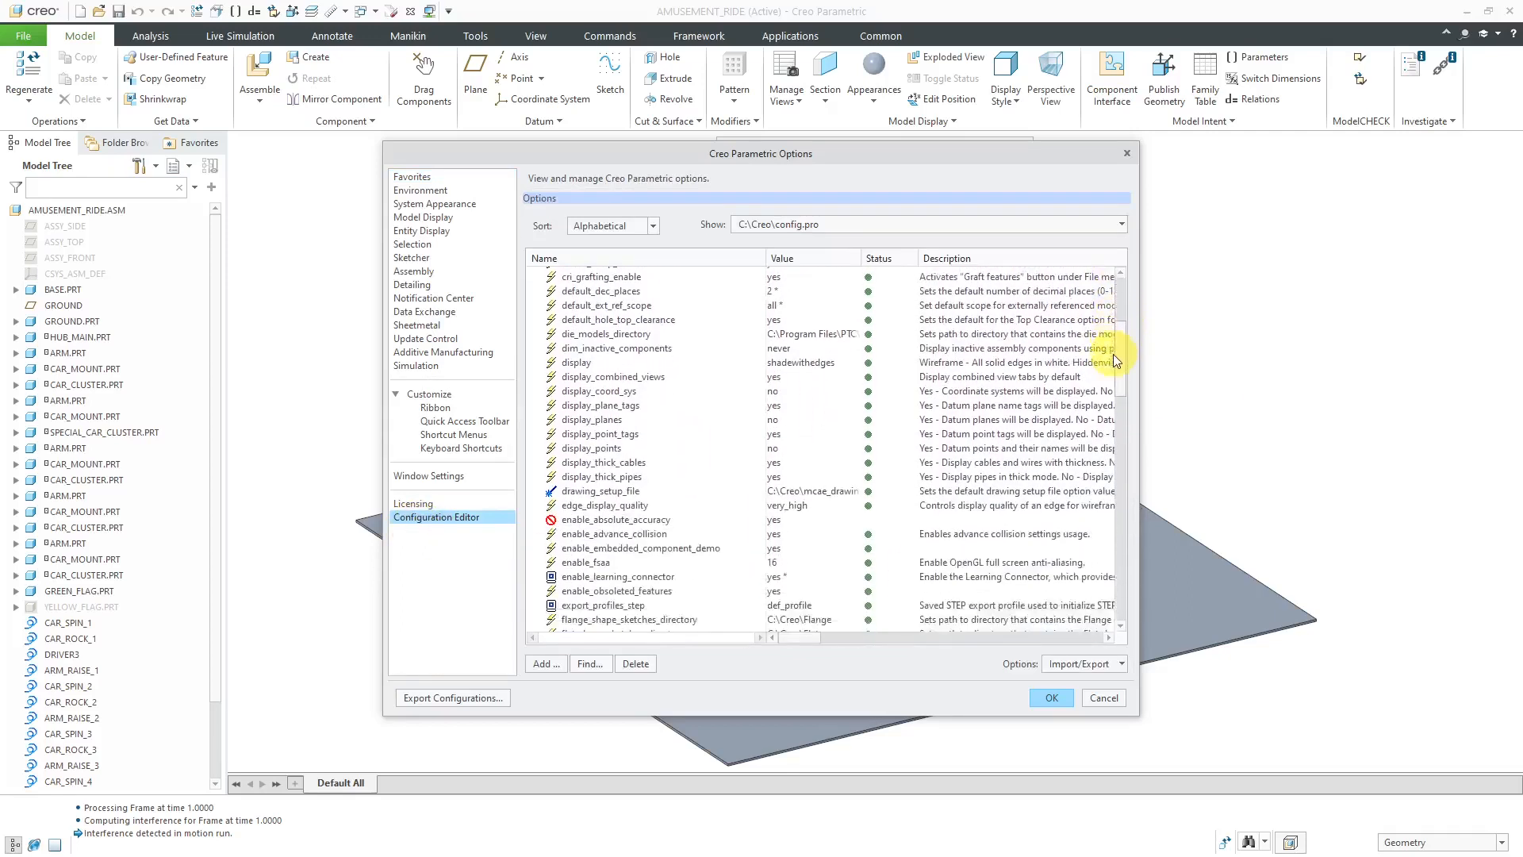
scroll(down, 3)
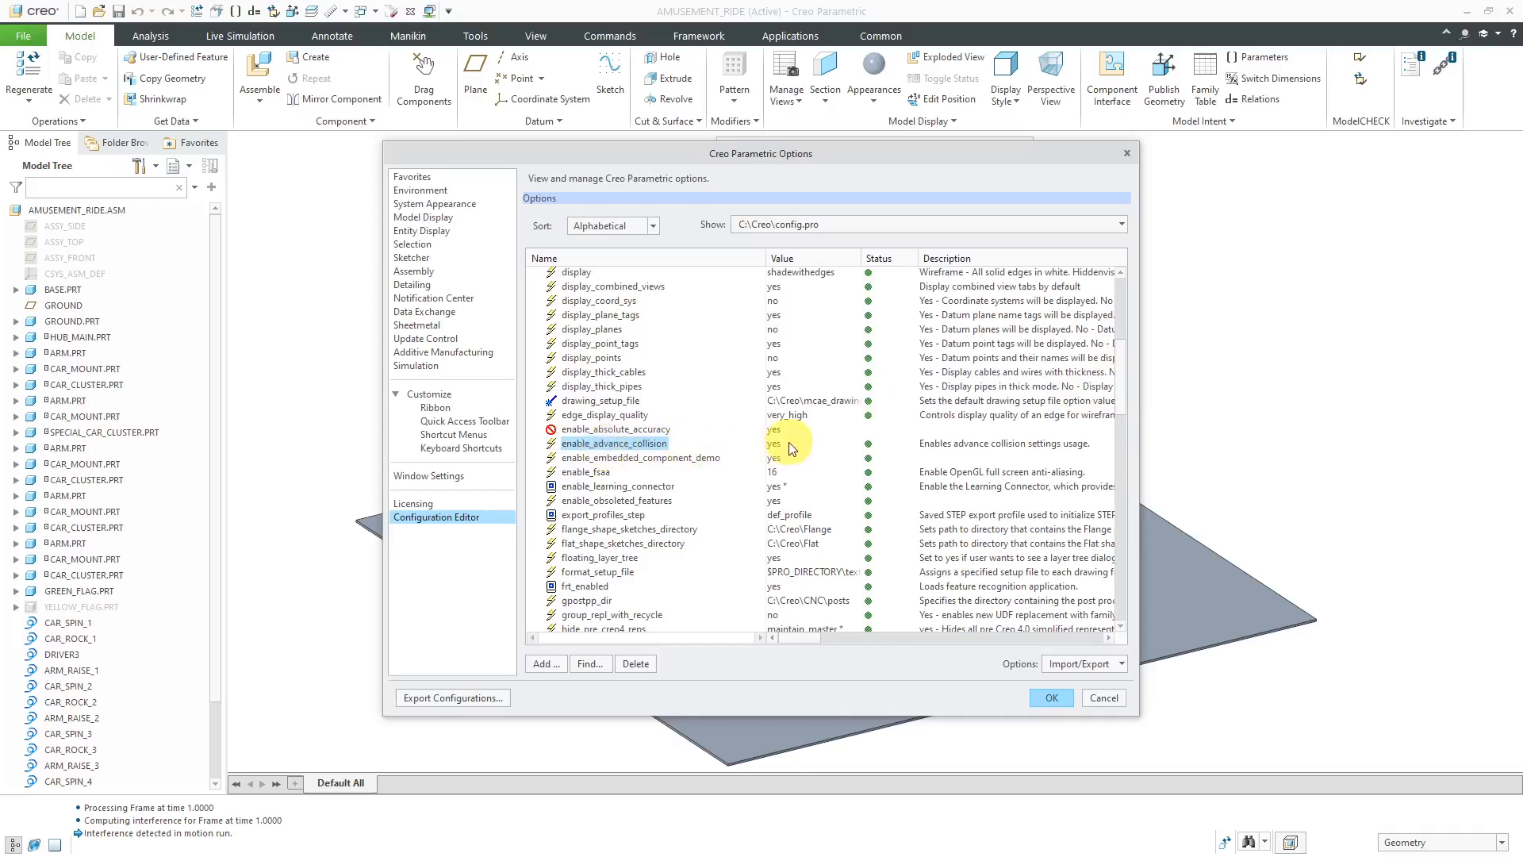
click(853, 443)
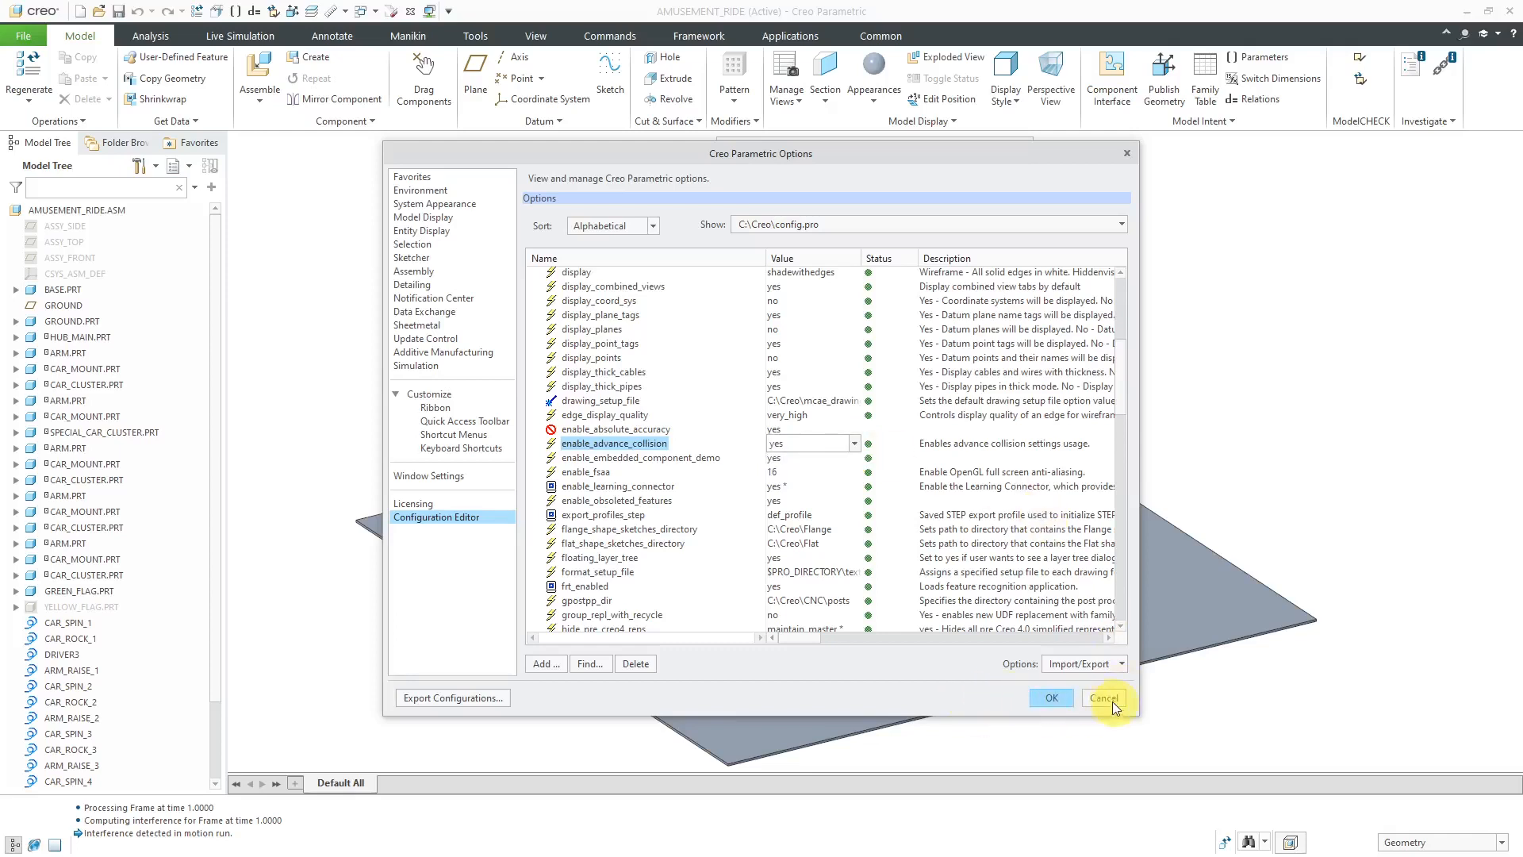
click(1102, 698)
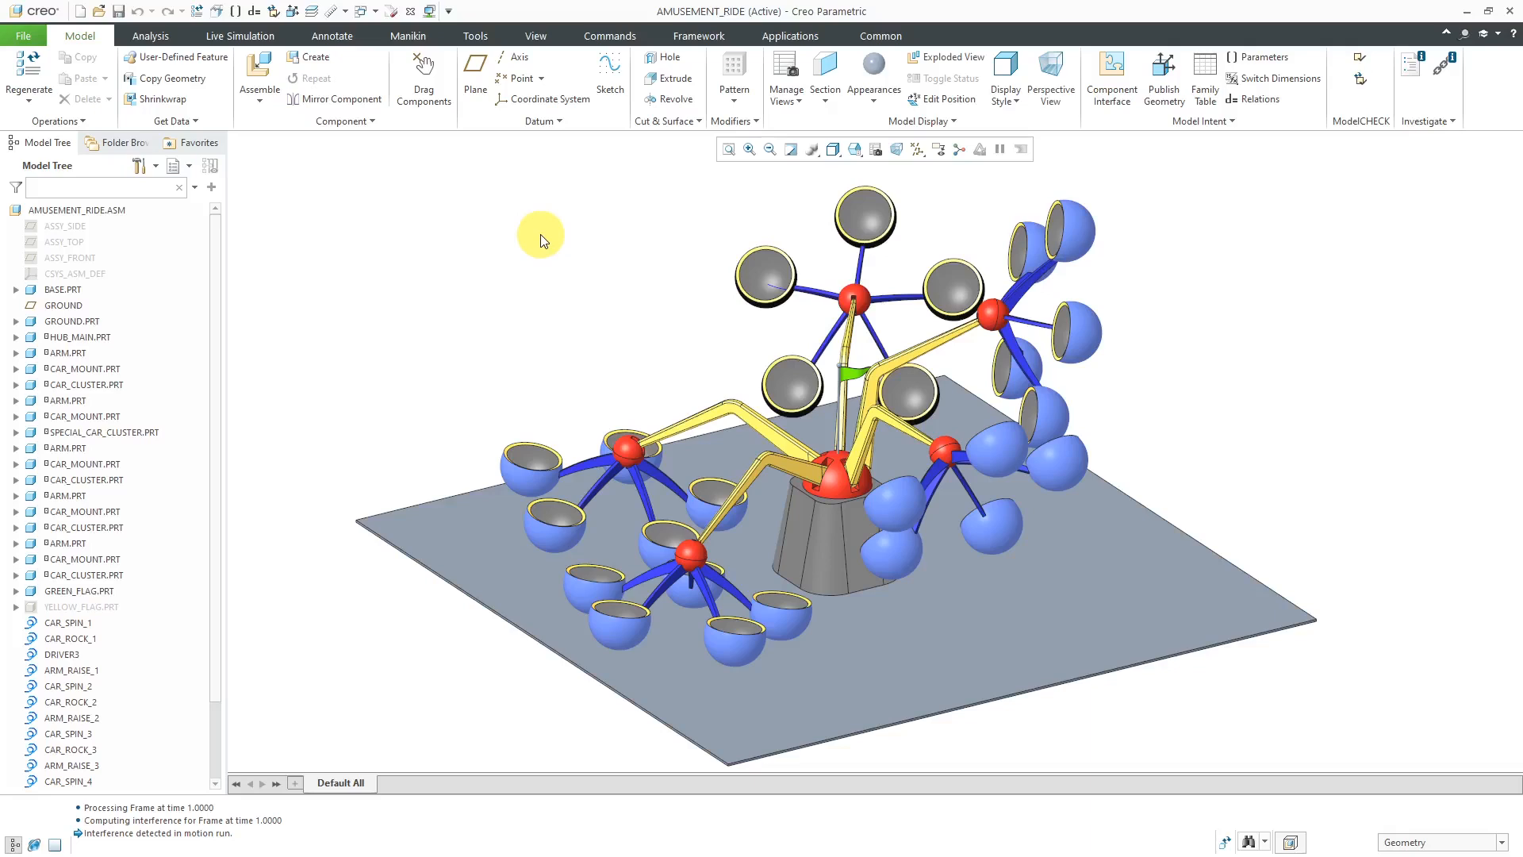
mouse_move(121, 87)
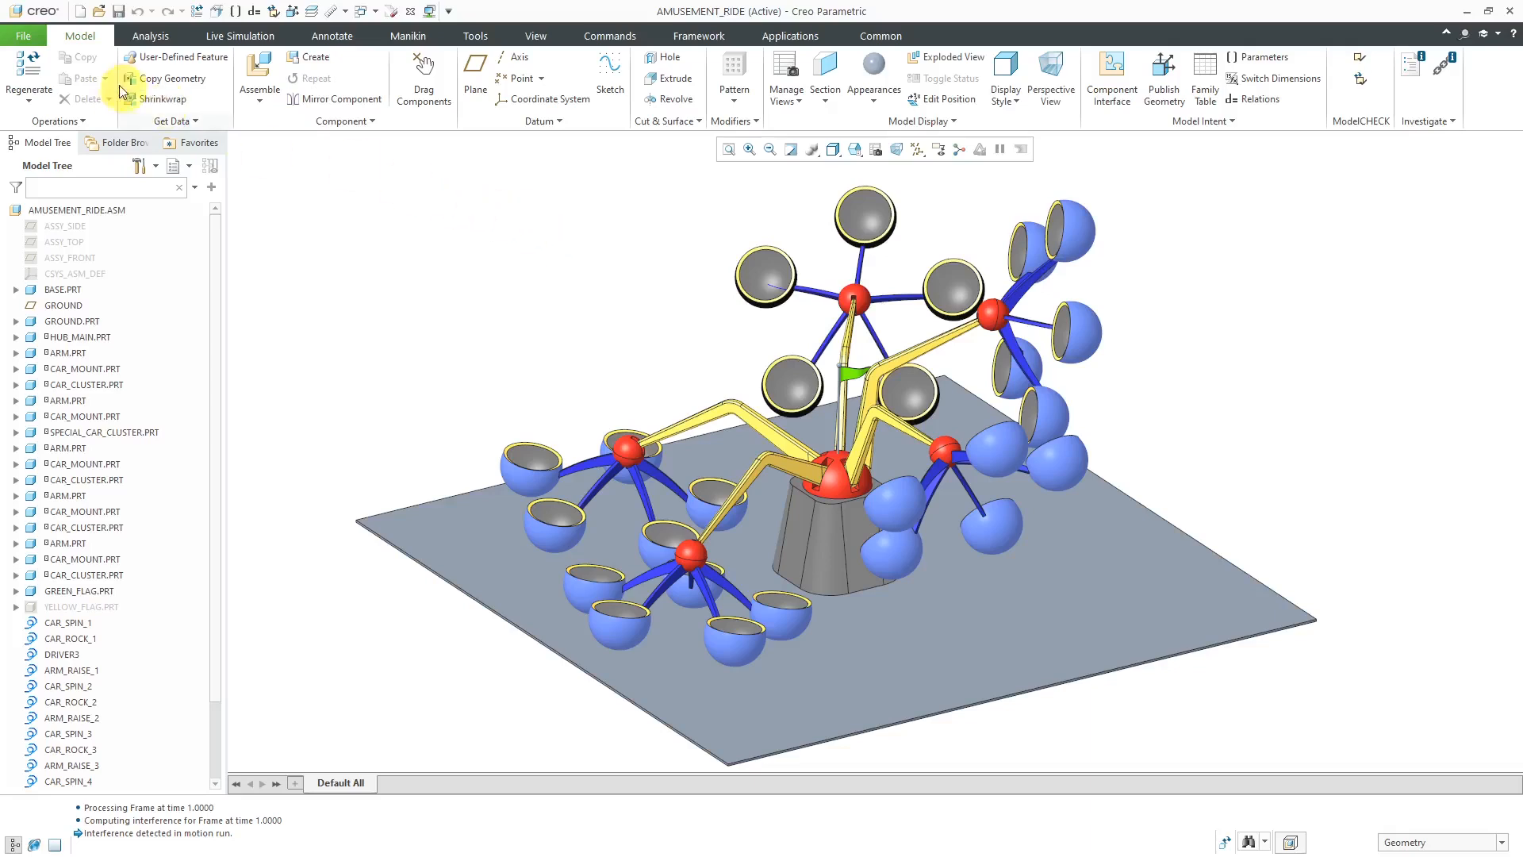
- Open the assembly's Model Properties and scroll down to the Collision Detection row
click(23, 35)
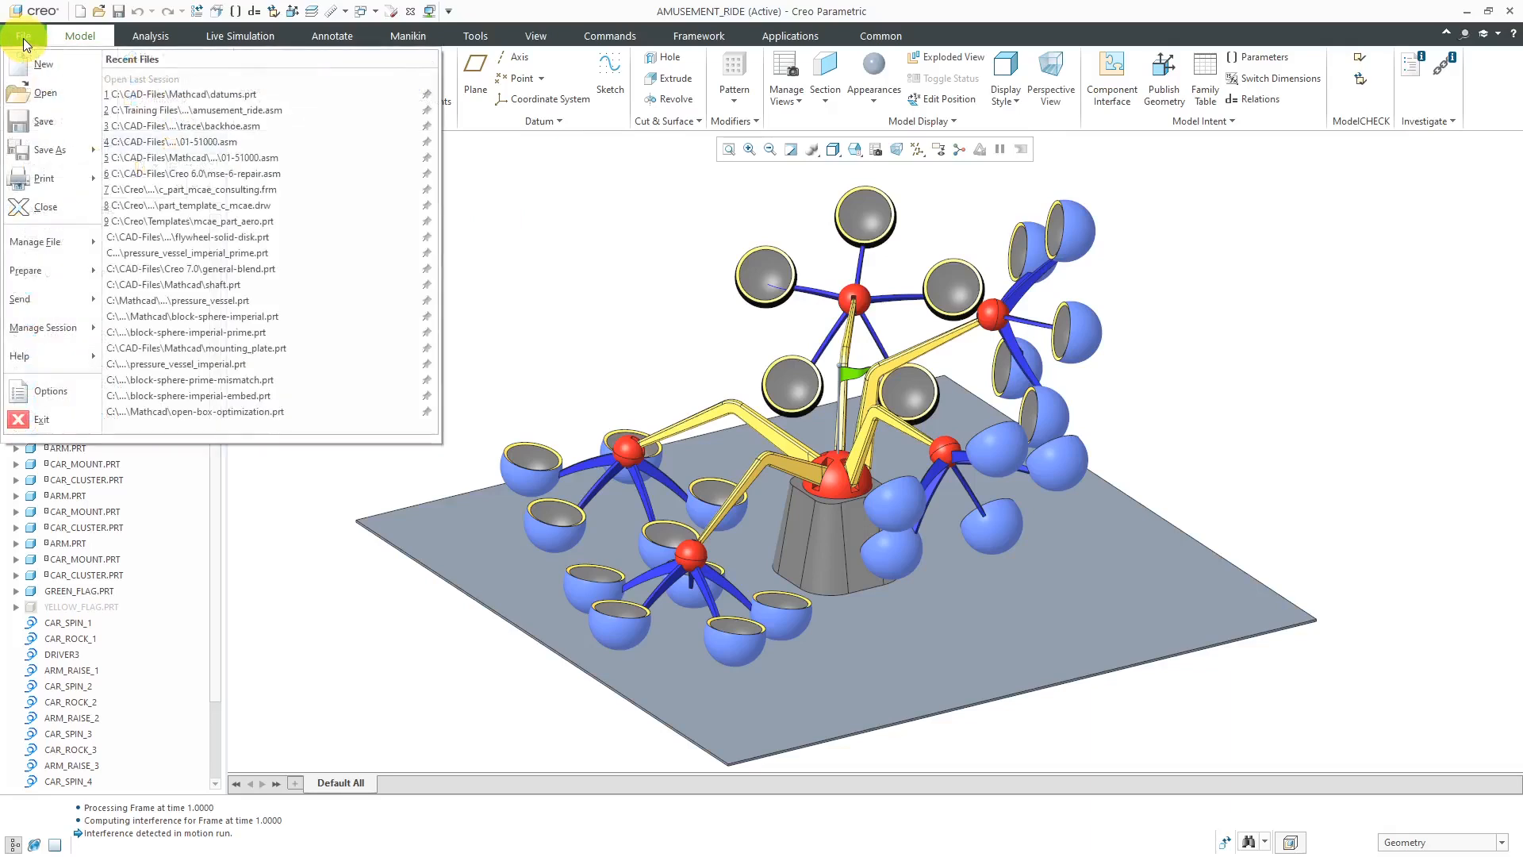
mouse_move(43, 92)
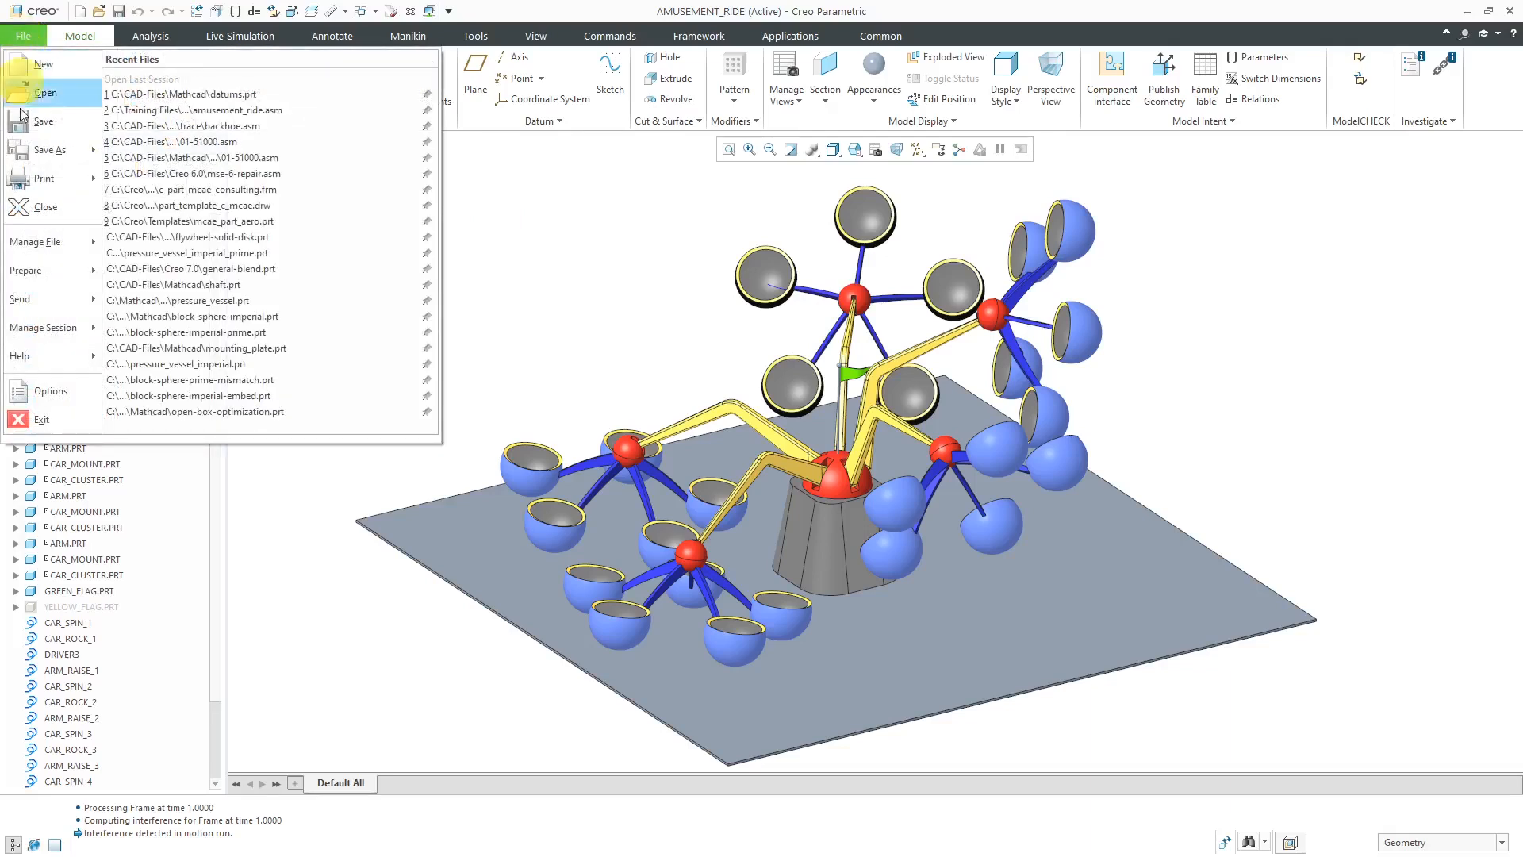
mouse_move(26, 269)
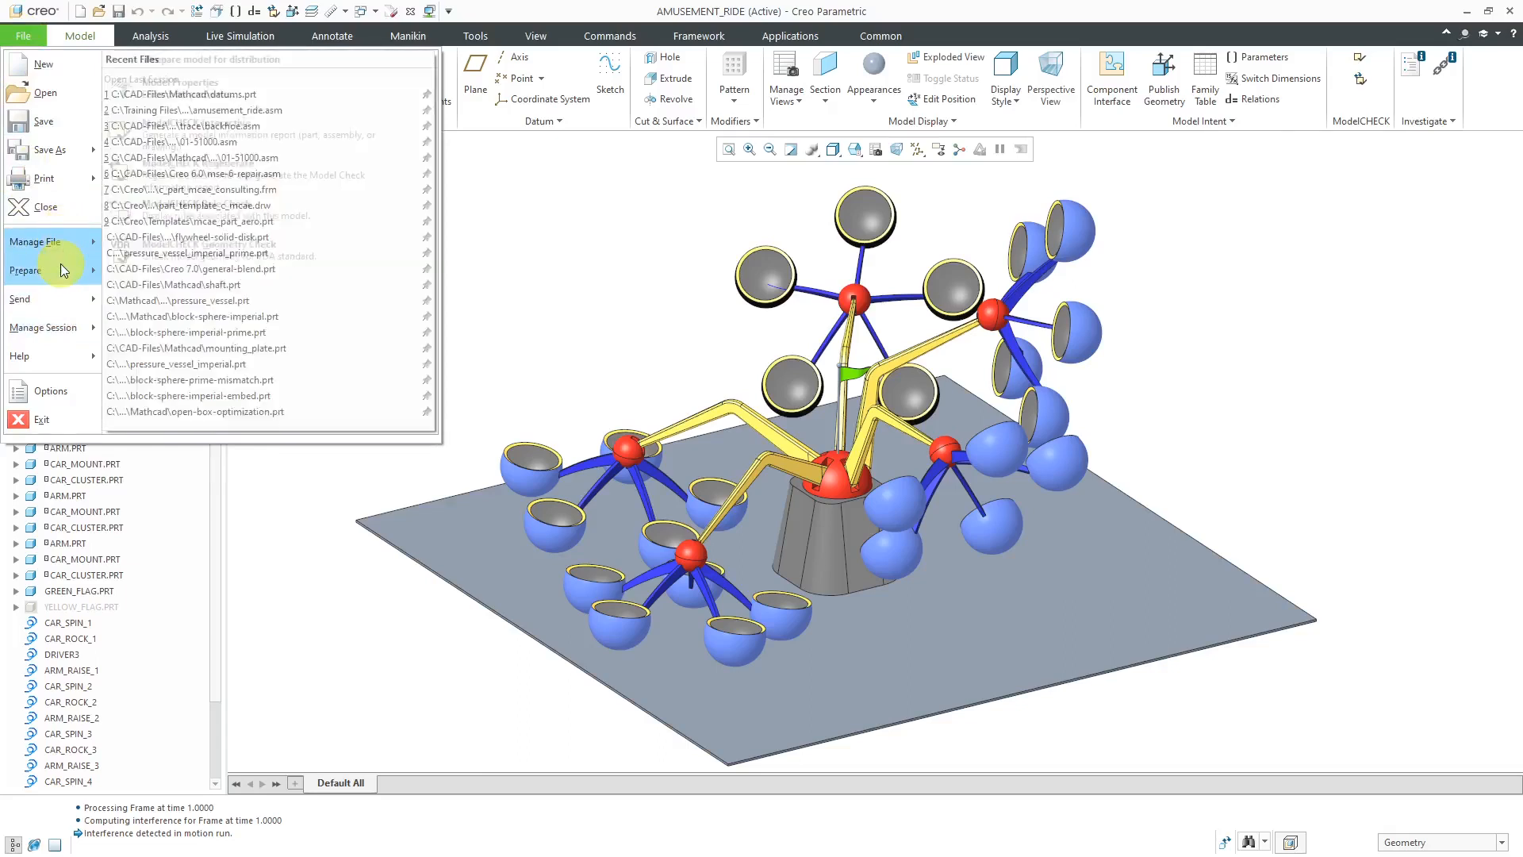
click(30, 269)
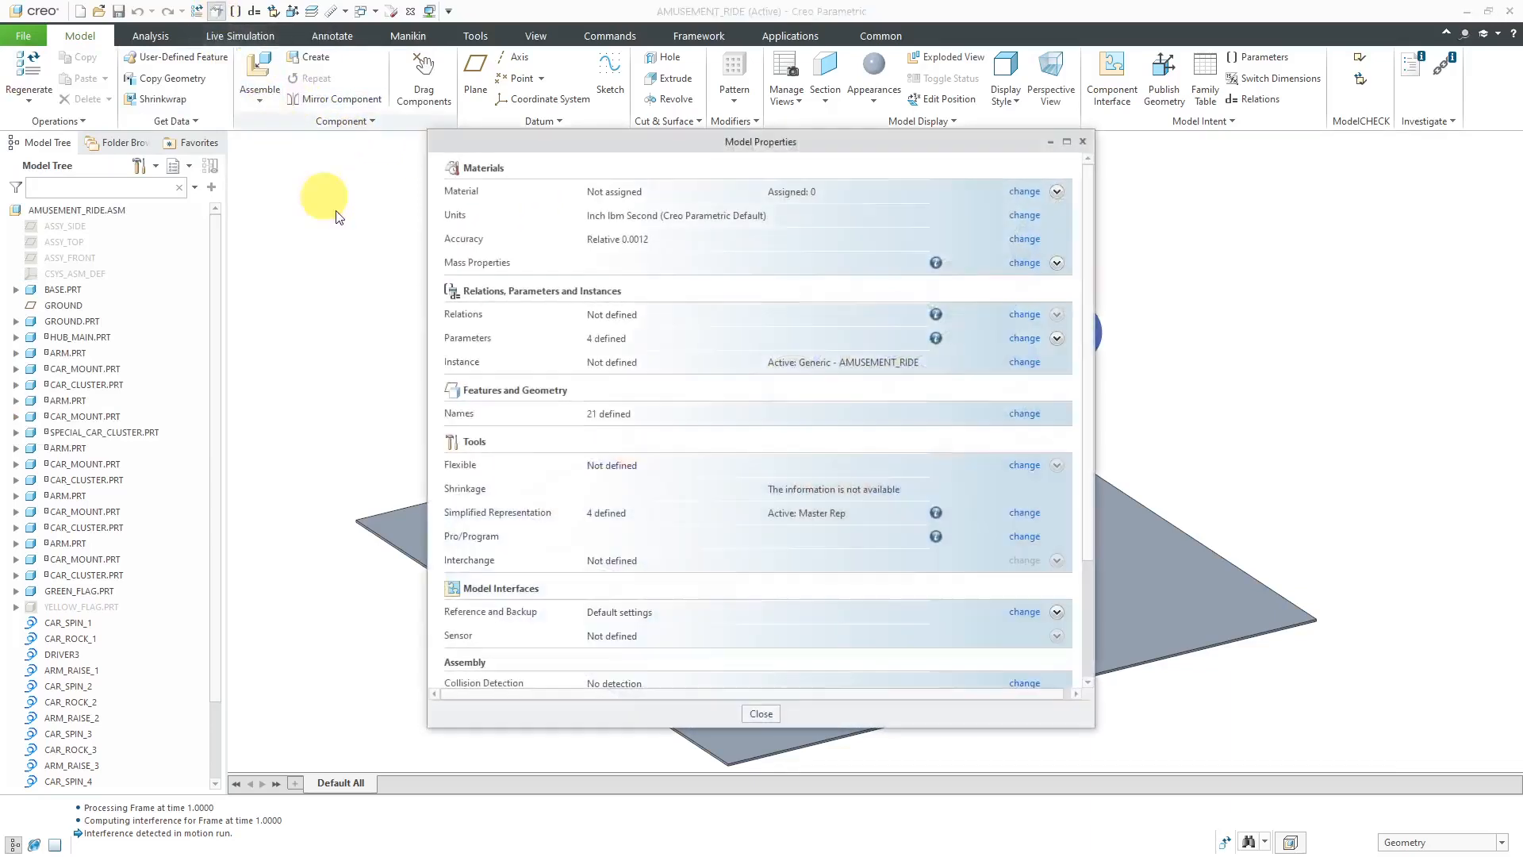
mouse_move(339, 212)
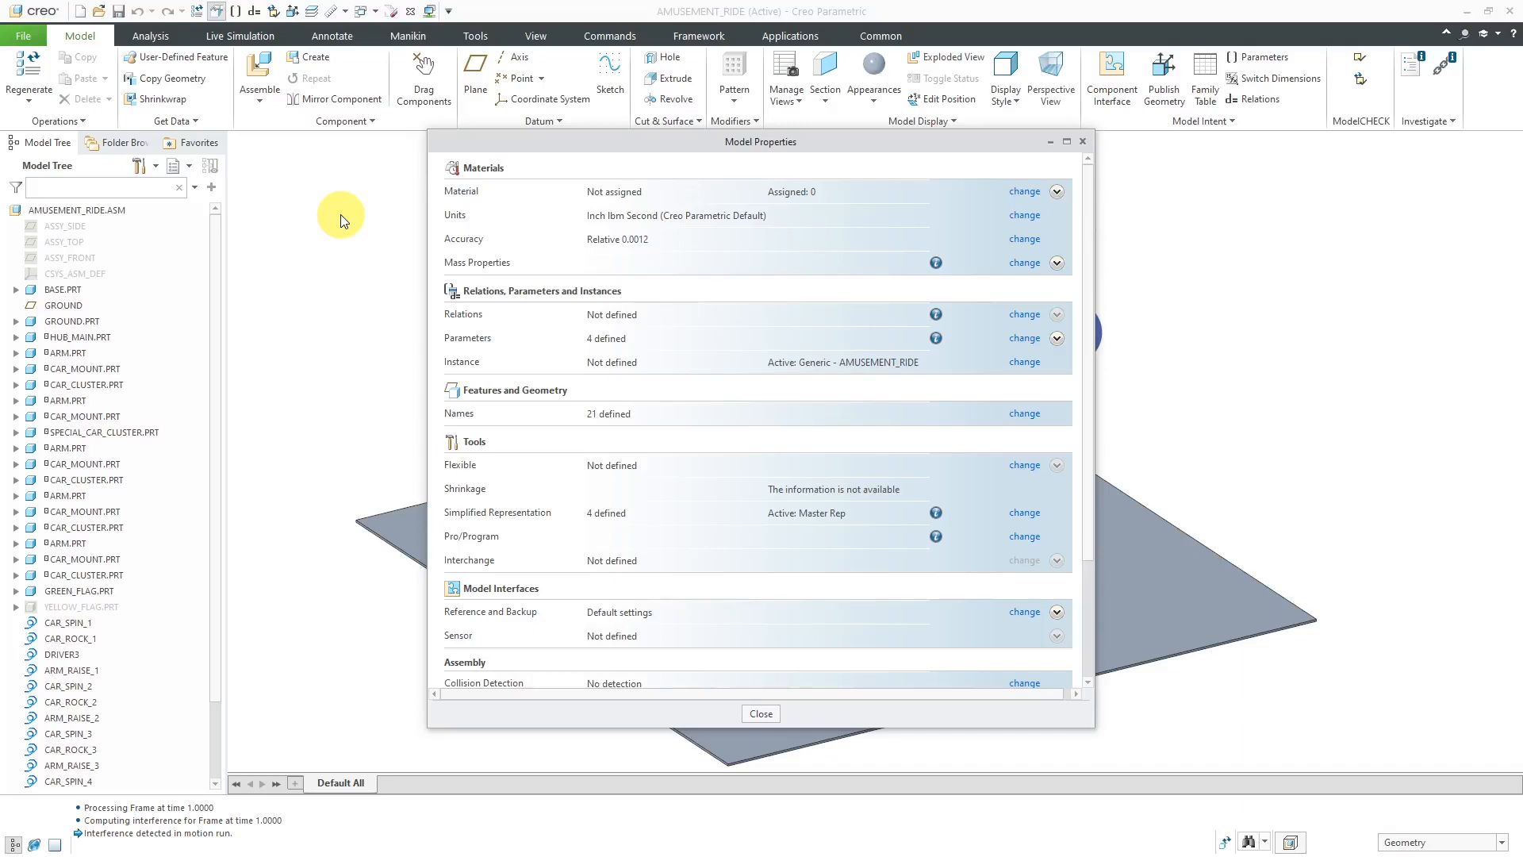
scroll(down, 3)
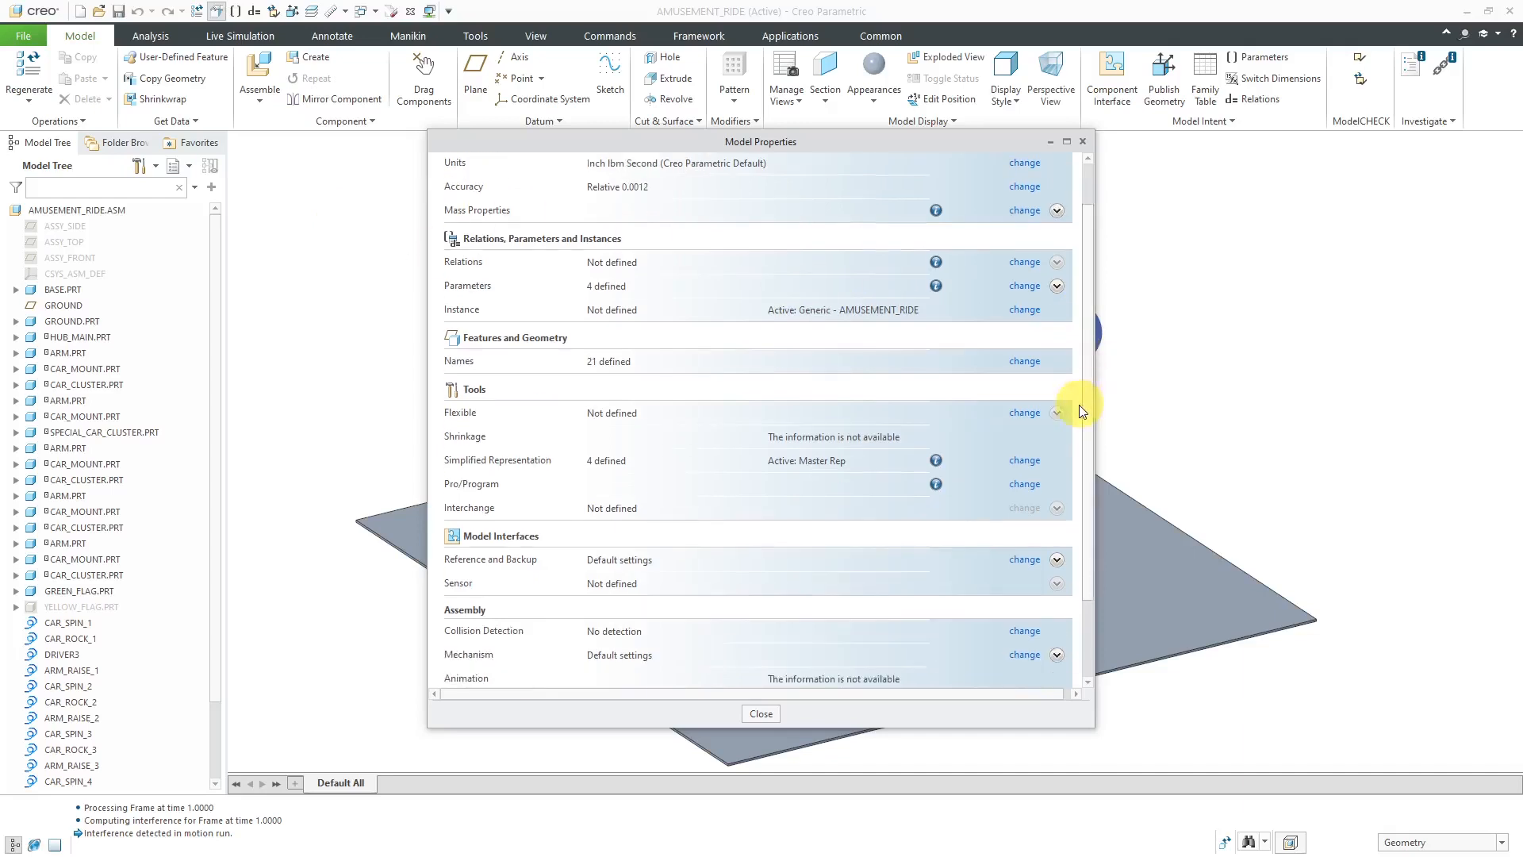
scroll(down, 3)
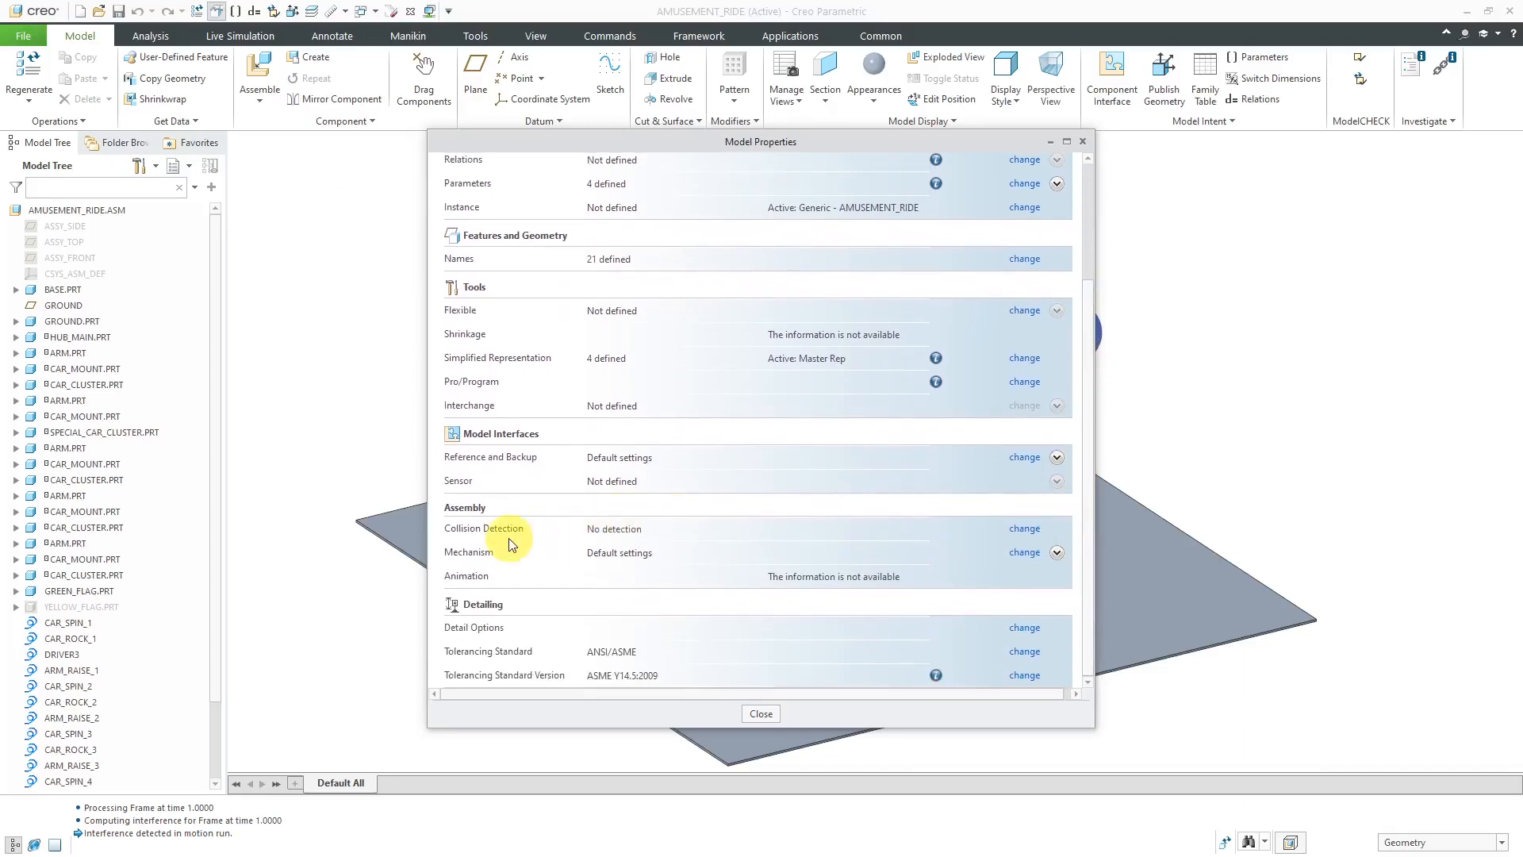
mouse_move(615, 542)
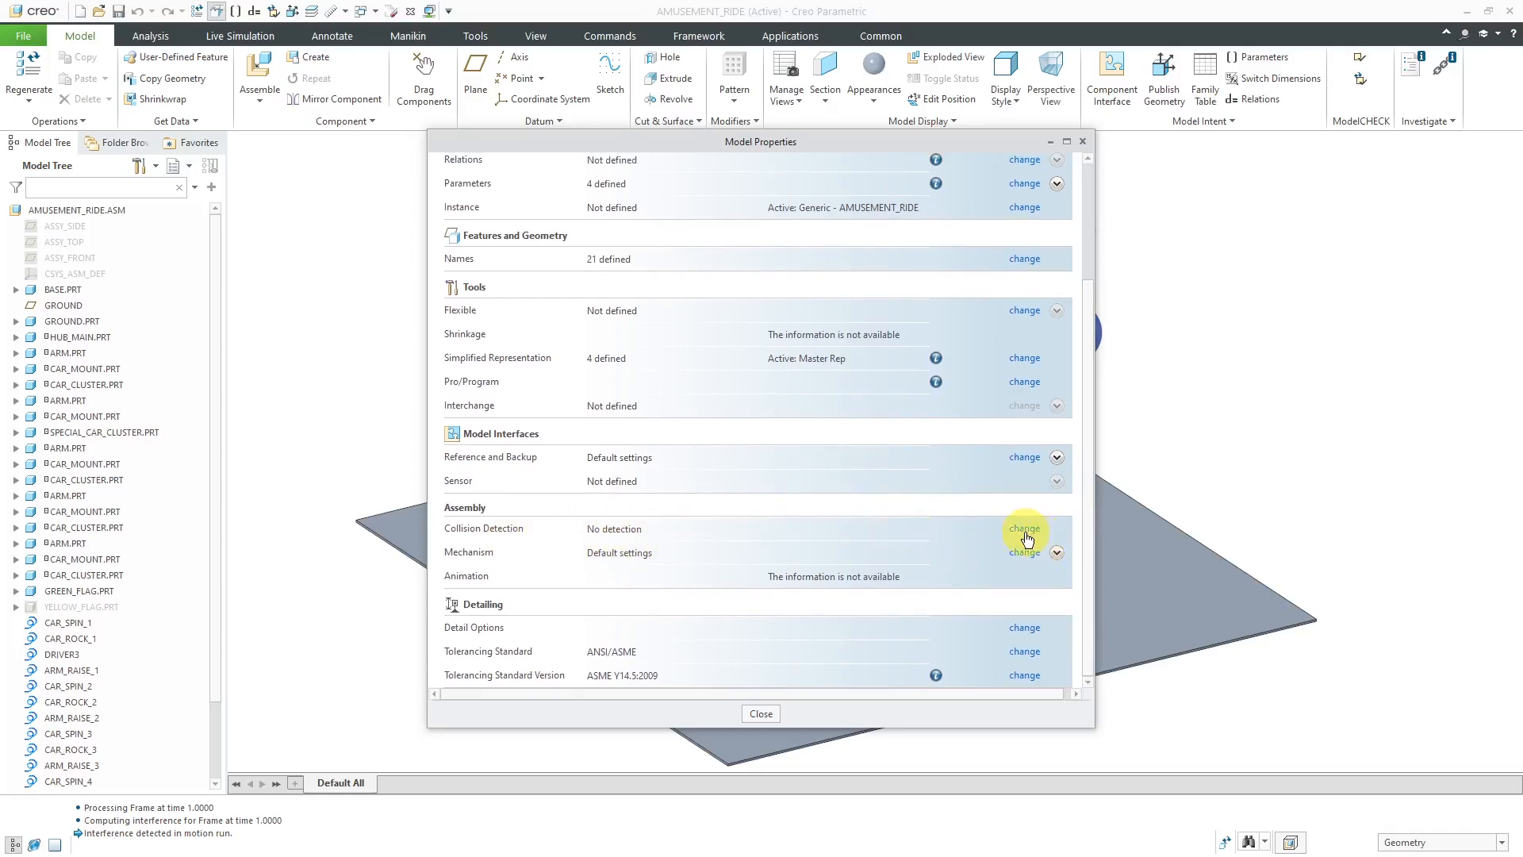
- Edit Collision Detection and select Global collision detection in the settings dialog
click(1024, 528)
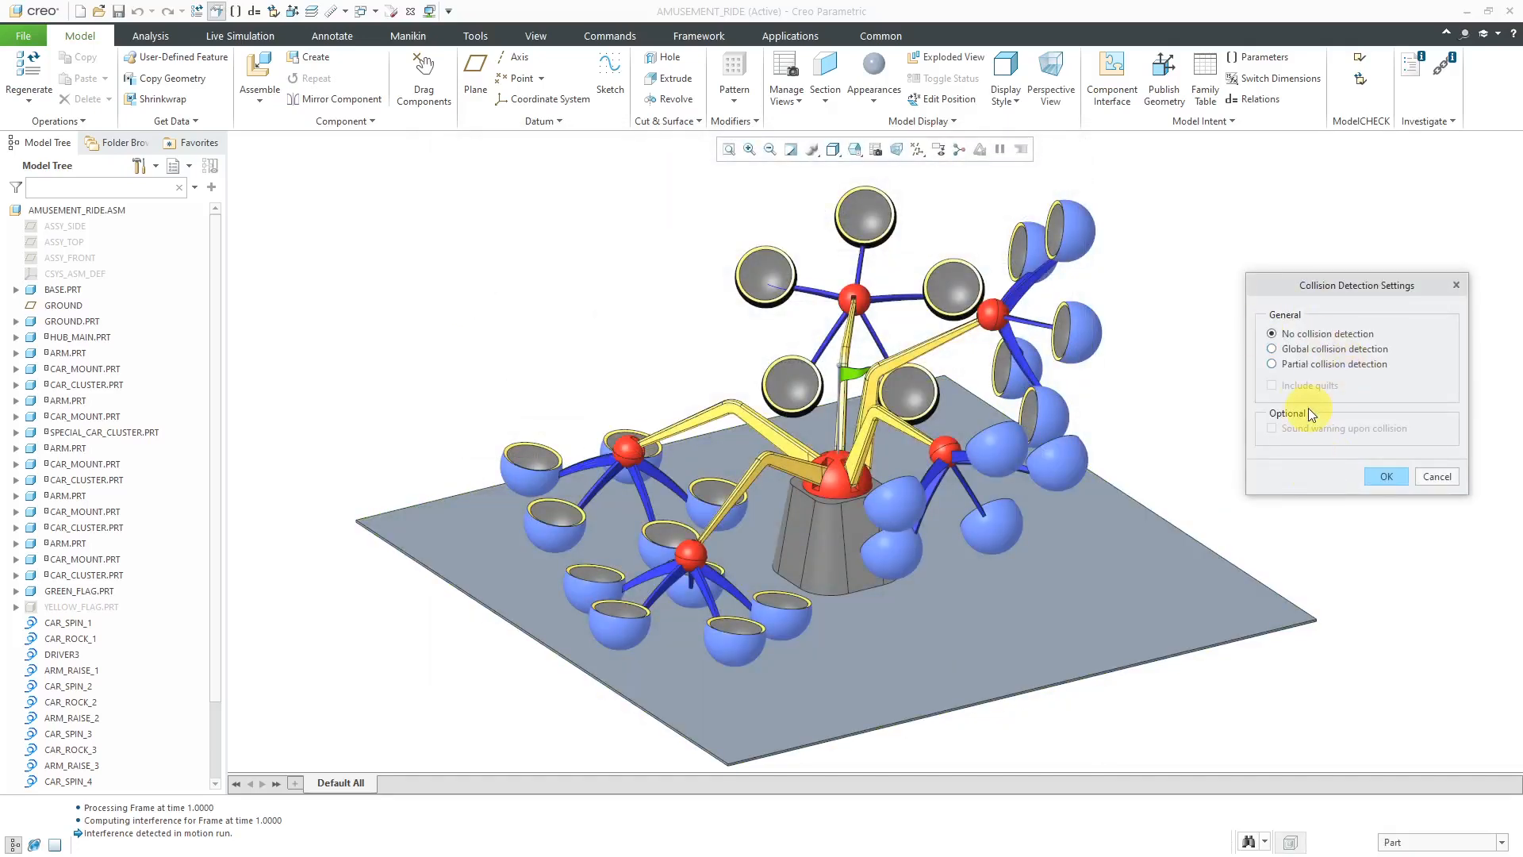
mouse_move(1181, 448)
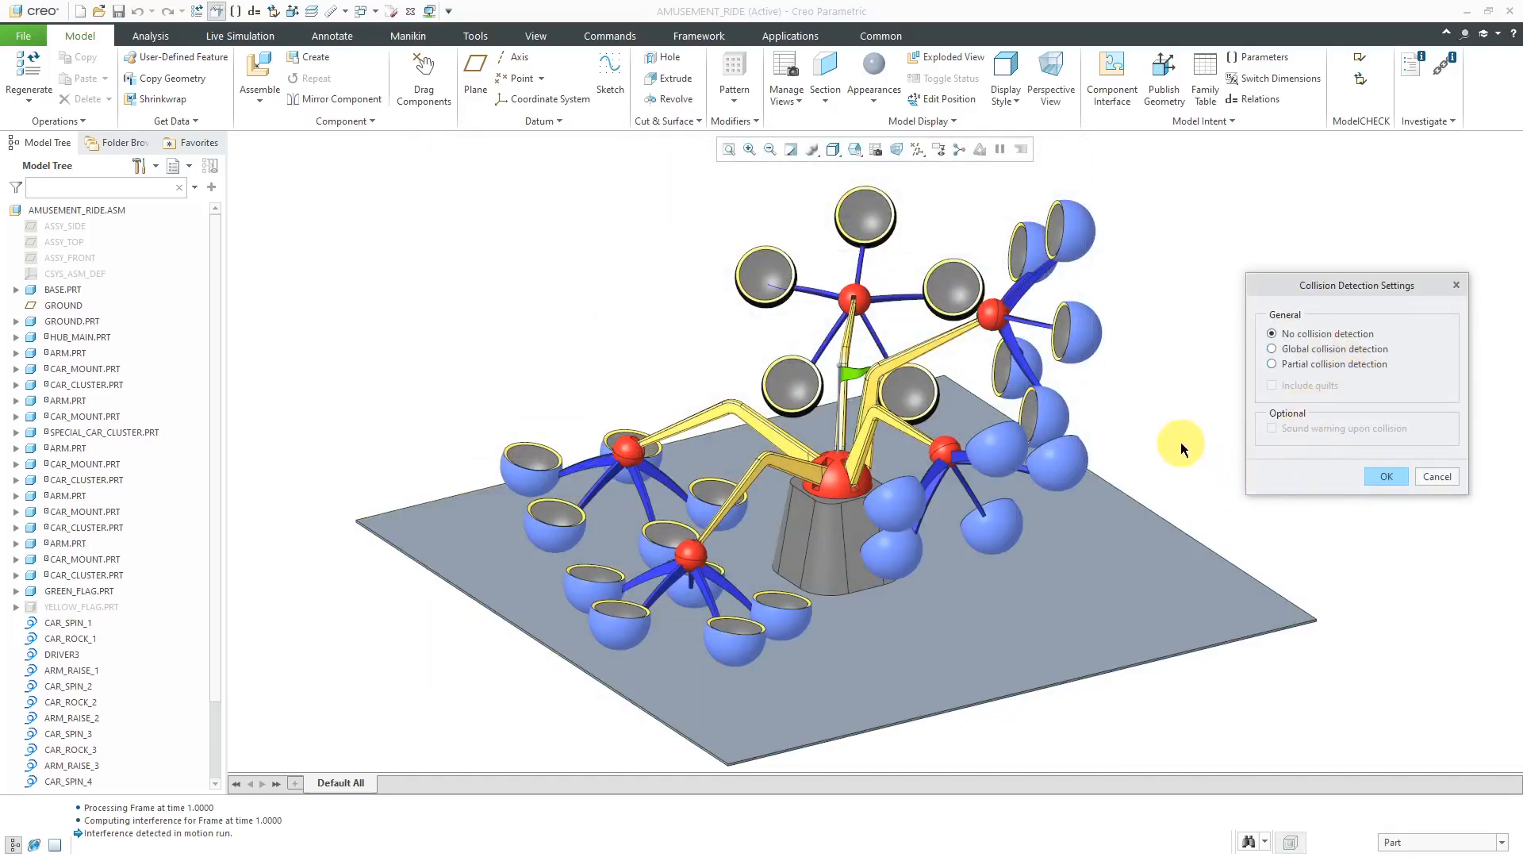
mouse_move(1339, 347)
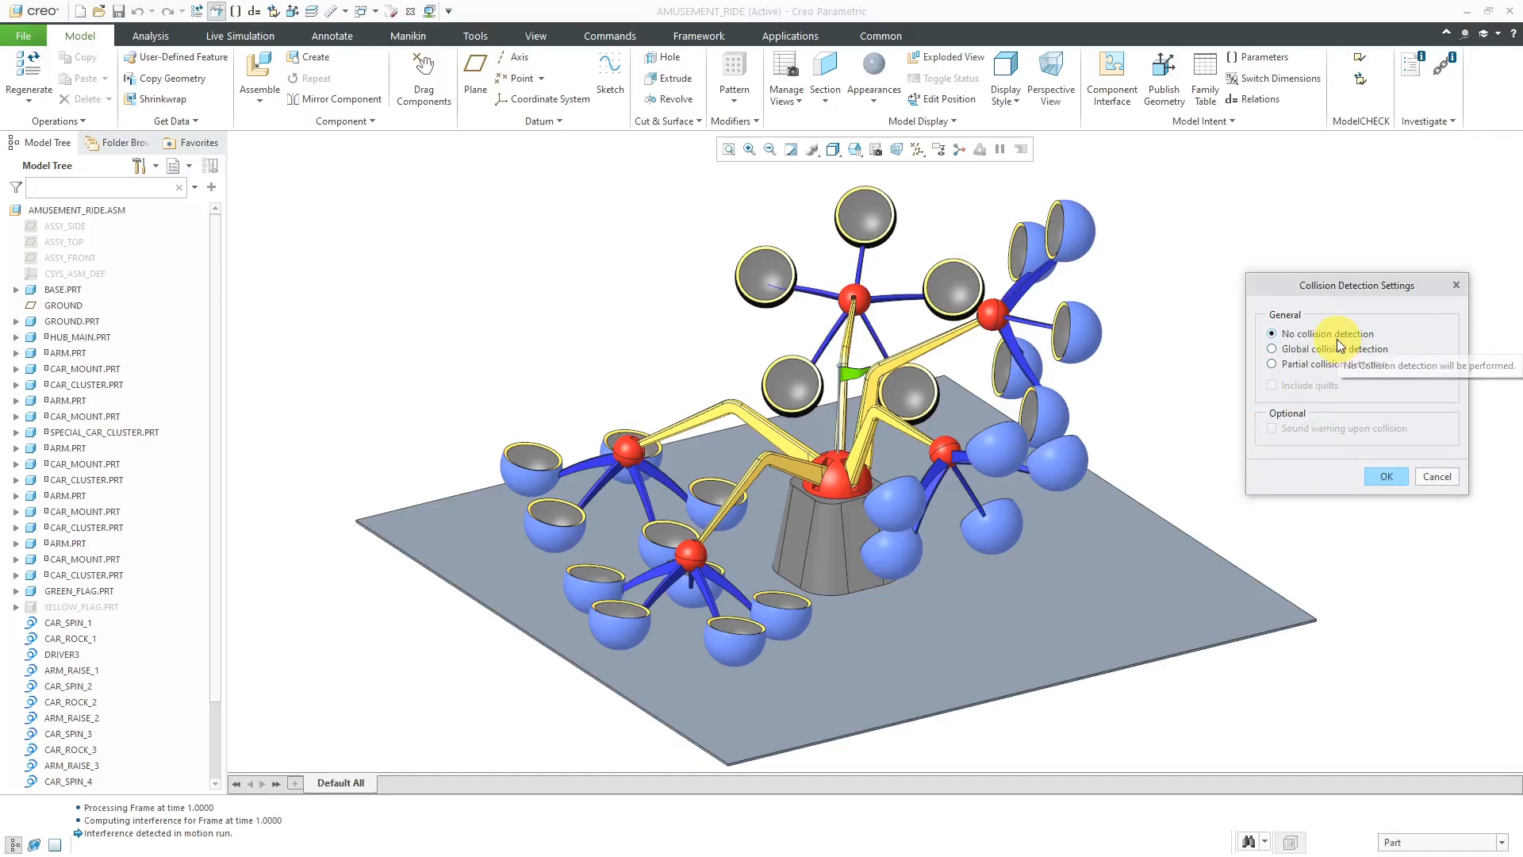
click(1272, 347)
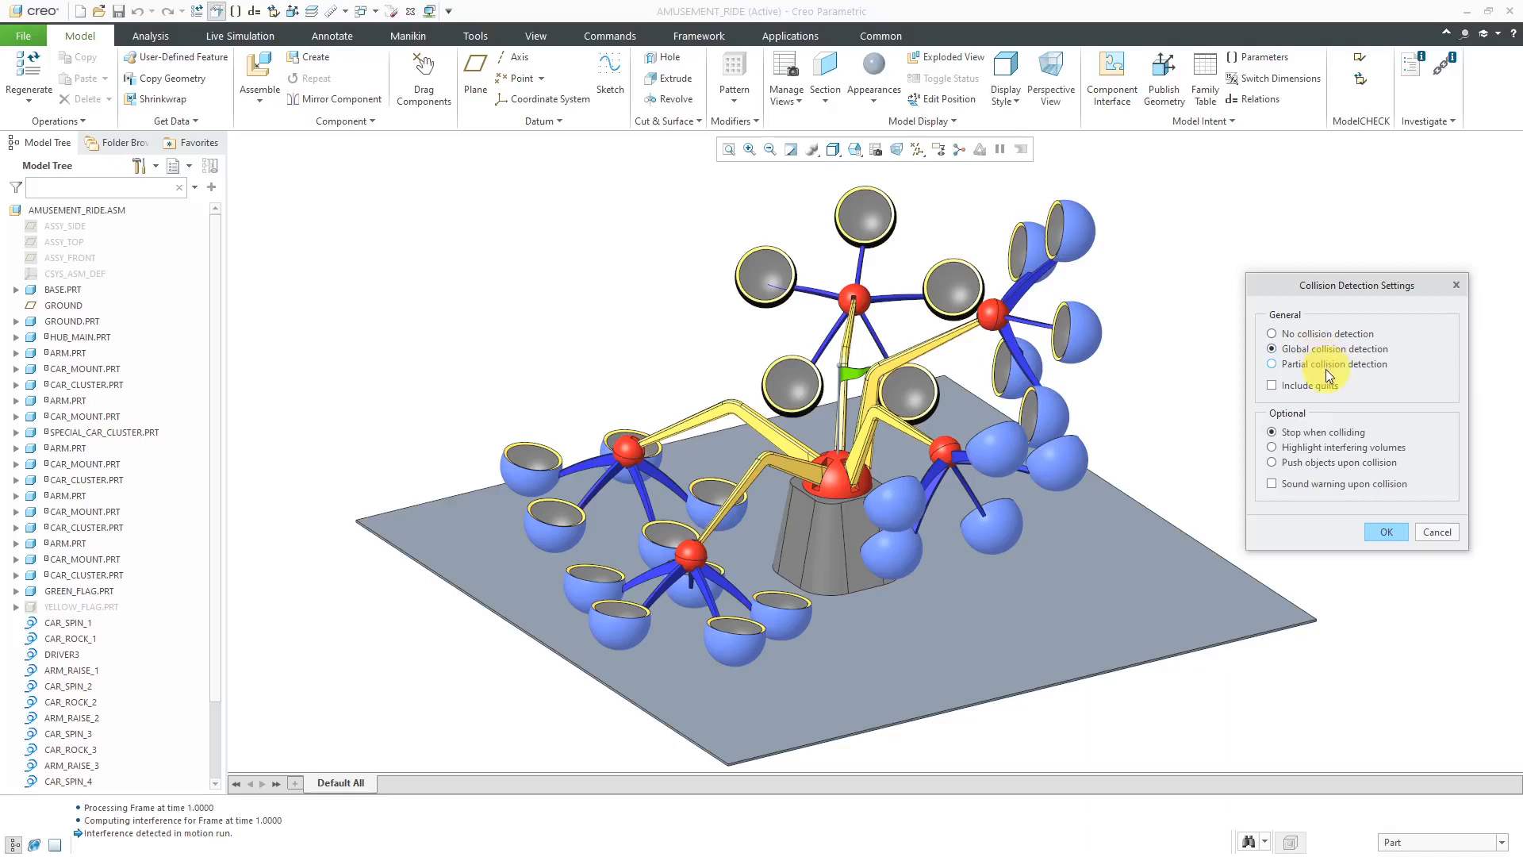
- Switch the collision setting to Partial collision detection
click(1272, 364)
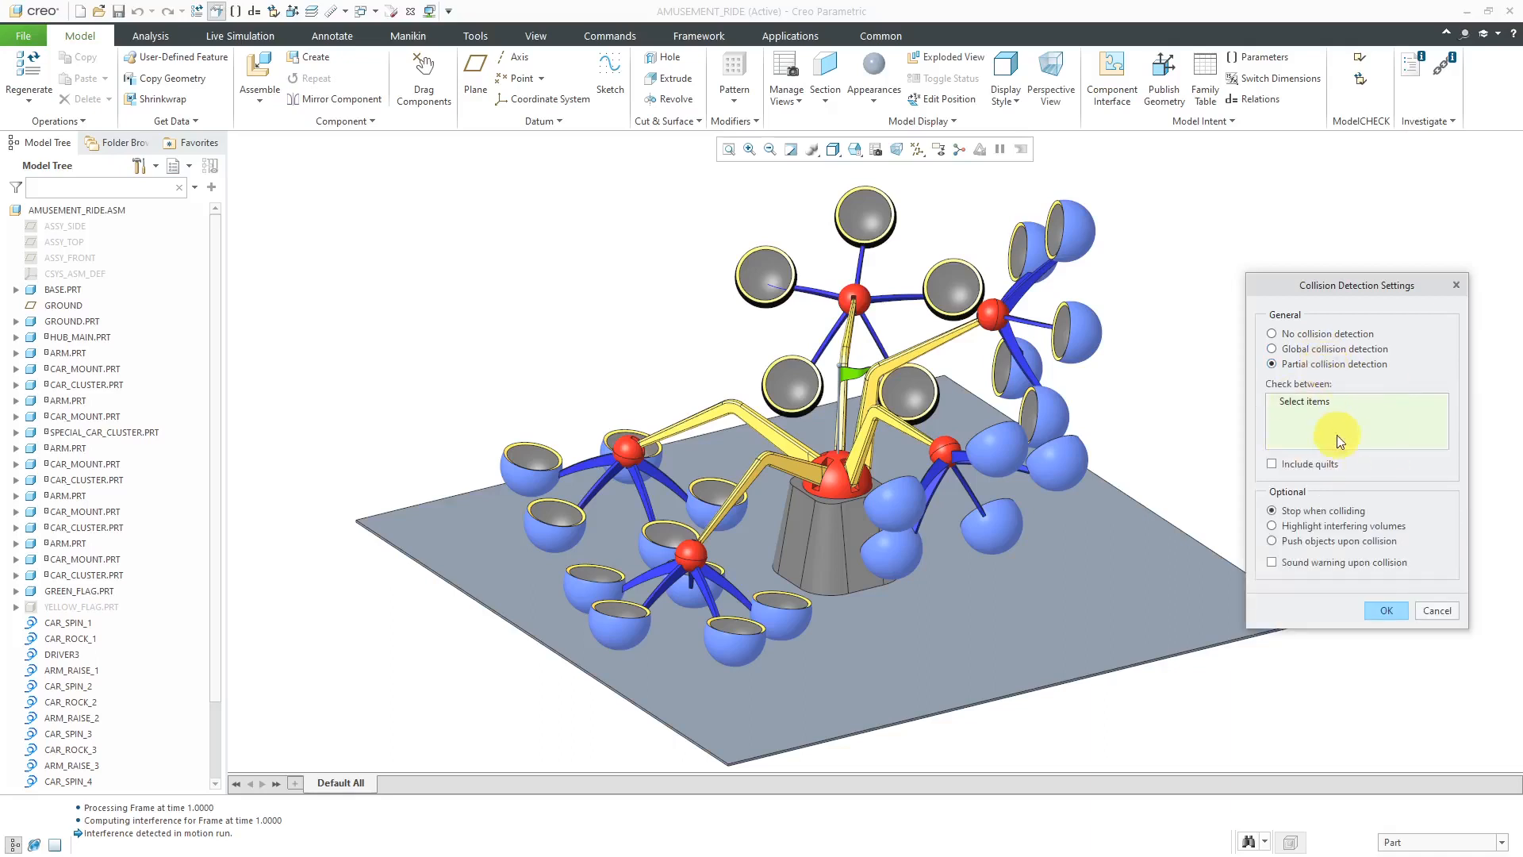
mouse_move(1329, 429)
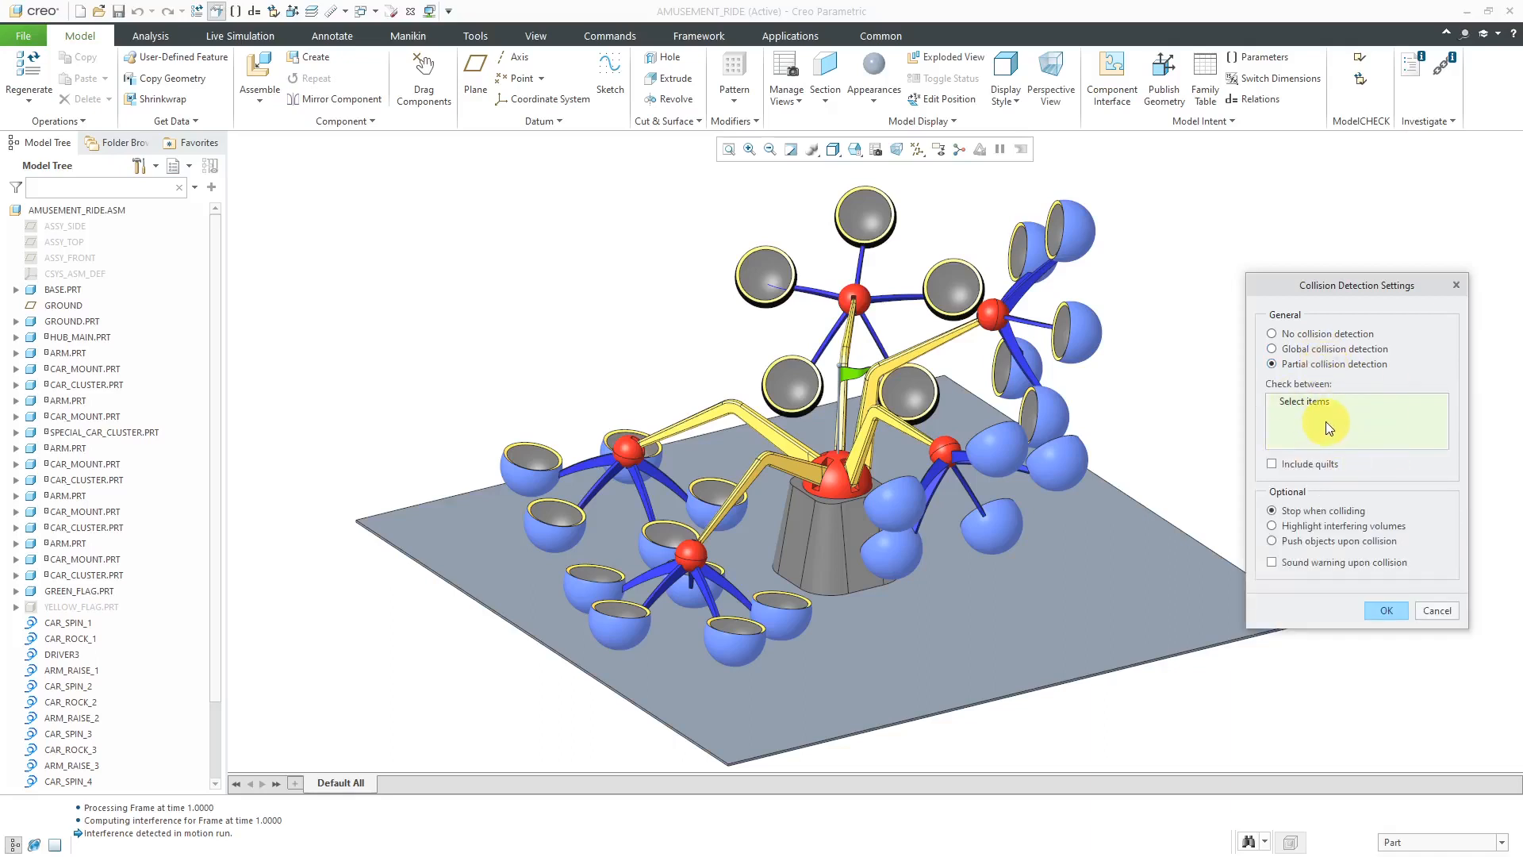
mouse_move(1172, 386)
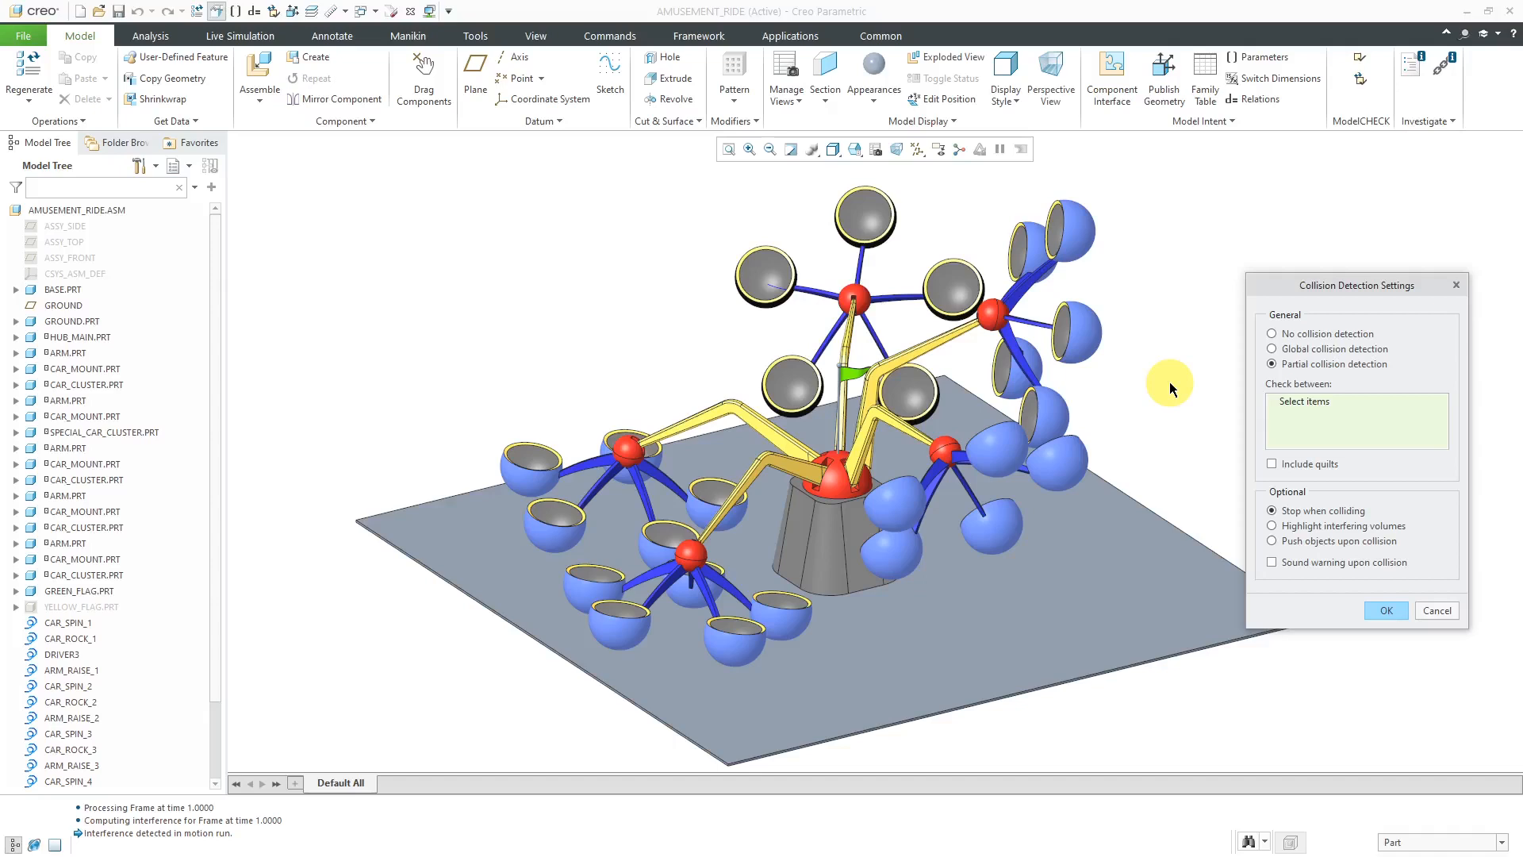
mouse_move(1180, 406)
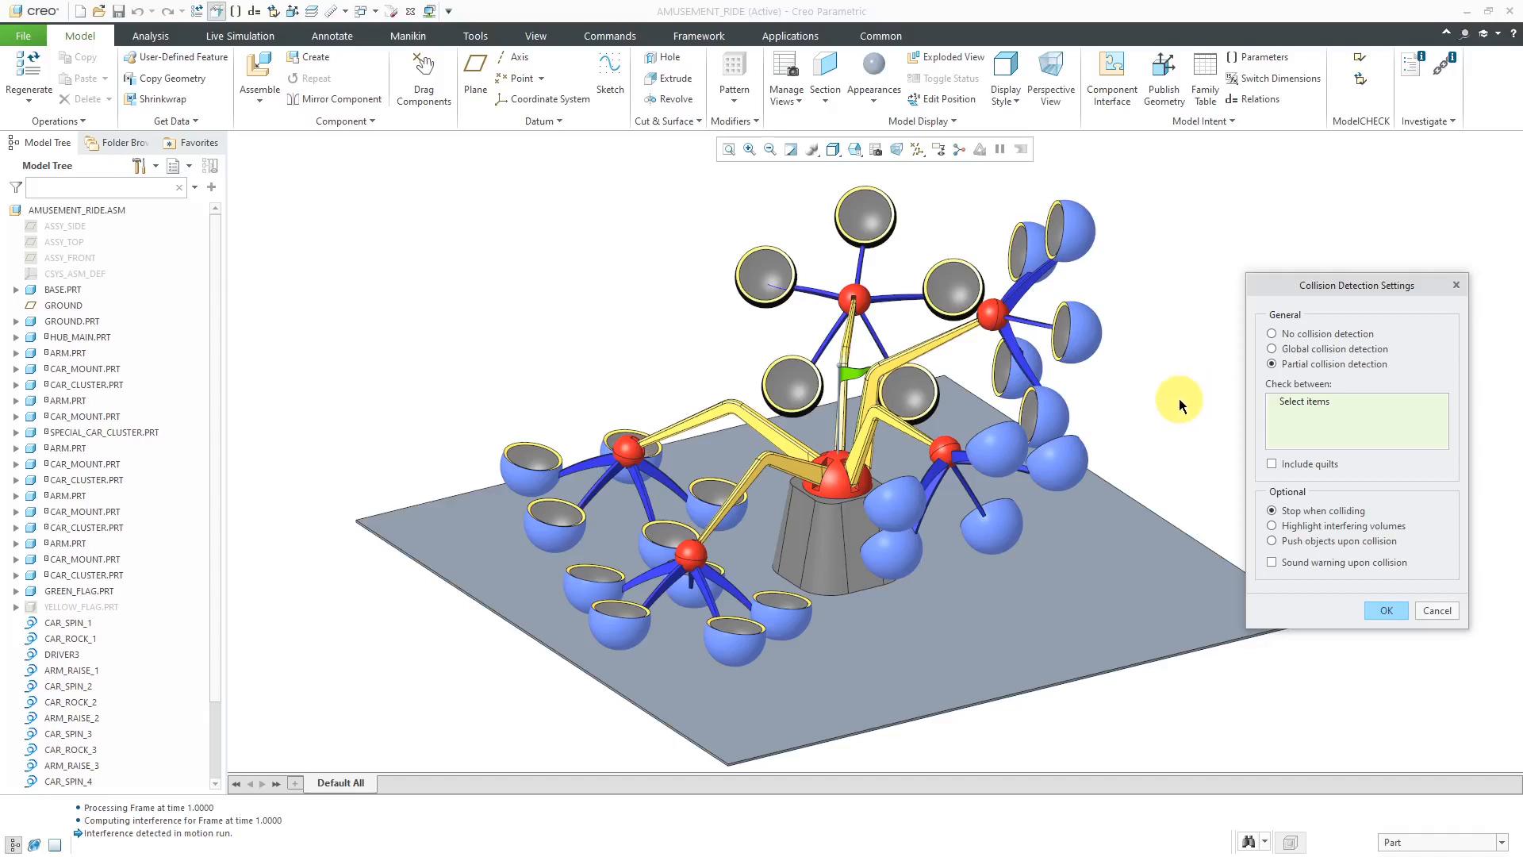
mouse_move(1166, 398)
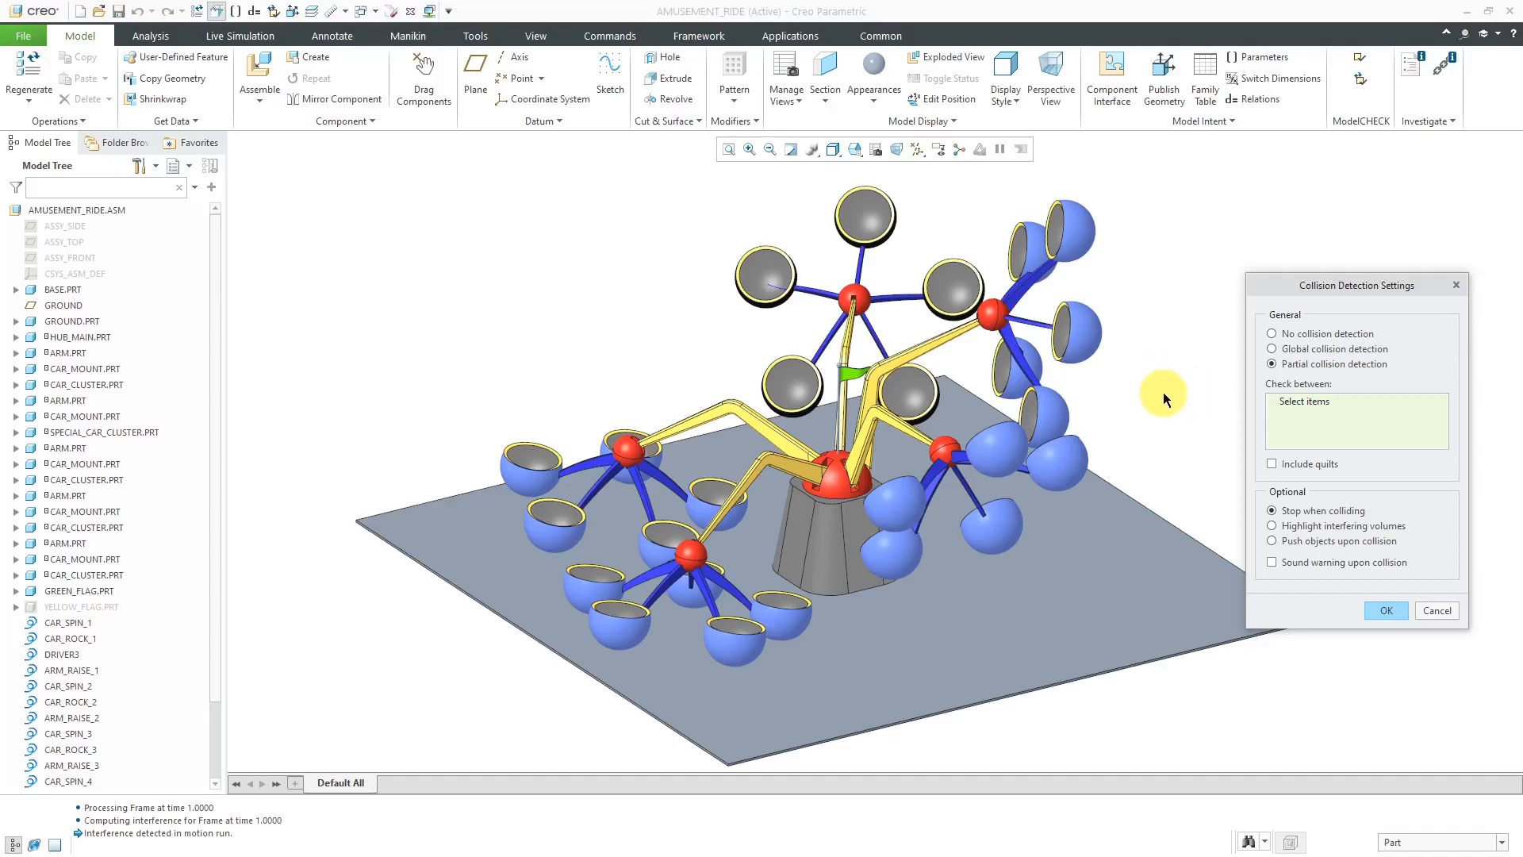
mouse_move(1272, 471)
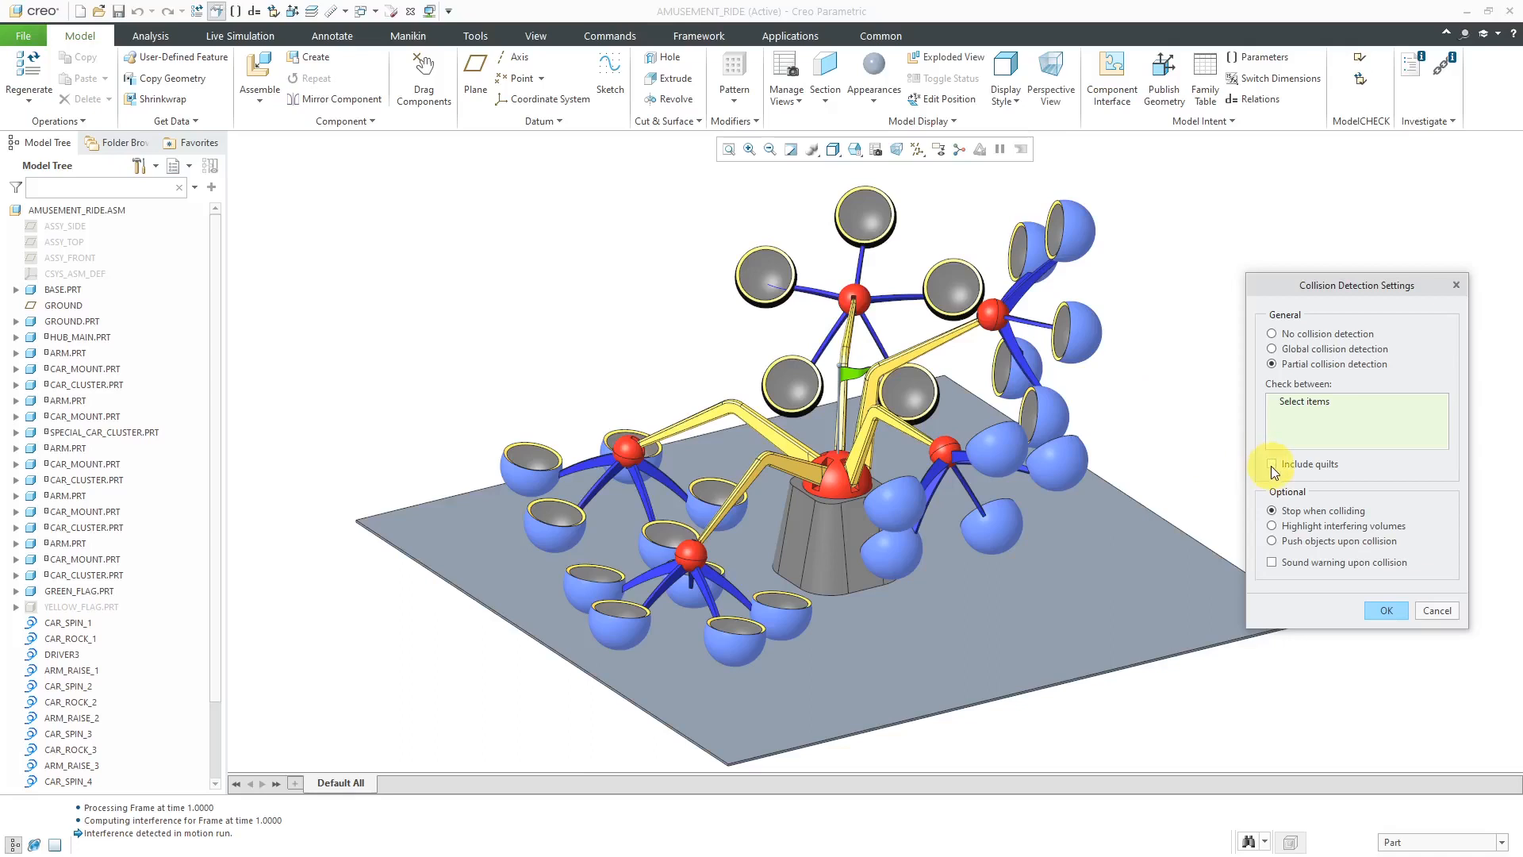
mouse_move(1182, 453)
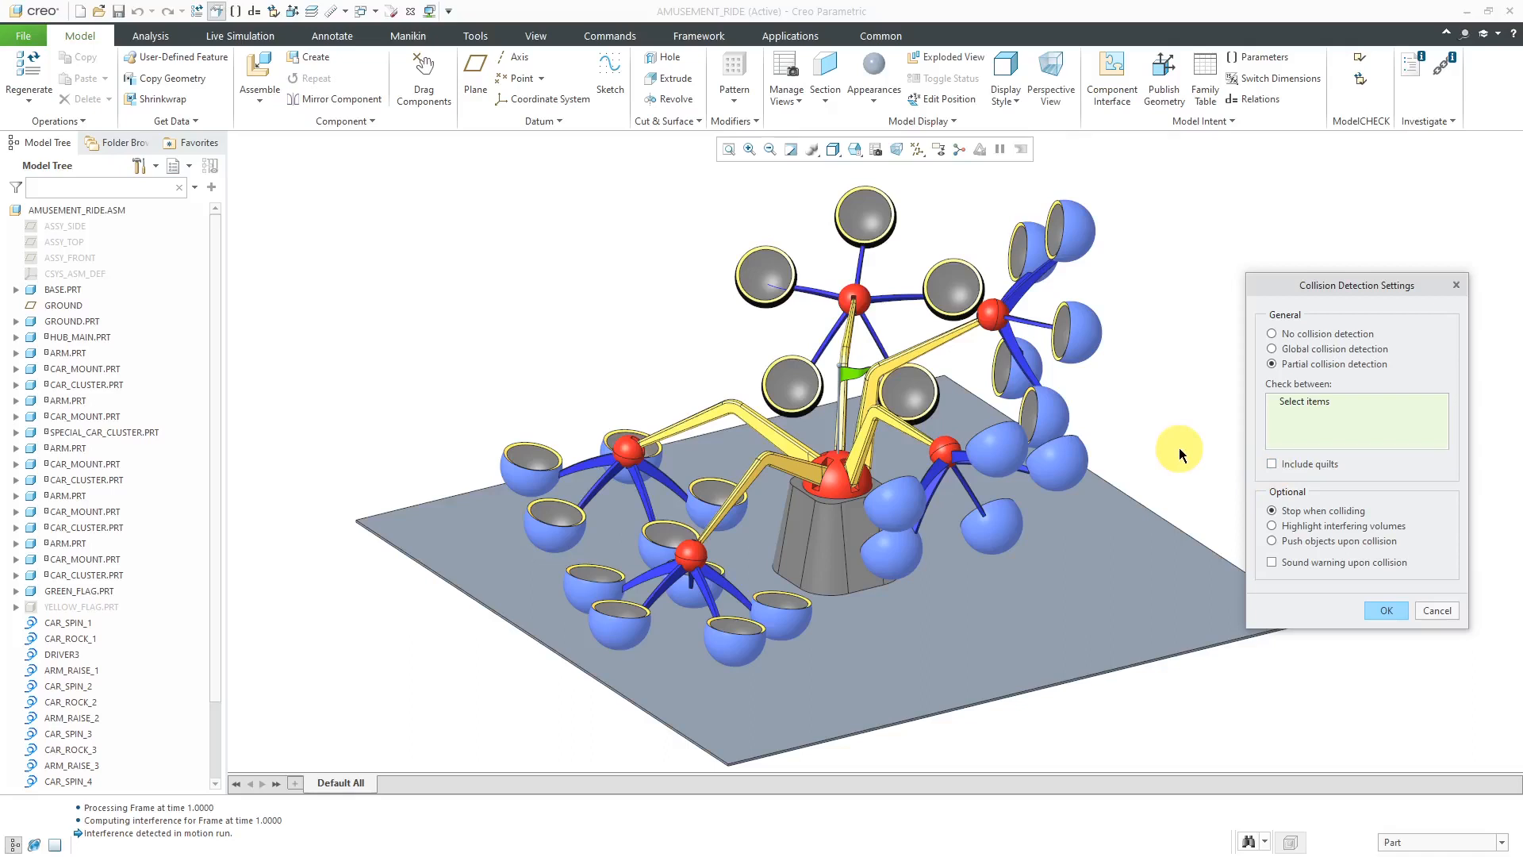
mouse_move(1181, 463)
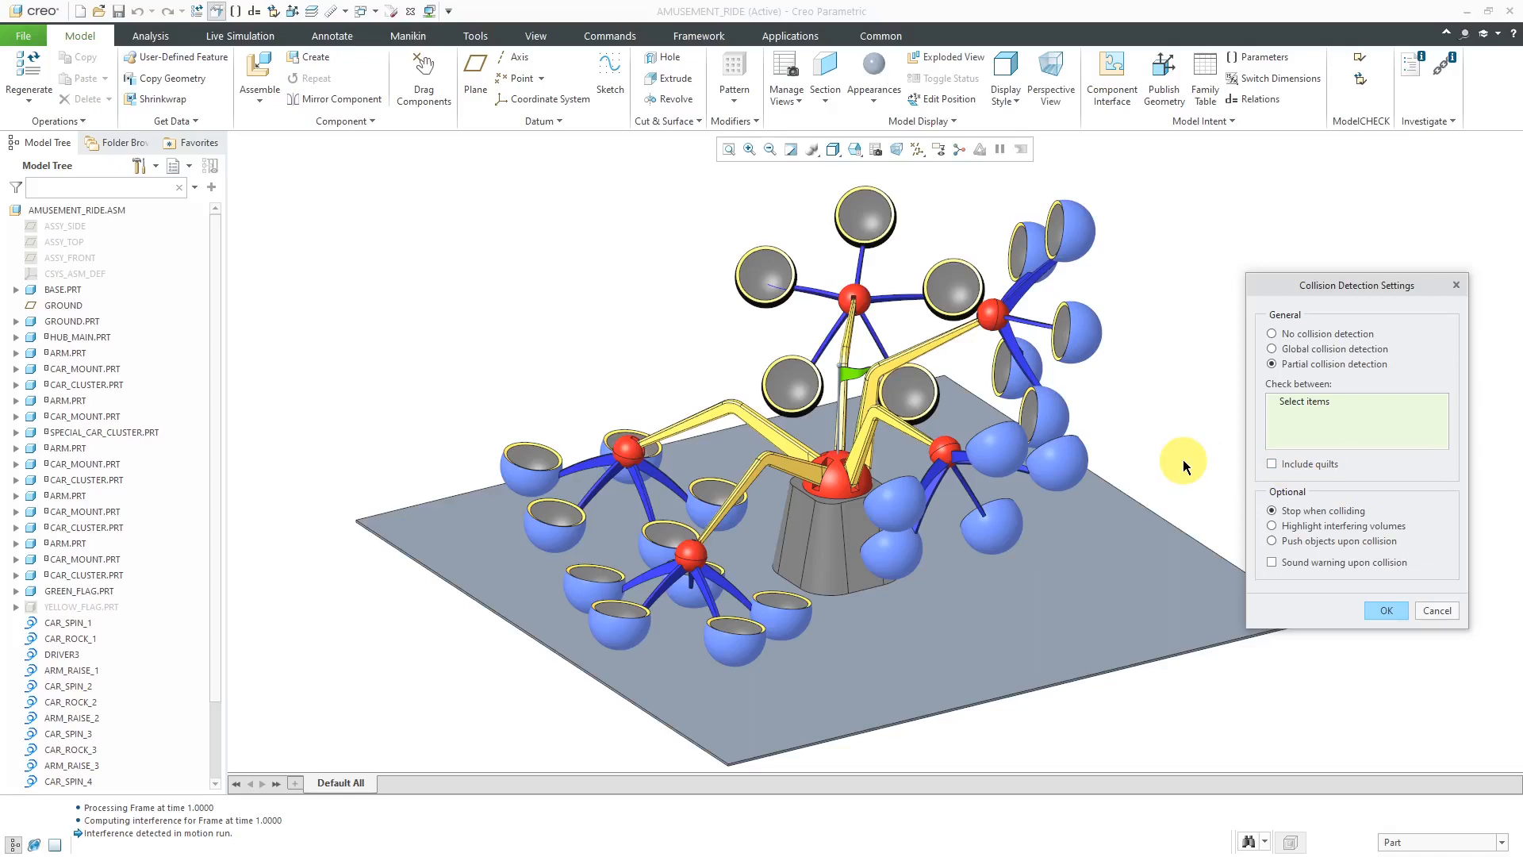
mouse_move(1370, 545)
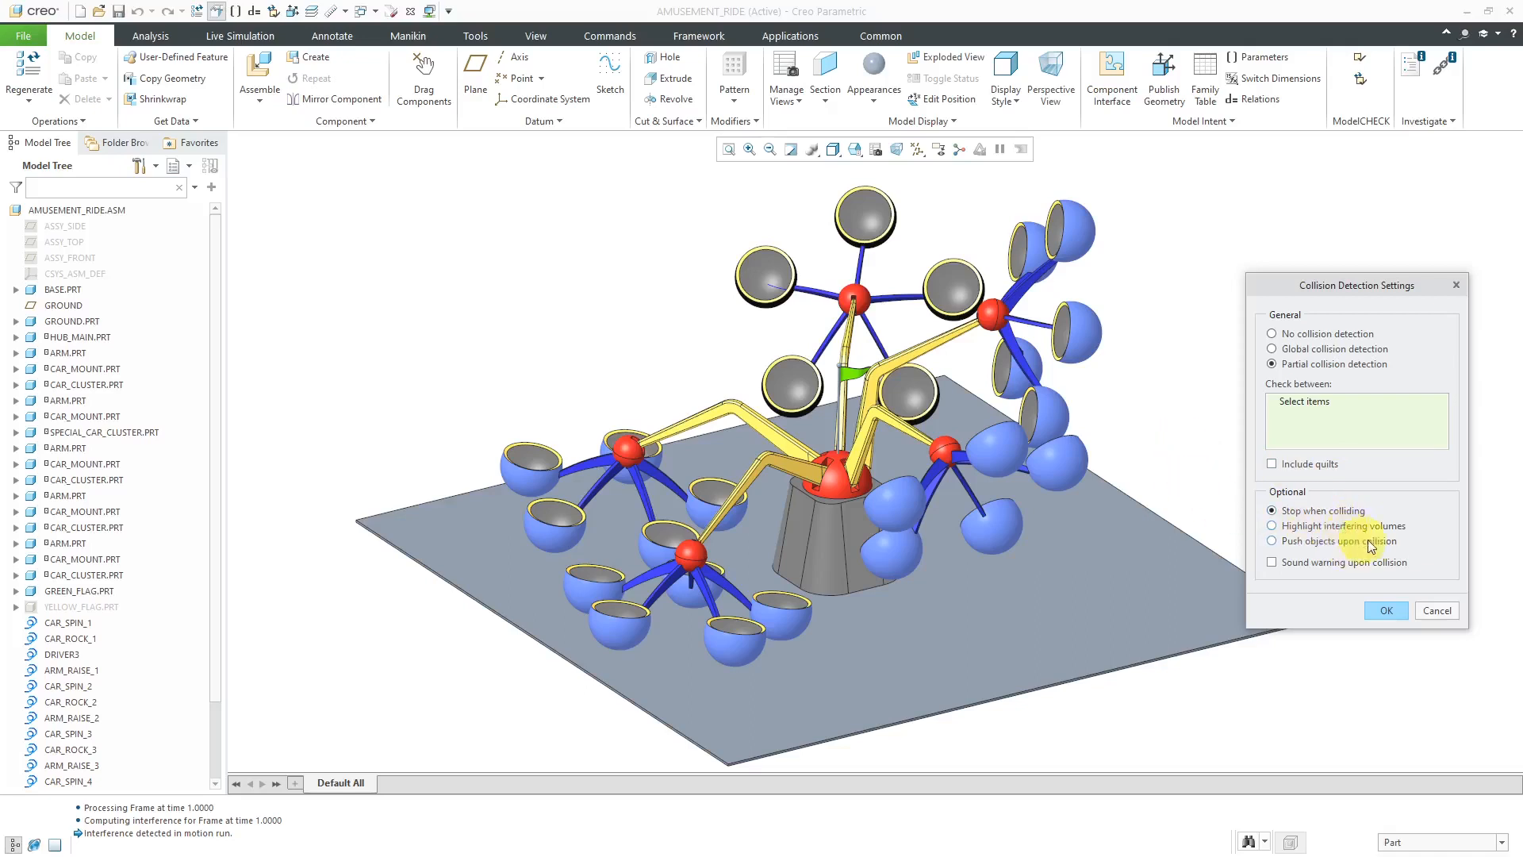
mouse_move(1419, 516)
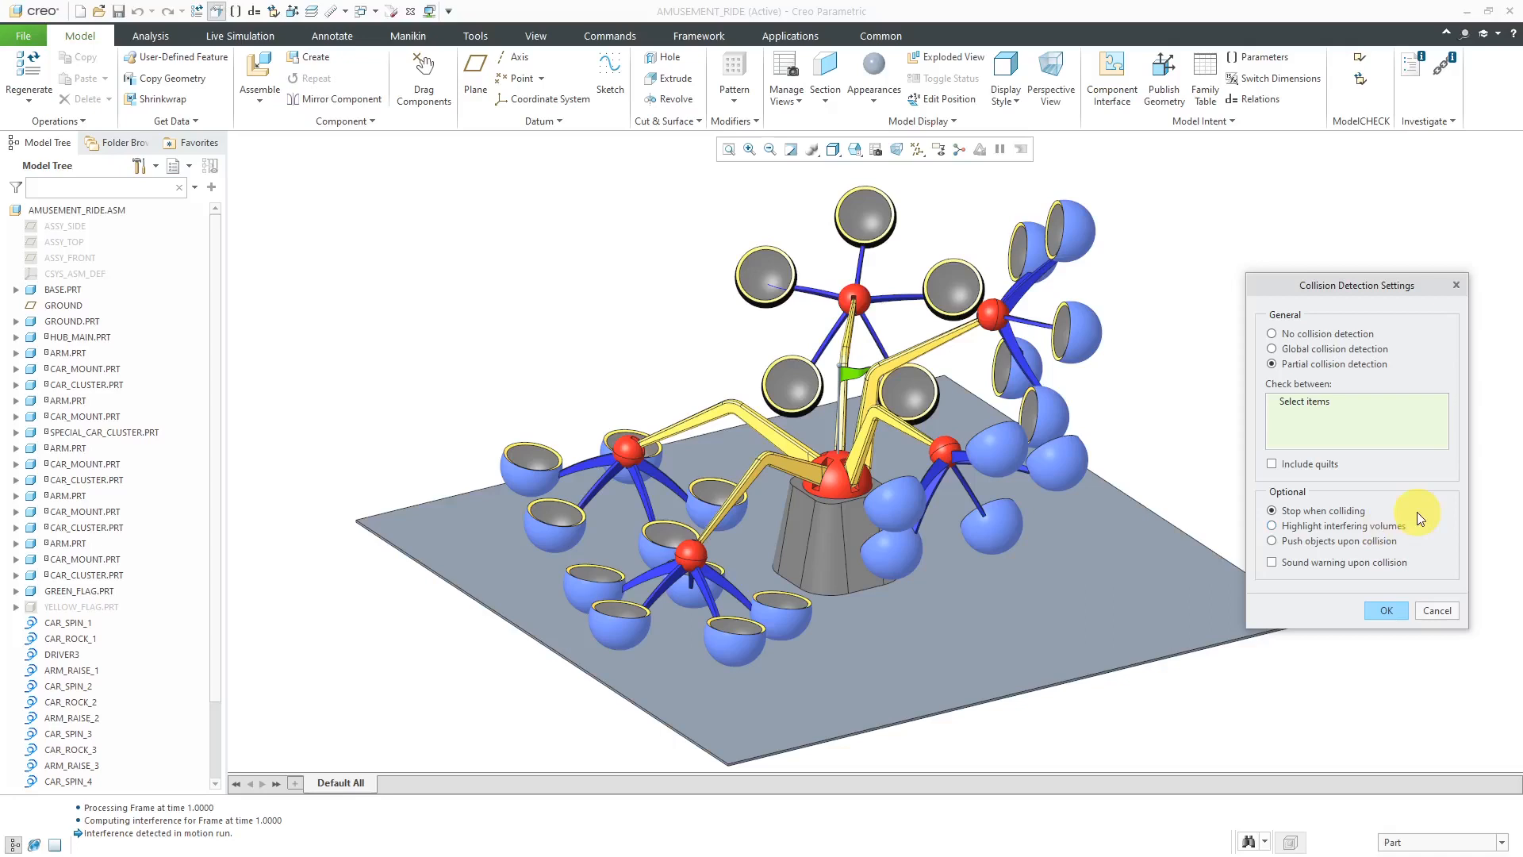
mouse_move(1375, 495)
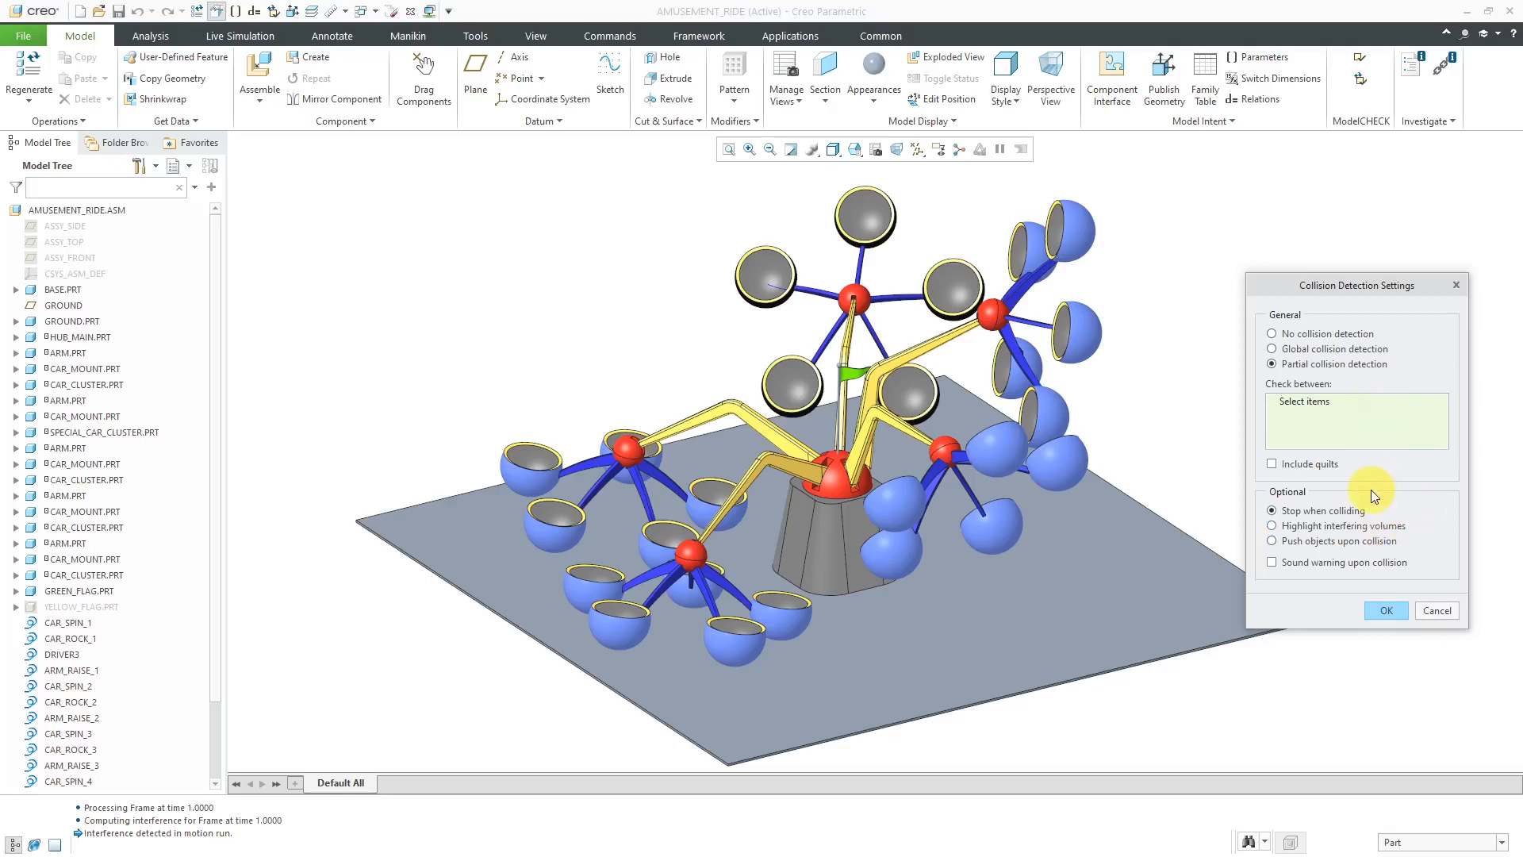
mouse_move(1384, 453)
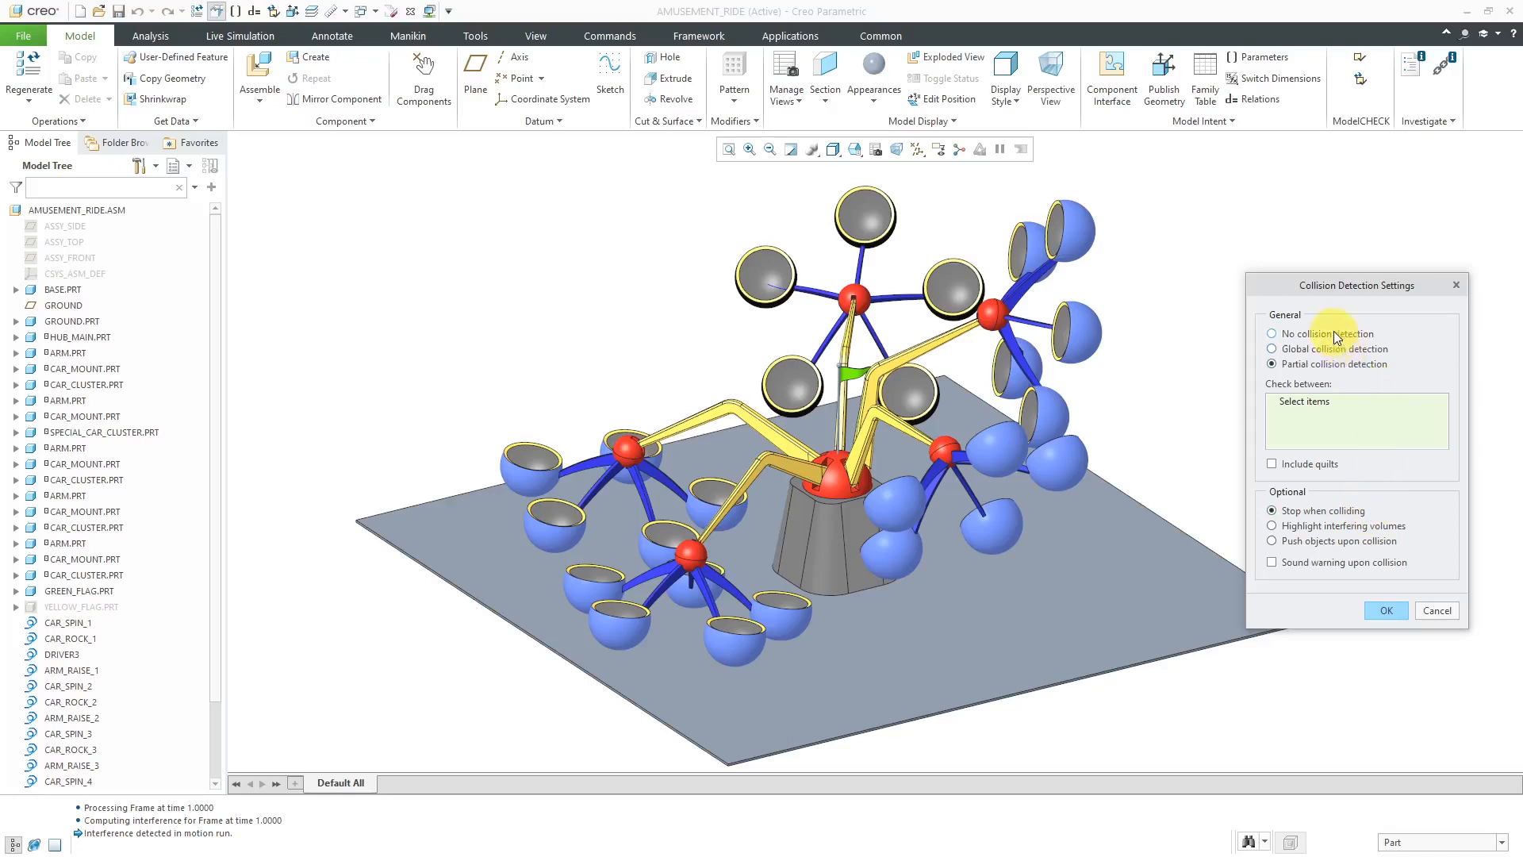
- Try the global, partial, highlight and push-apart options, then close Model Properties unchanged
click(1272, 349)
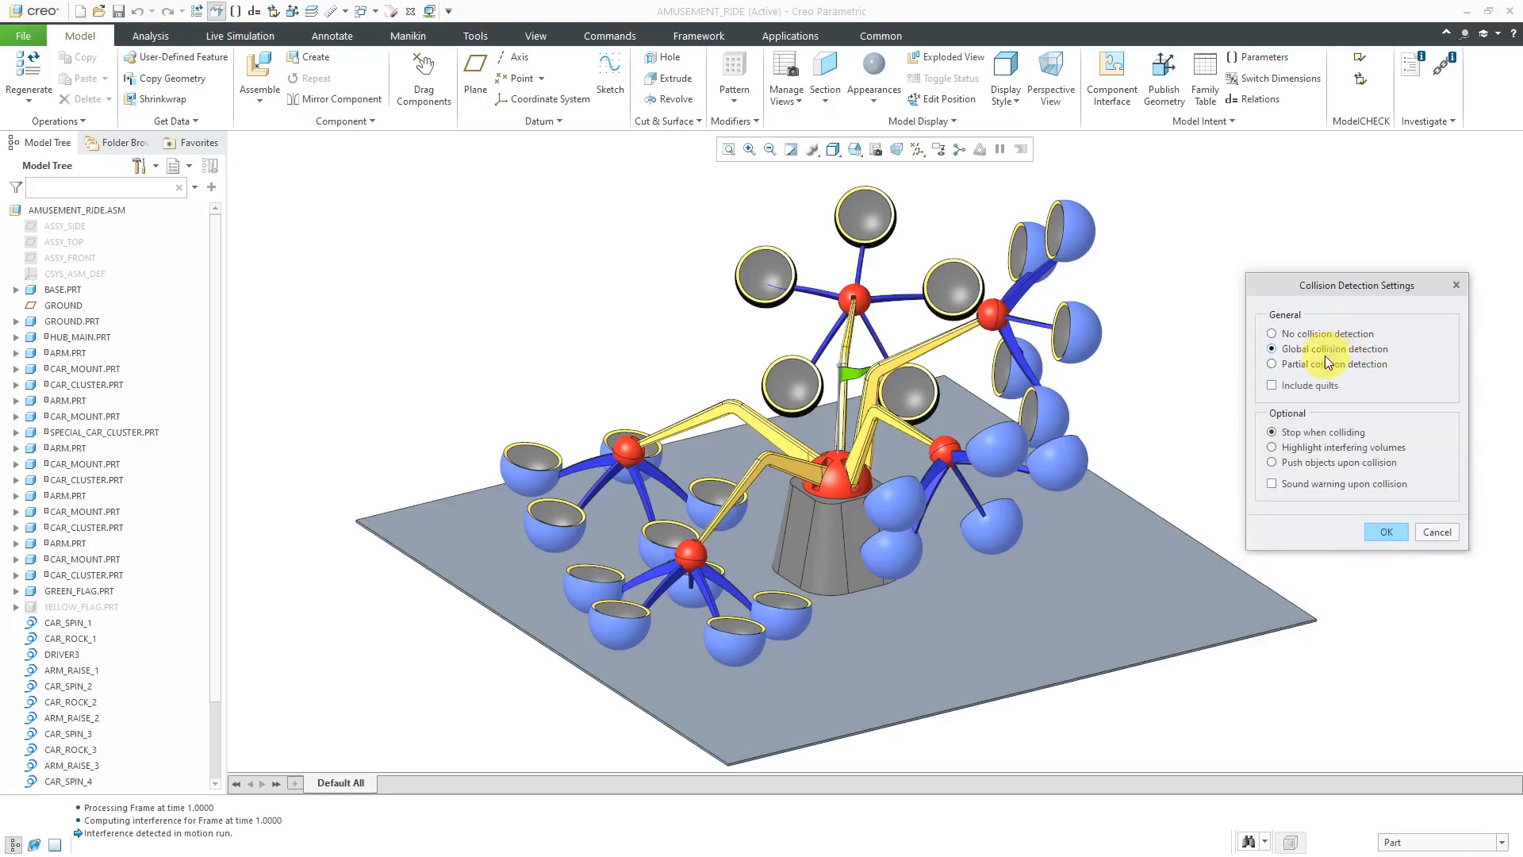
click(1272, 363)
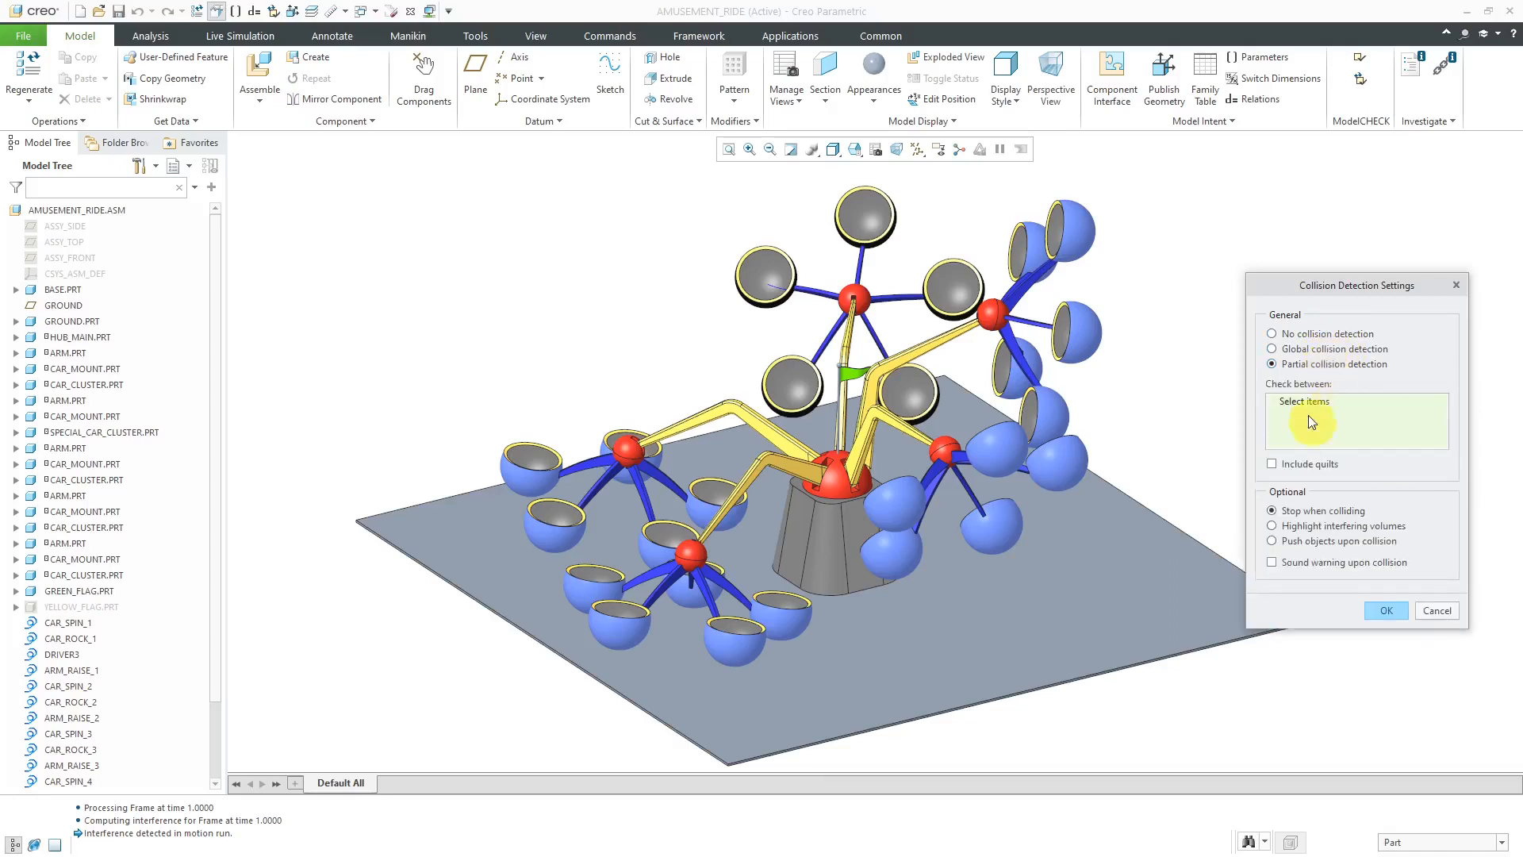
mouse_move(1365, 525)
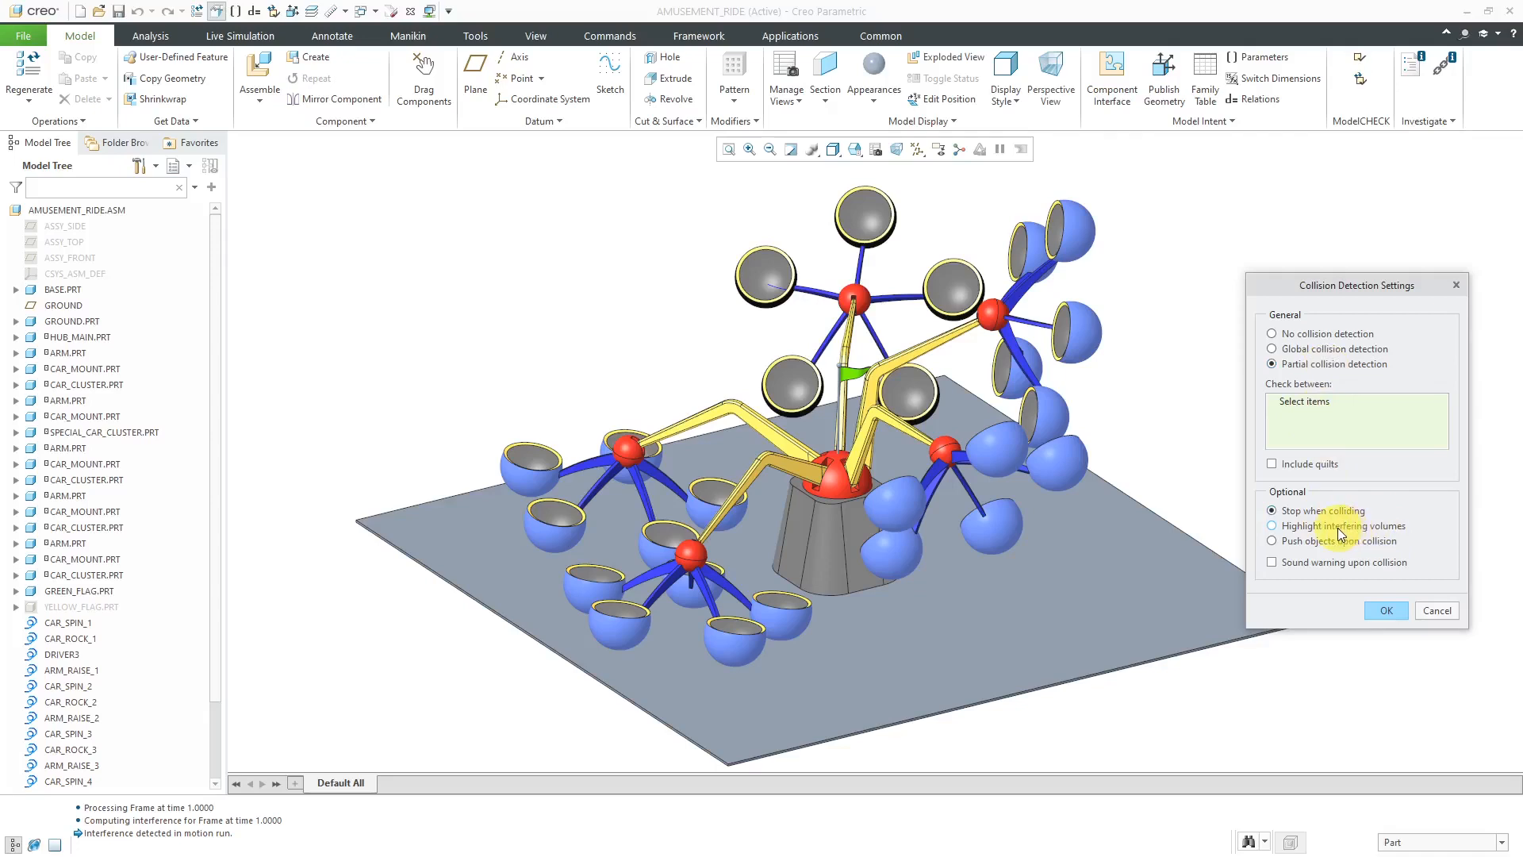
click(1272, 525)
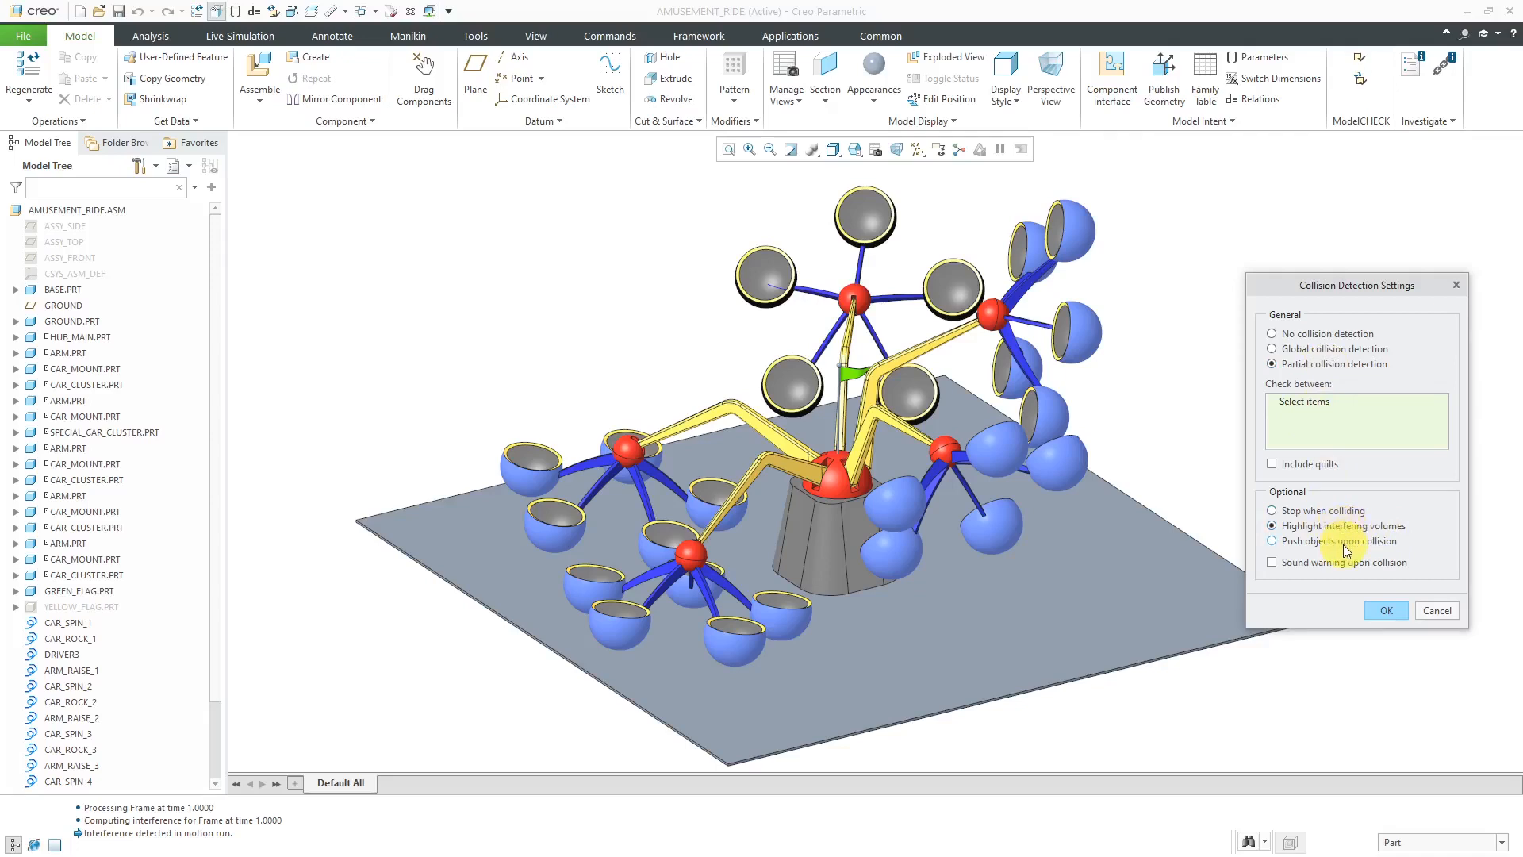
click(1273, 541)
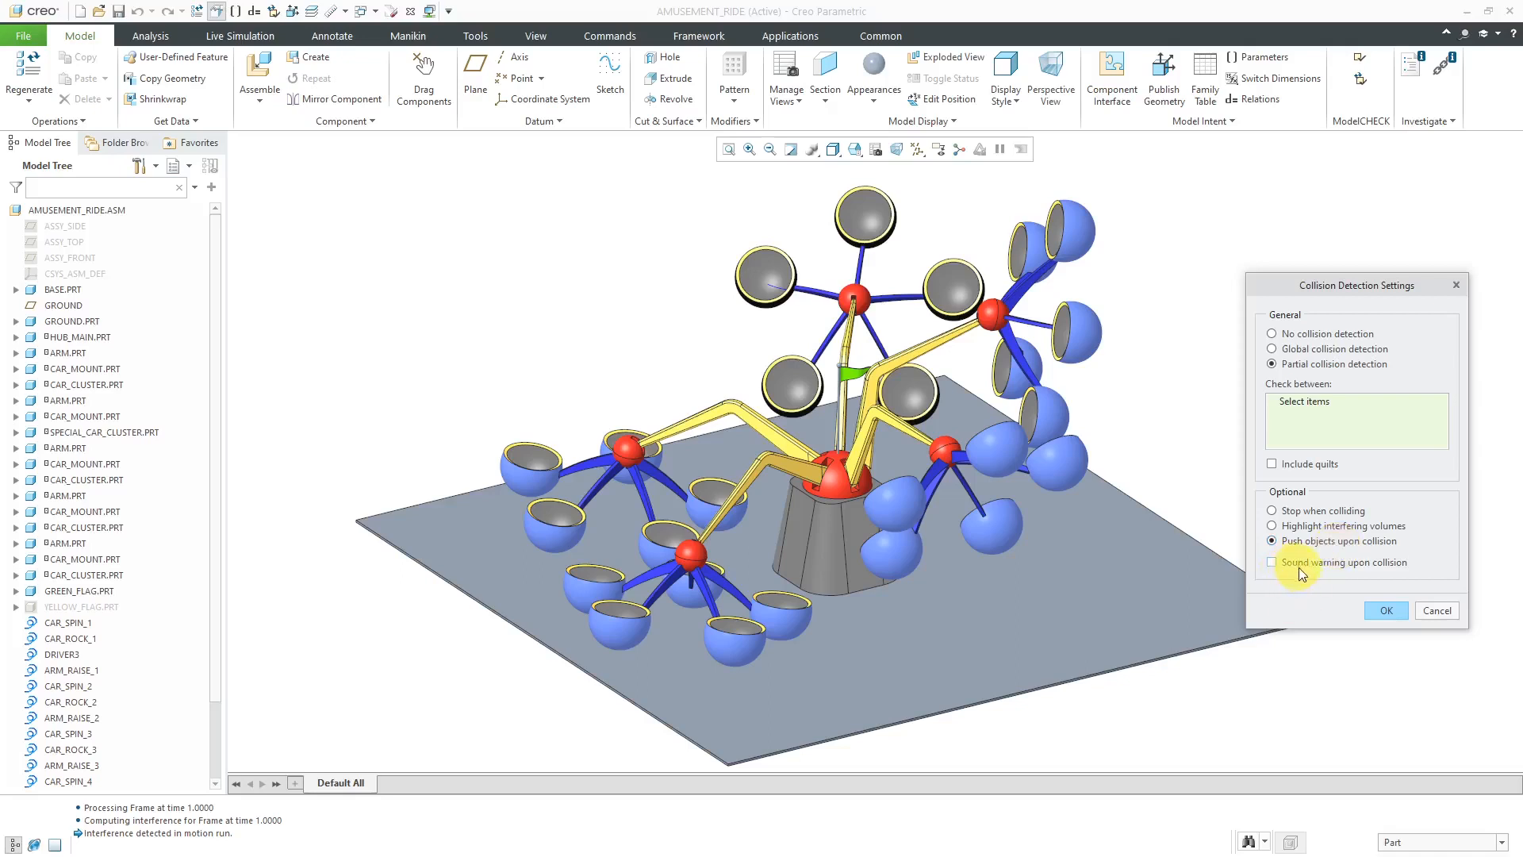
mouse_move(1312, 597)
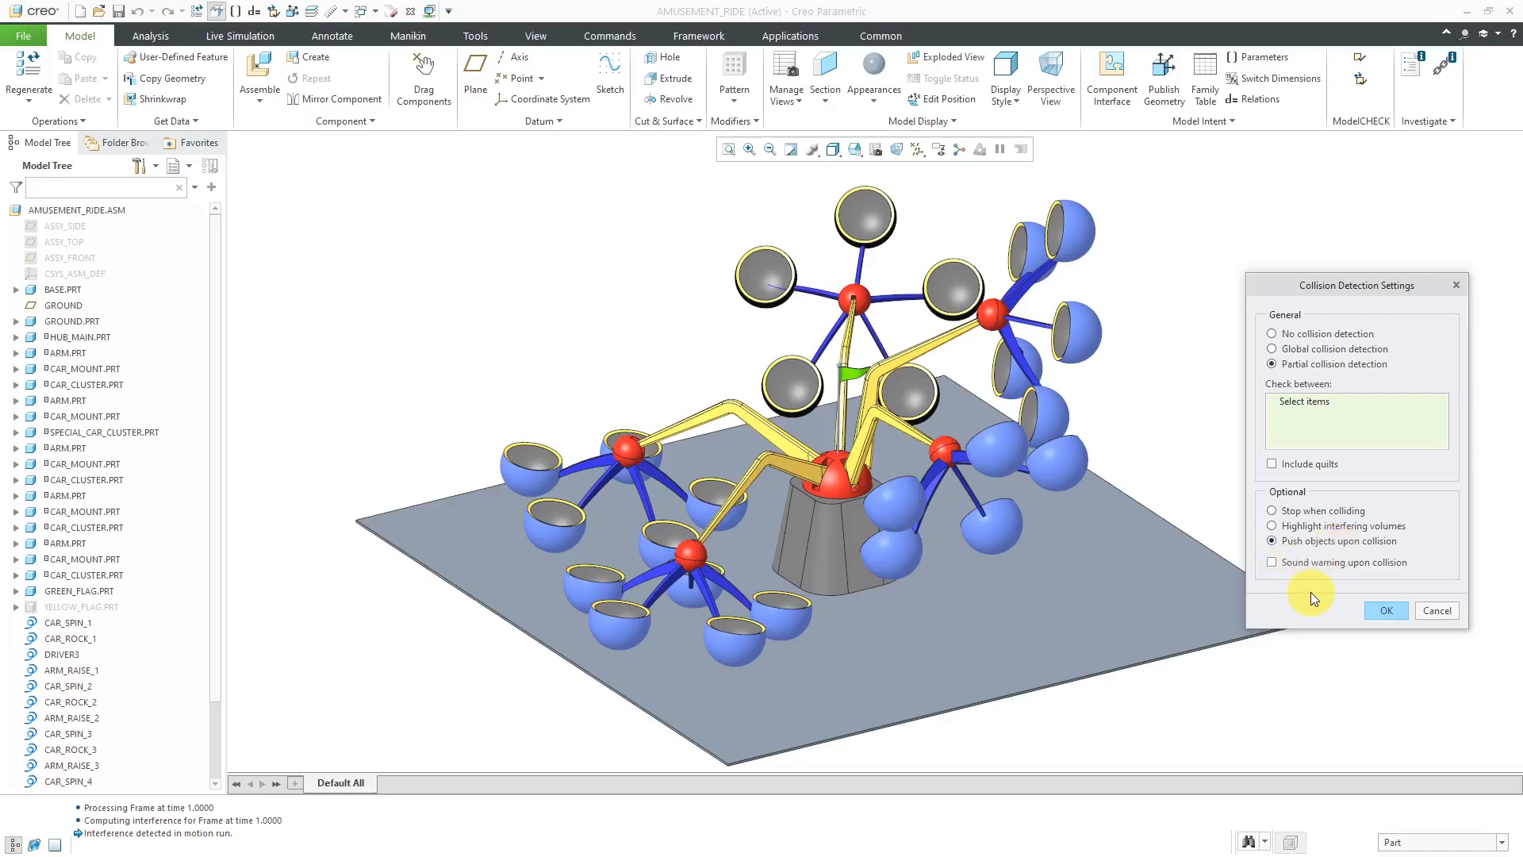
mouse_move(1346, 360)
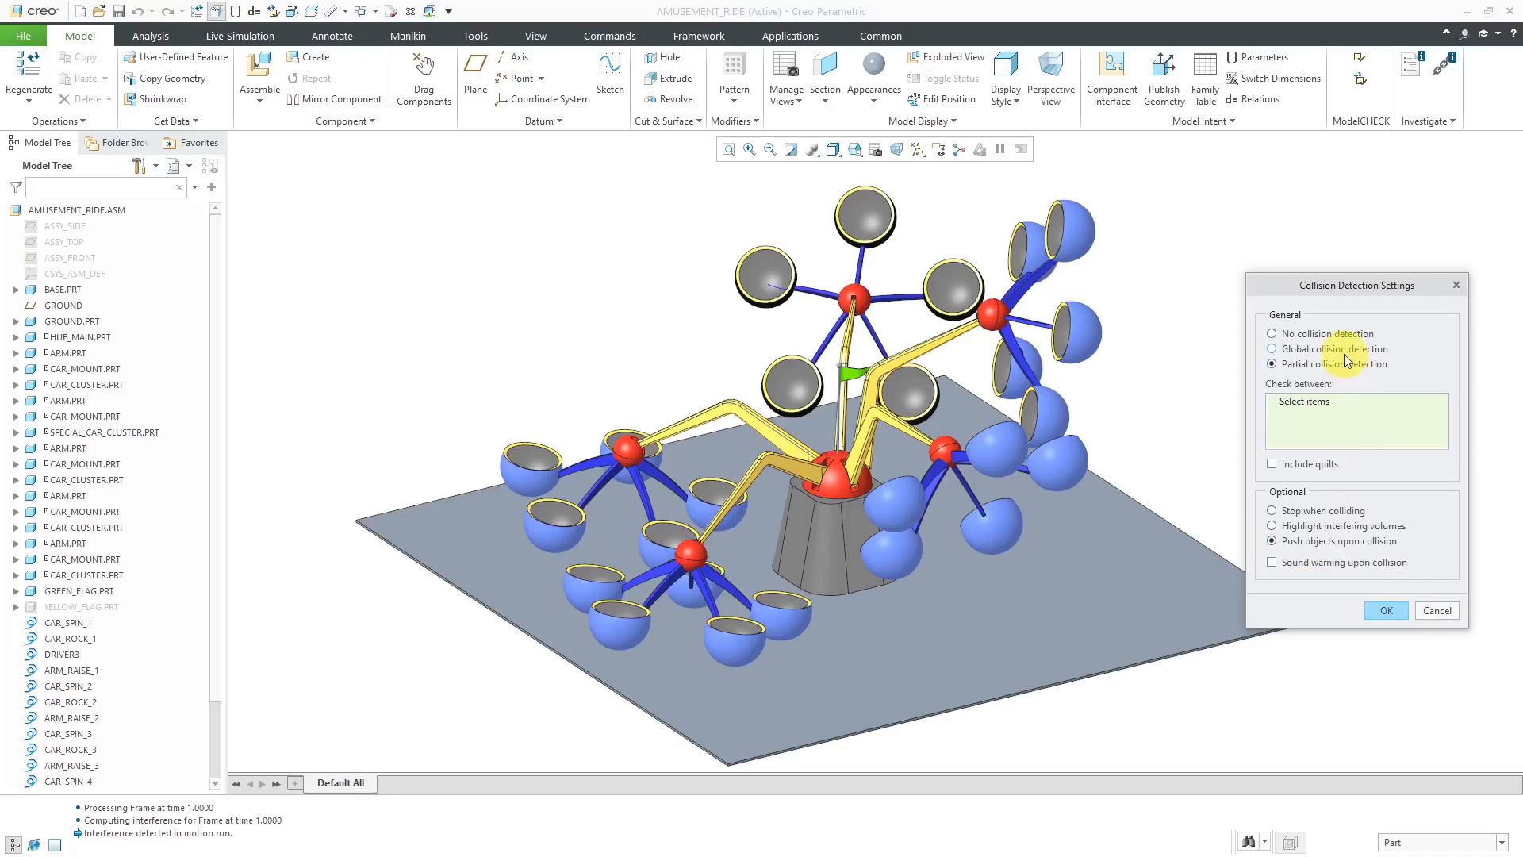
click(1272, 347)
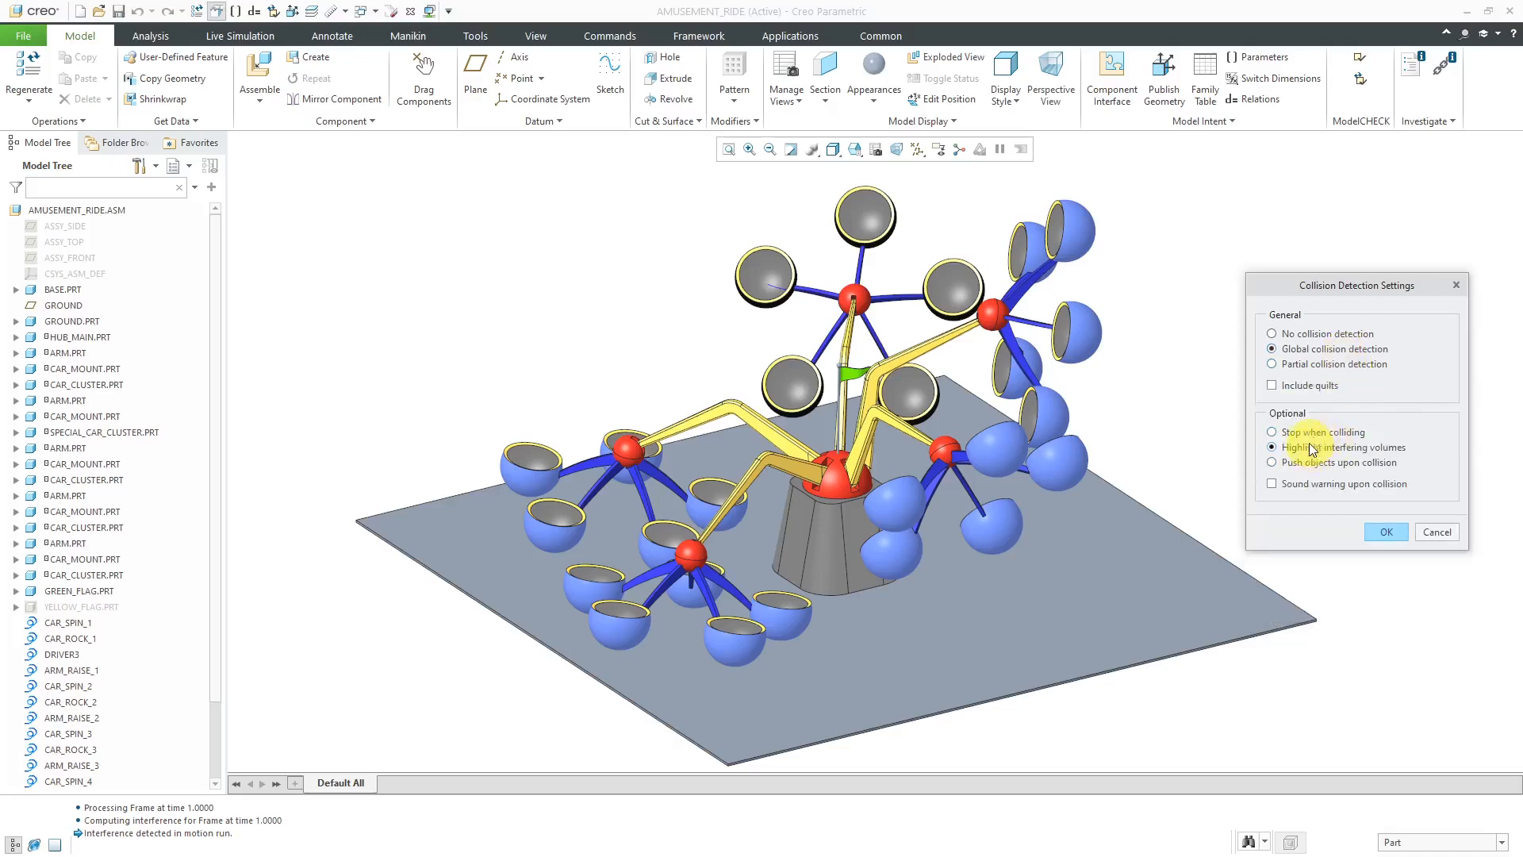
click(1272, 432)
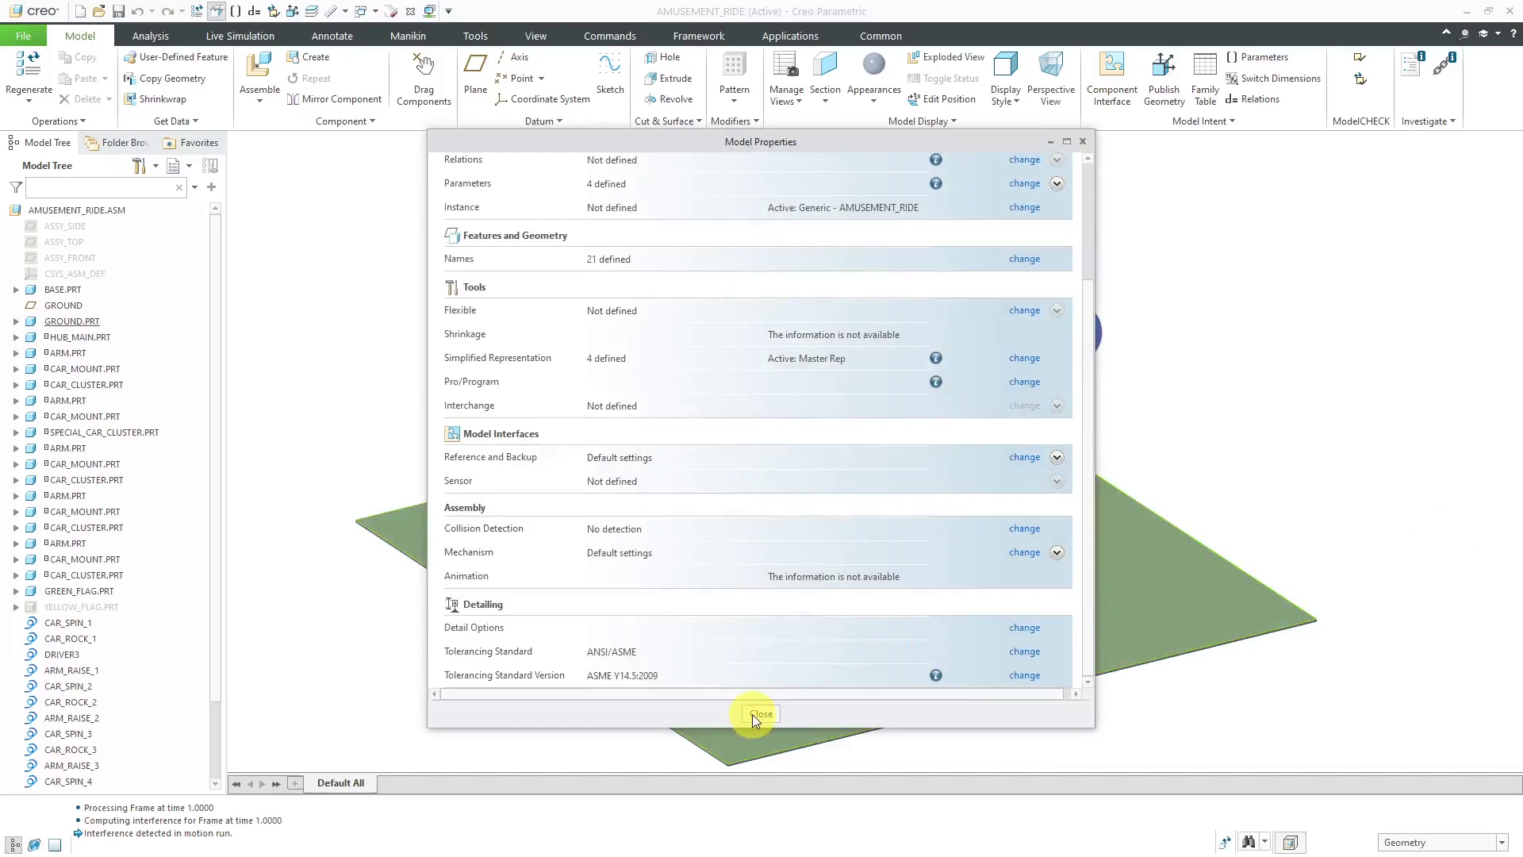
click(760, 714)
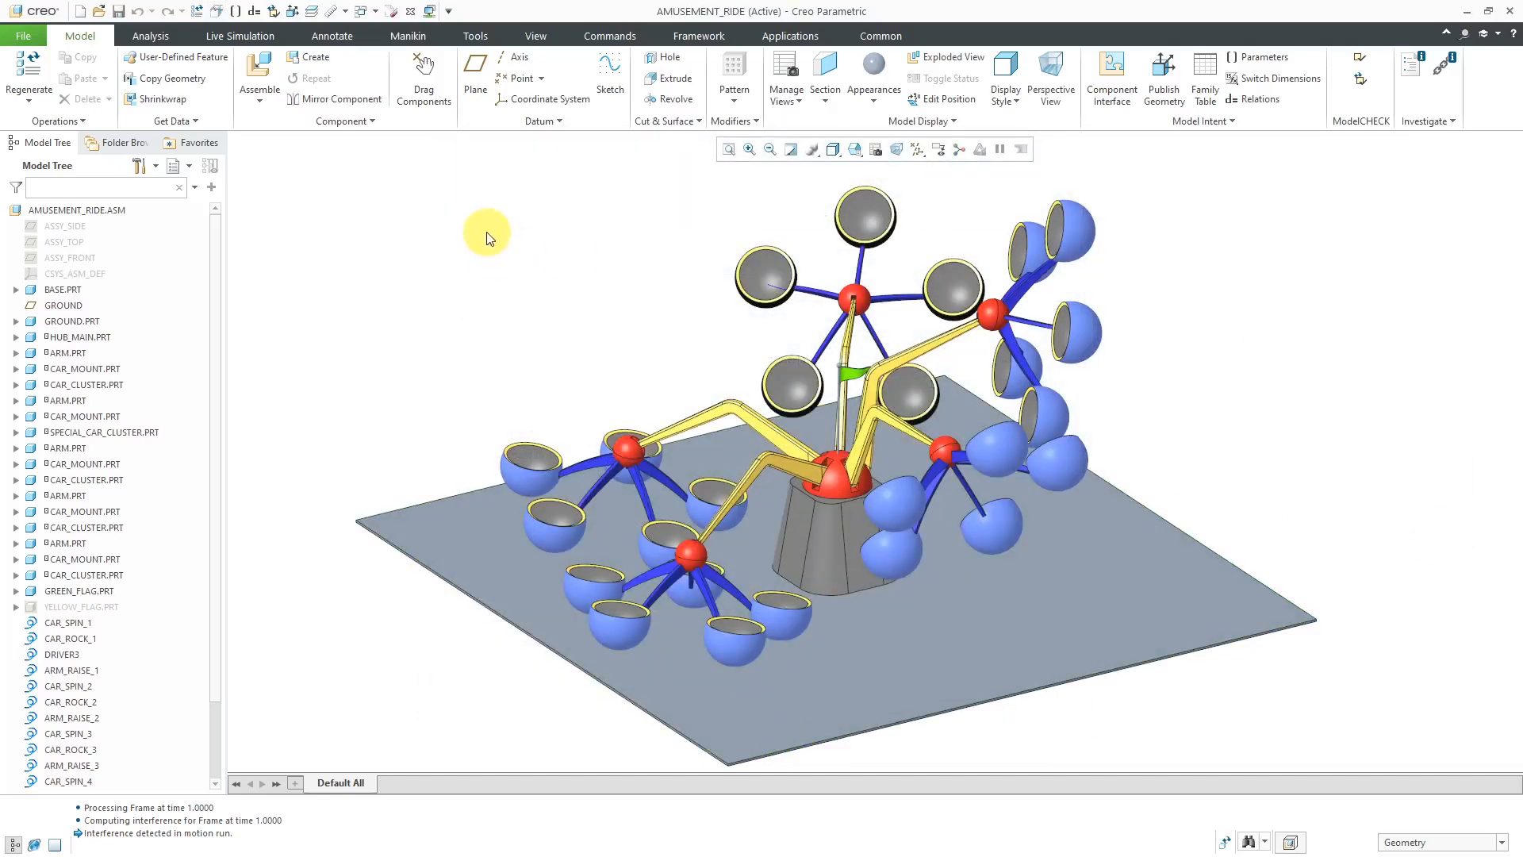
- Enter the Mechanism application and run the MotionDefinition1 analysis from its context menu
click(790, 36)
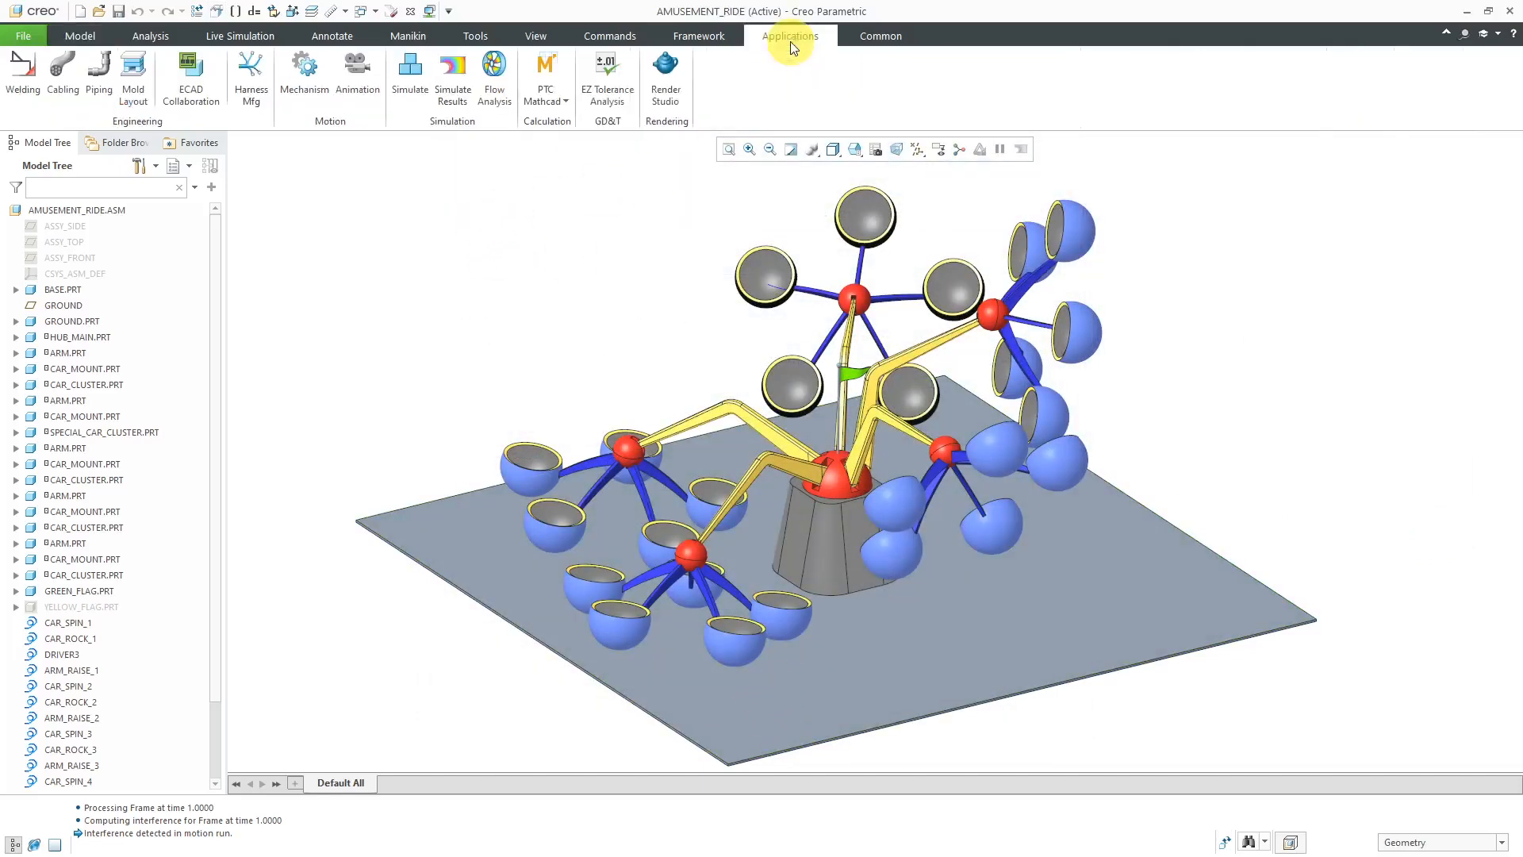
mouse_move(303, 73)
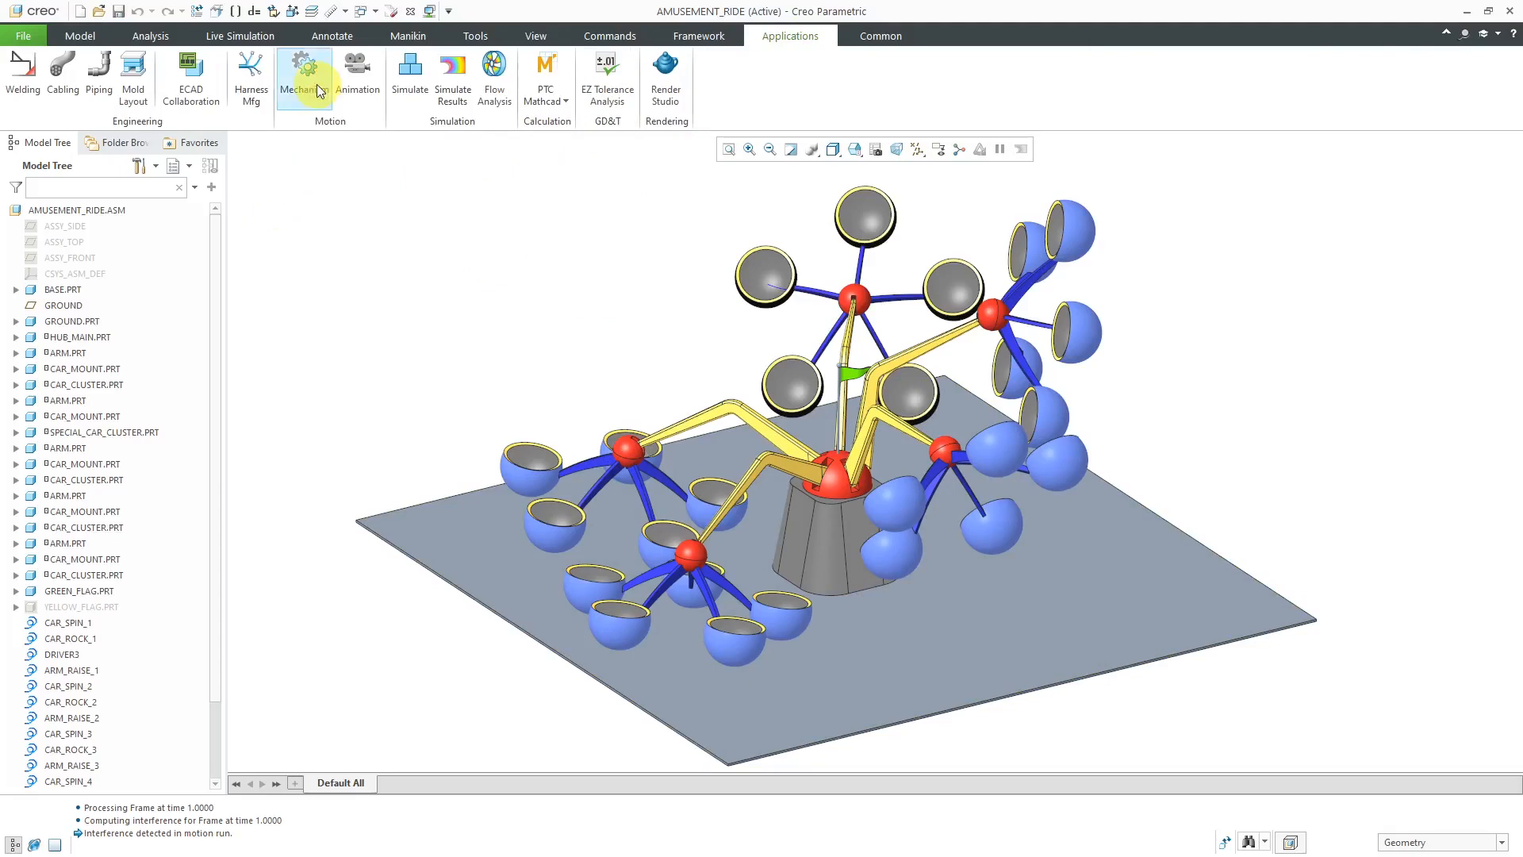
click(303, 77)
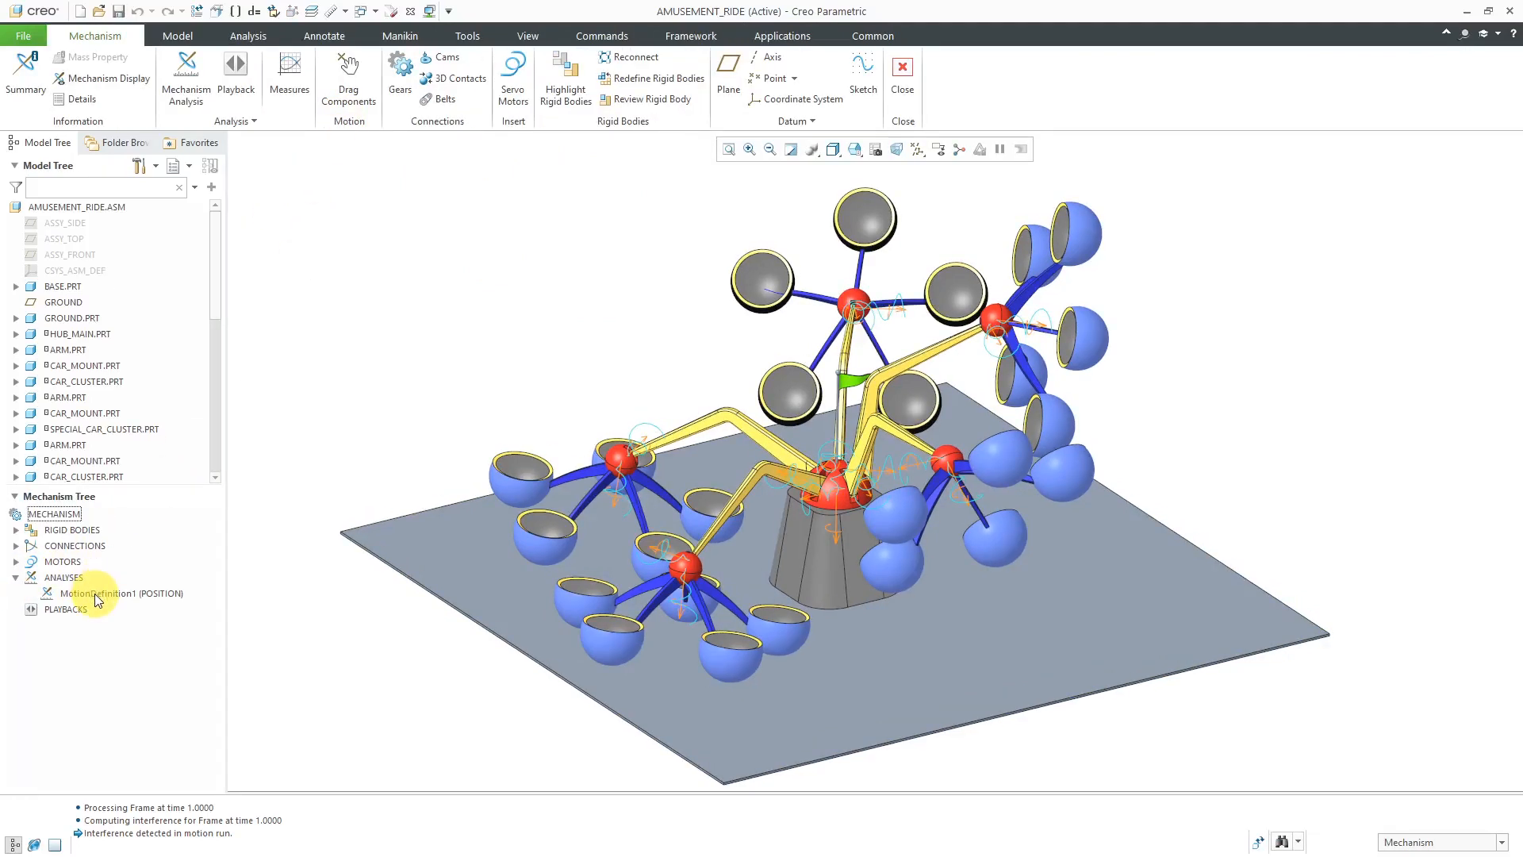
right_click(119, 593)
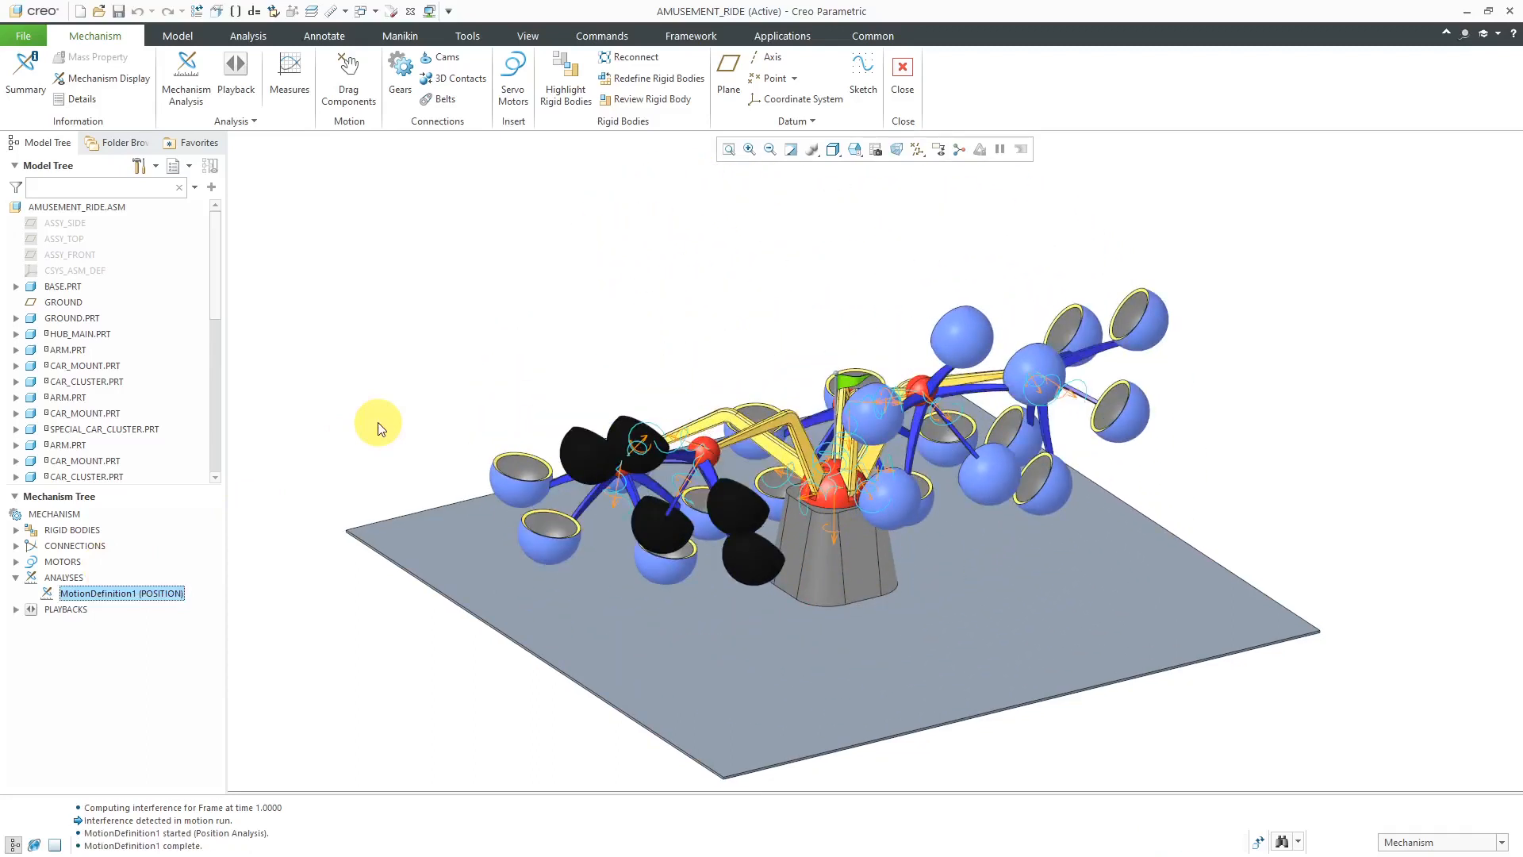
mouse_move(68, 609)
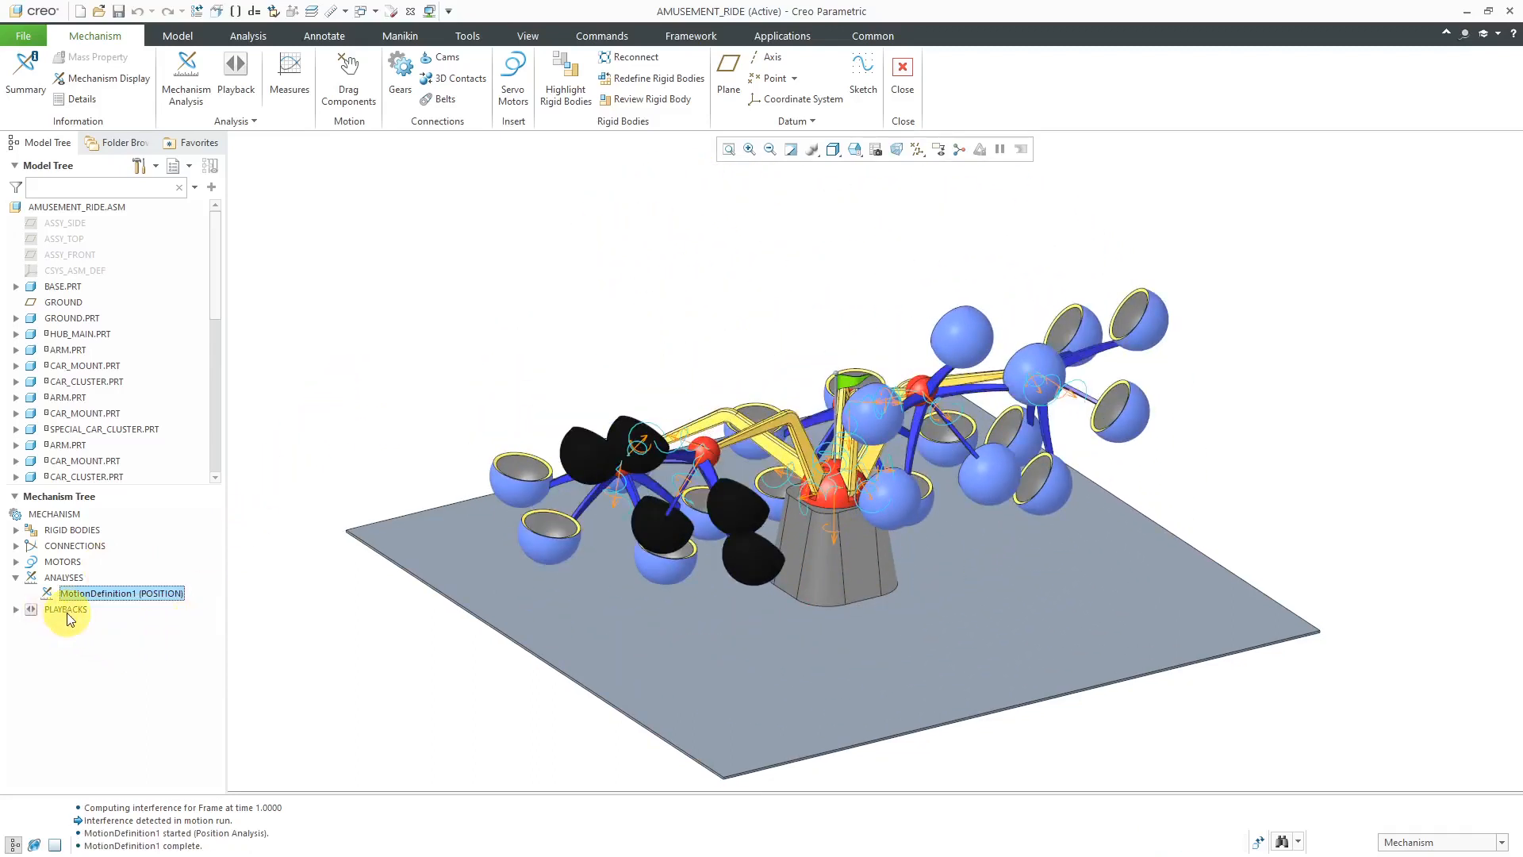
- Expand Playbacks, view the MotionDefinition1 animation, and close the Animate player
click(16, 609)
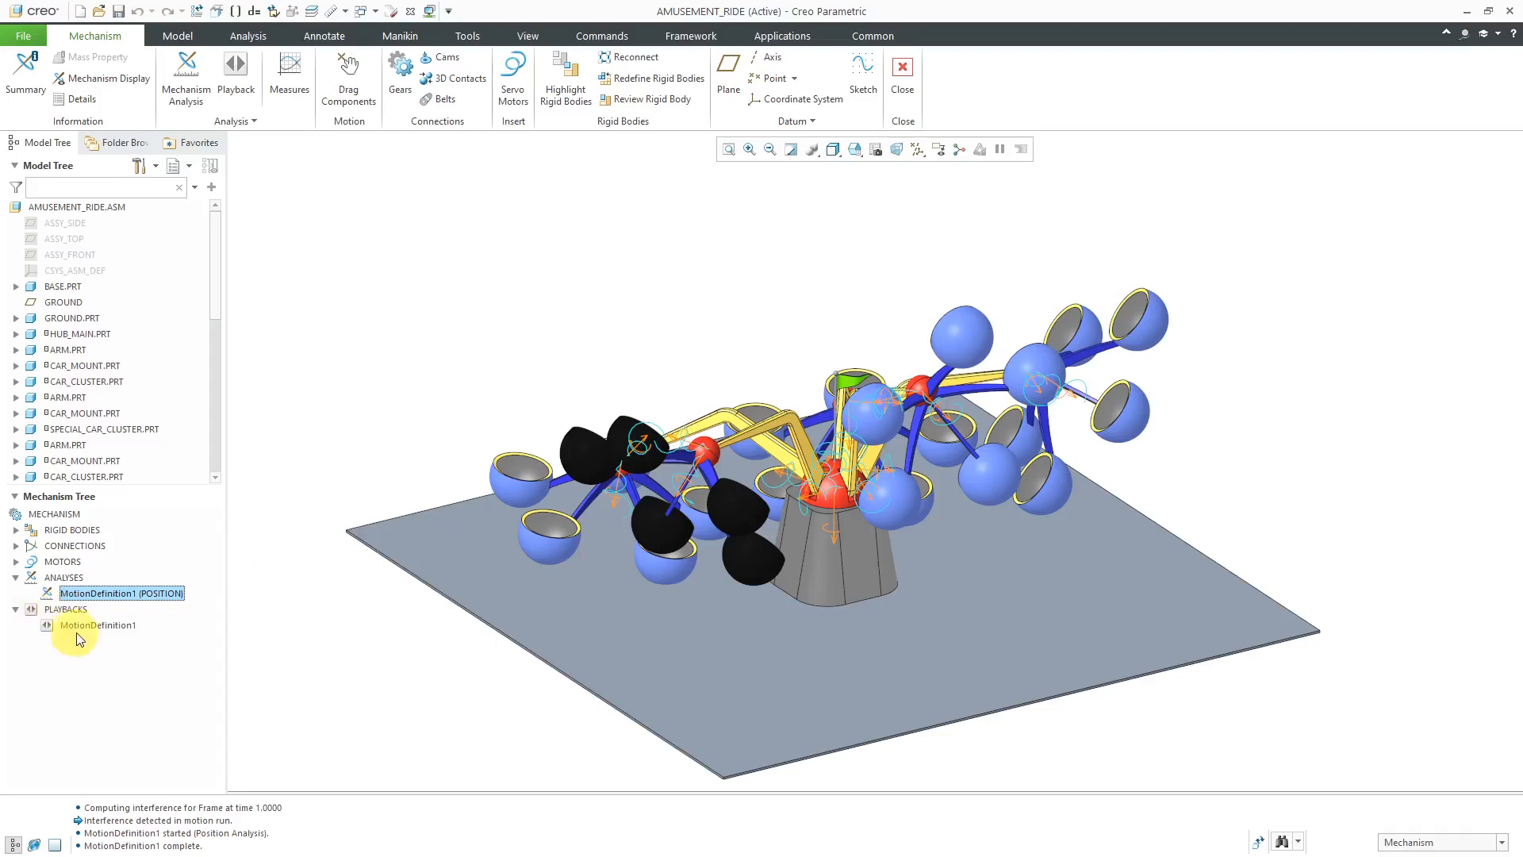
click(97, 625)
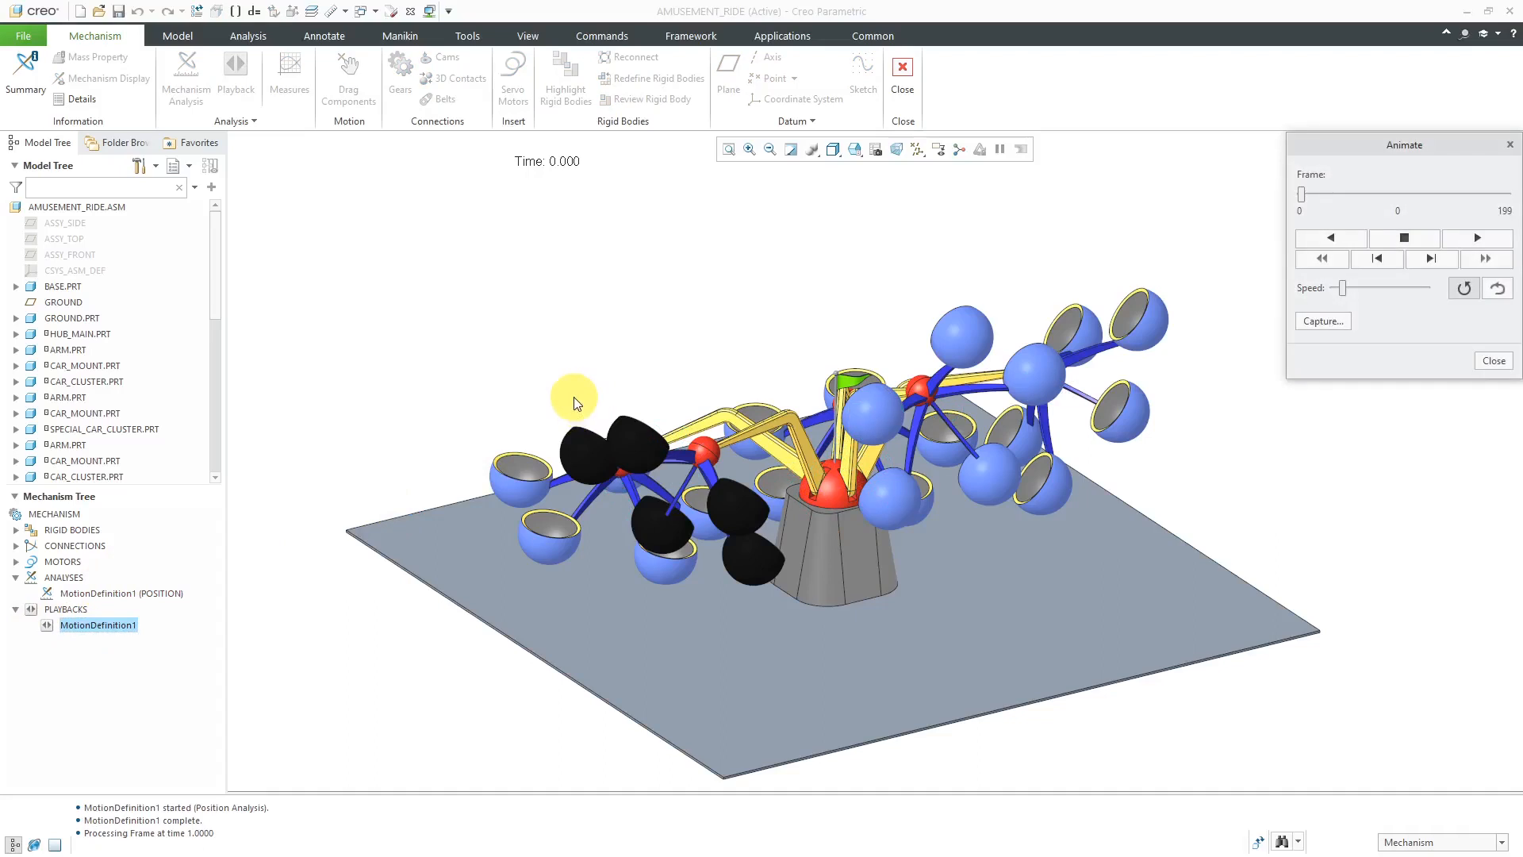
mouse_move(1280, 358)
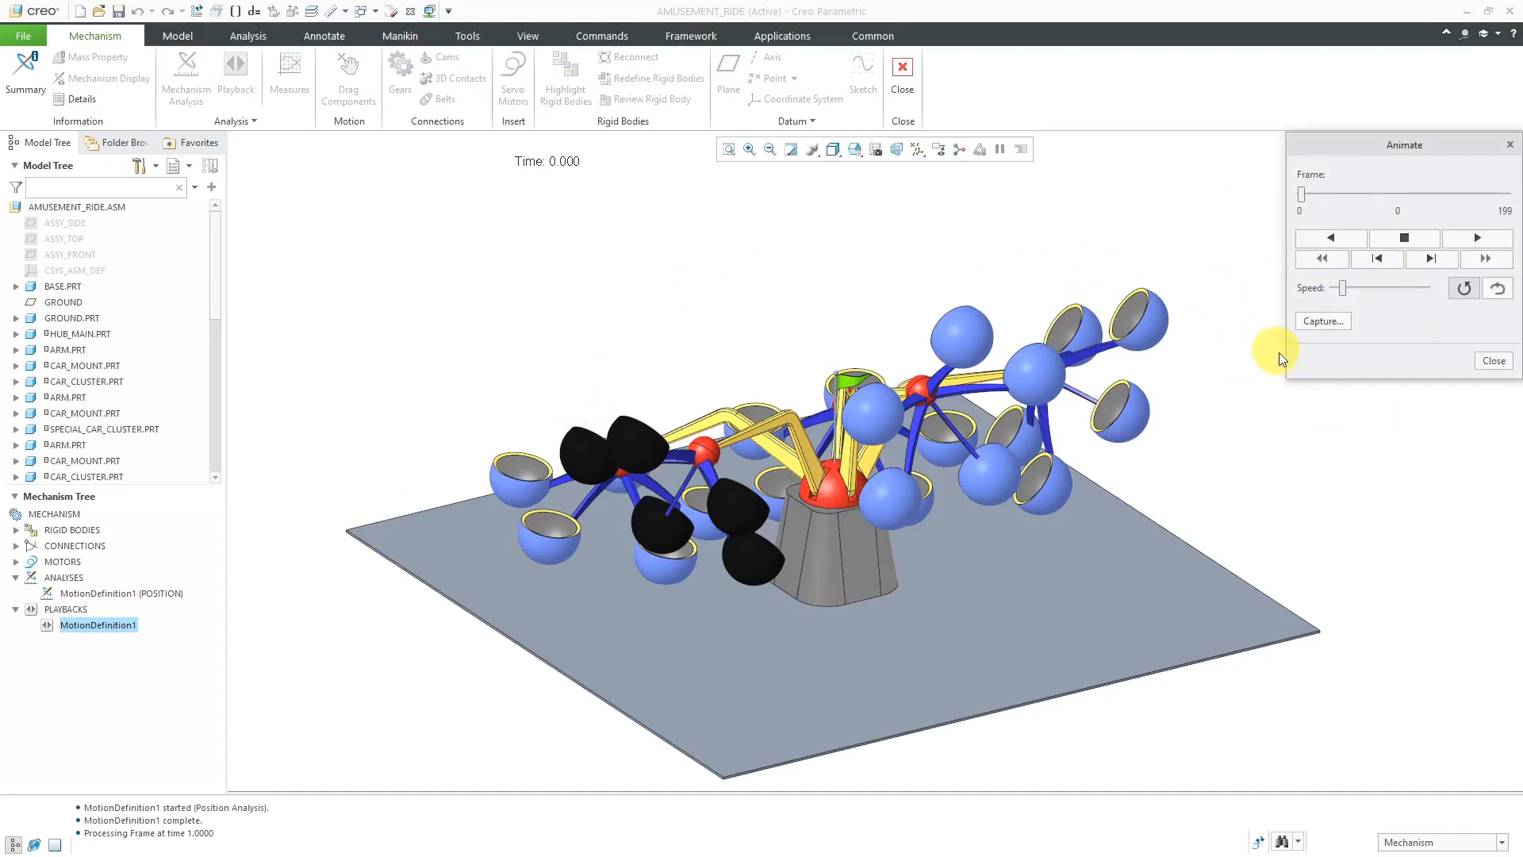
mouse_move(1493, 360)
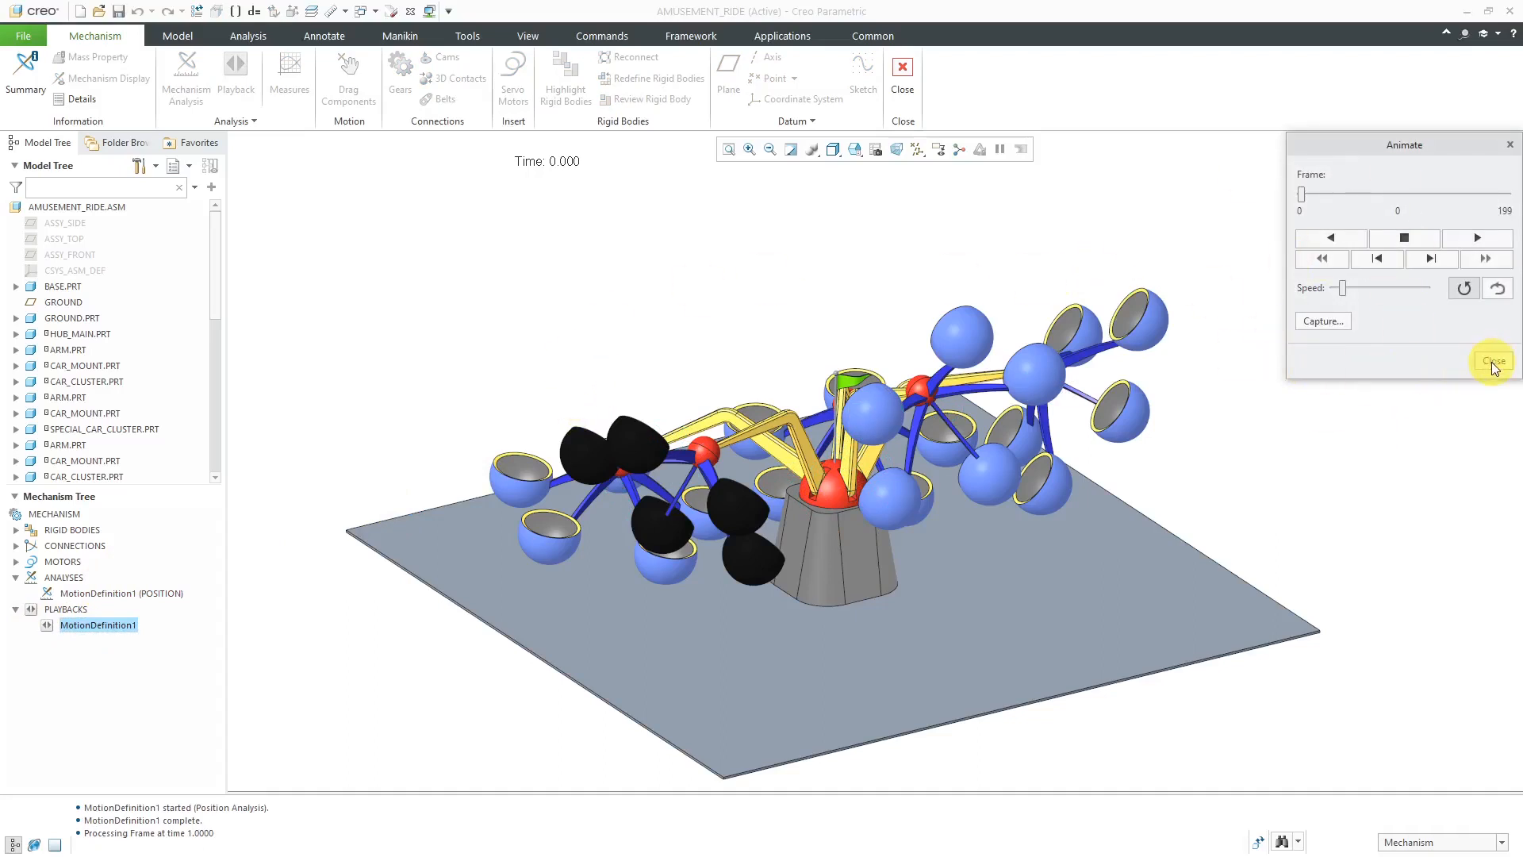
click(1490, 360)
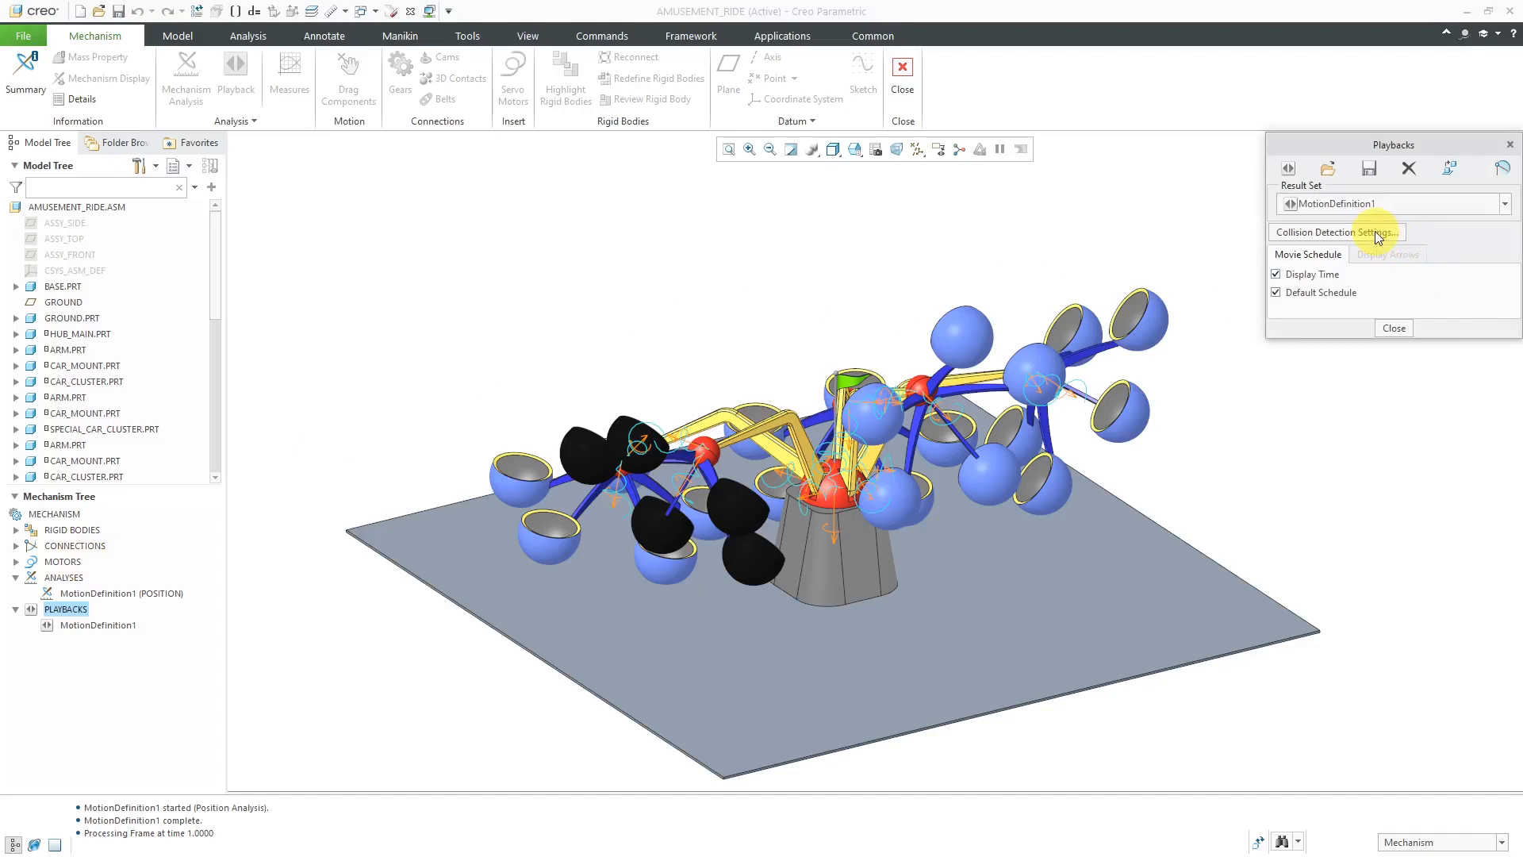
- Set playback collision to global detection, highlighting interfering volumes with a sound warning
click(1332, 231)
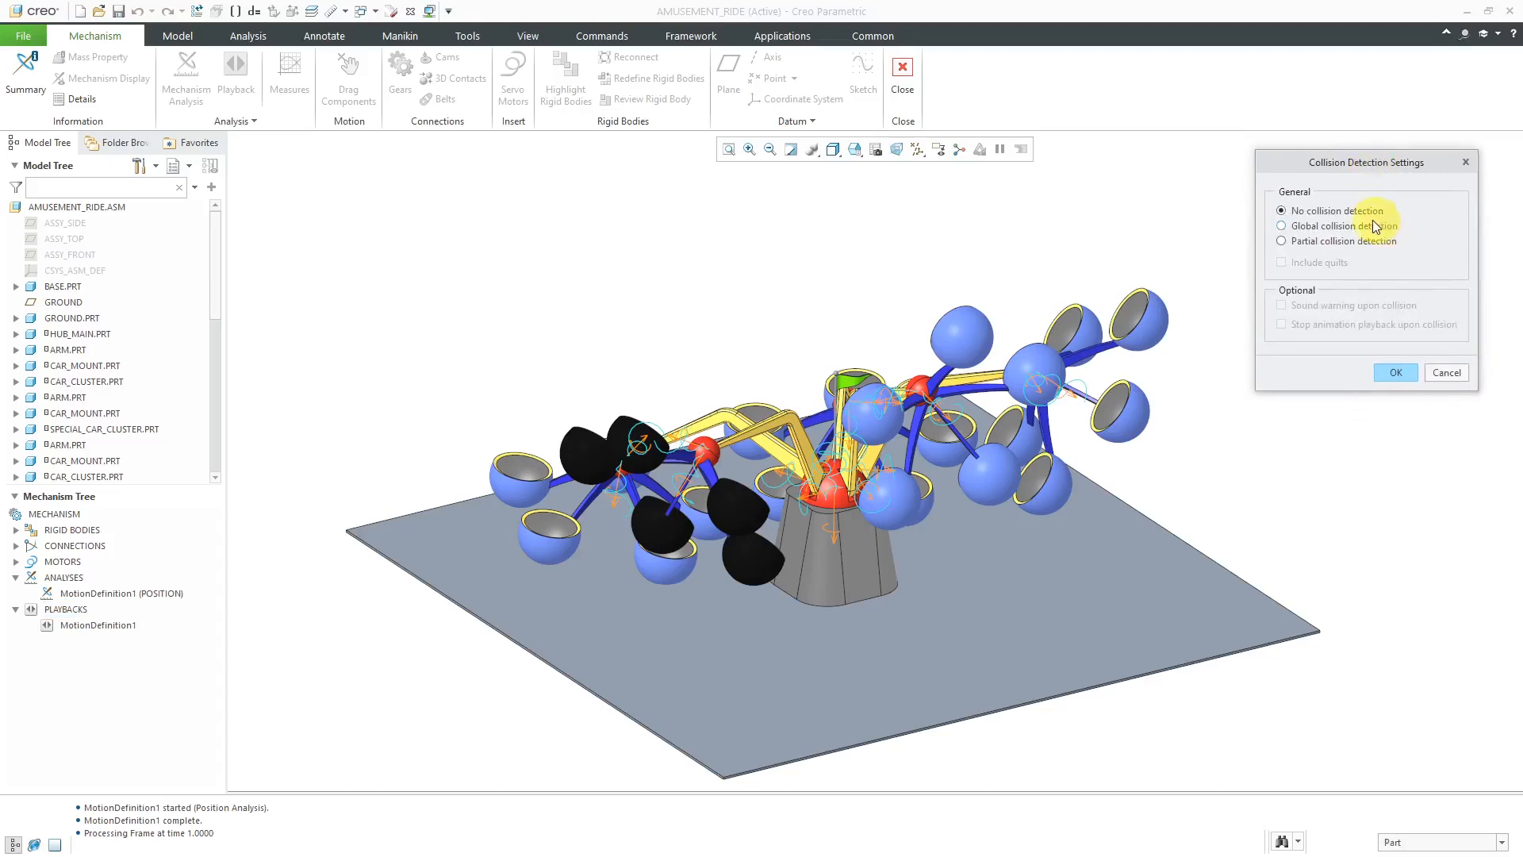
mouse_move(1416, 277)
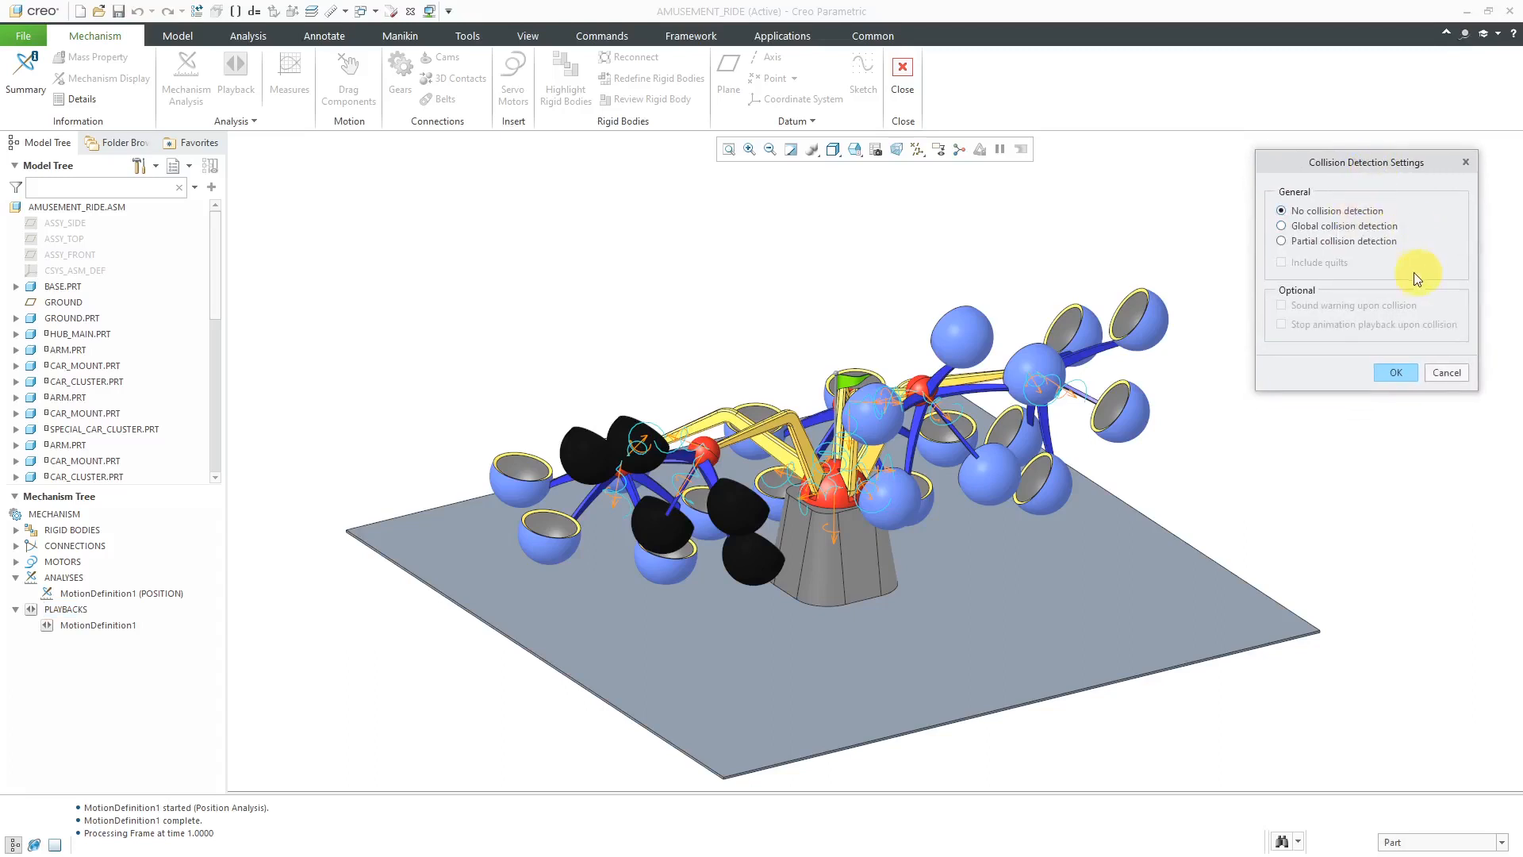
click(1281, 225)
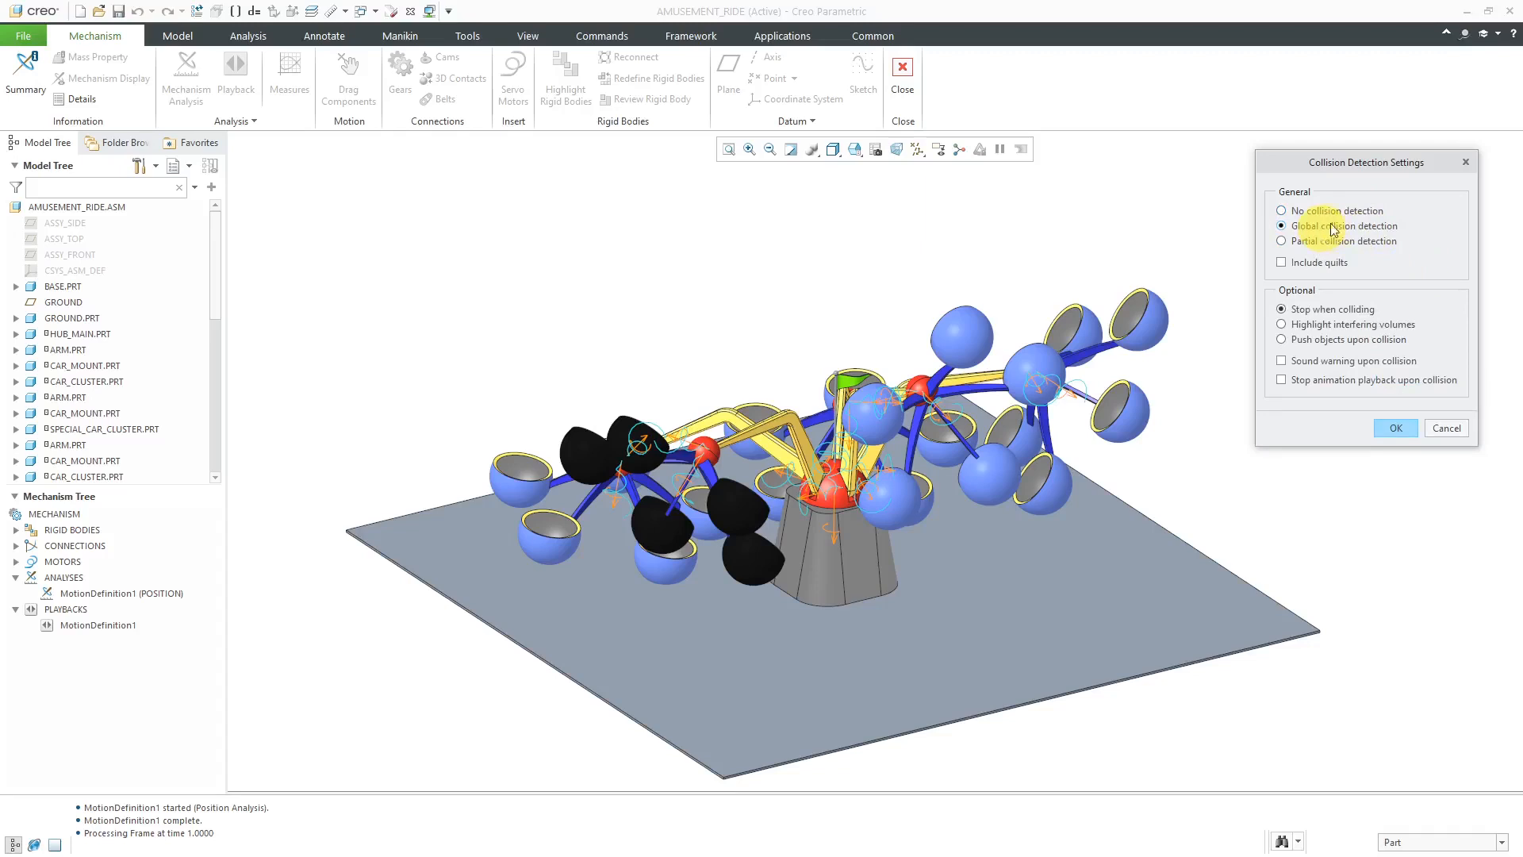
mouse_move(1405, 244)
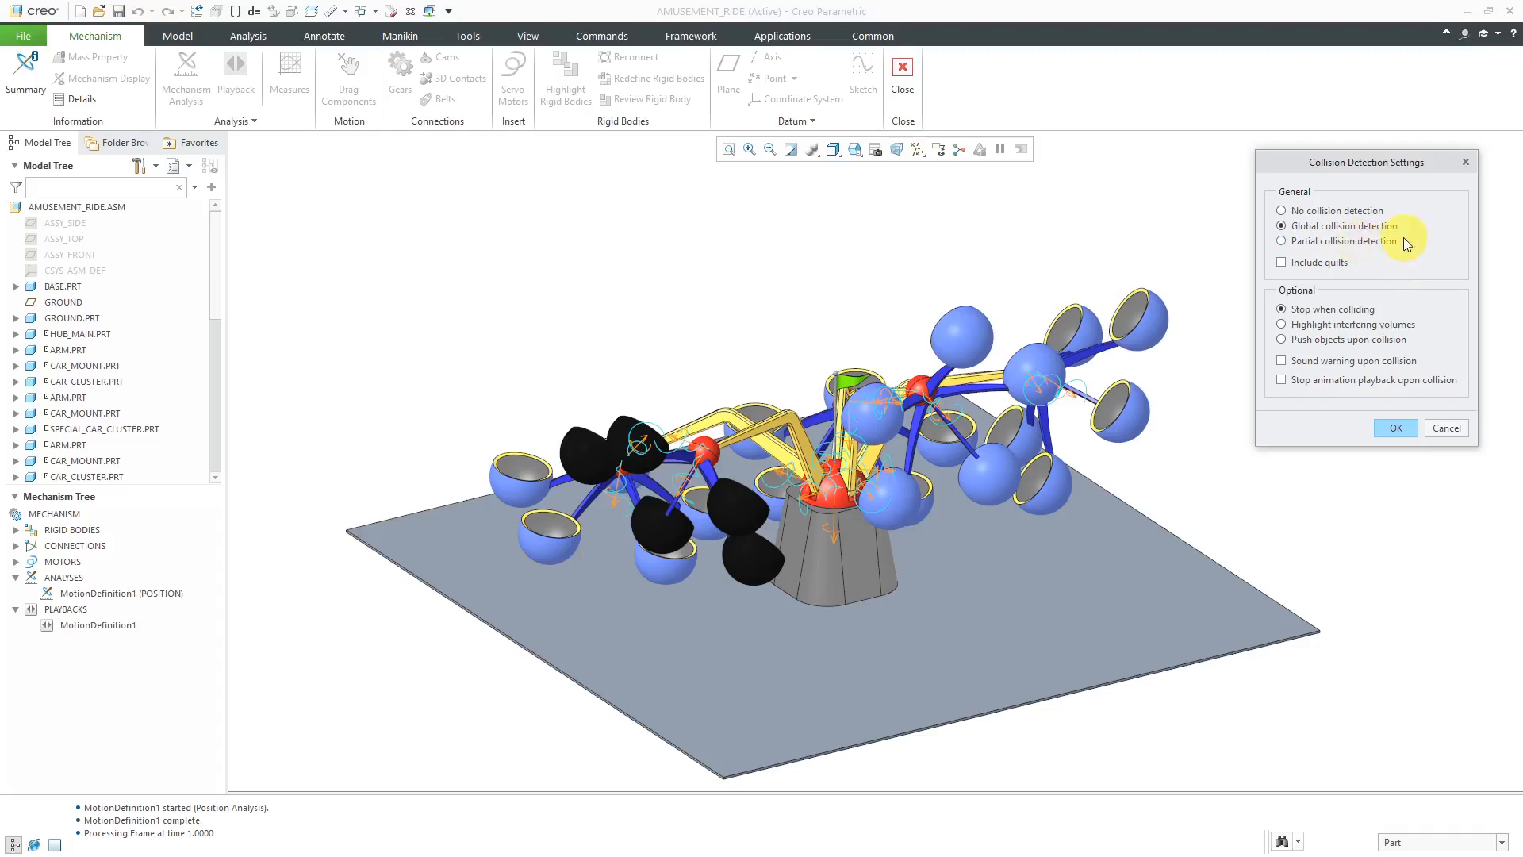
mouse_move(1367, 394)
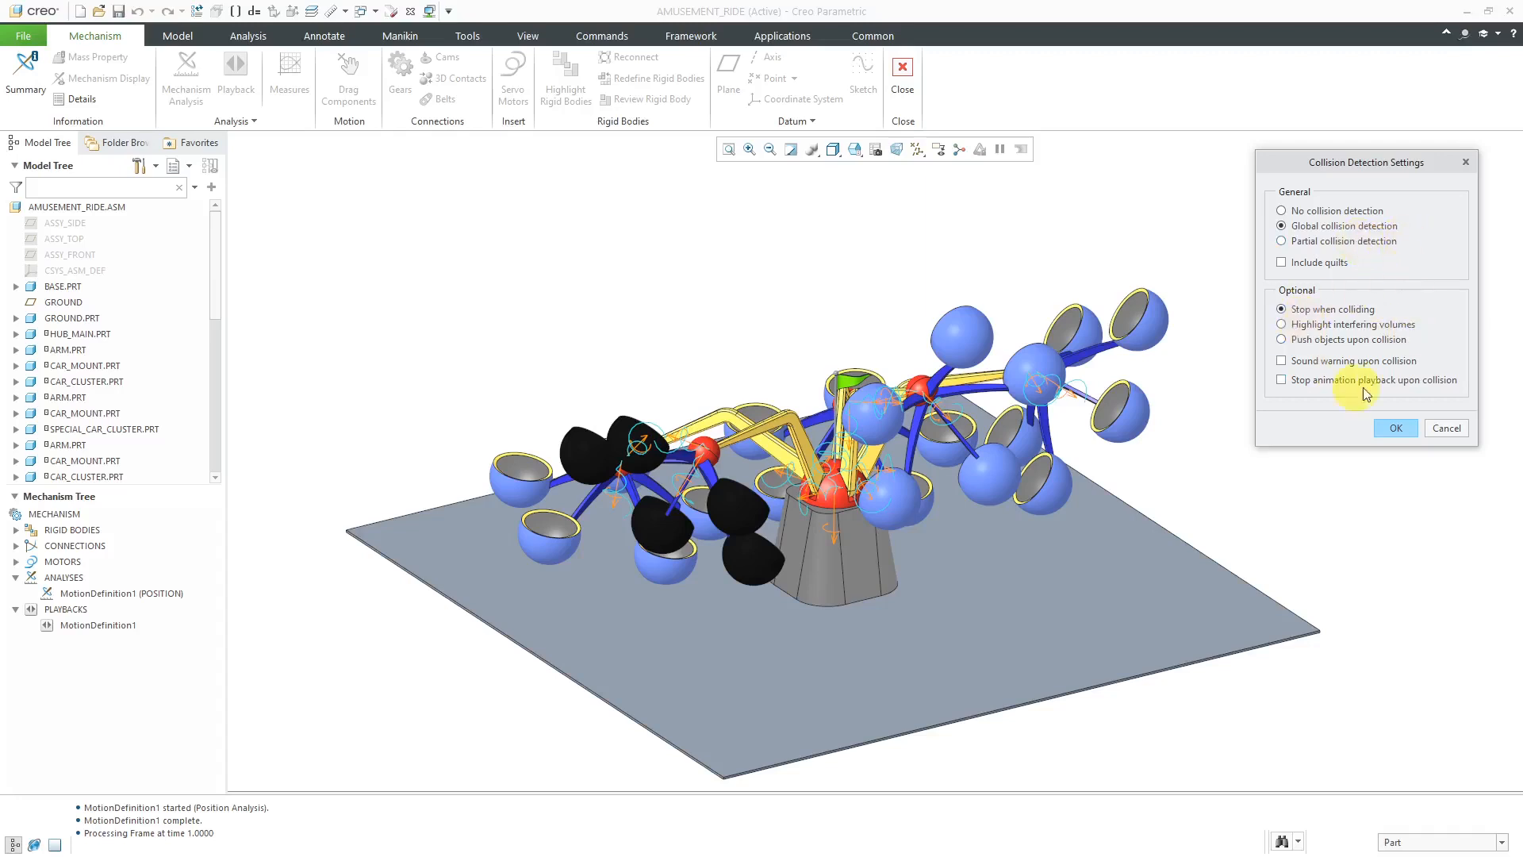
mouse_move(1429, 347)
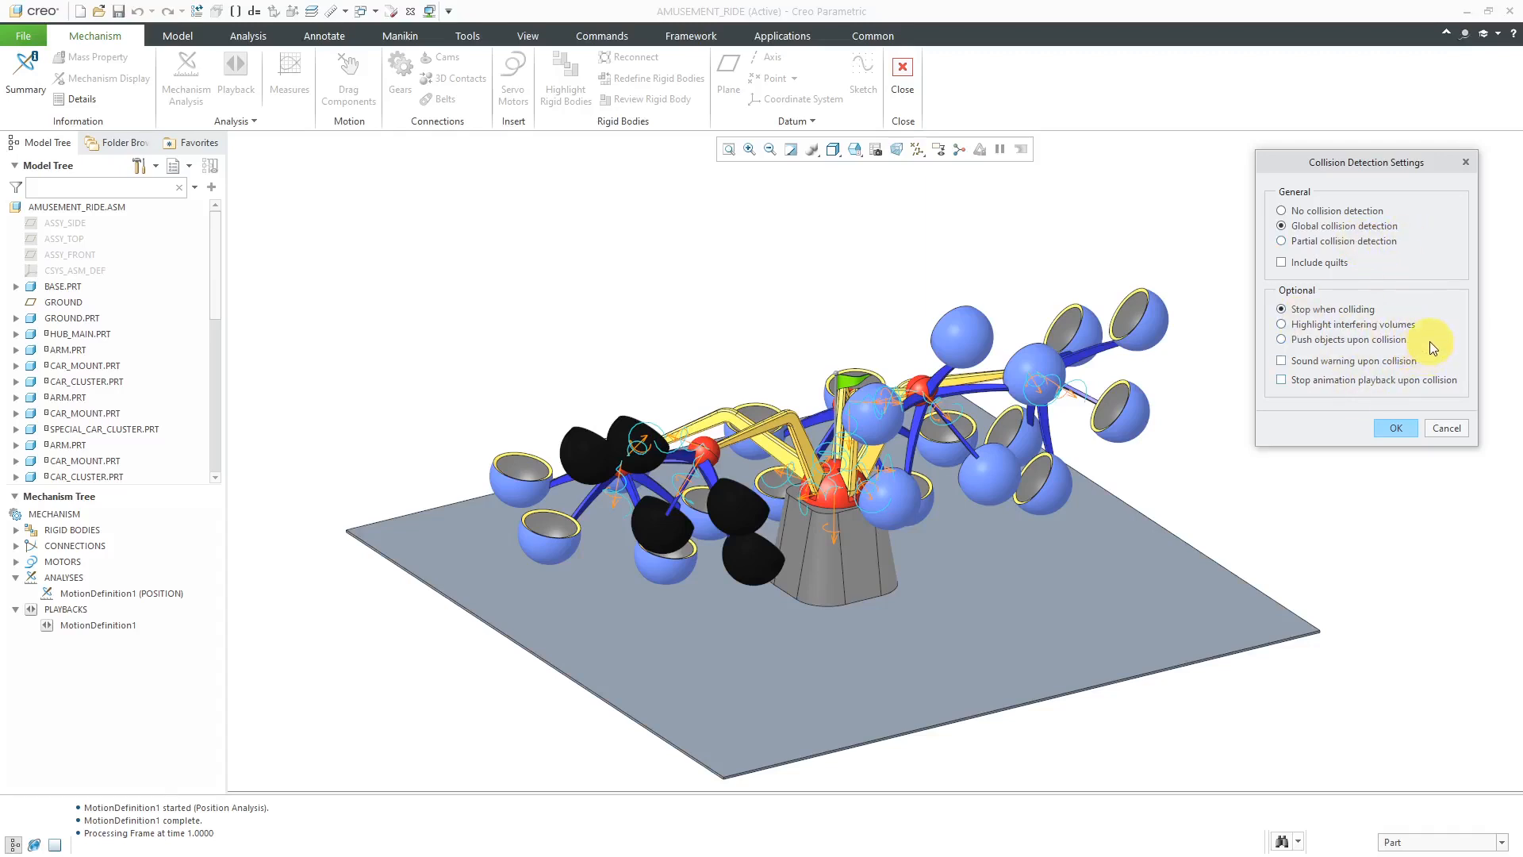
mouse_move(1368, 313)
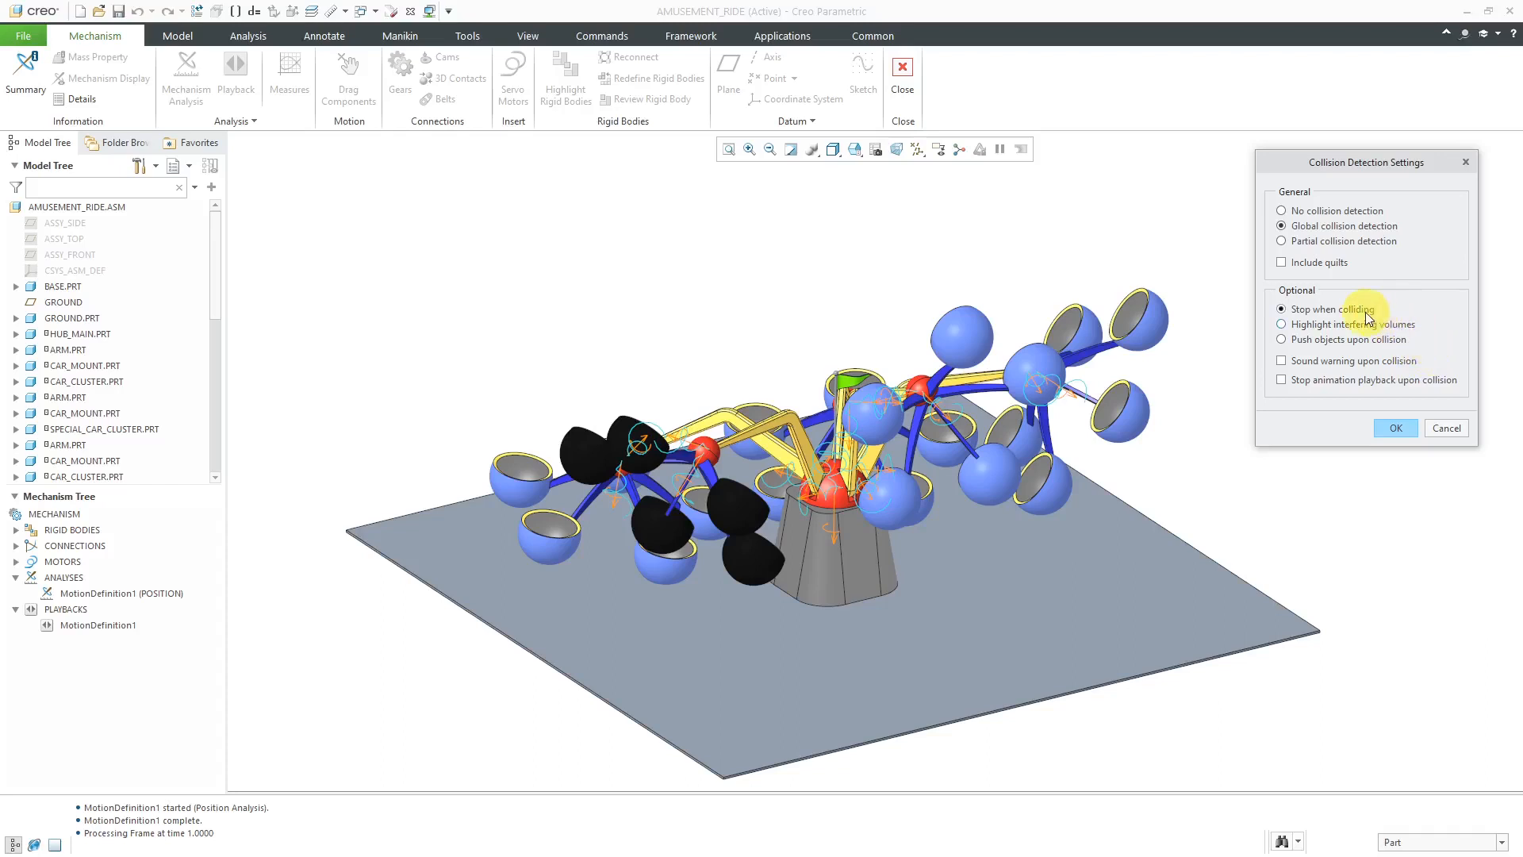
mouse_move(1360, 330)
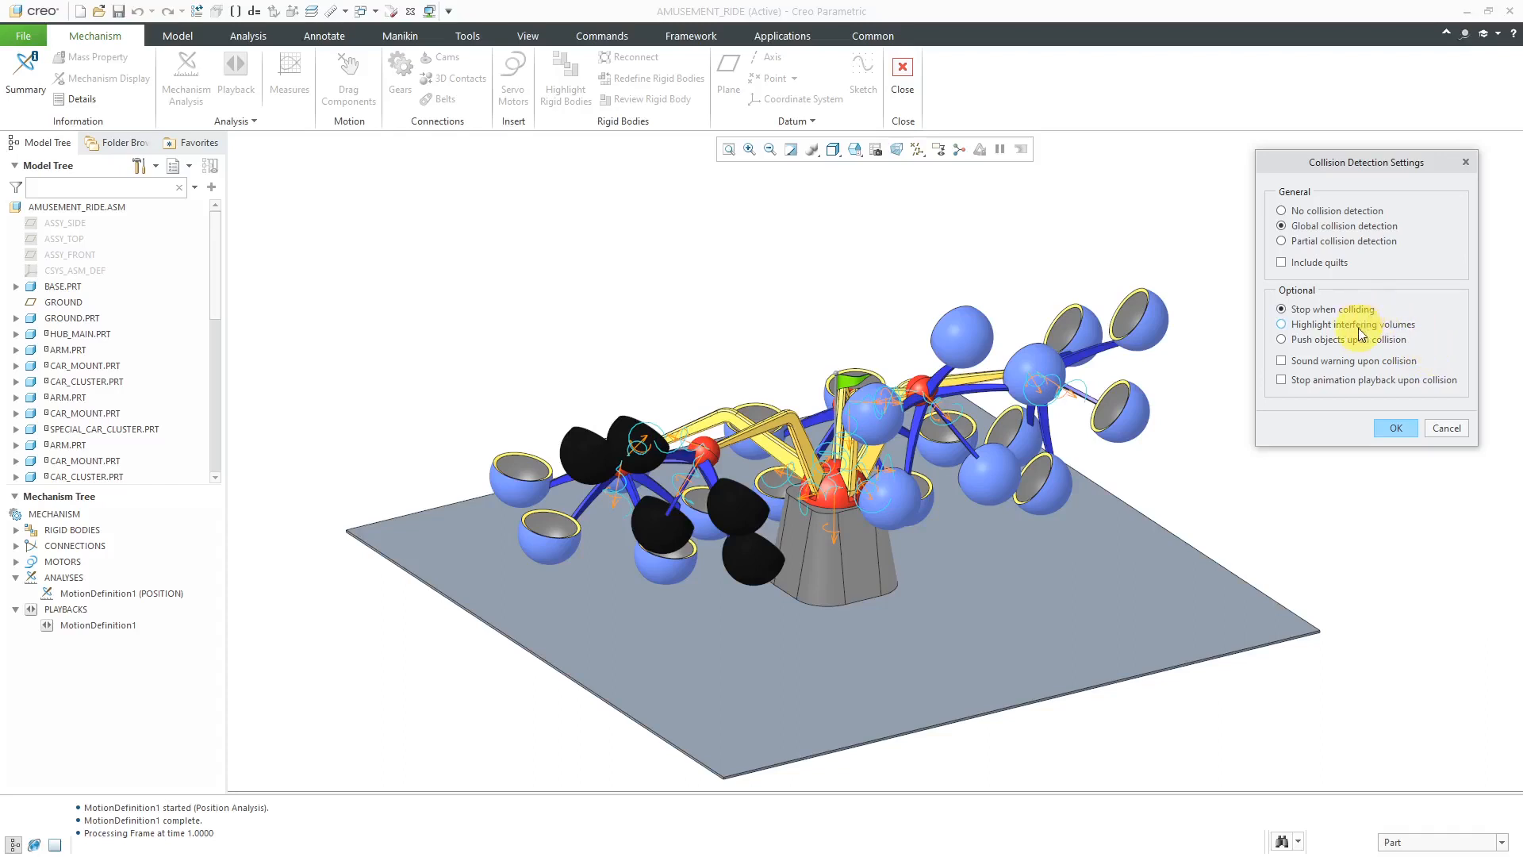
mouse_move(1354, 339)
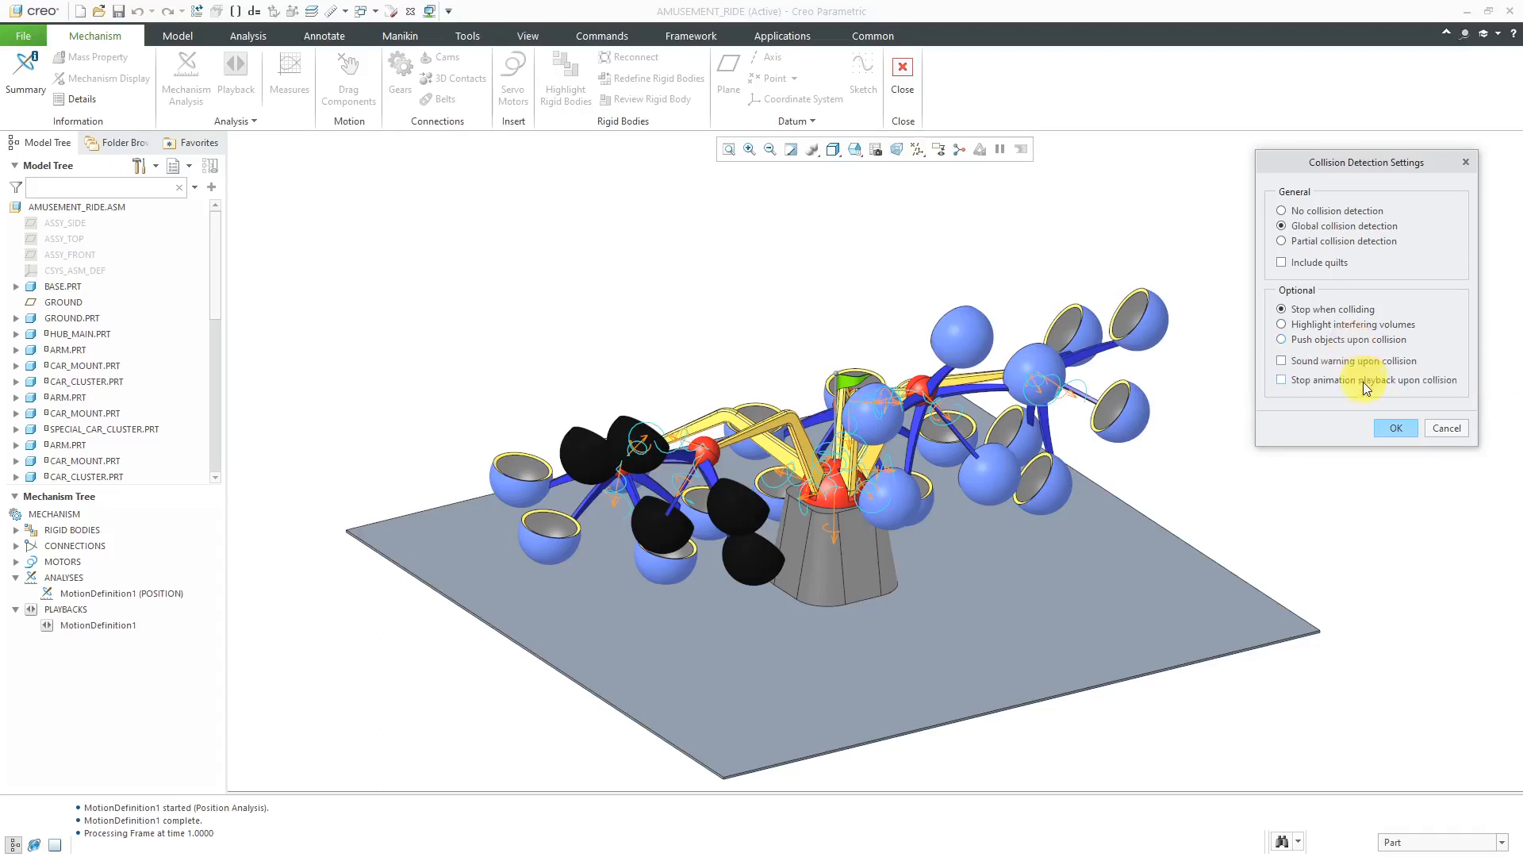
mouse_move(1336, 437)
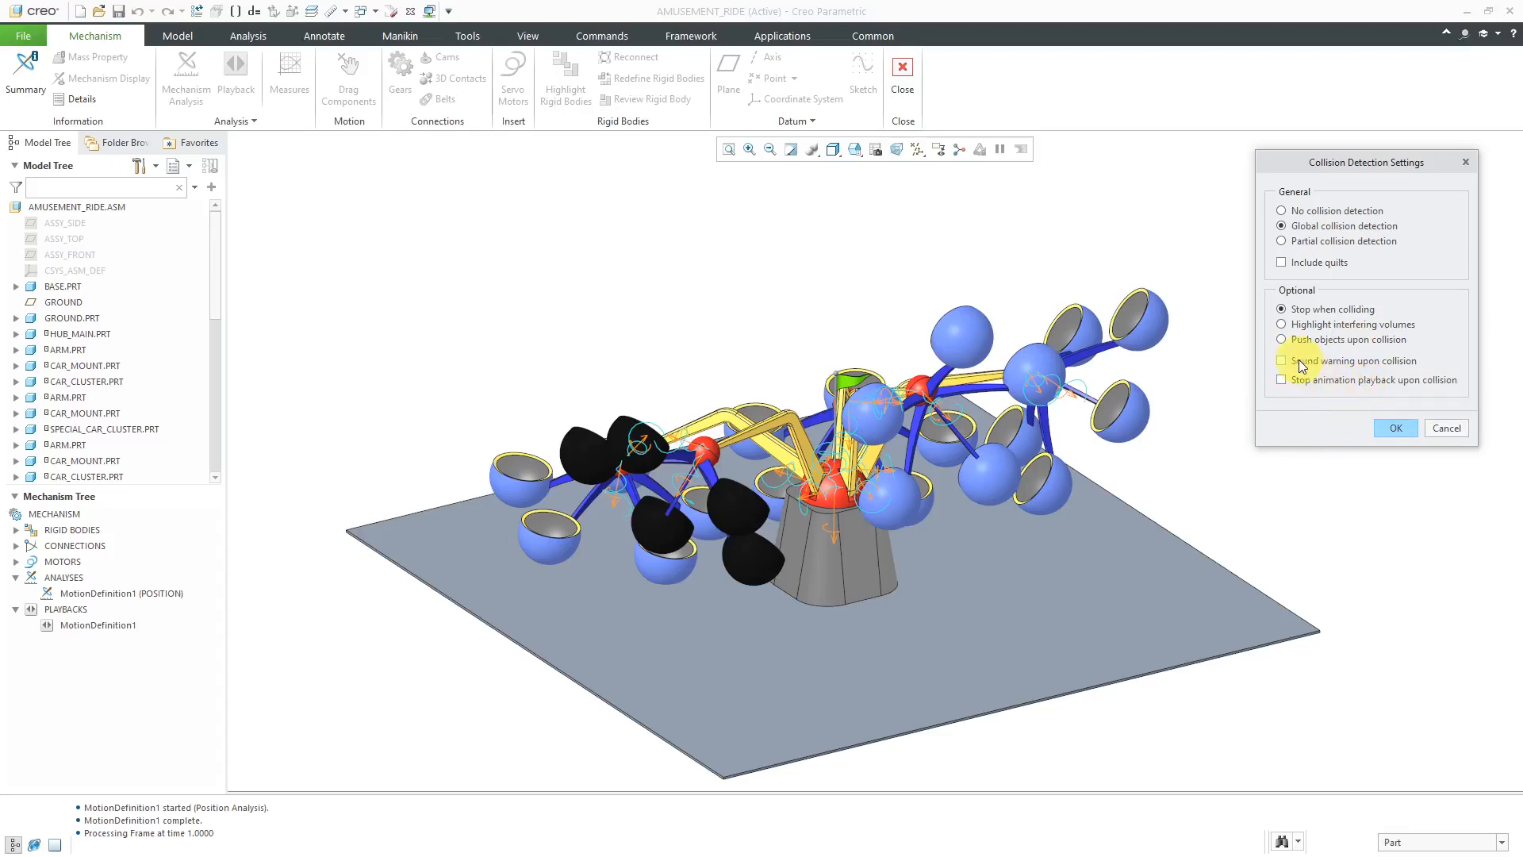
click(1280, 360)
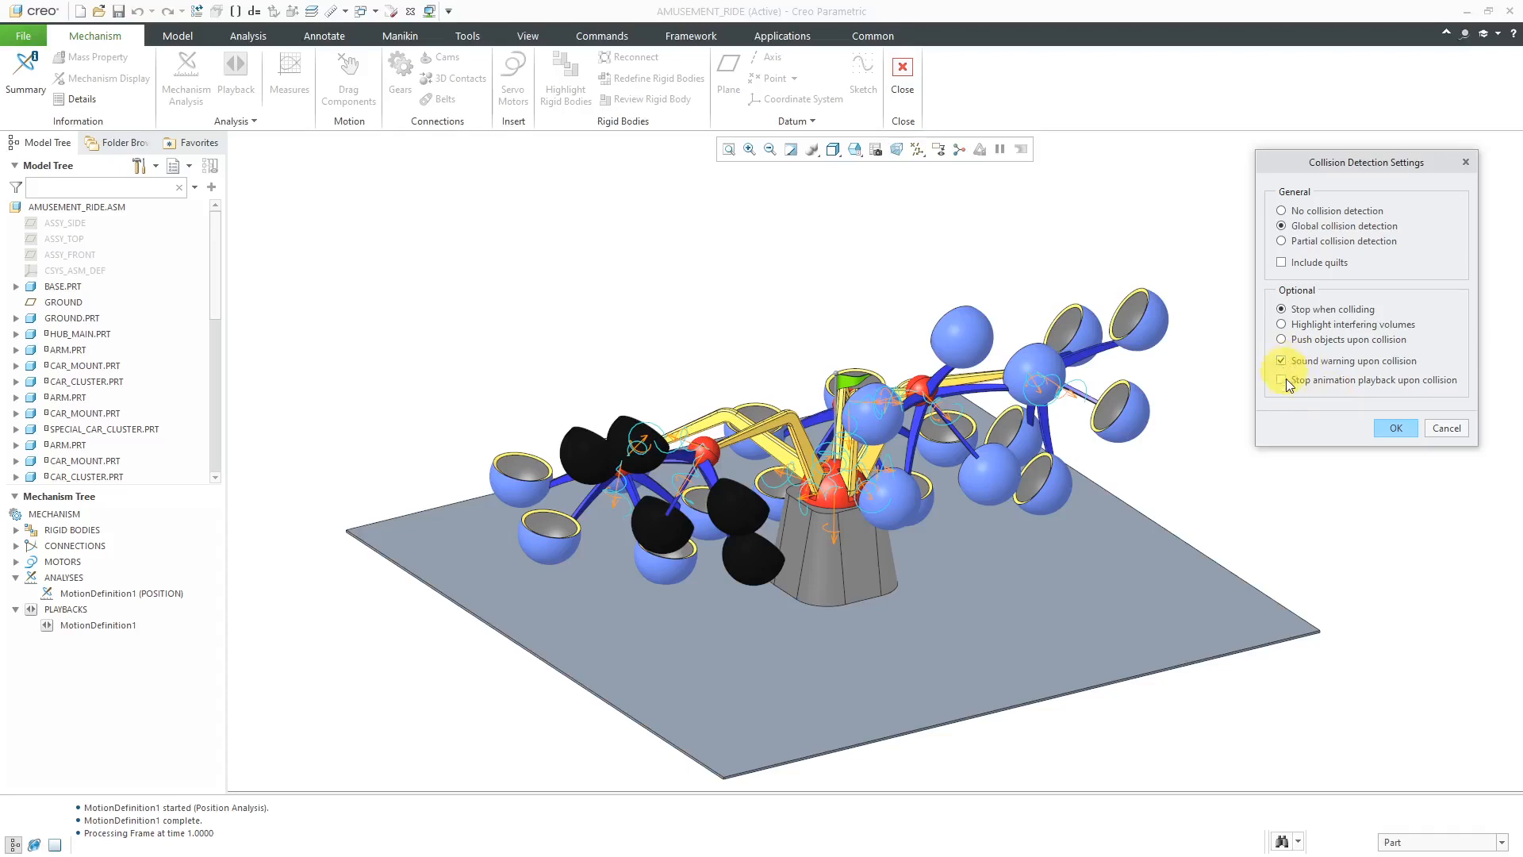
click(1281, 379)
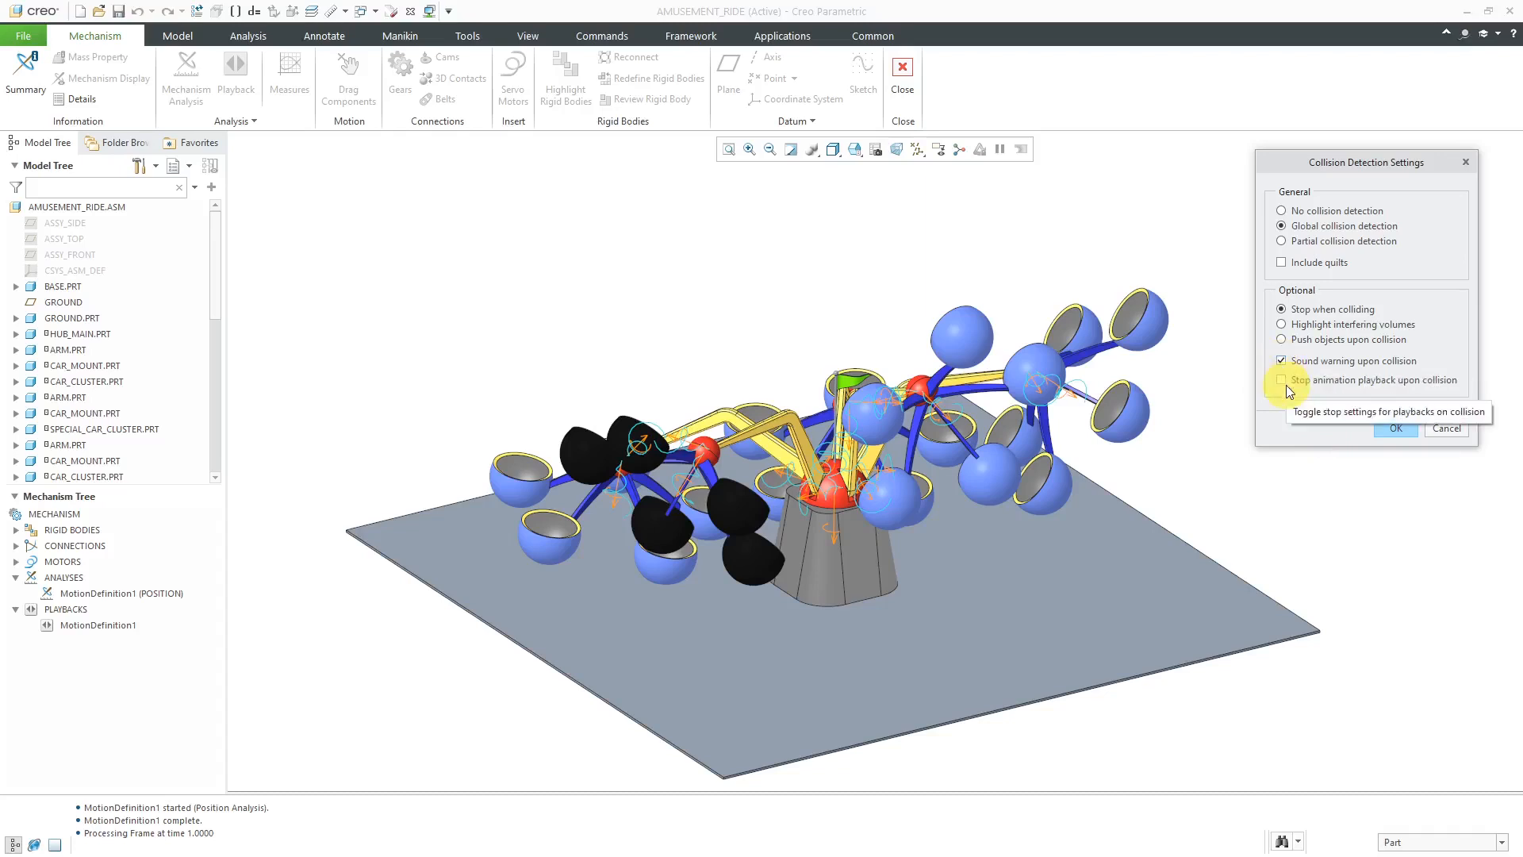
click(1282, 324)
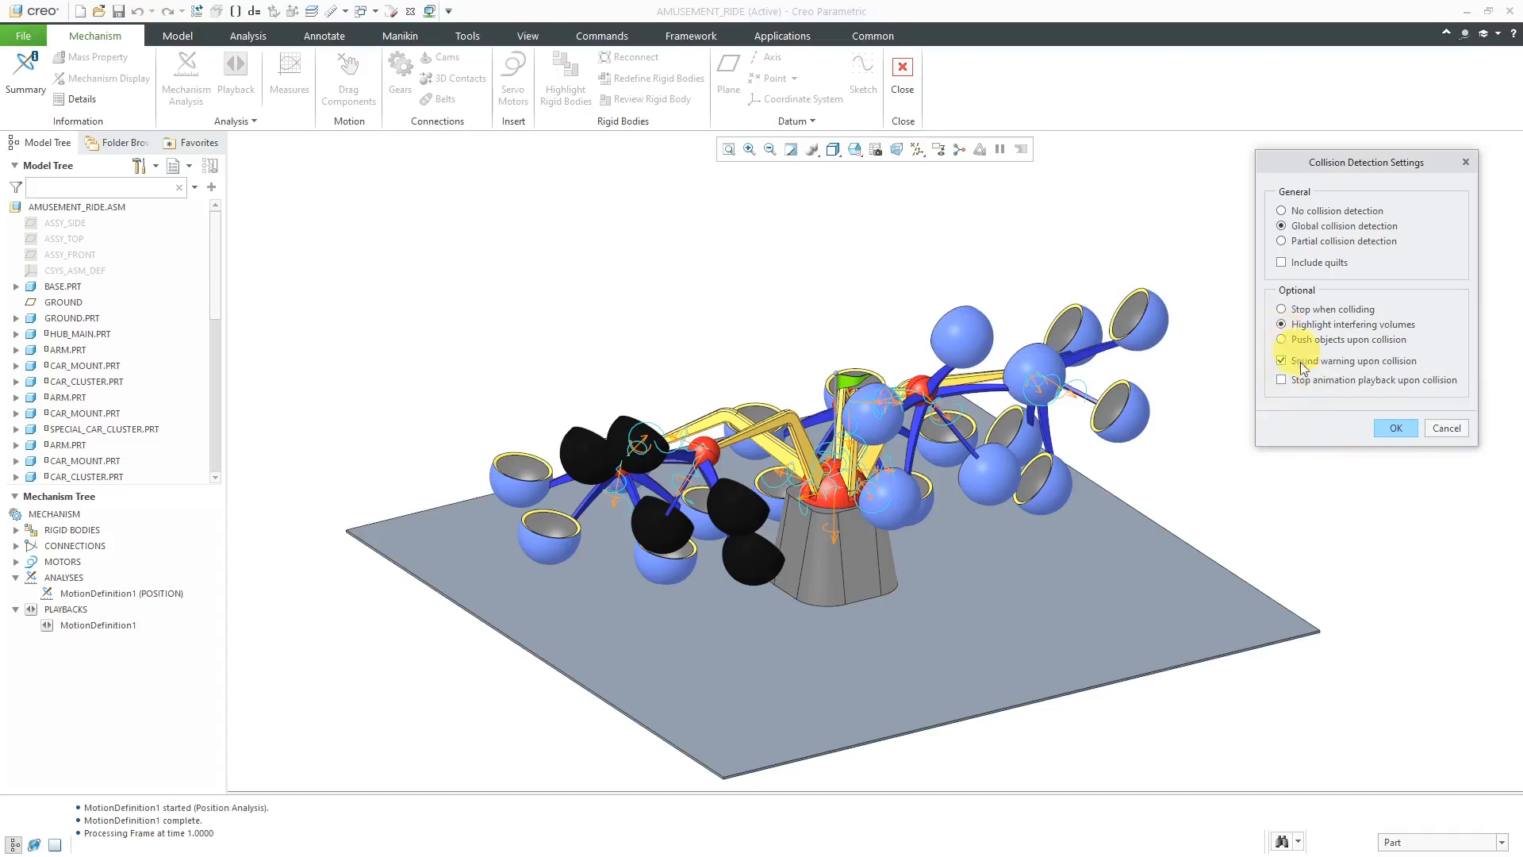
mouse_move(1284, 428)
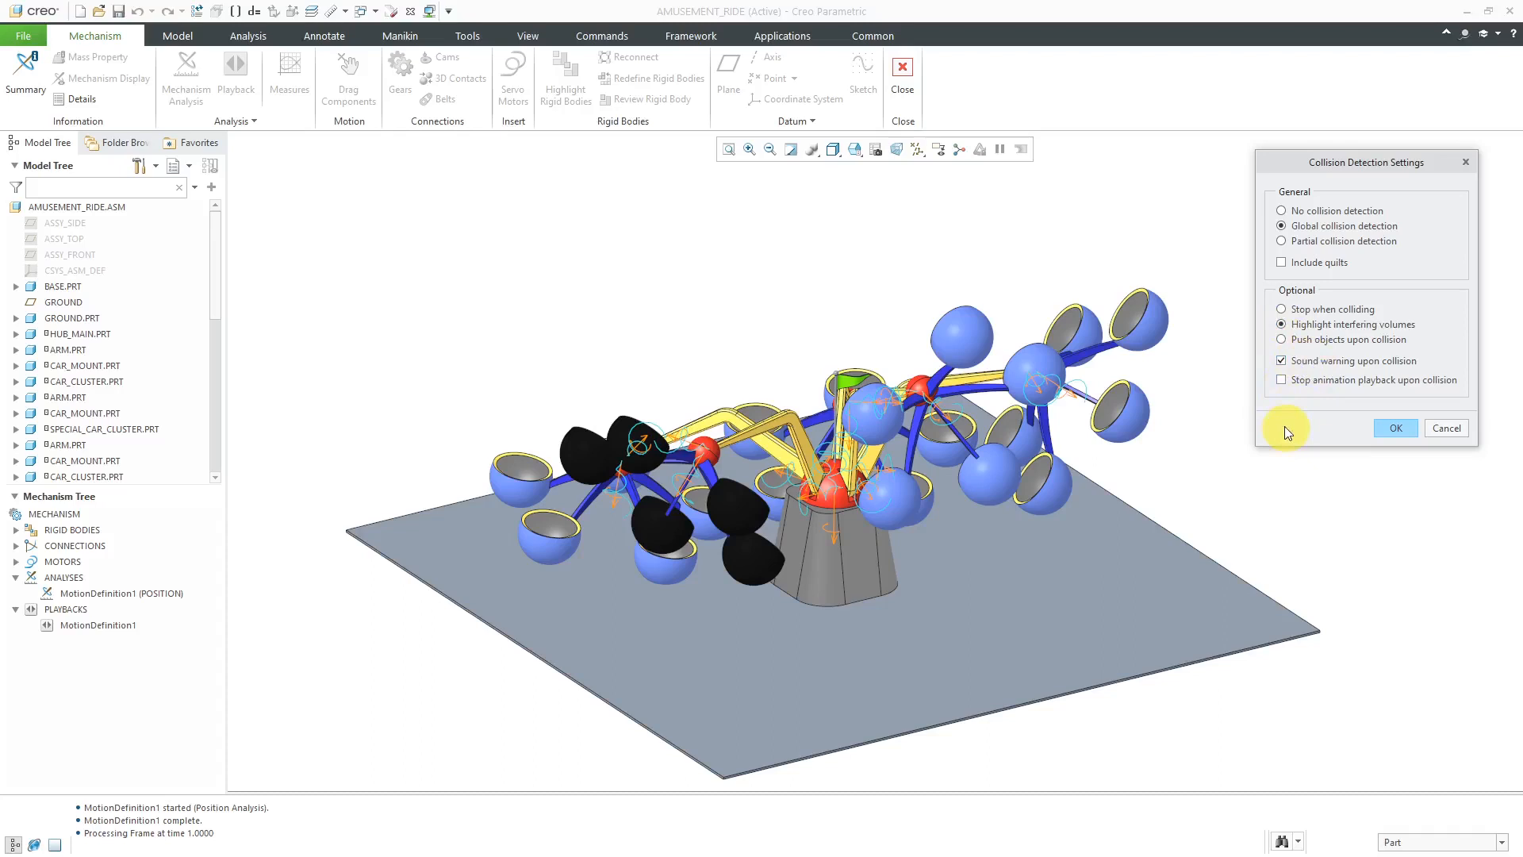
mouse_move(1336, 395)
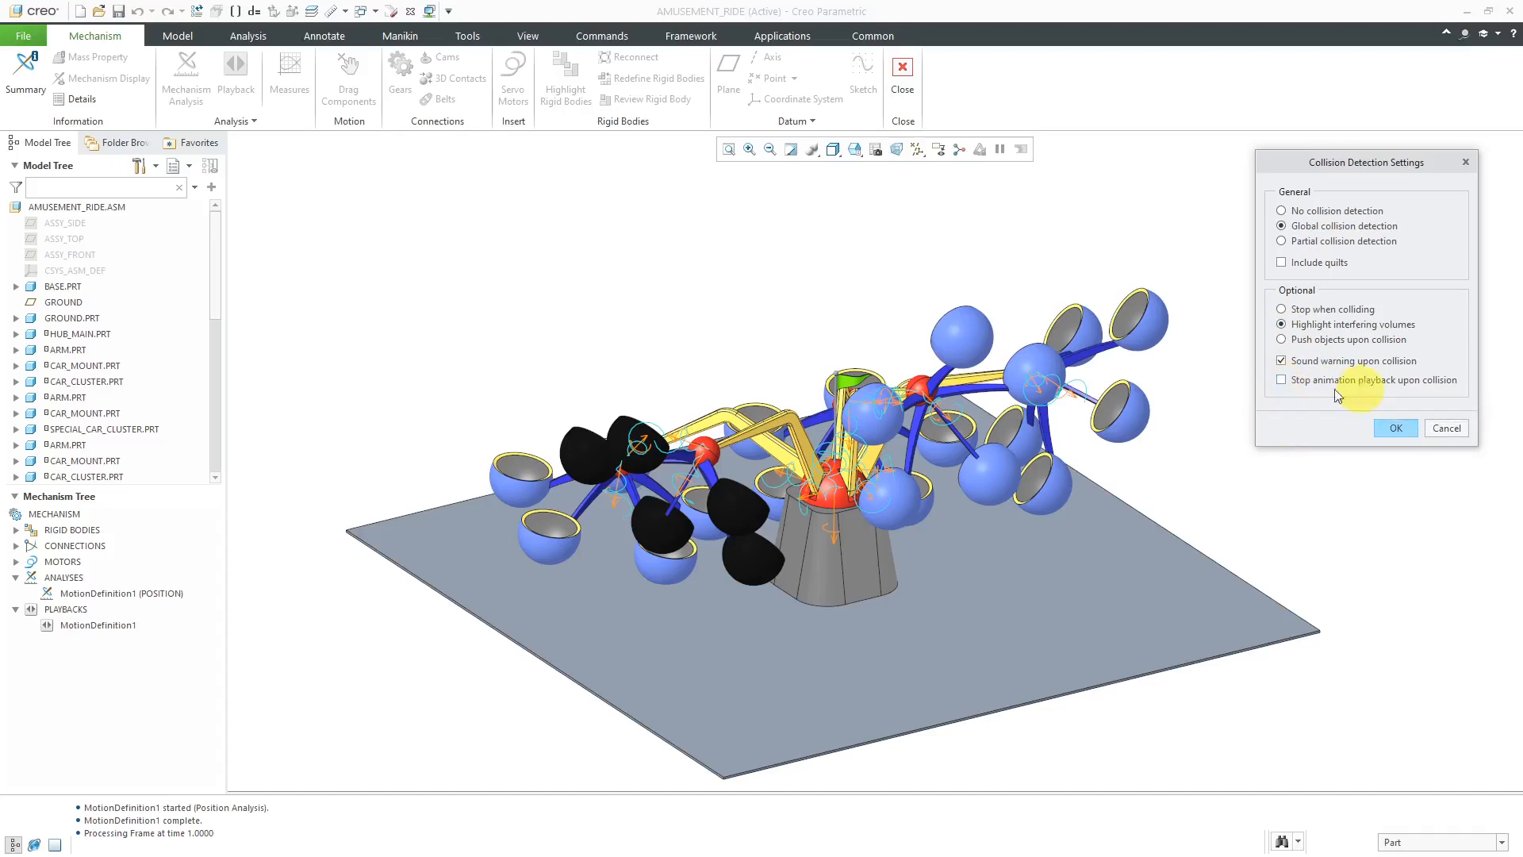
mouse_move(1341, 402)
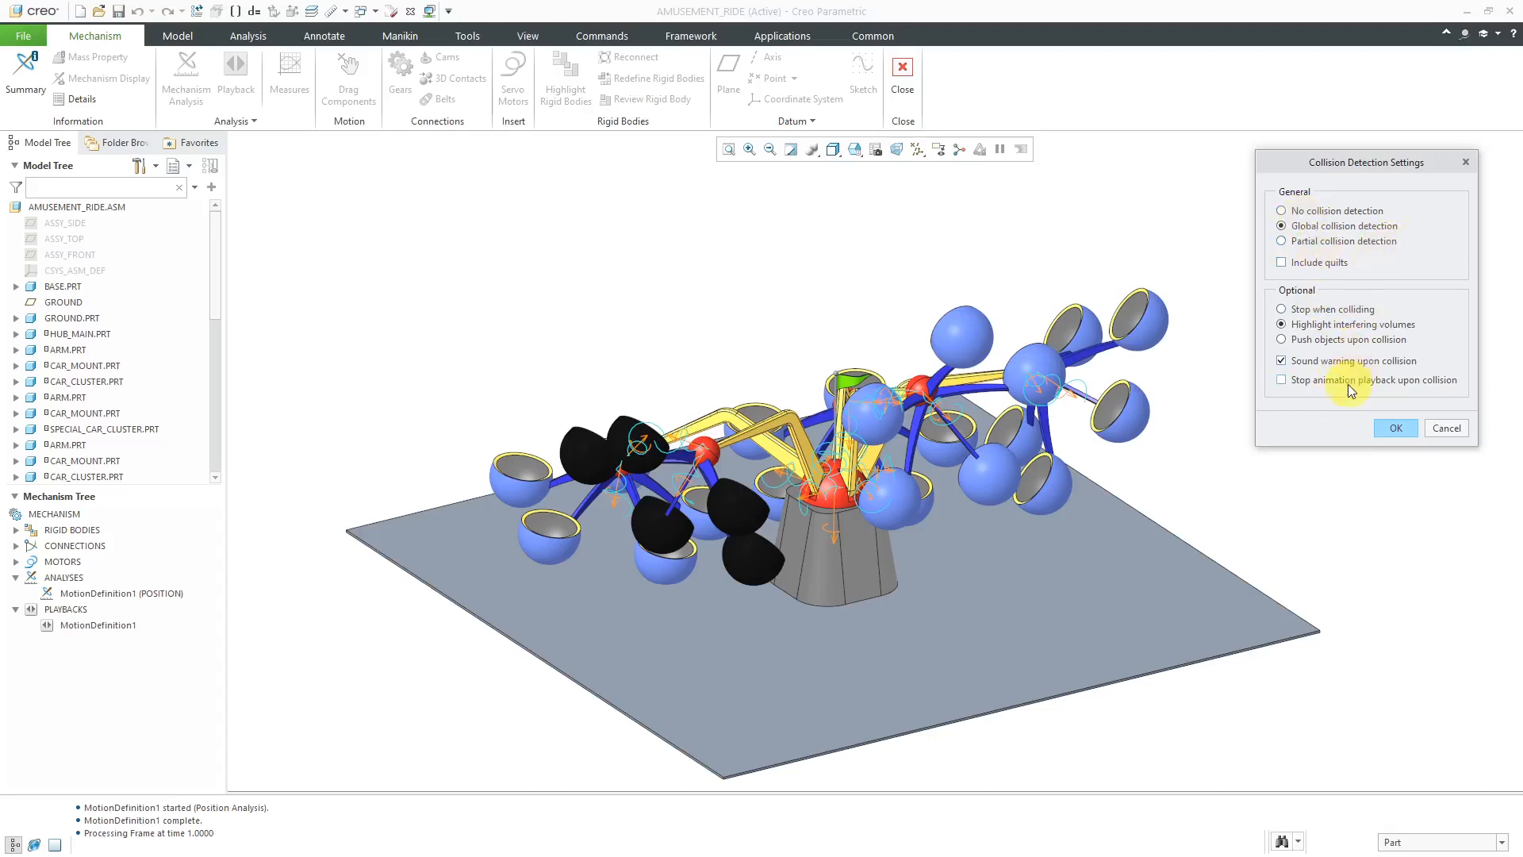
mouse_move(262, 767)
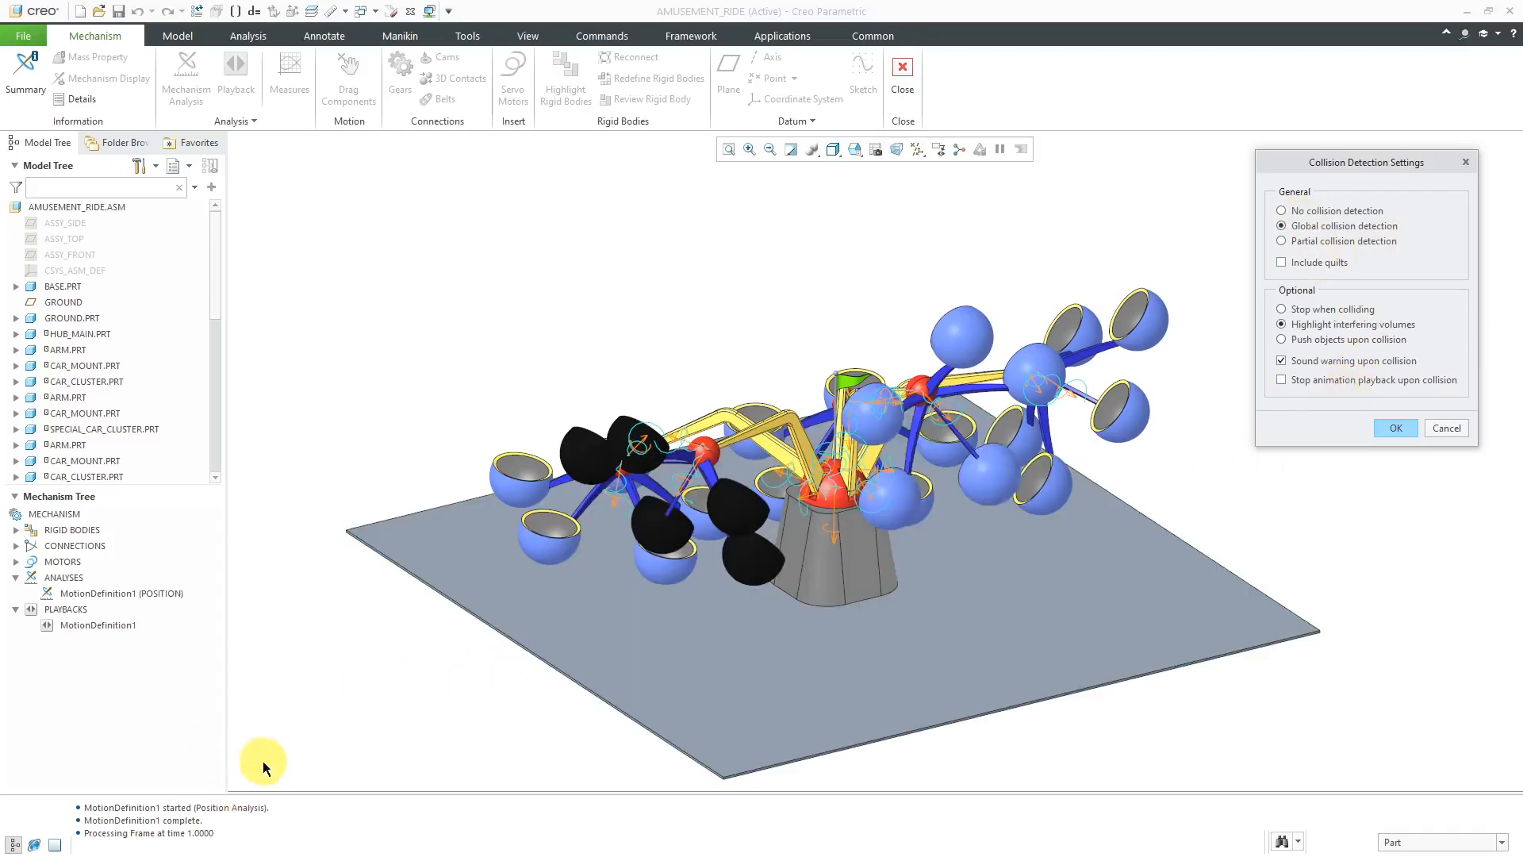
mouse_move(1394, 428)
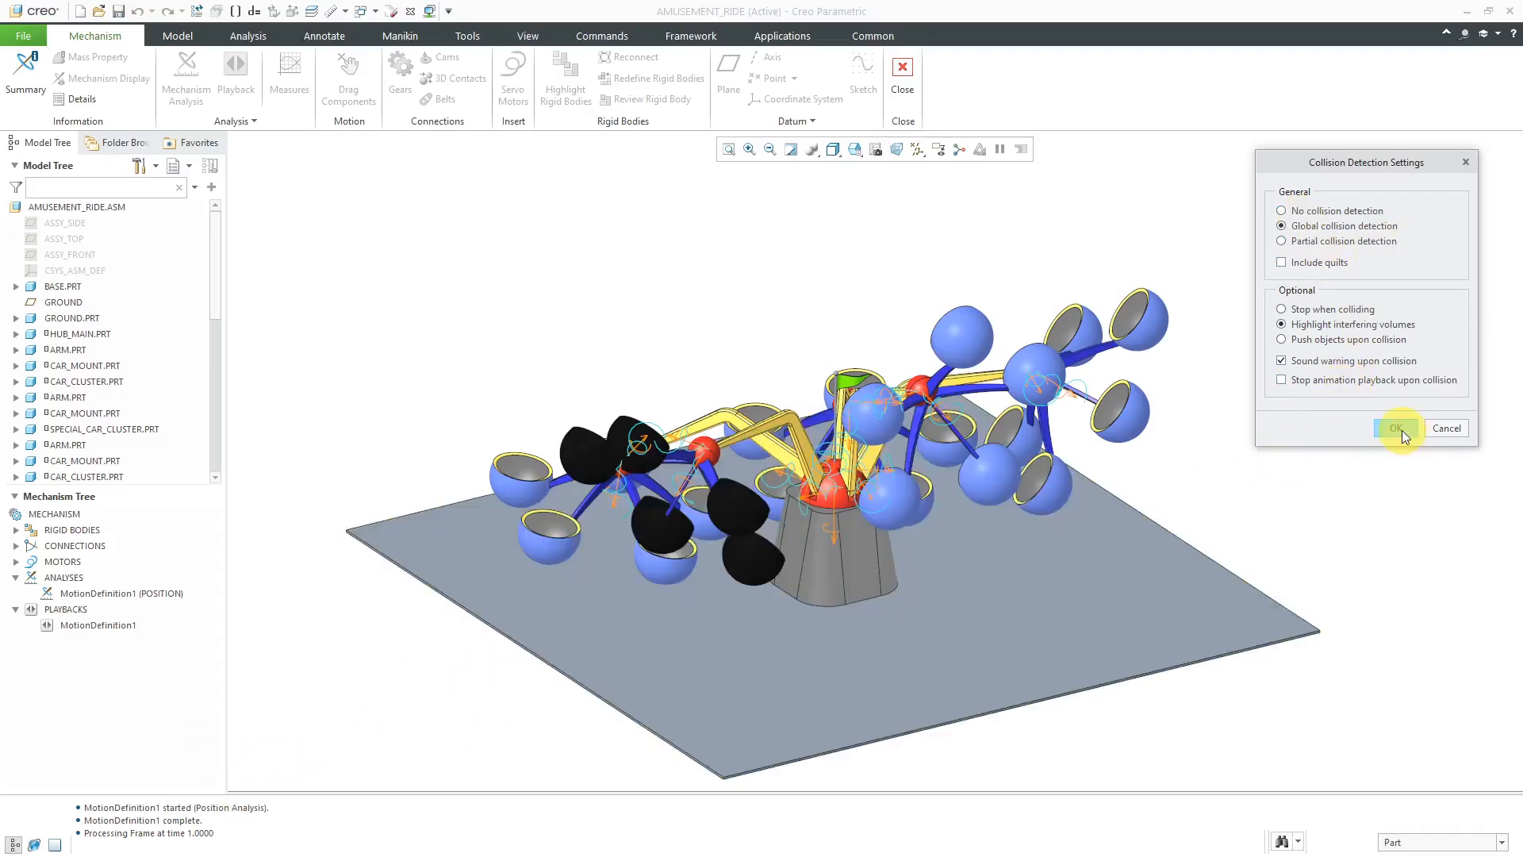
- Confirm the collision settings and replay the MotionDefinition1 result set
click(1397, 427)
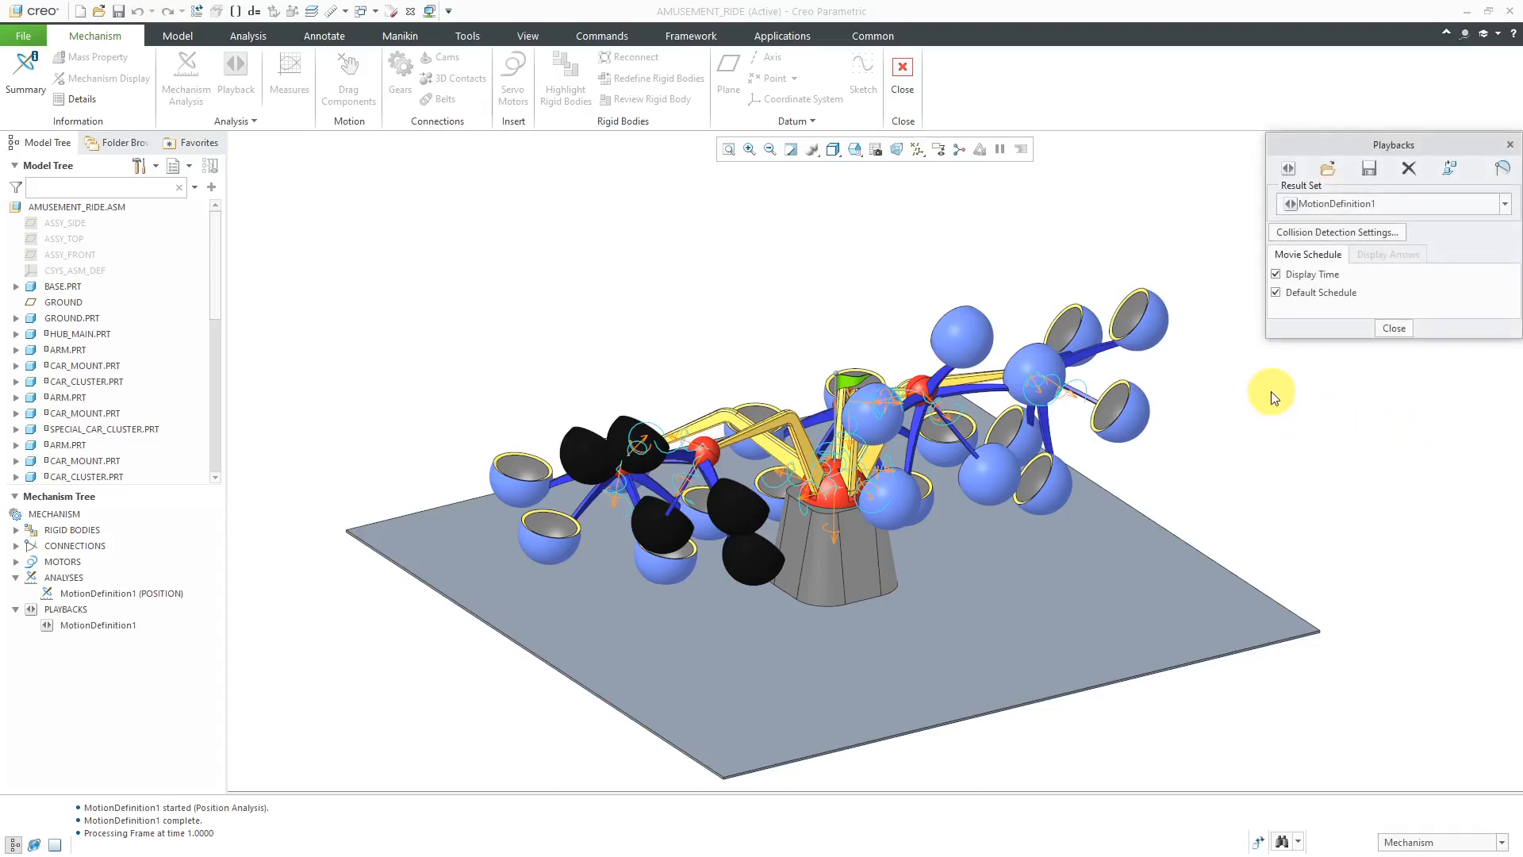
mouse_move(1253, 397)
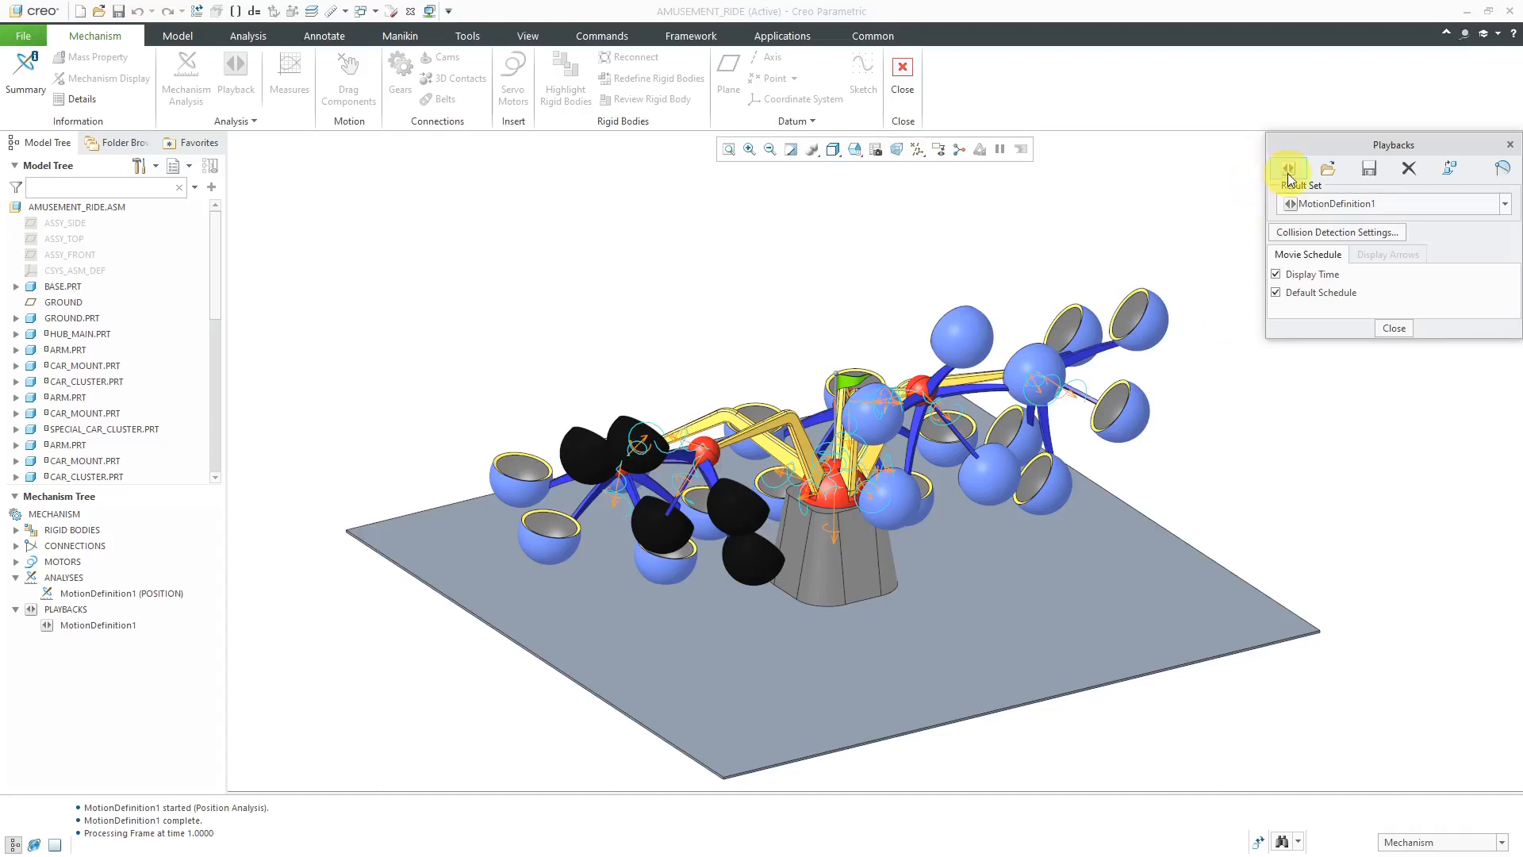
click(1286, 168)
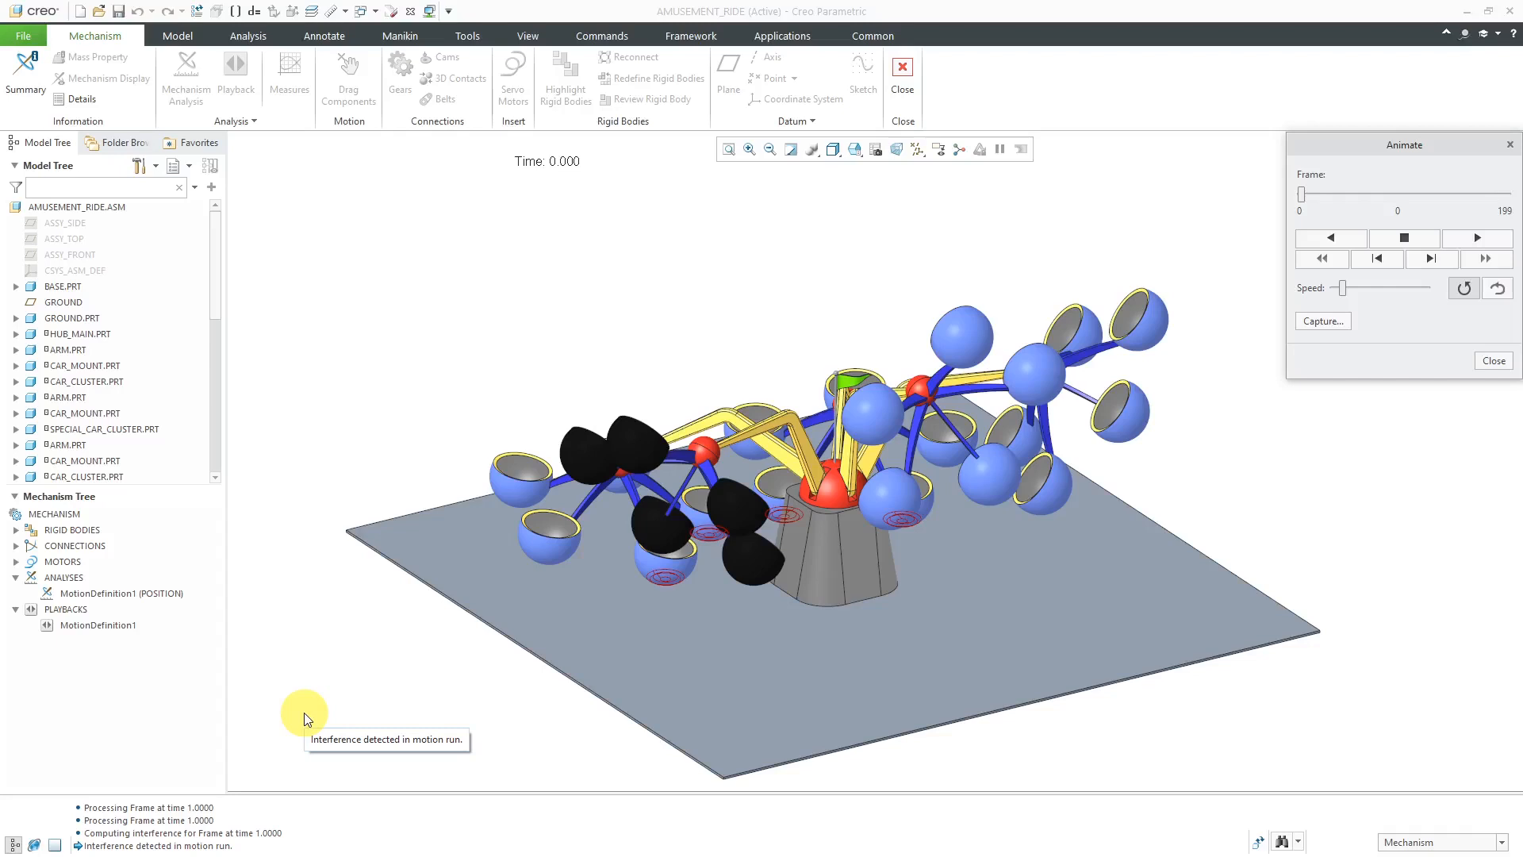
mouse_move(1193, 398)
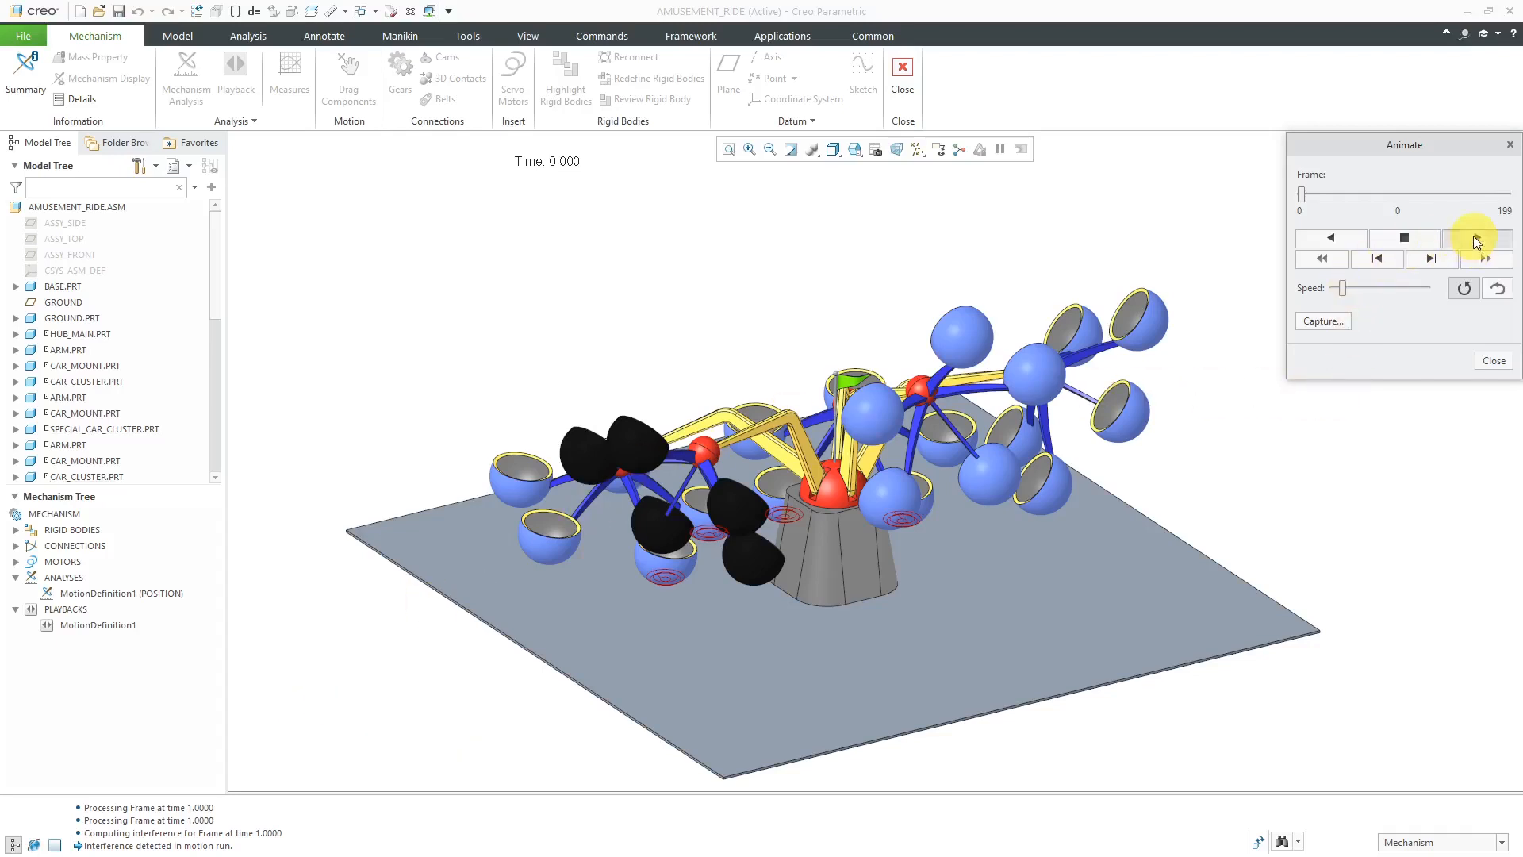
- Play the MotionDefinition1 animation, watching red interference on the cars, then stop it
click(1476, 237)
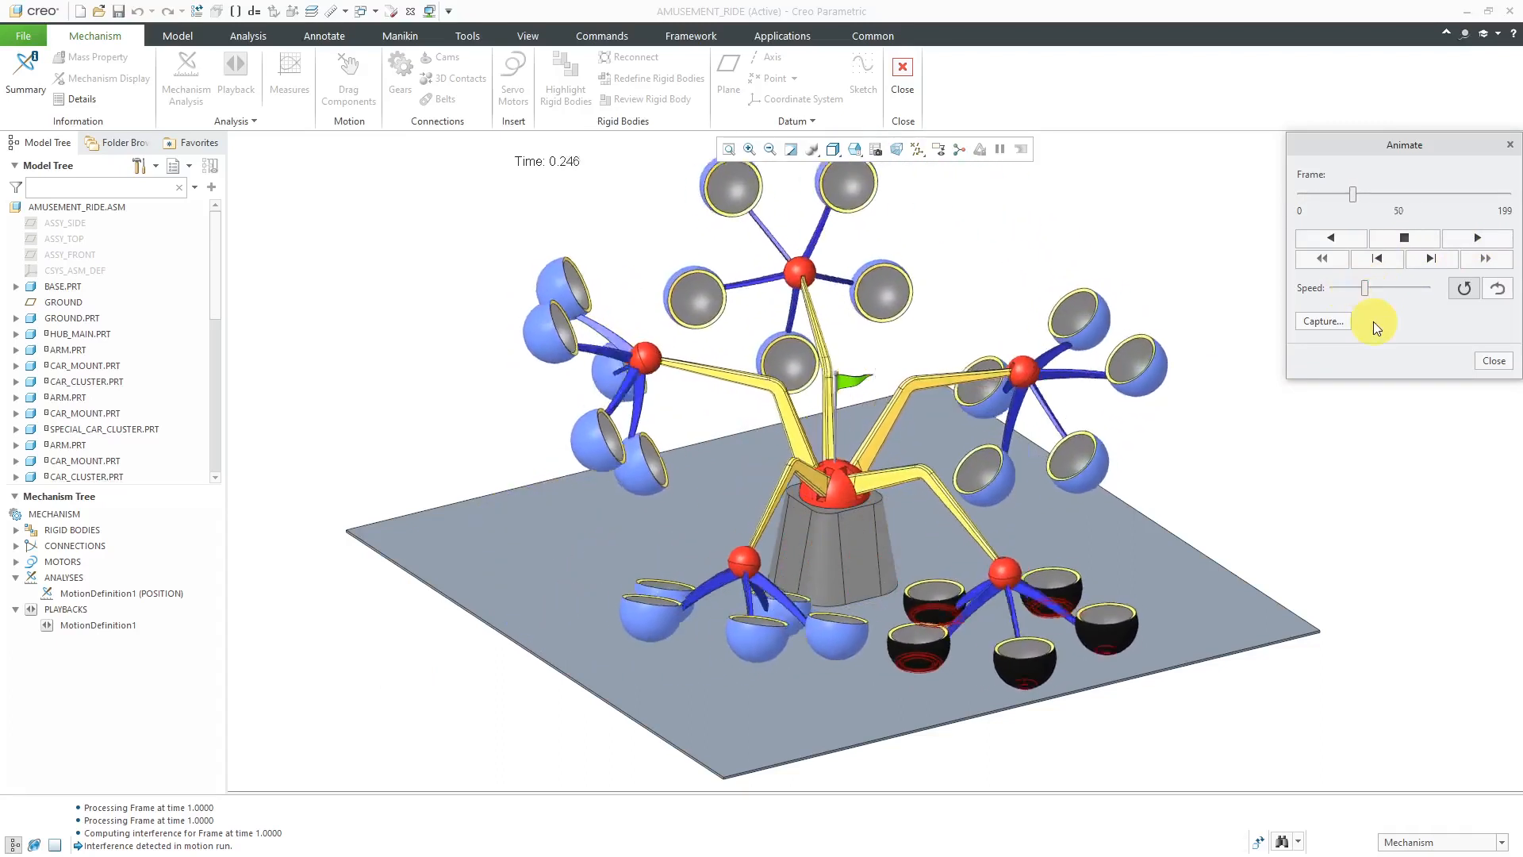
click(1475, 237)
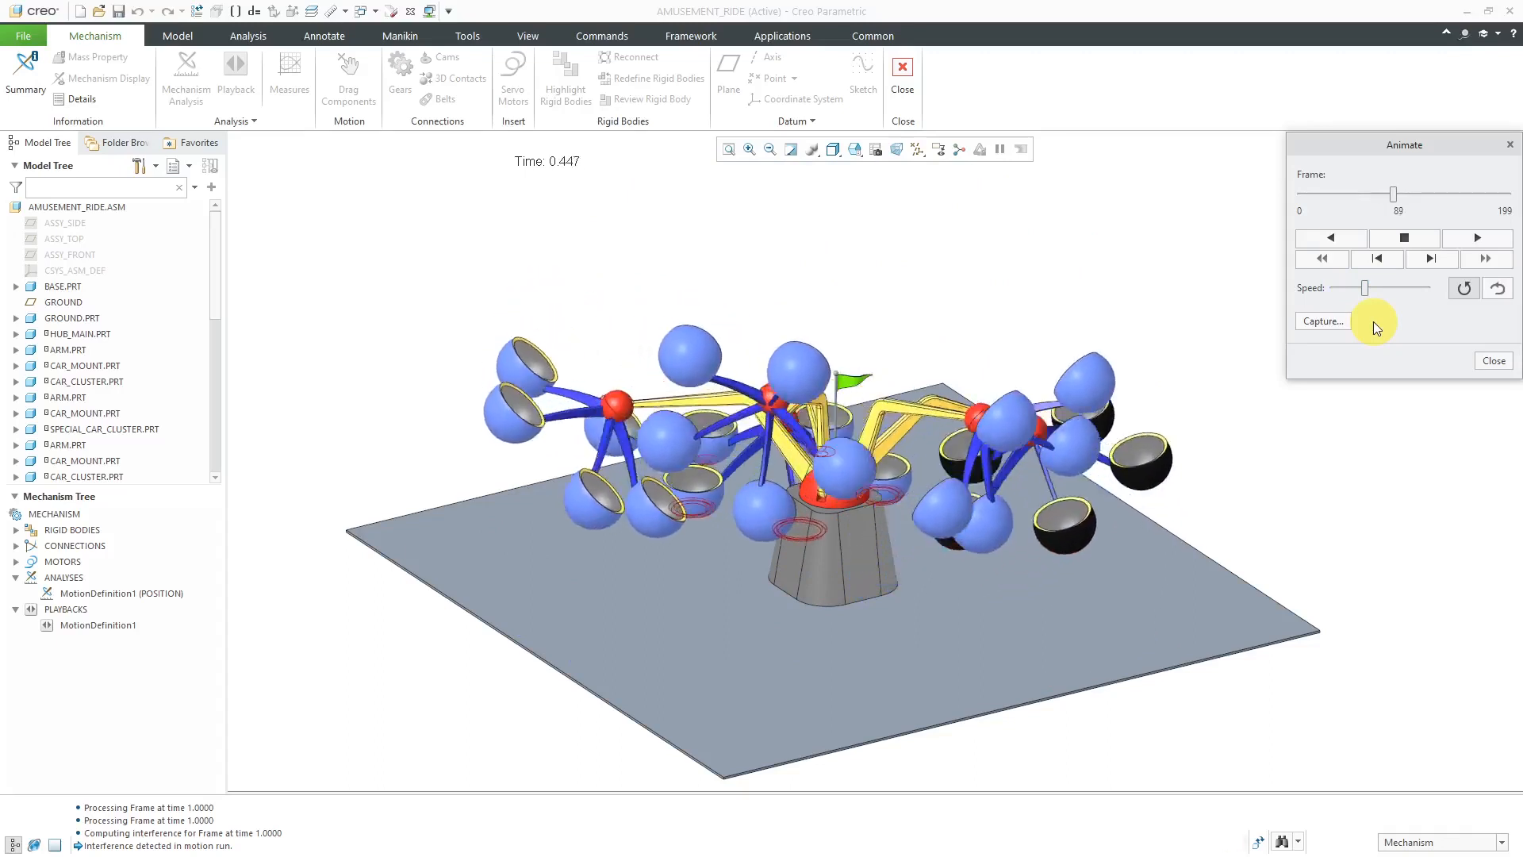
click(1475, 237)
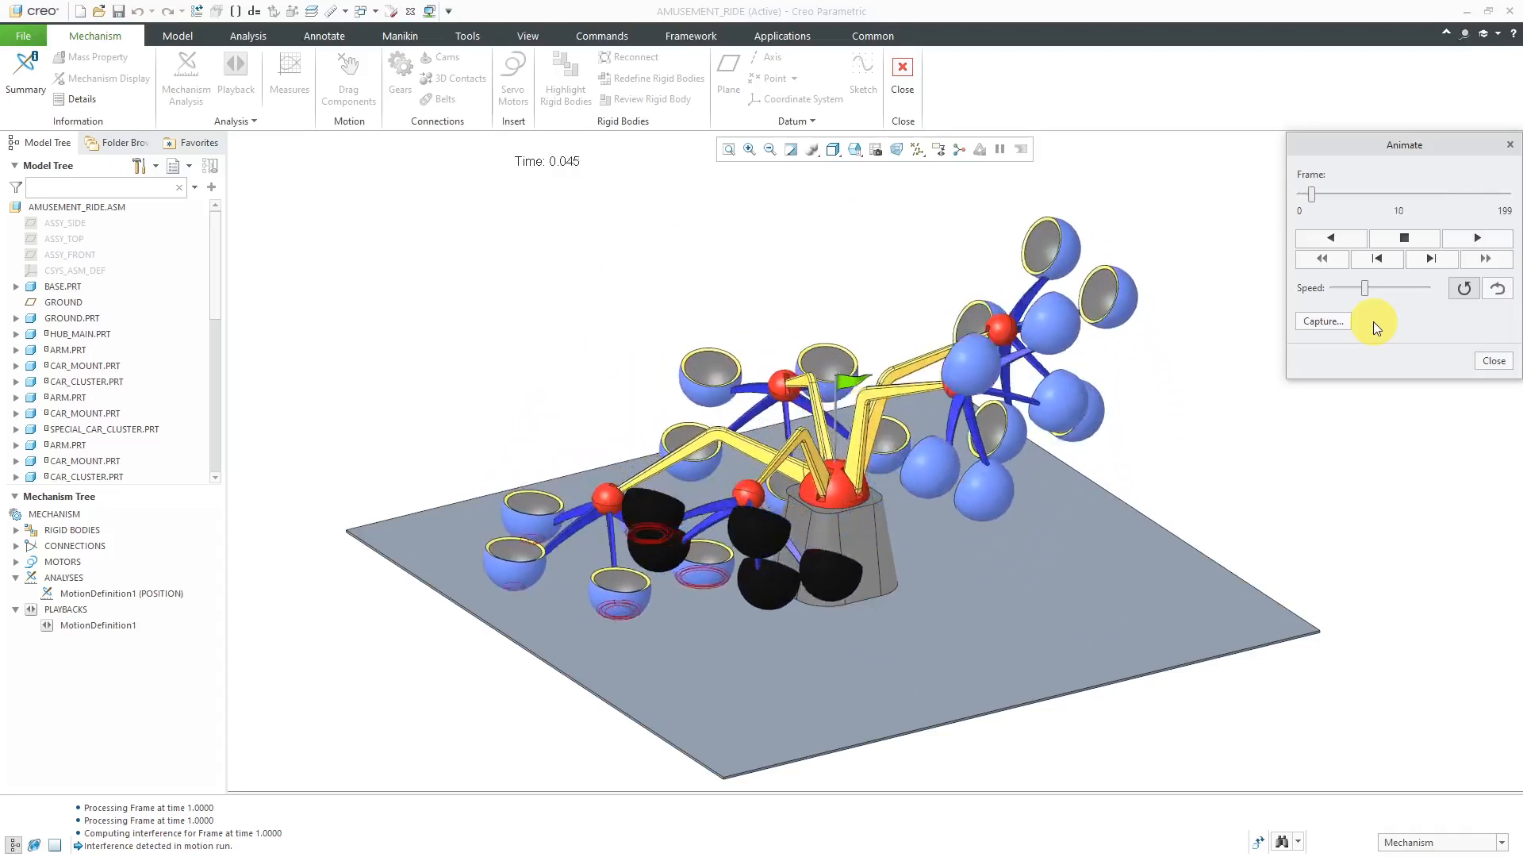
click(1475, 238)
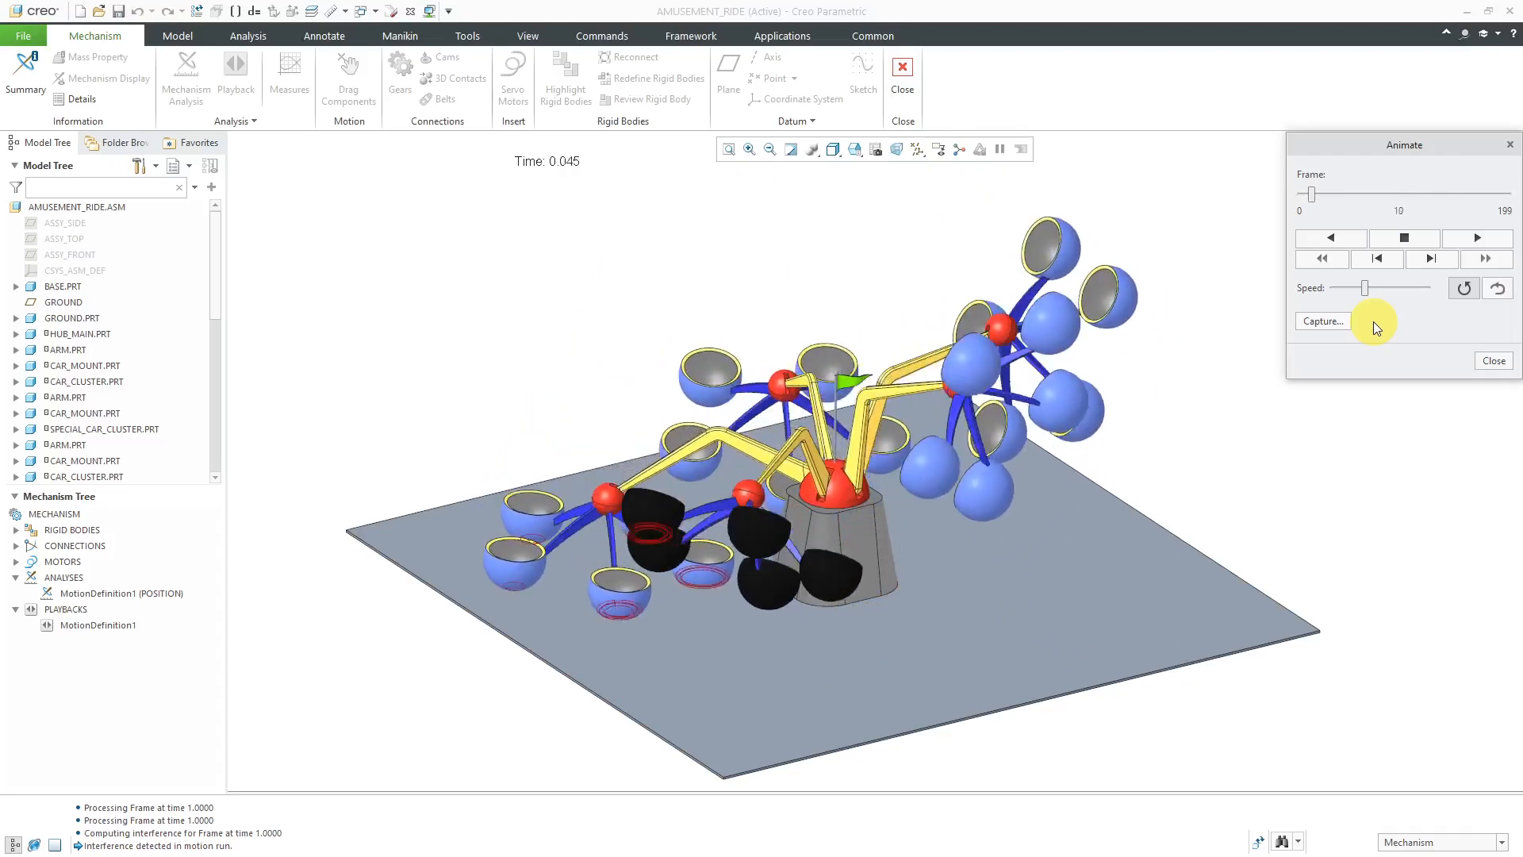
click(1475, 237)
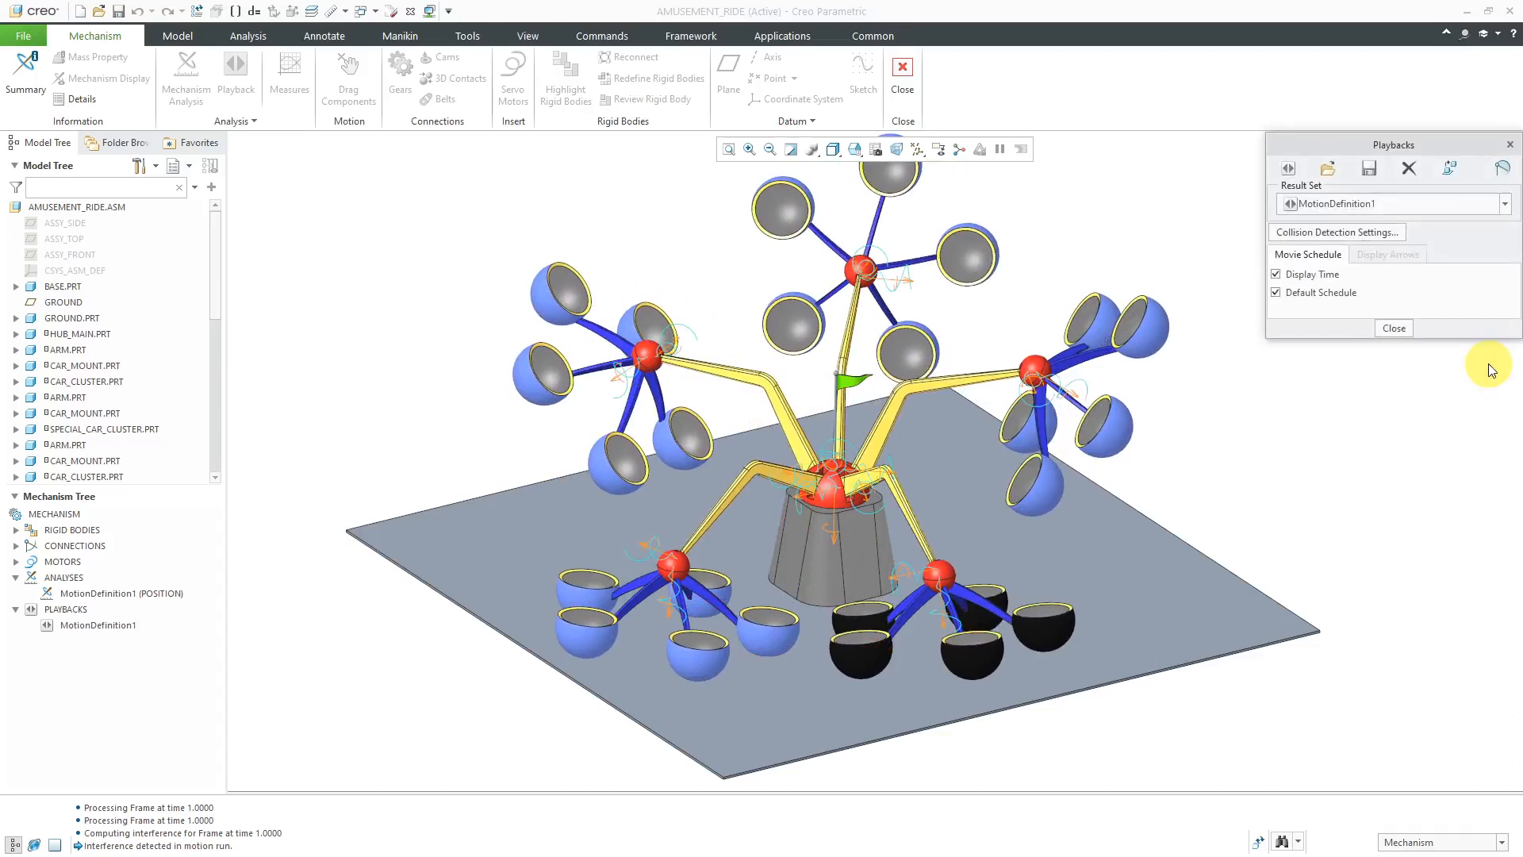
- Check partial collisions between SPECIAL_CAR_CLUSTER.PRT and GROUND.PRT, stopping when they collide
click(1335, 231)
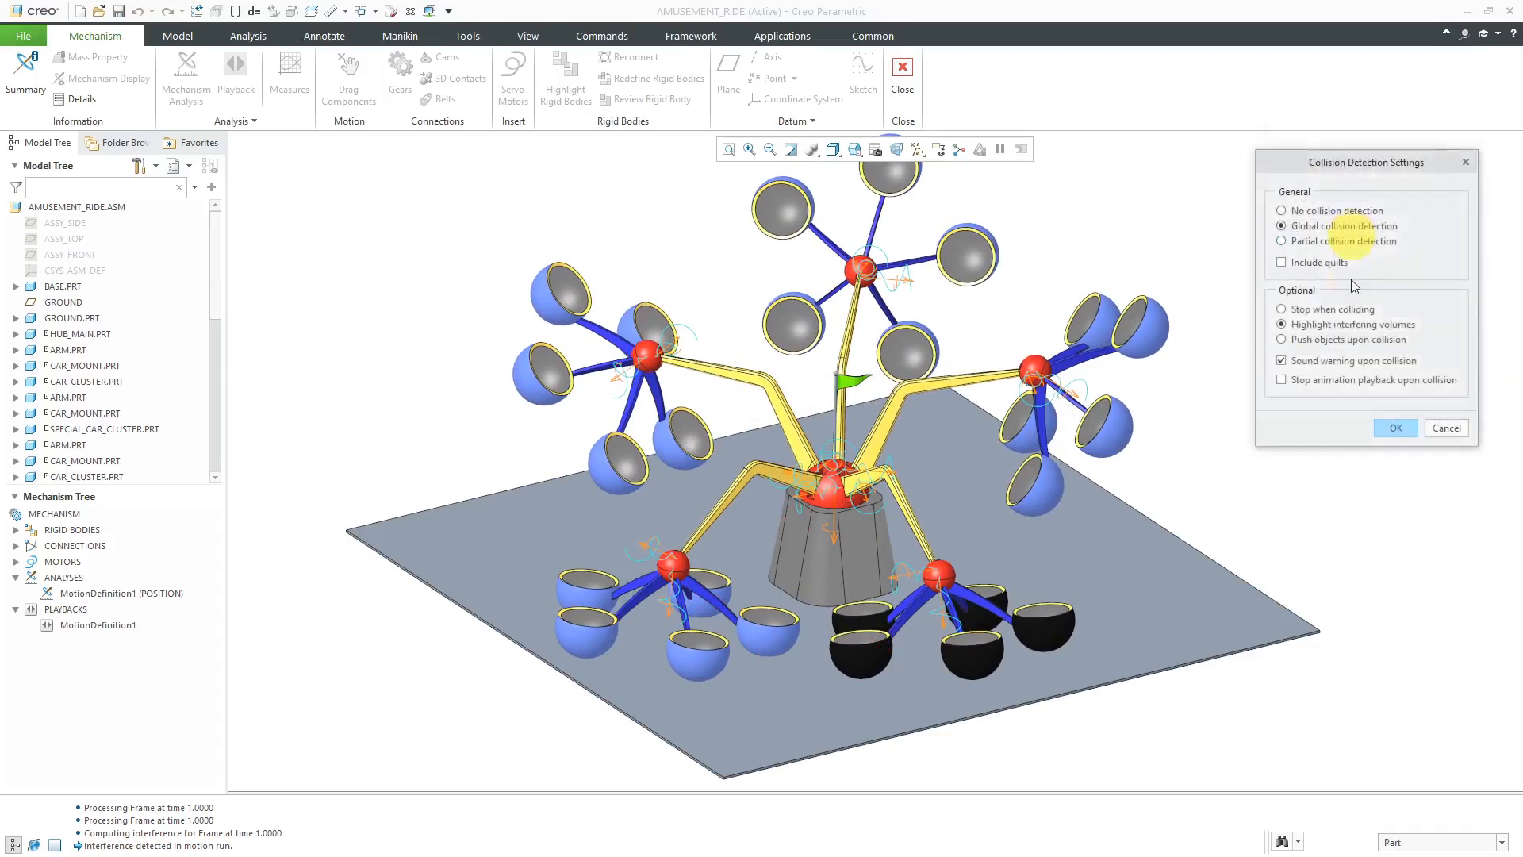
mouse_move(1346, 250)
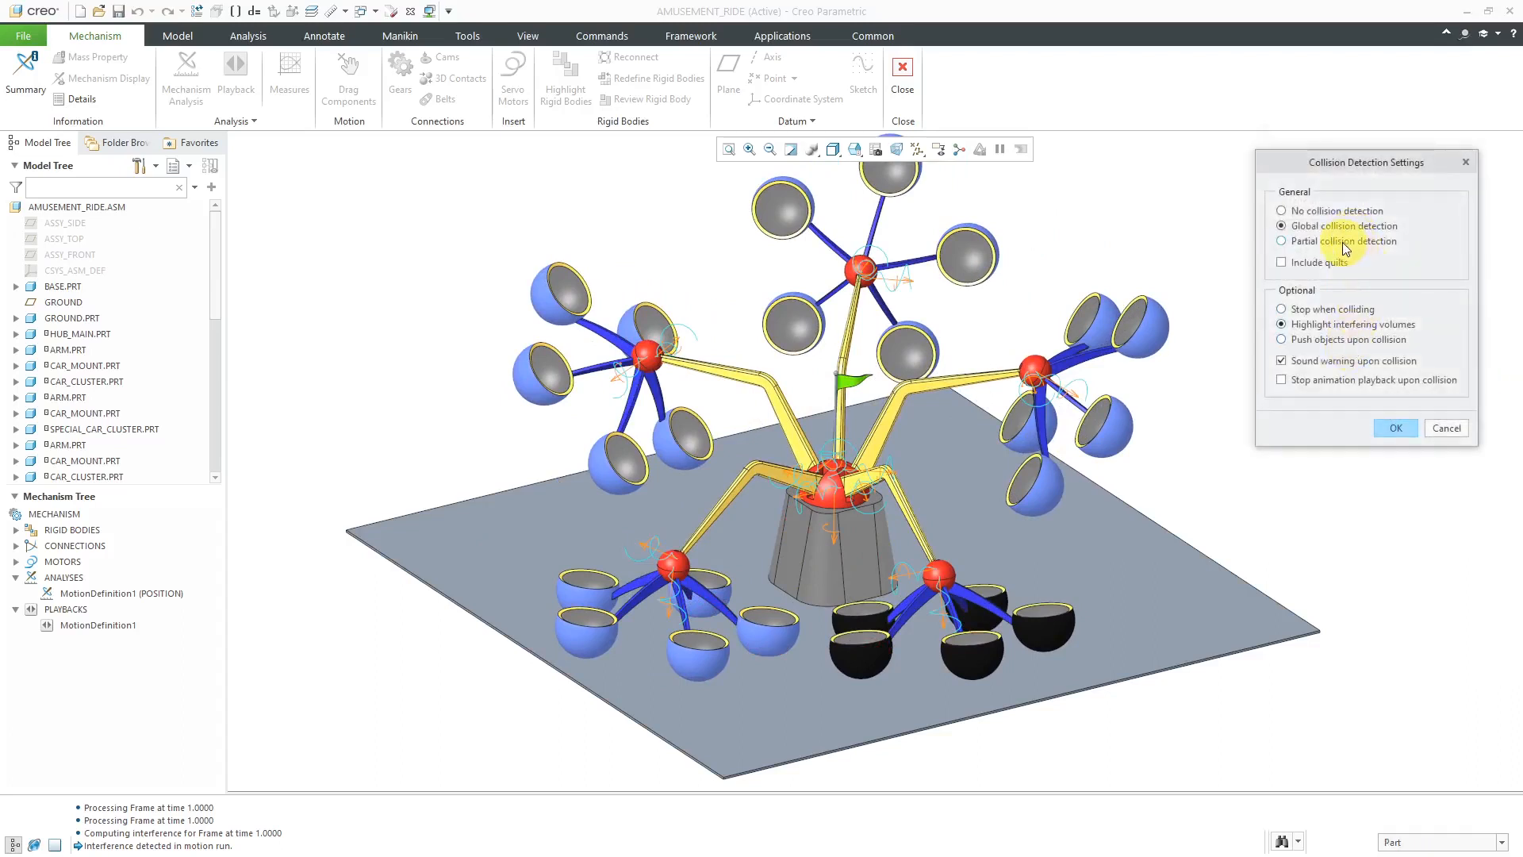
click(1281, 241)
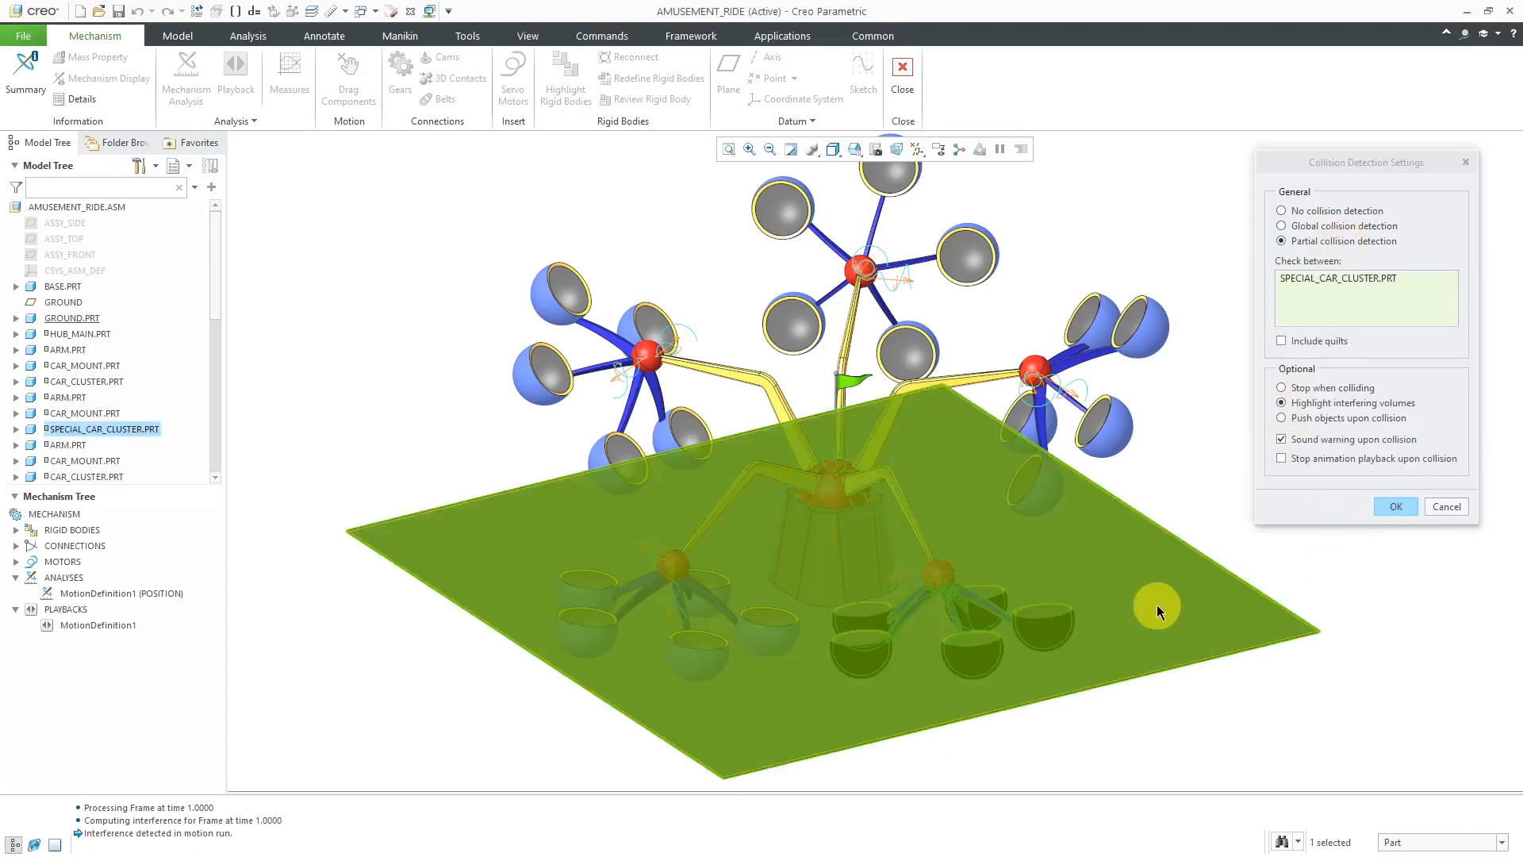
click(71, 317)
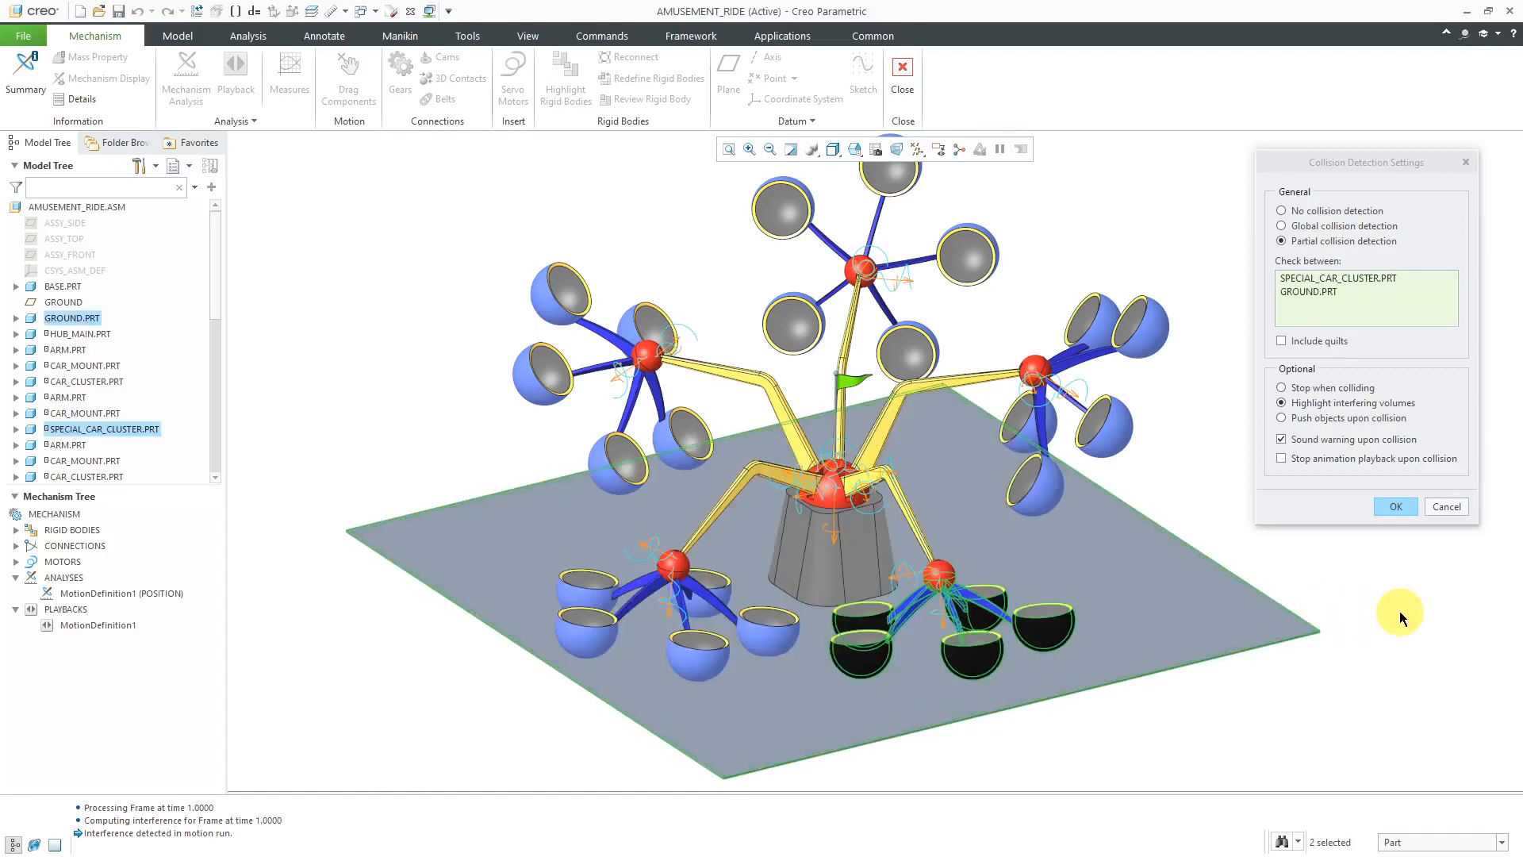
mouse_move(1350, 362)
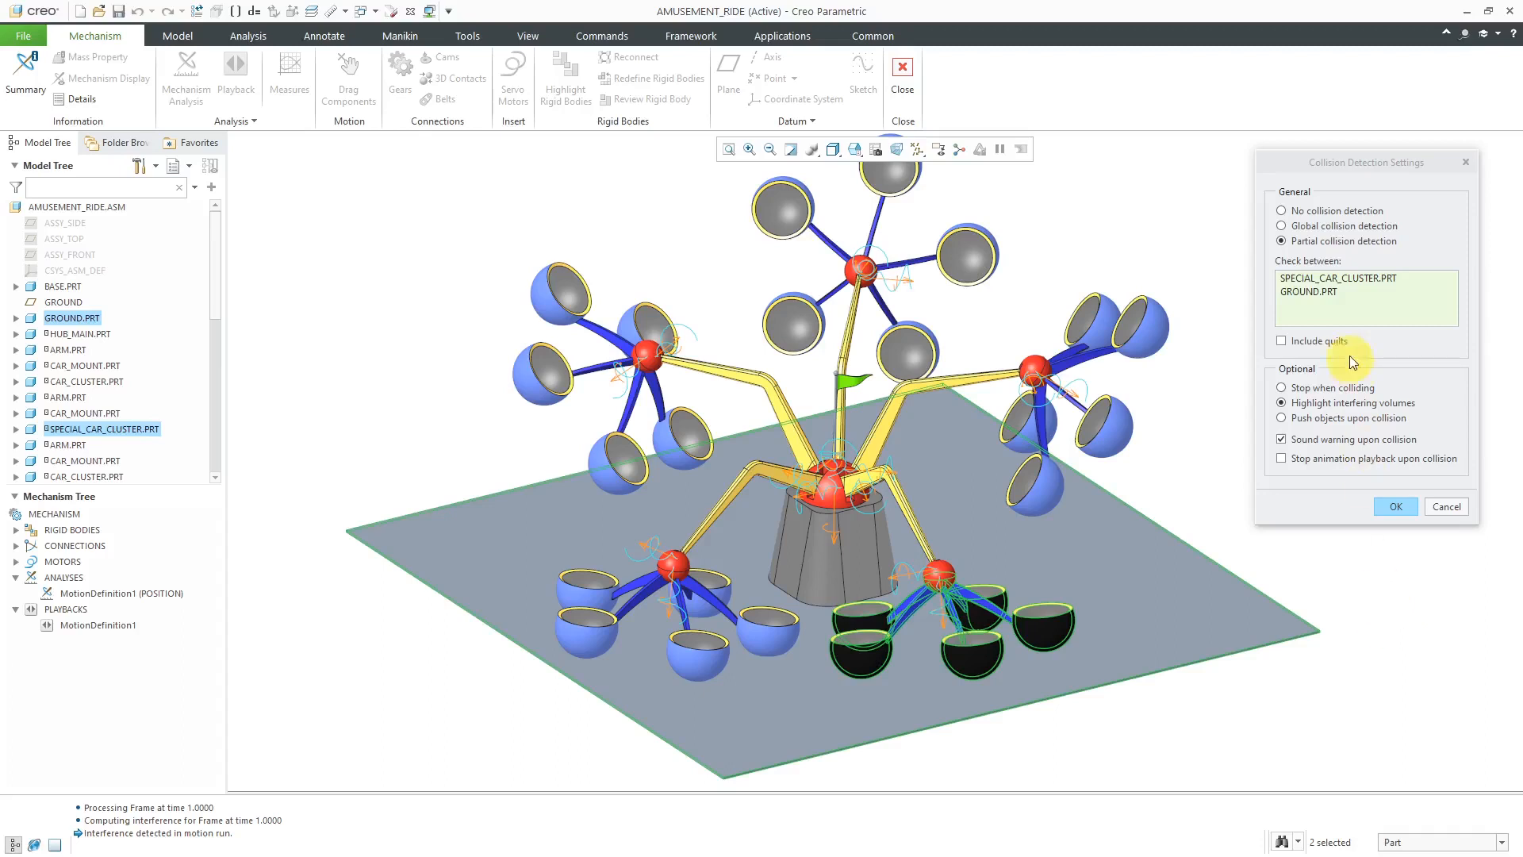
mouse_move(1390, 355)
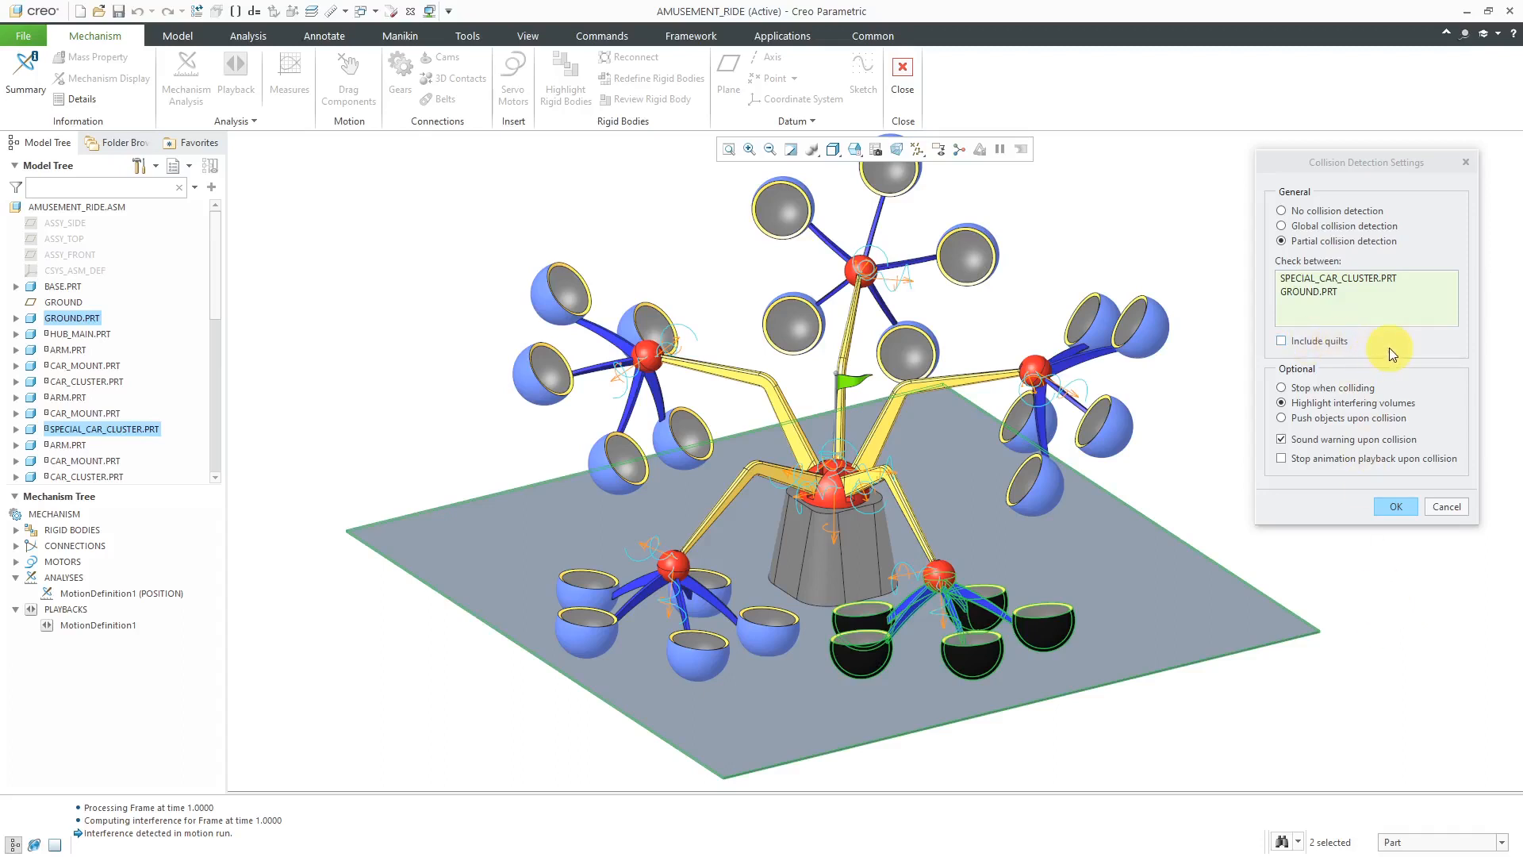
mouse_move(1308, 394)
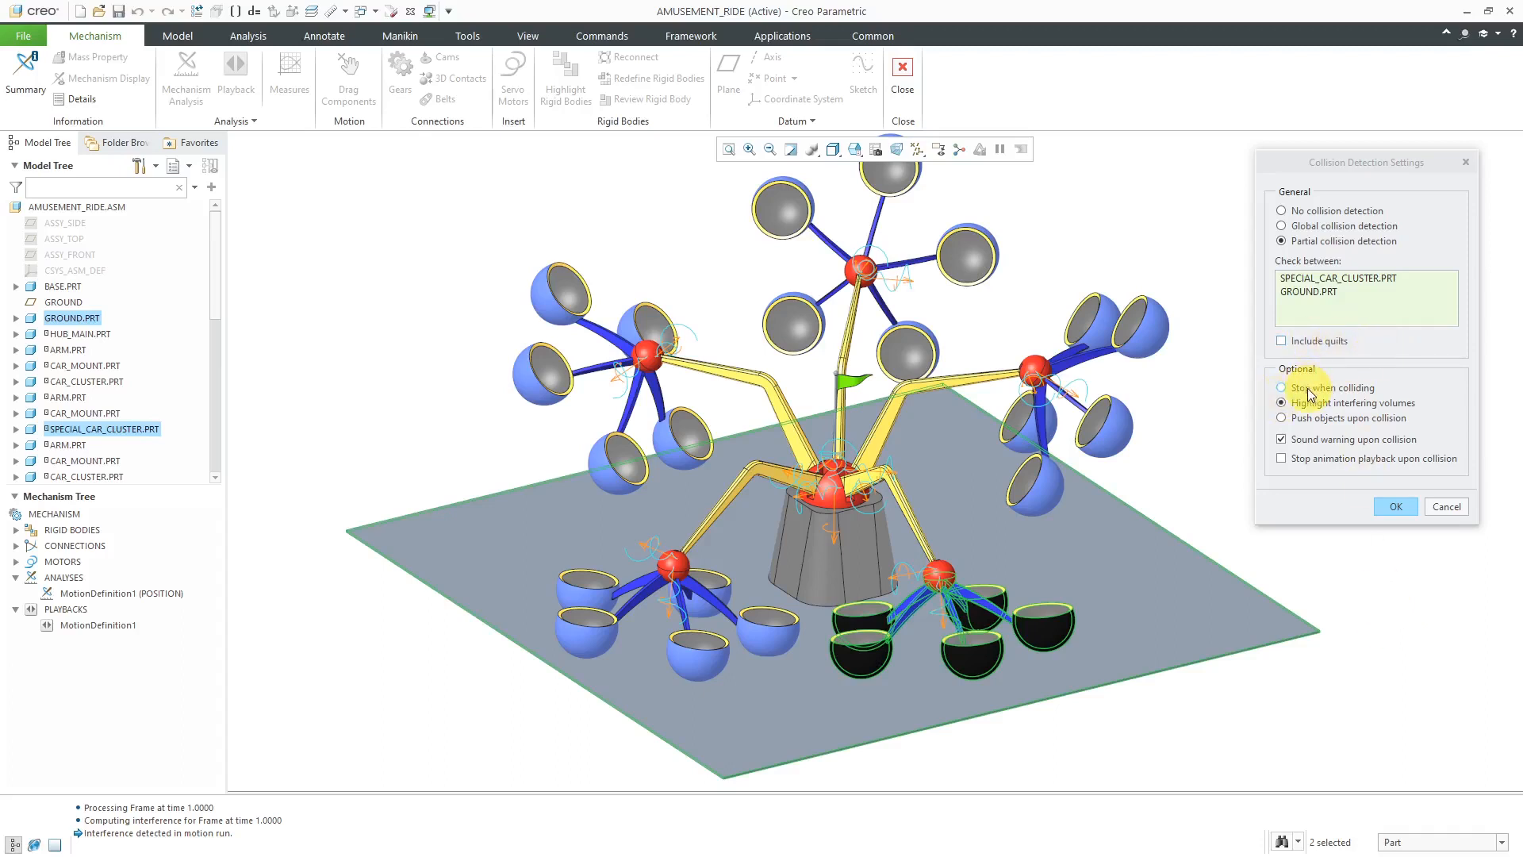
click(1282, 388)
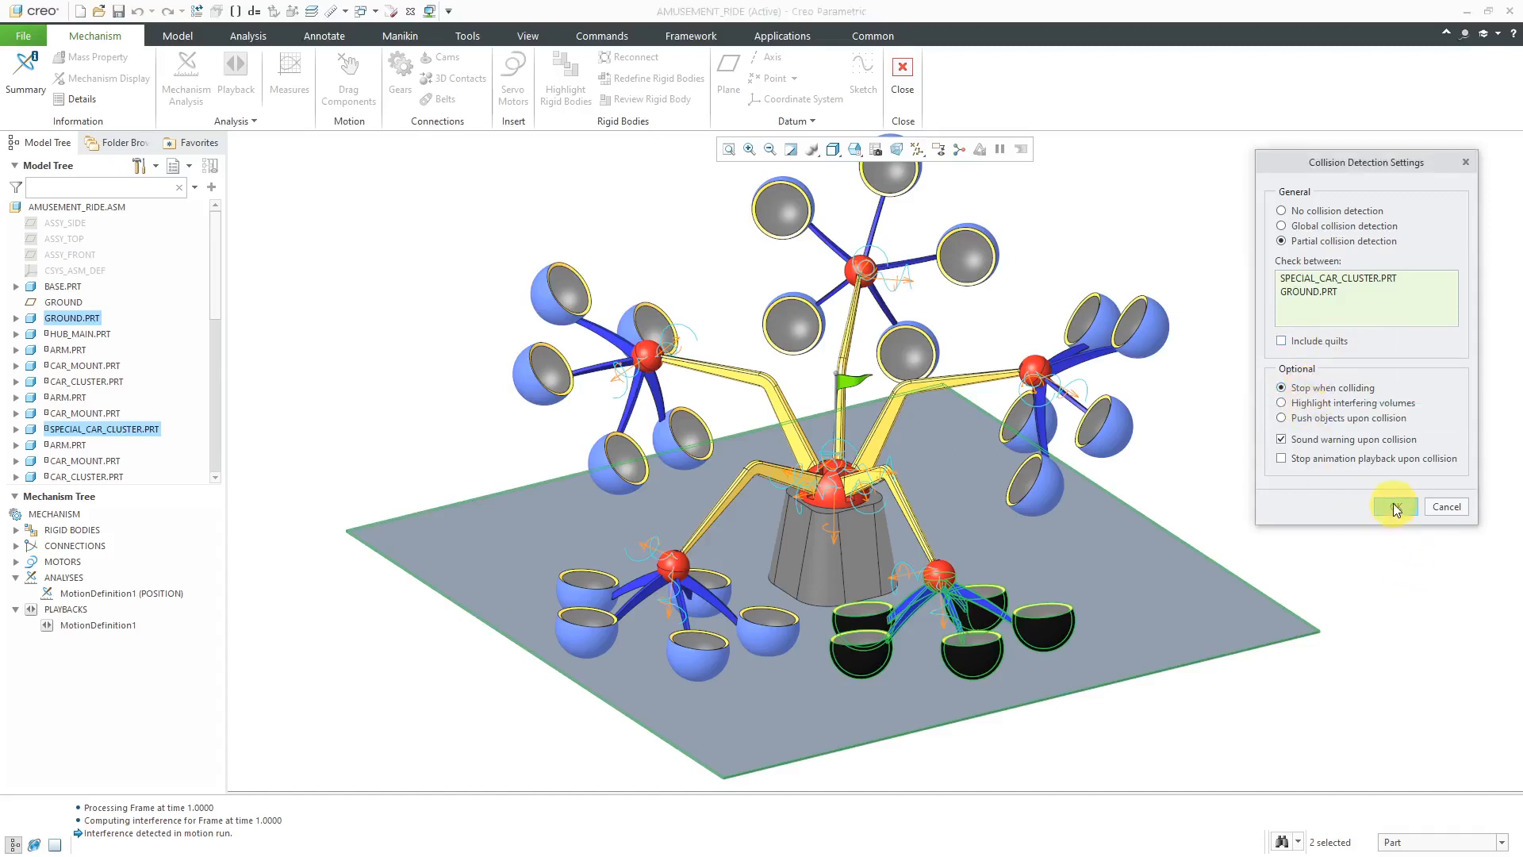
click(1393, 506)
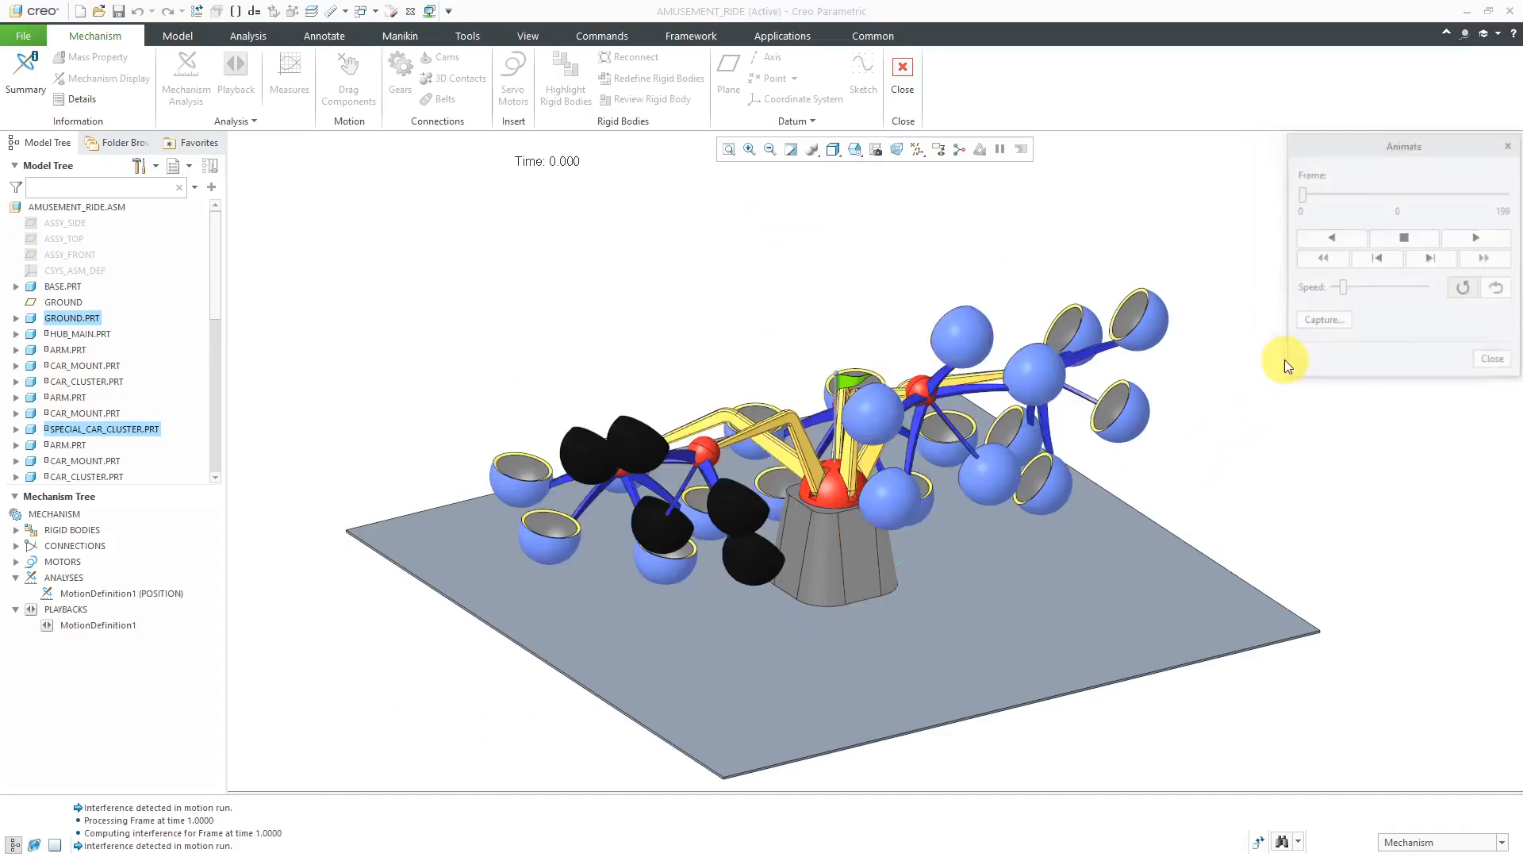
- Play the MotionDefinition1 animation to frame 101 at faster speed, watching interference messages
click(1476, 237)
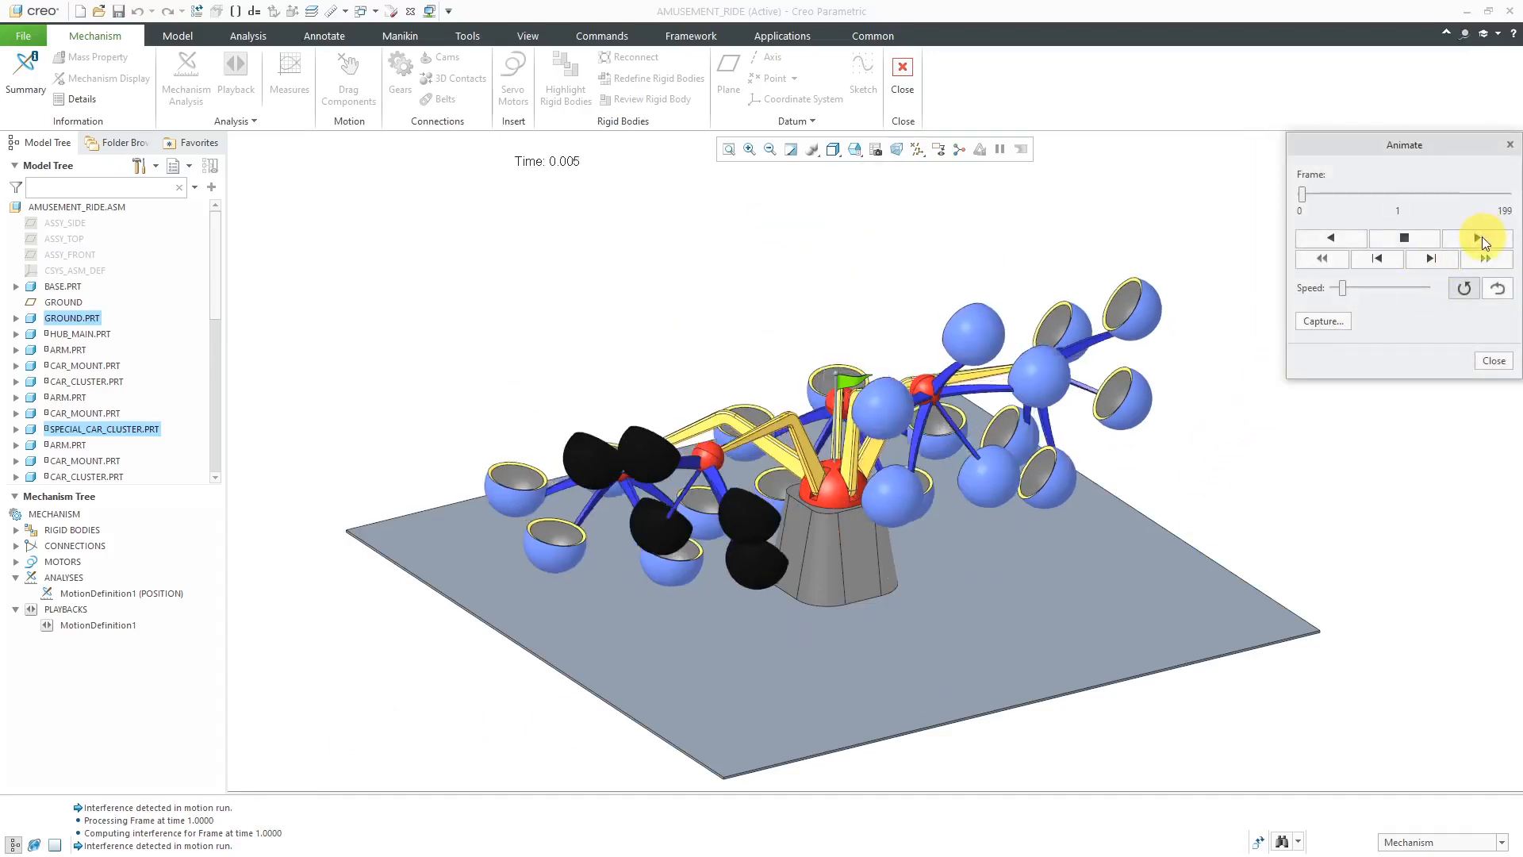
click(1477, 237)
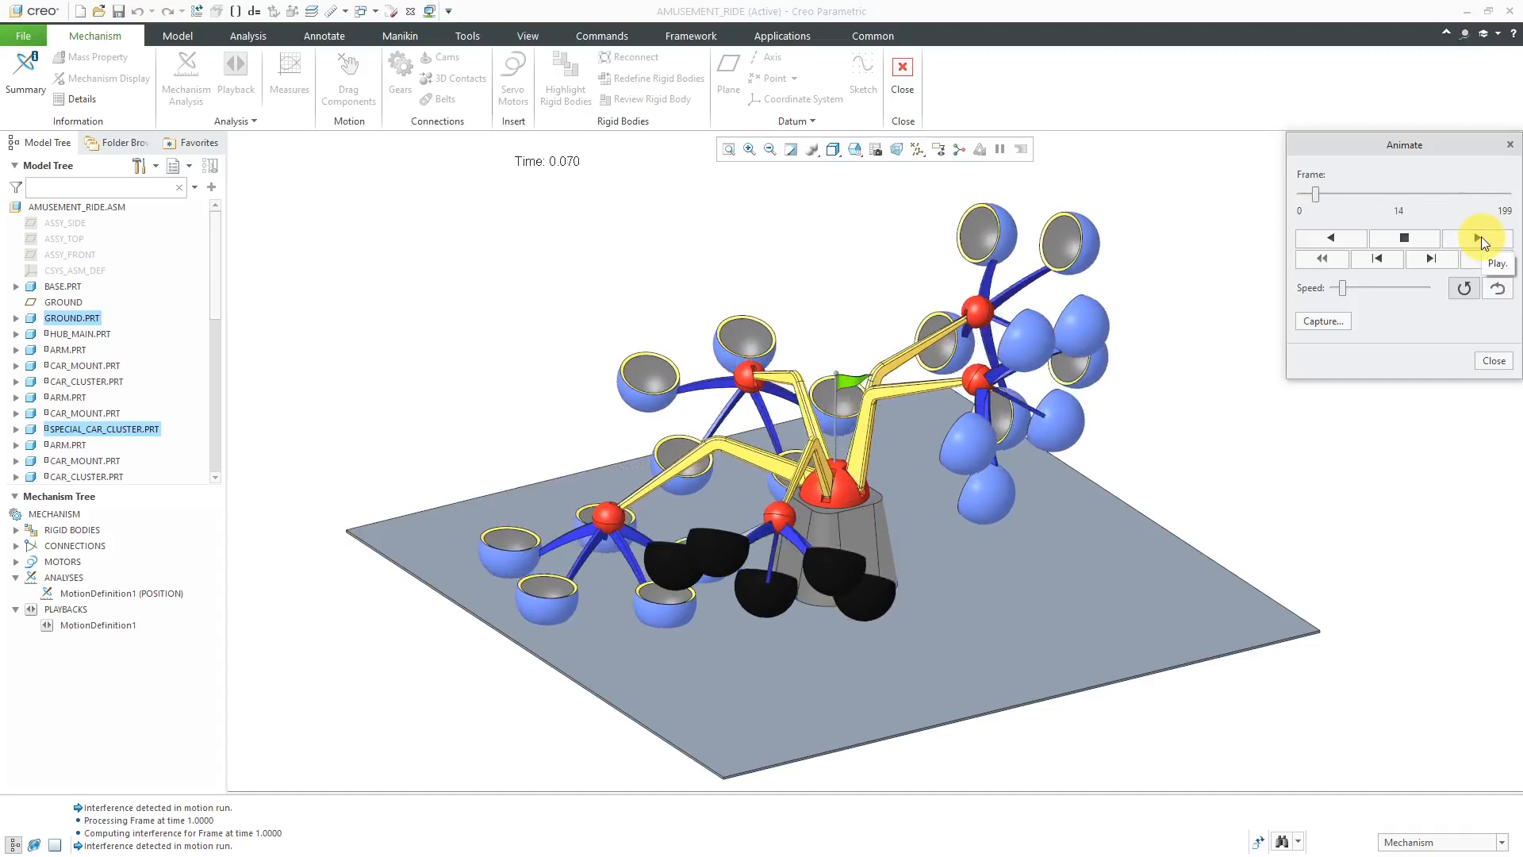
click(1480, 237)
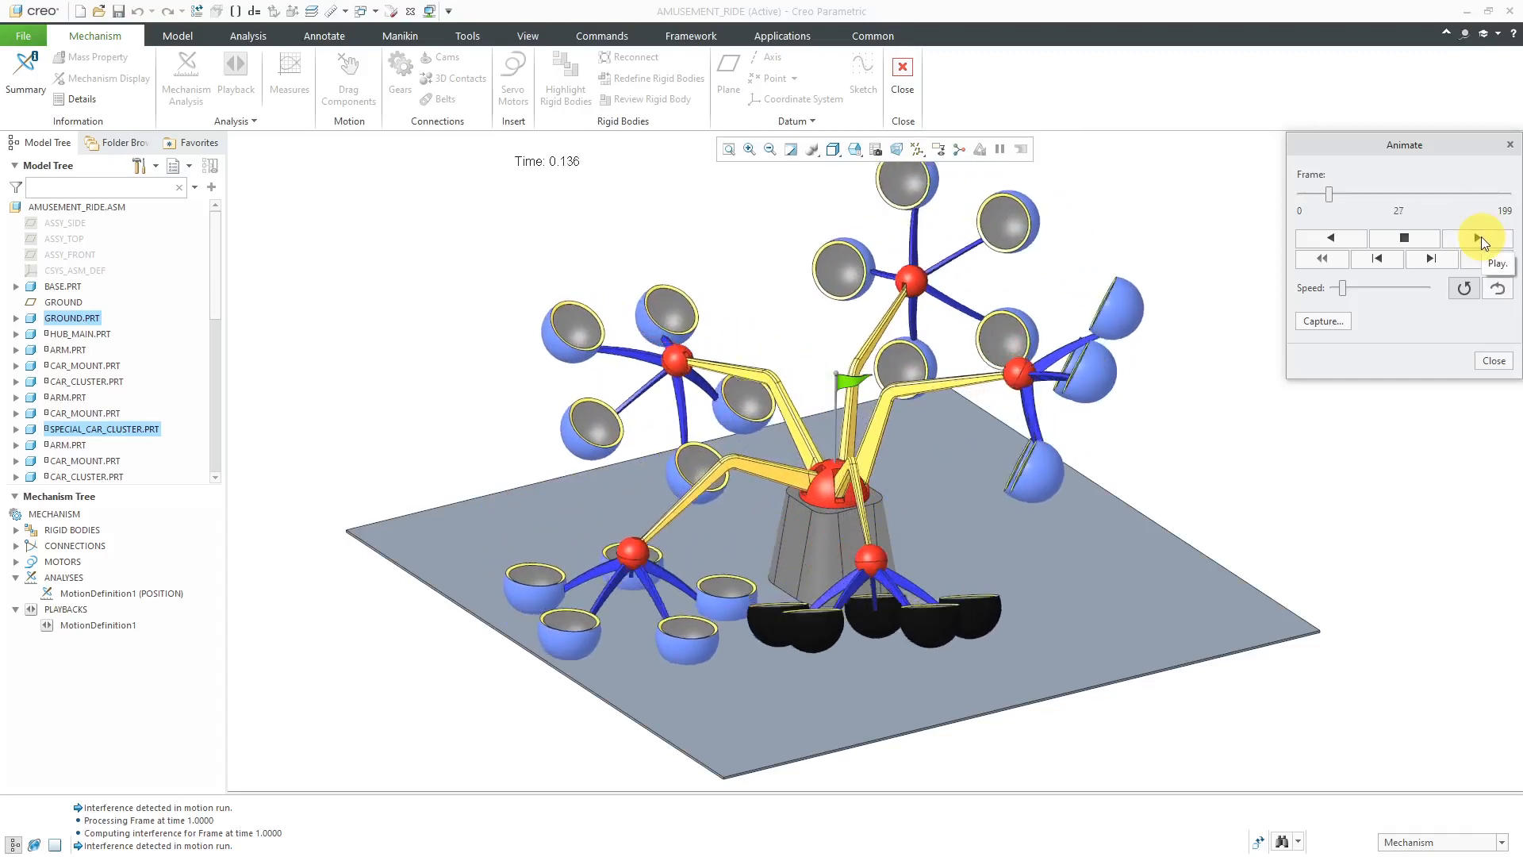
click(1480, 238)
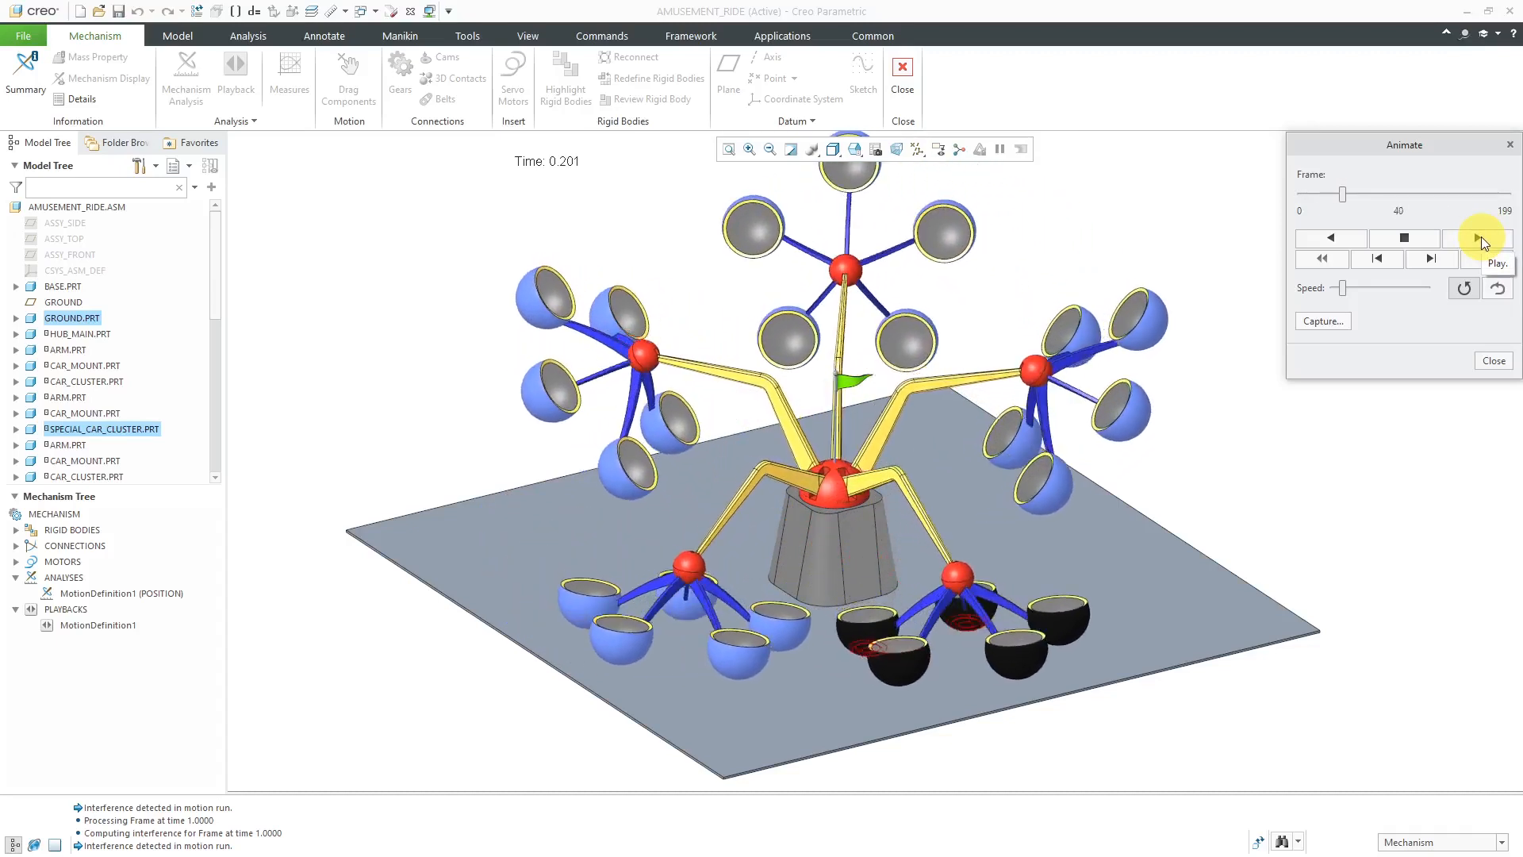
click(1474, 237)
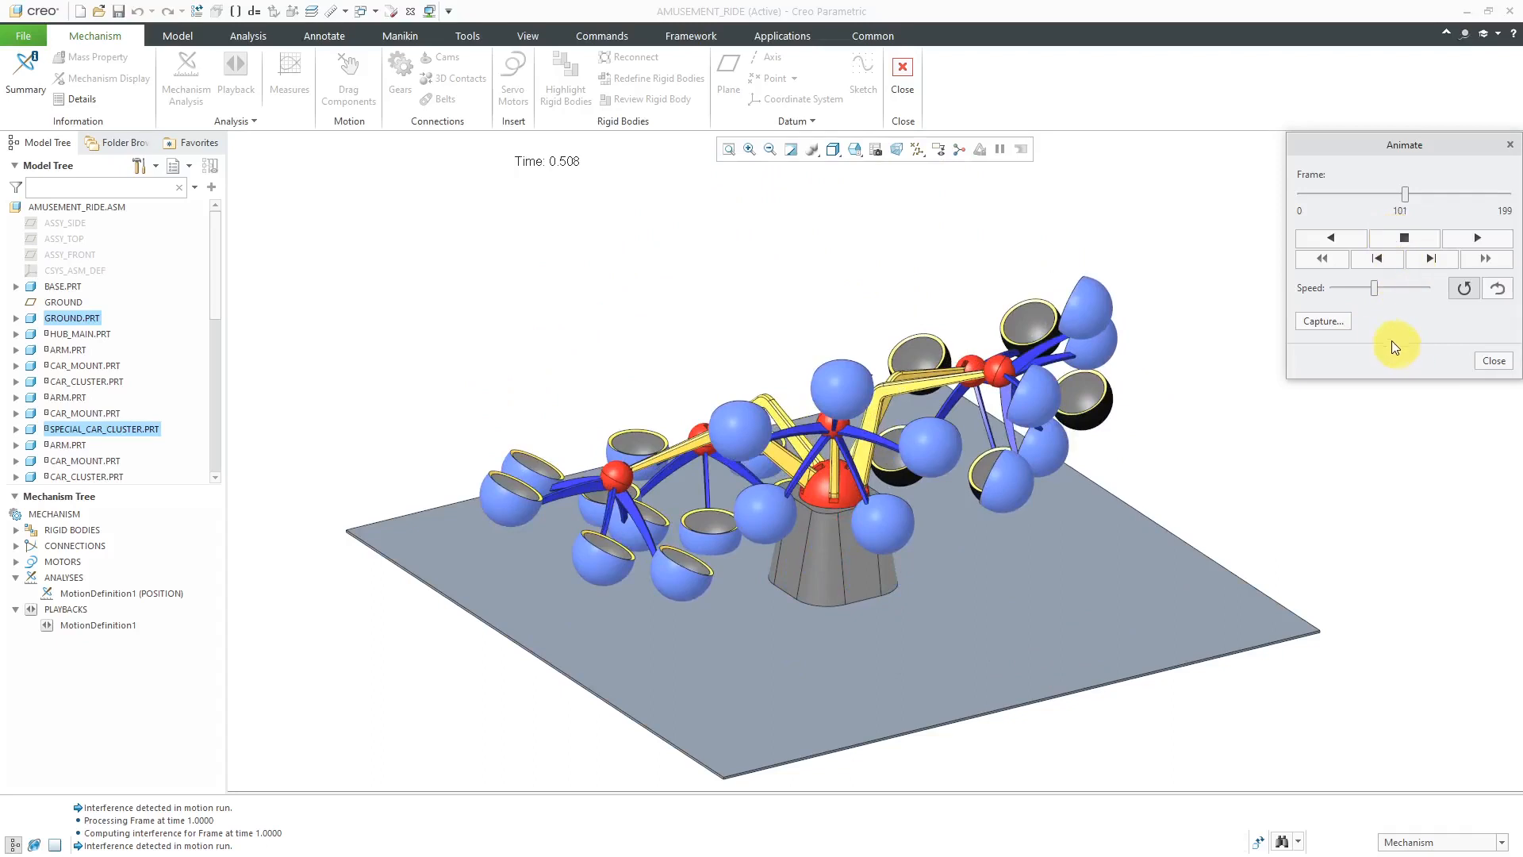
mouse_move(1472, 360)
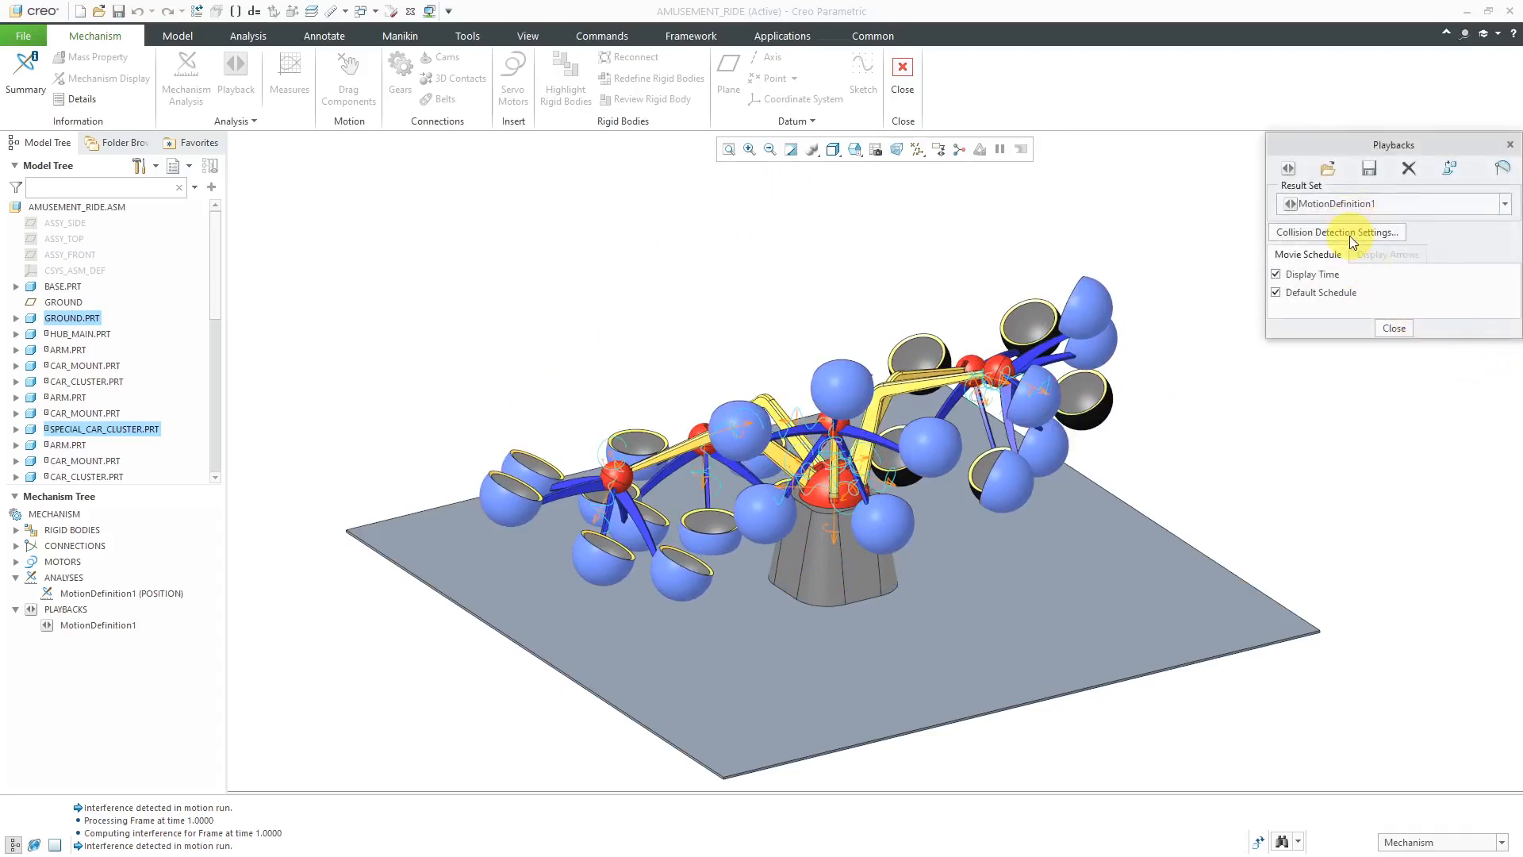
- Set collision detection to highlight interfering volumes and stop playback upon collision
click(1336, 231)
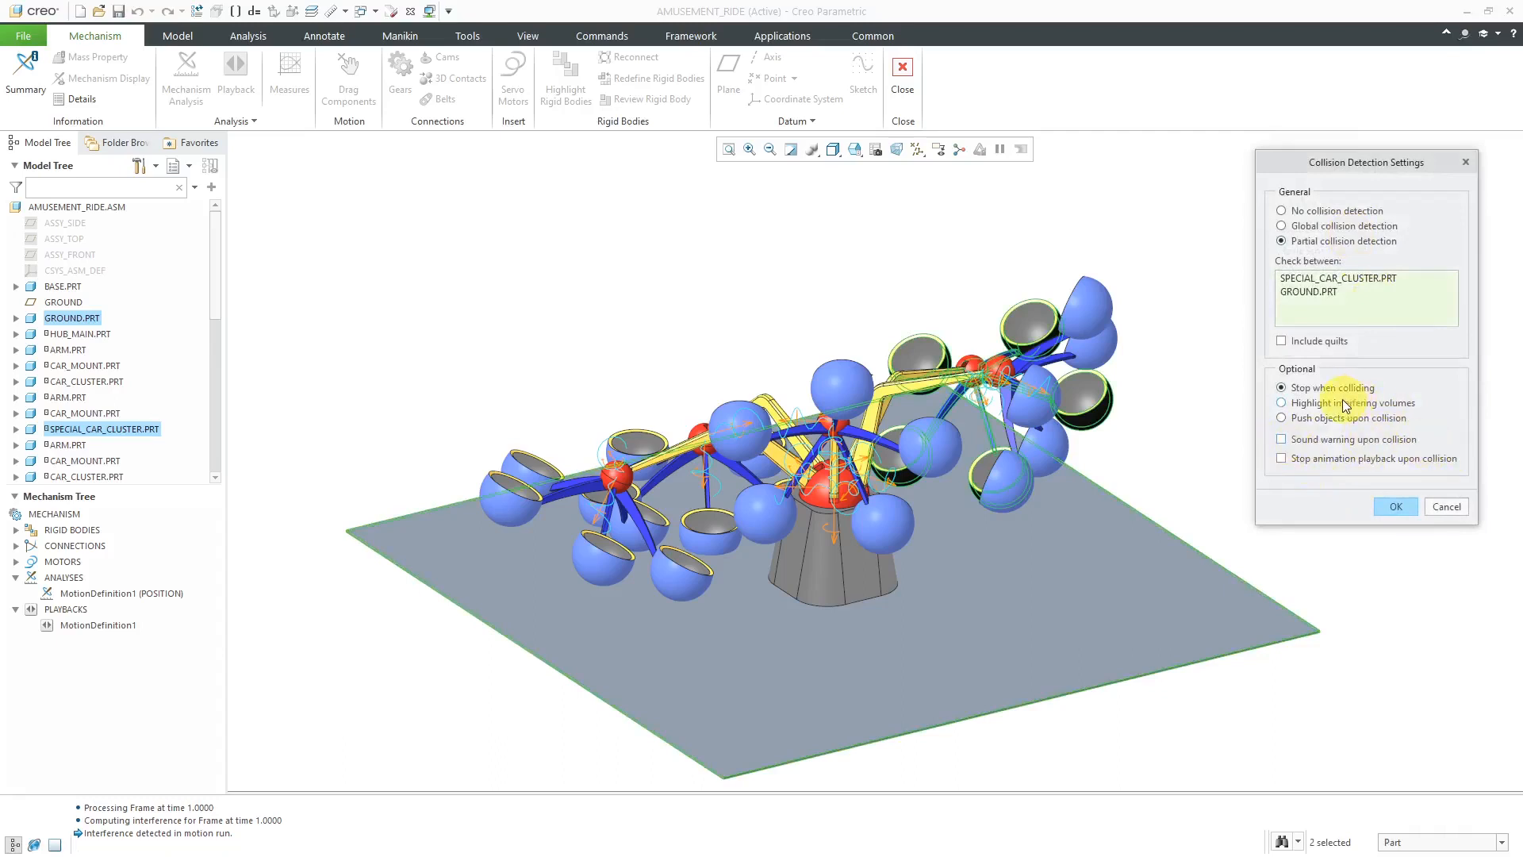
click(1281, 403)
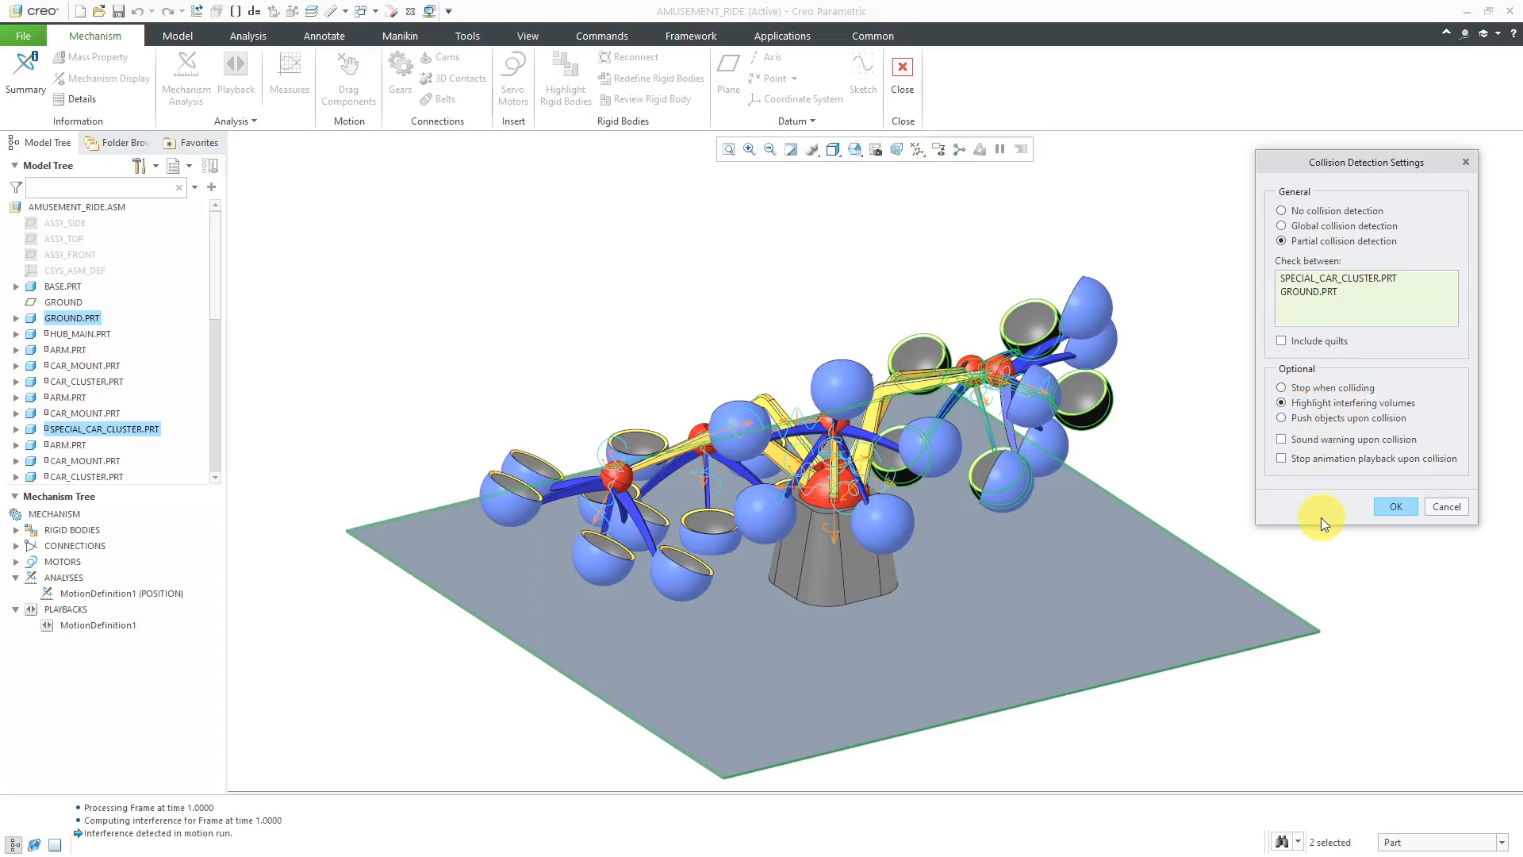
click(1281, 458)
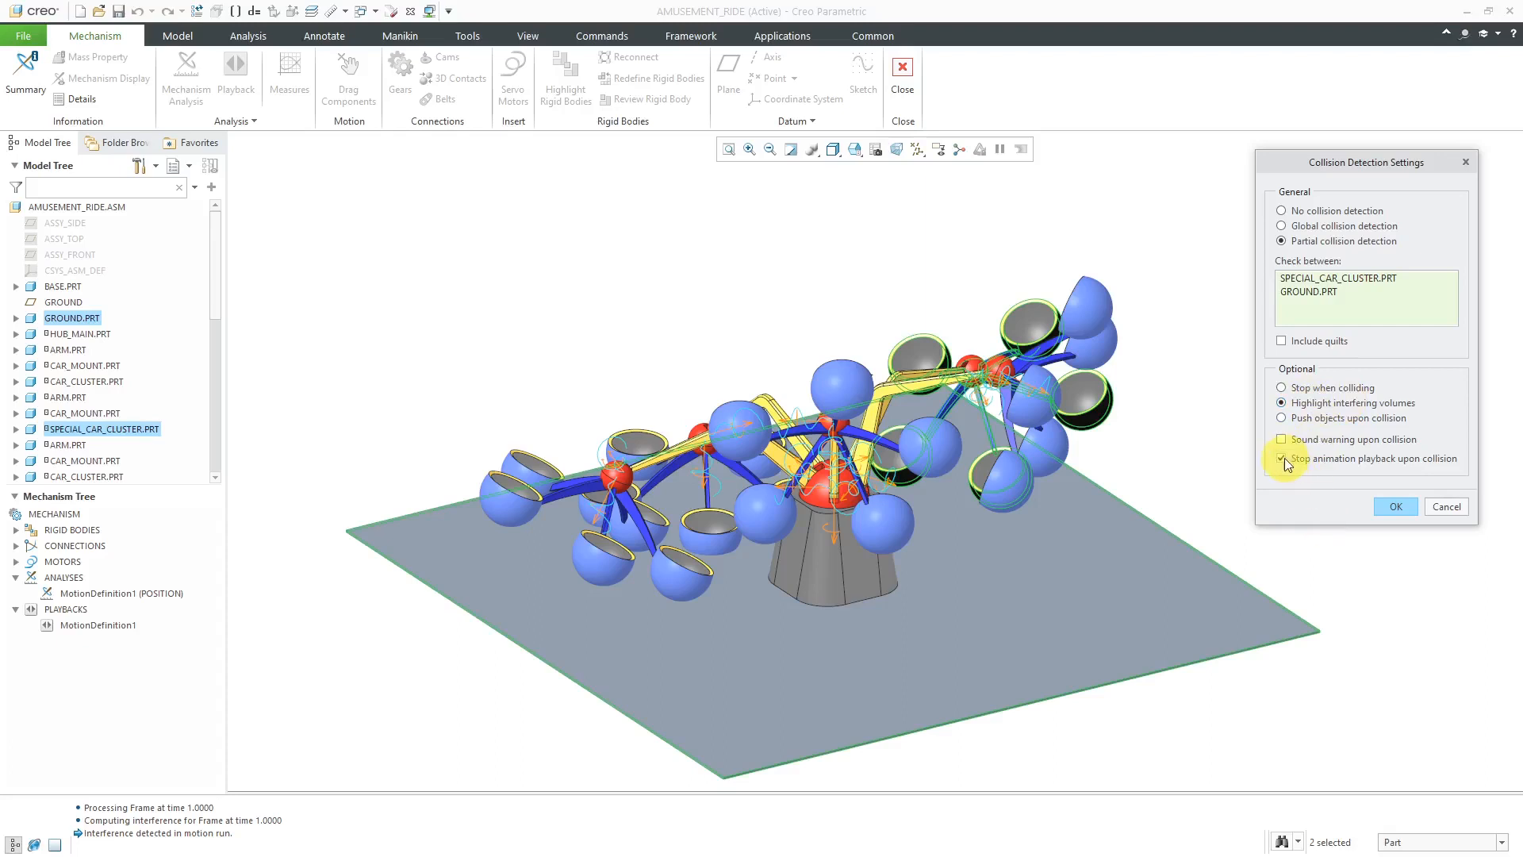
click(1281, 458)
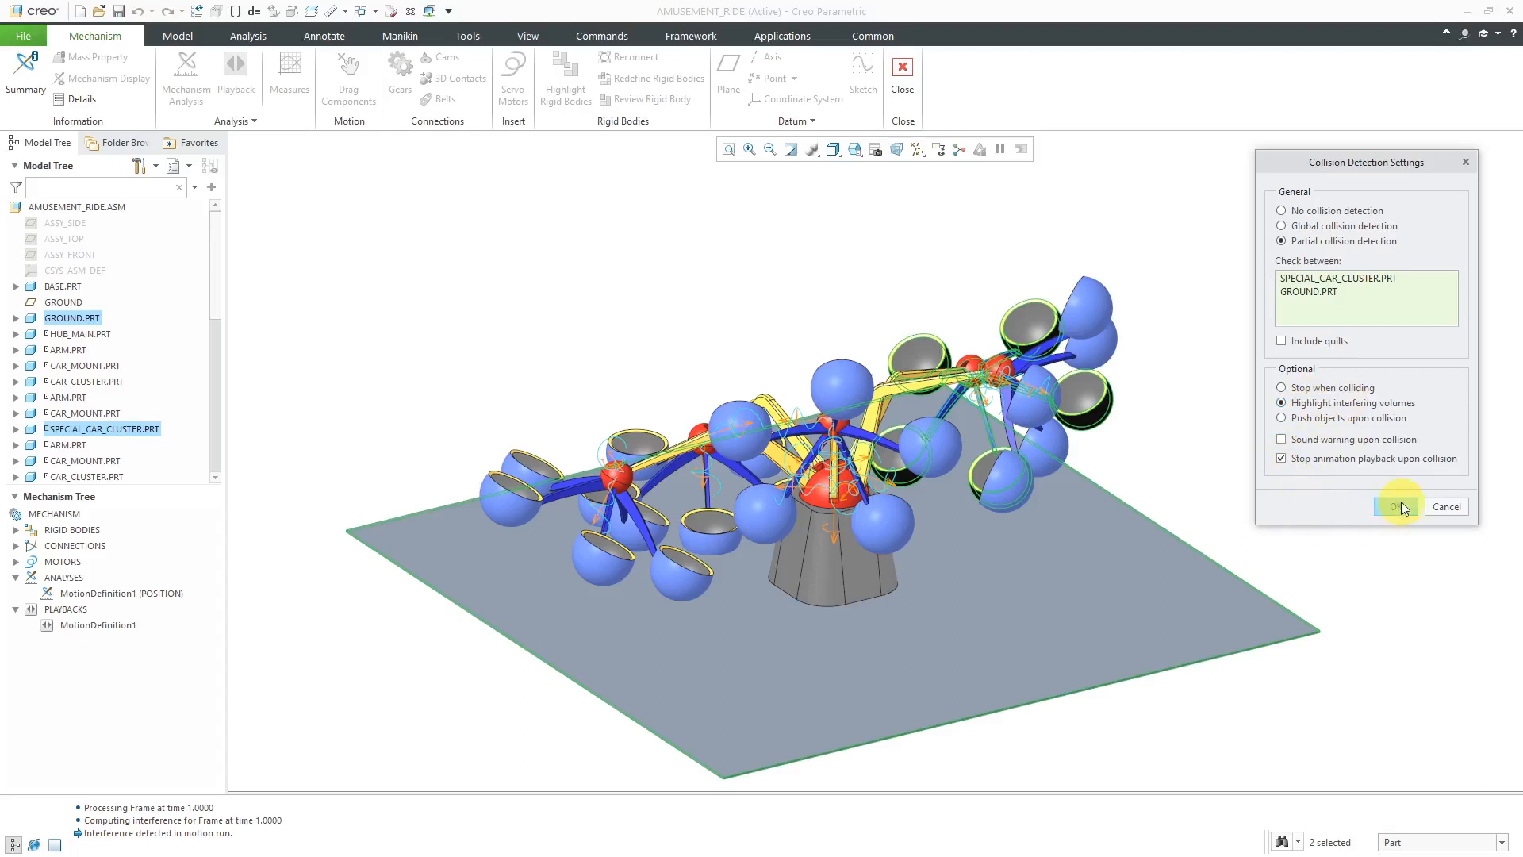
click(1393, 506)
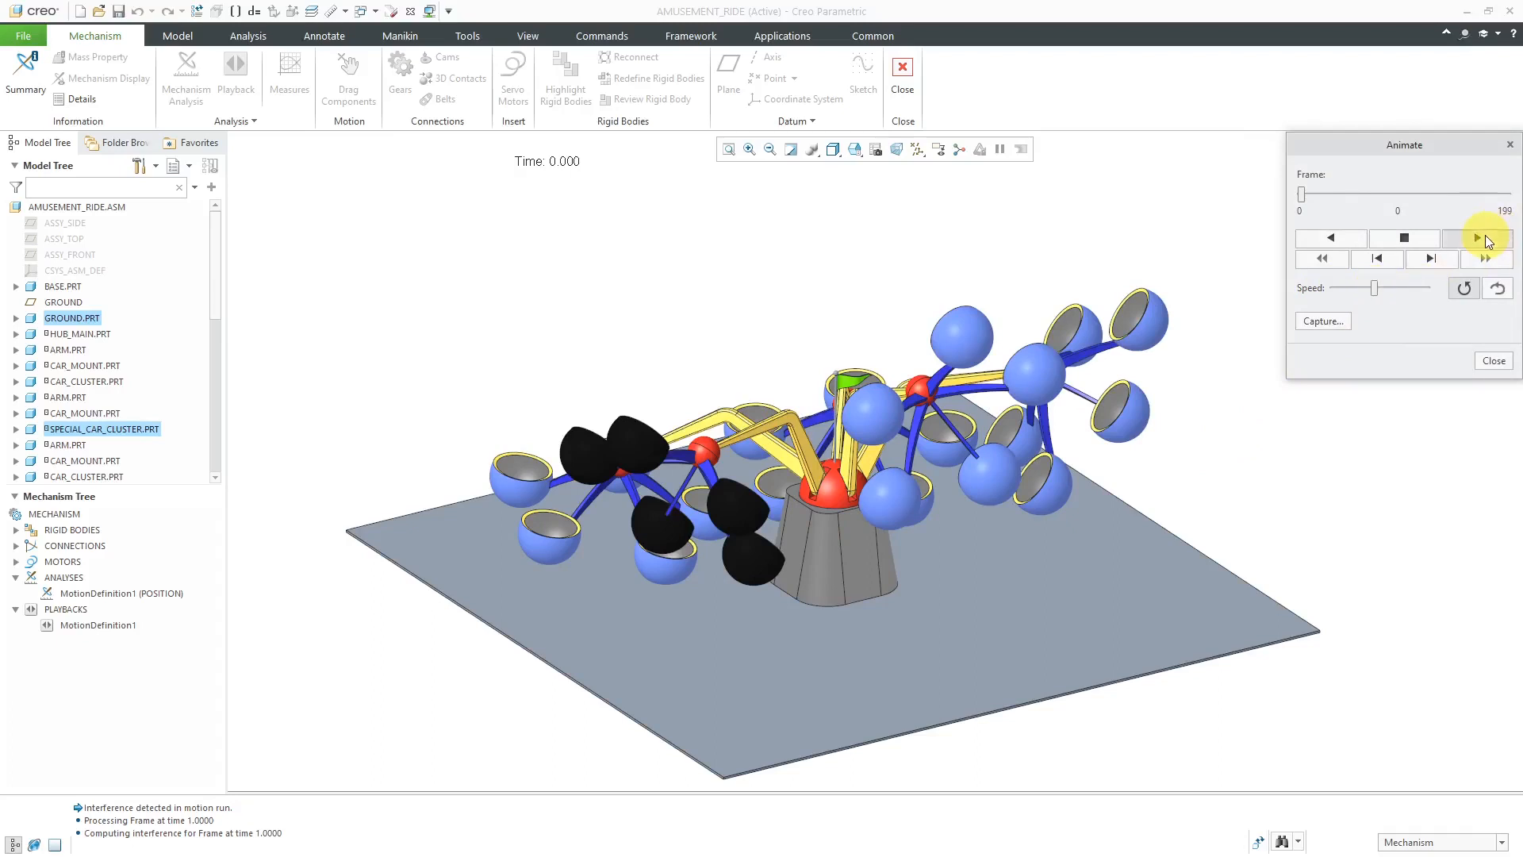
- Play the ride animation until it stops at frame 32 on collision
click(1477, 237)
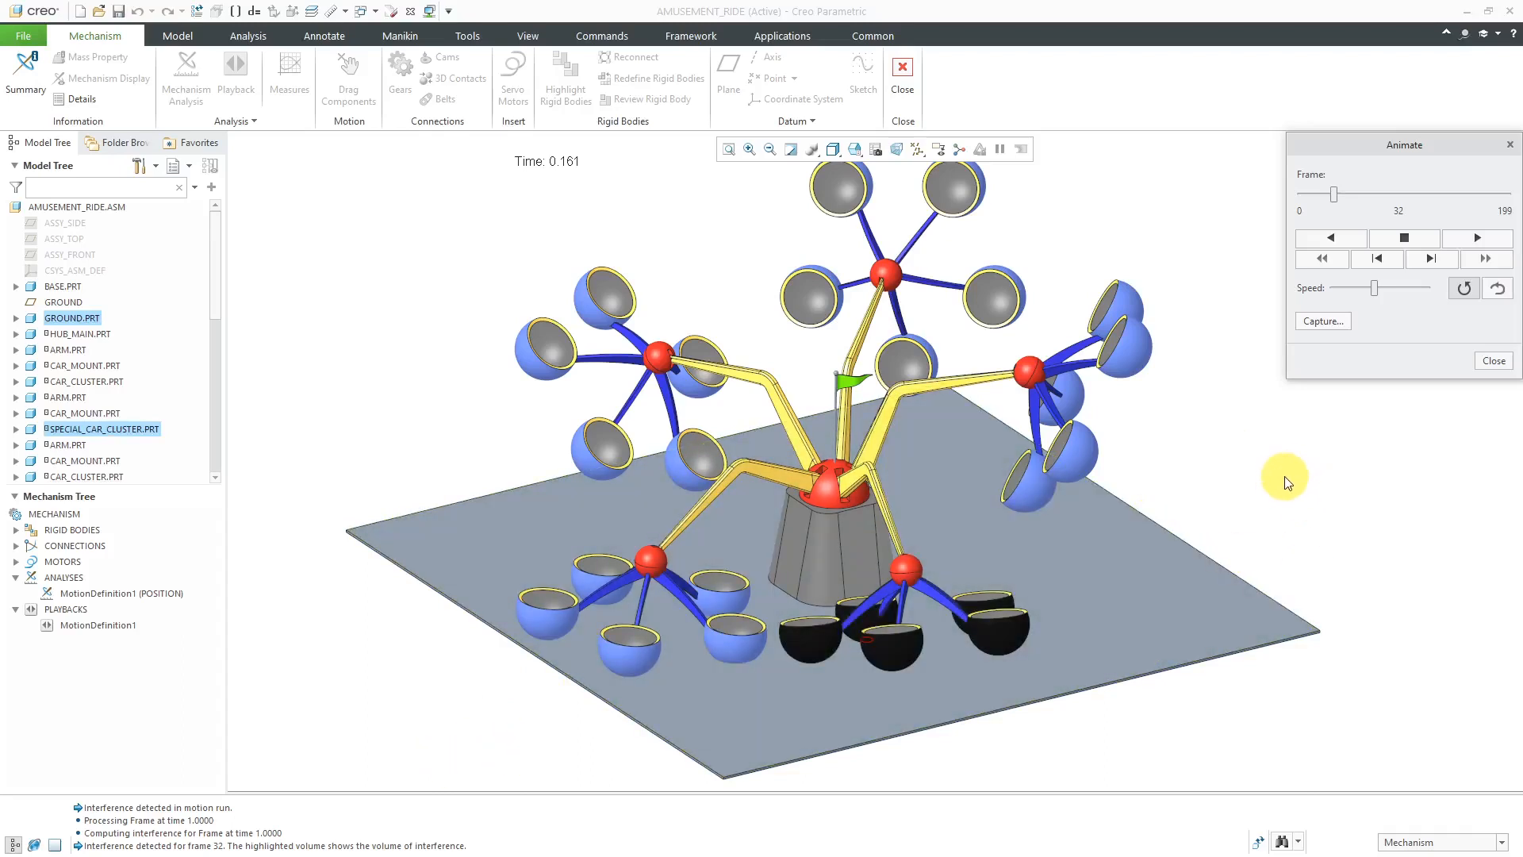
mouse_move(1285, 434)
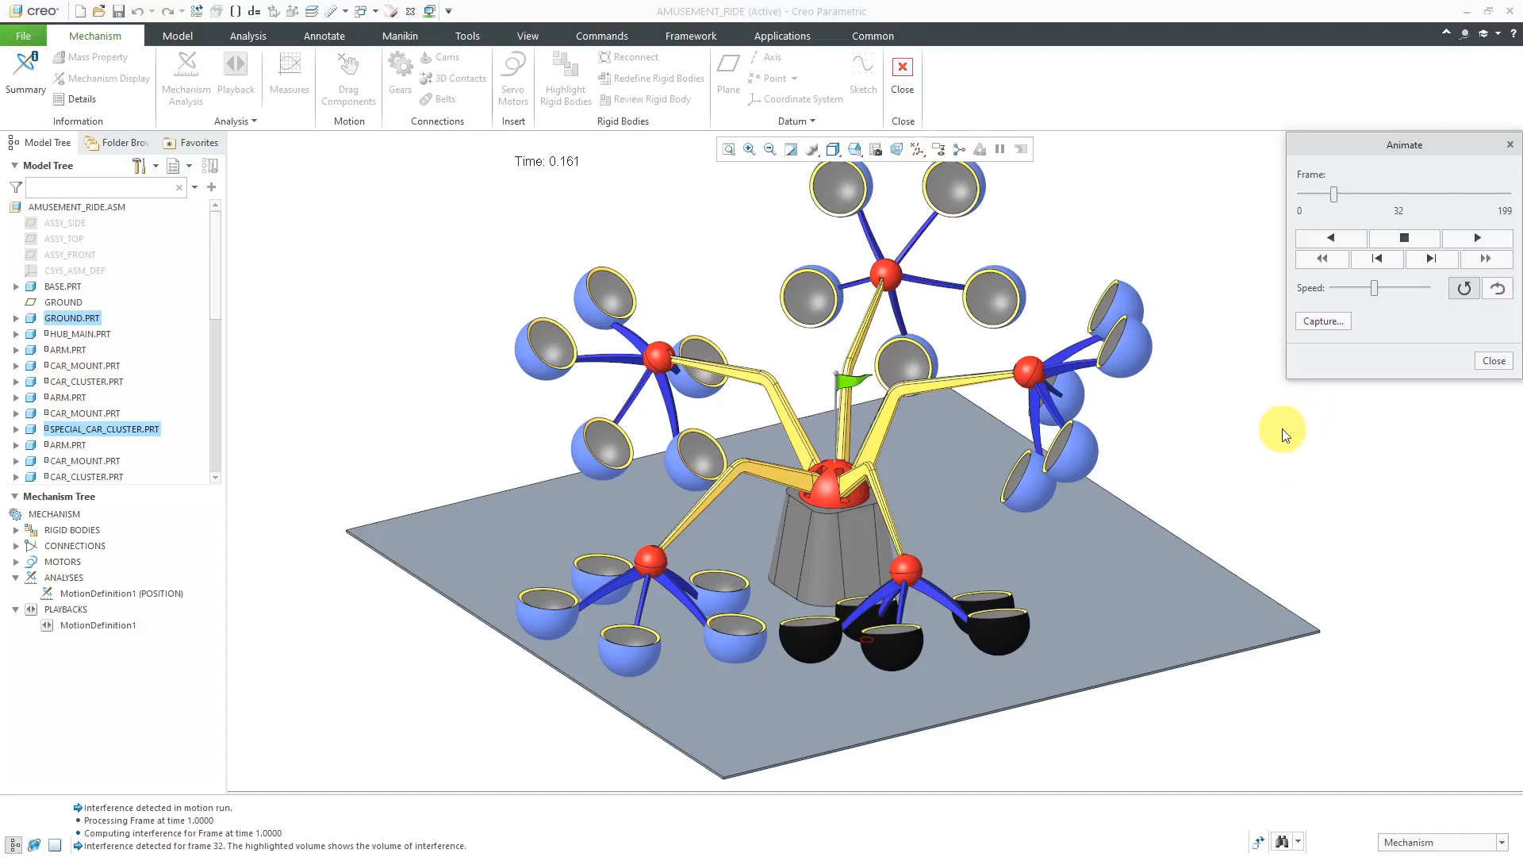
mouse_move(1373, 432)
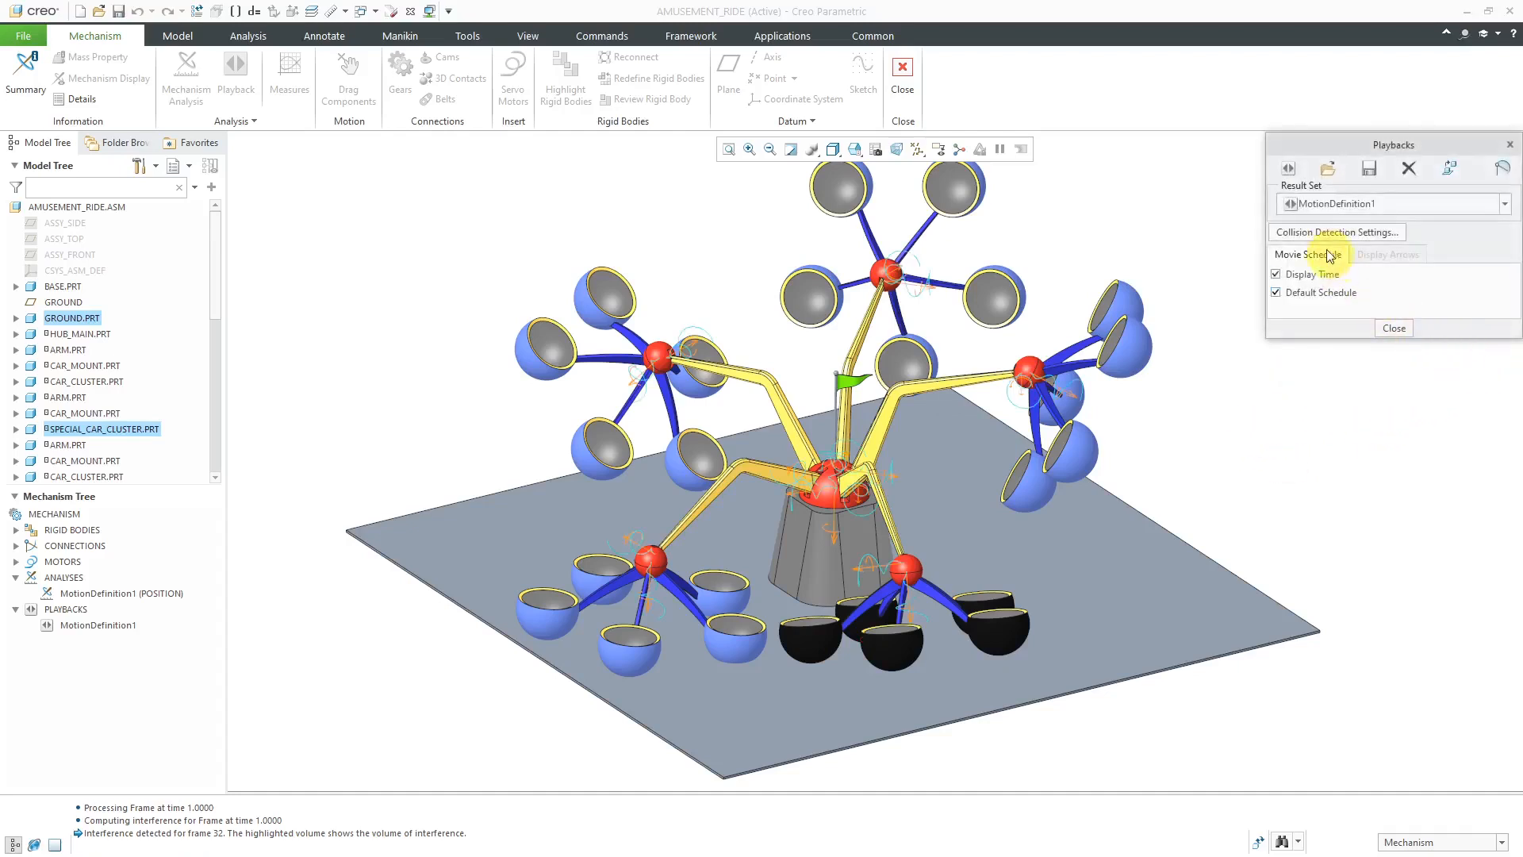
- Clear the stop-playback-on-collision option in Collision Detection Settings
click(1334, 231)
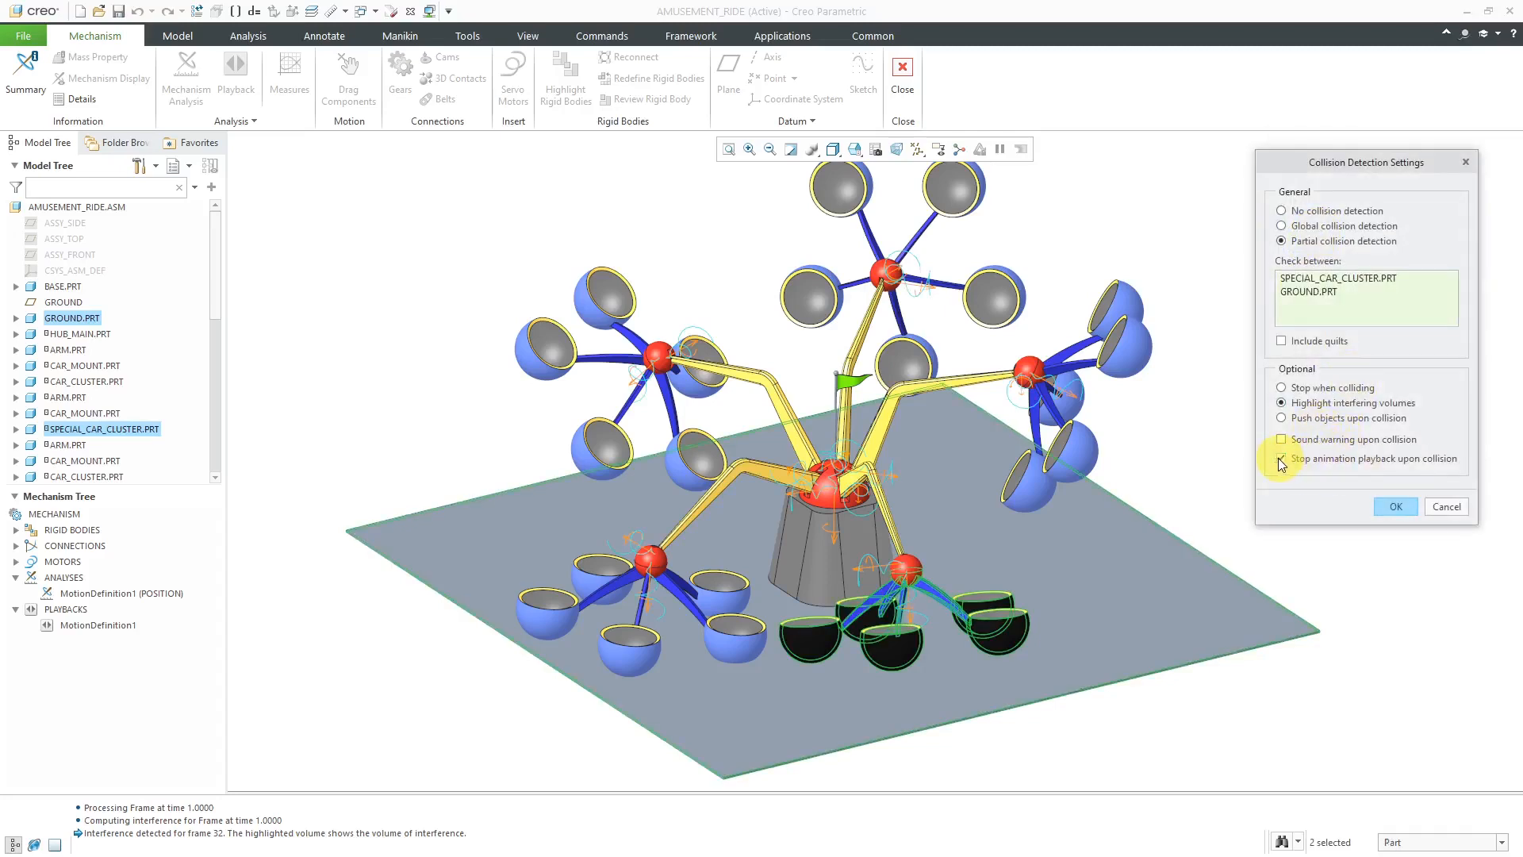
click(1282, 458)
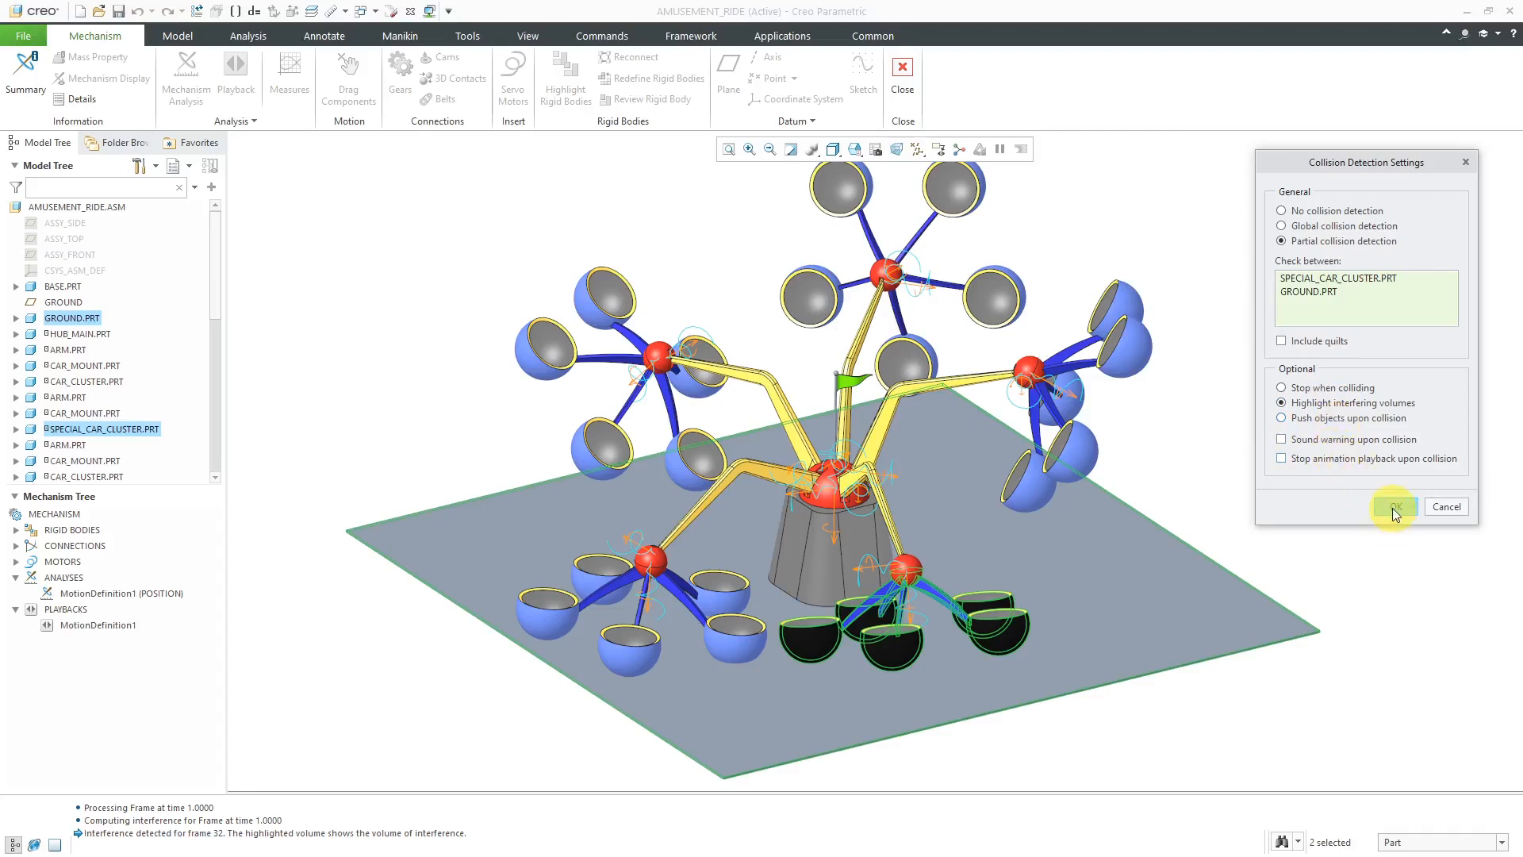
click(1393, 506)
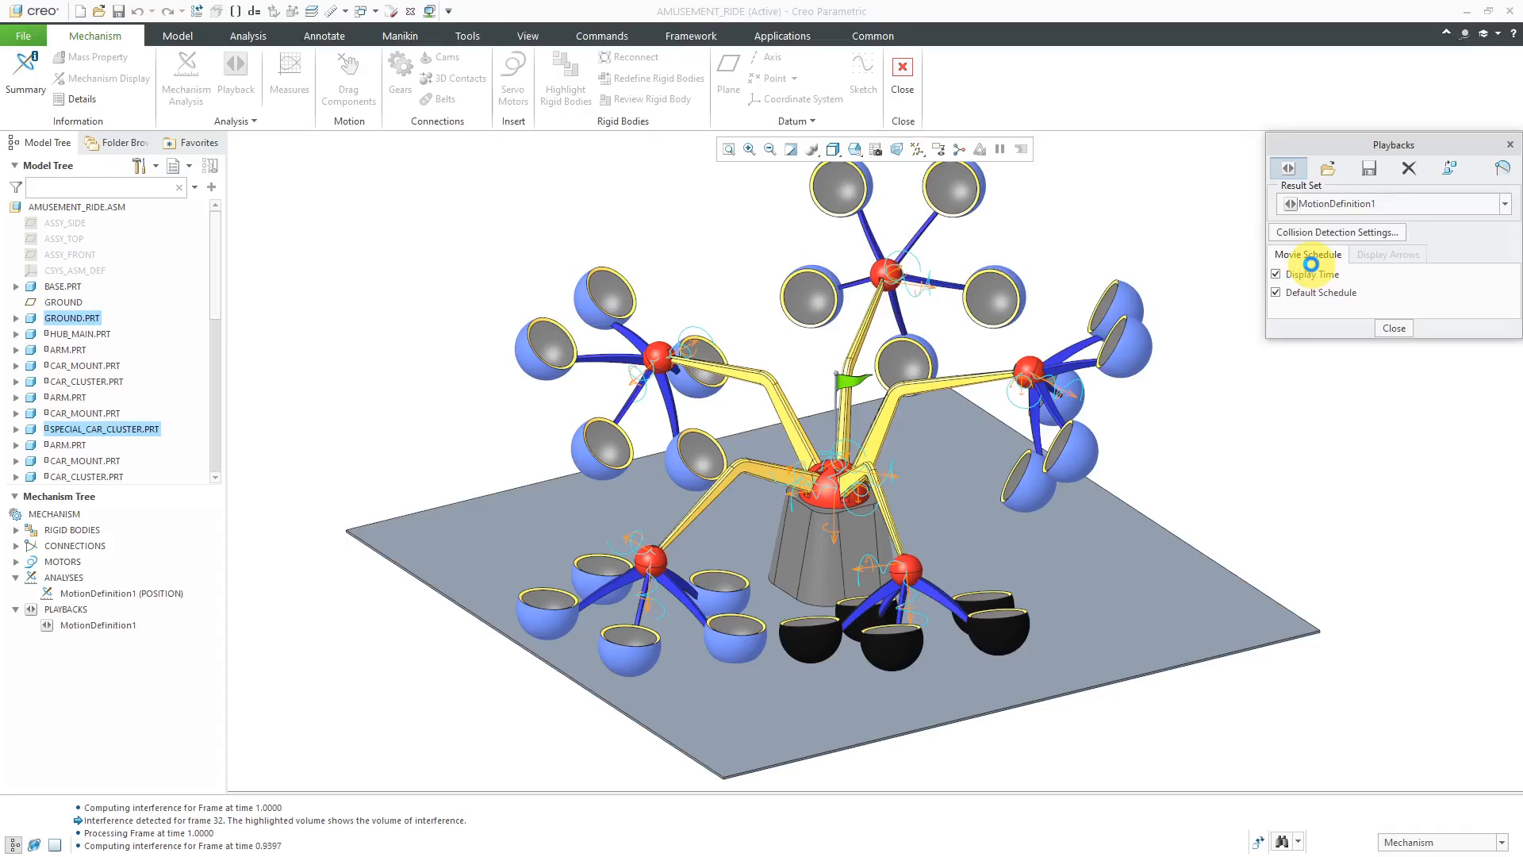
- Play the full MotionDefinition1 animation faster, past the collision with volumes highlighted
click(1287, 167)
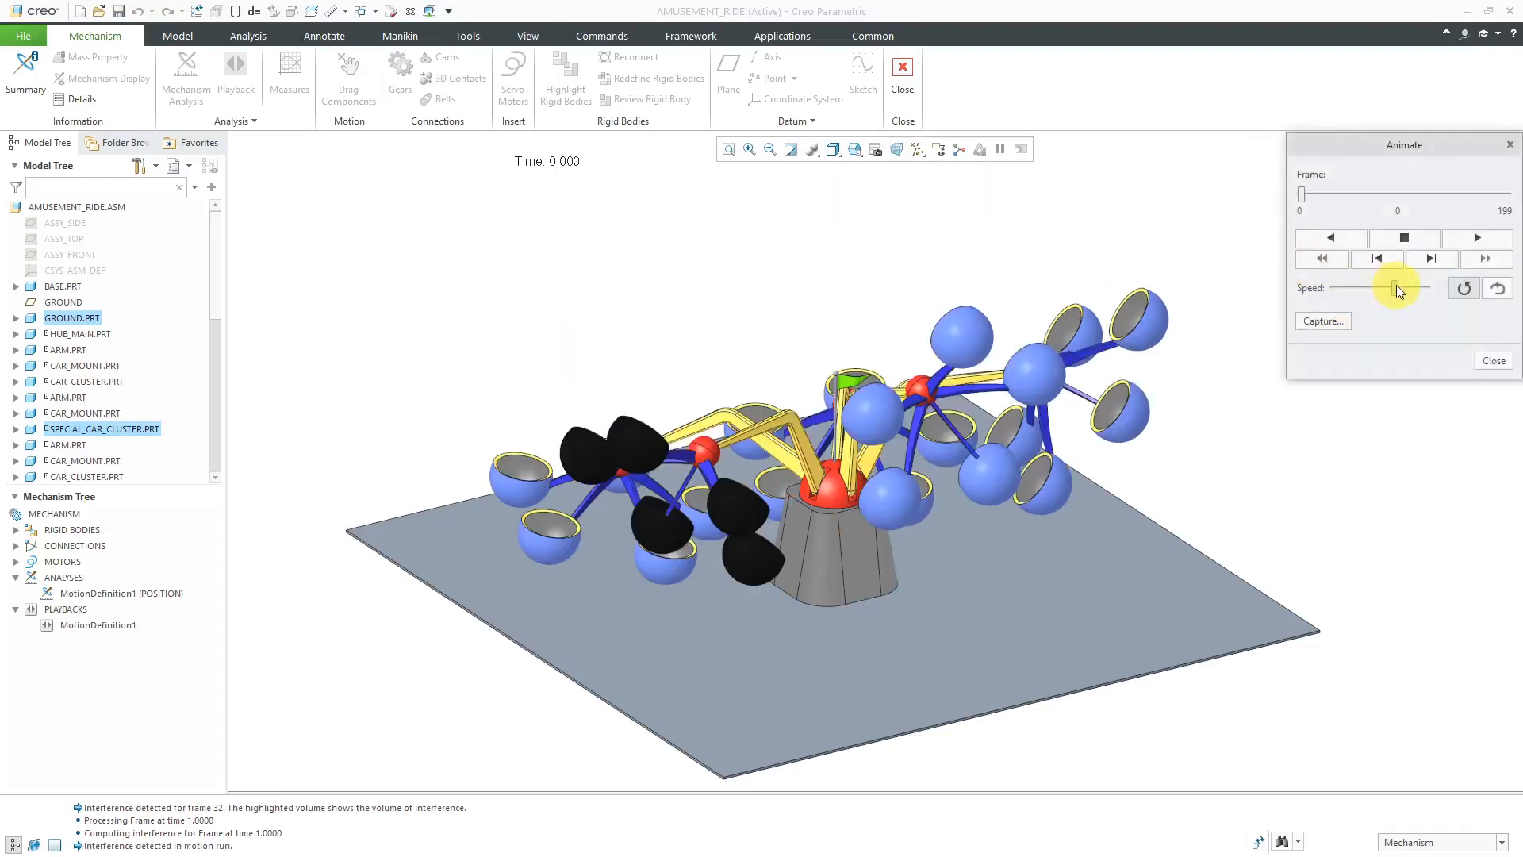
click(1476, 237)
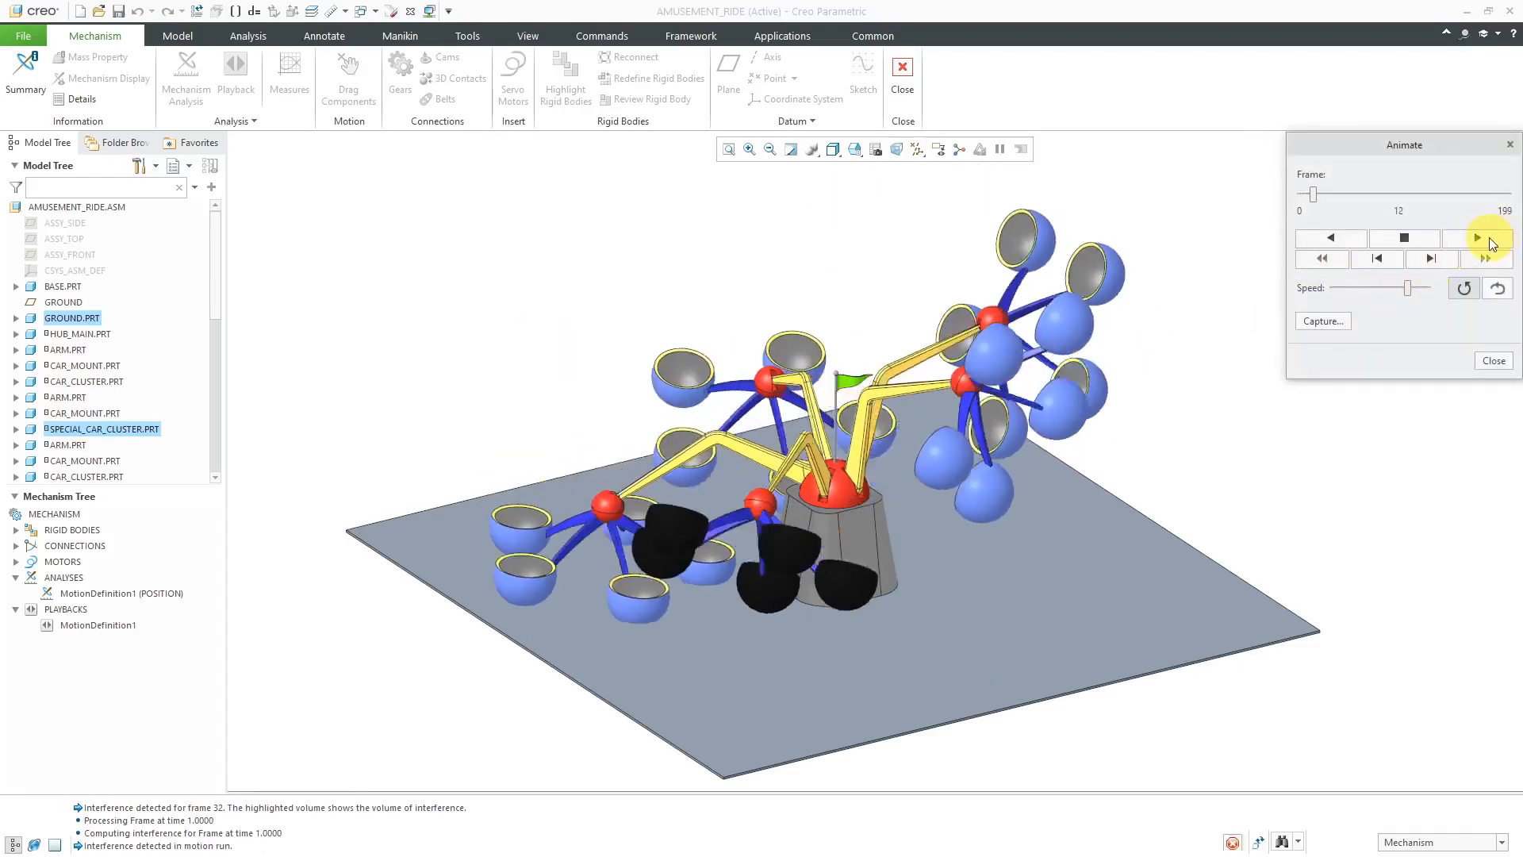
click(1477, 238)
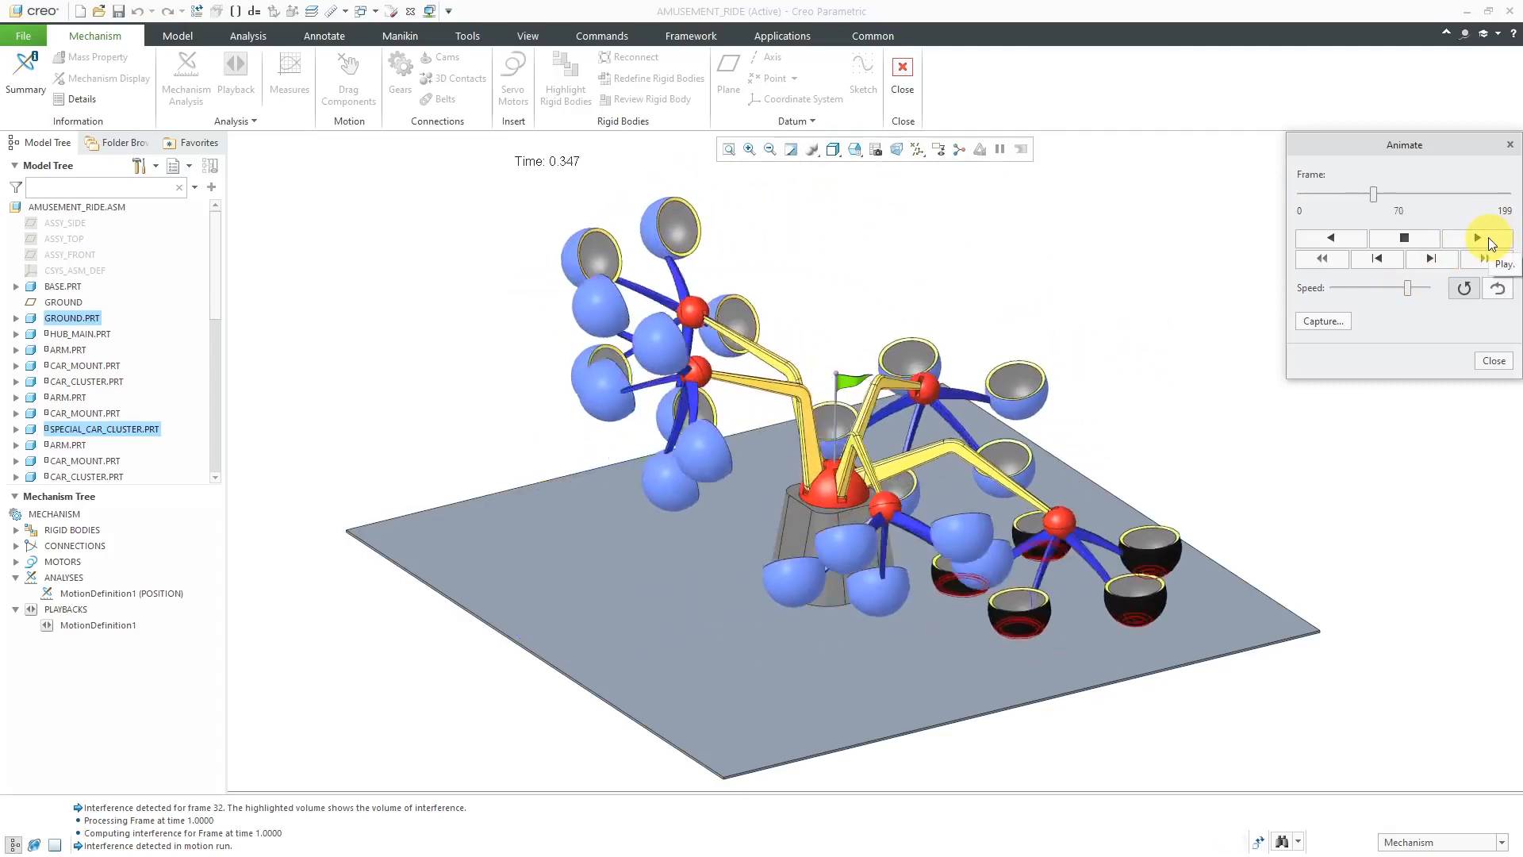
click(1475, 237)
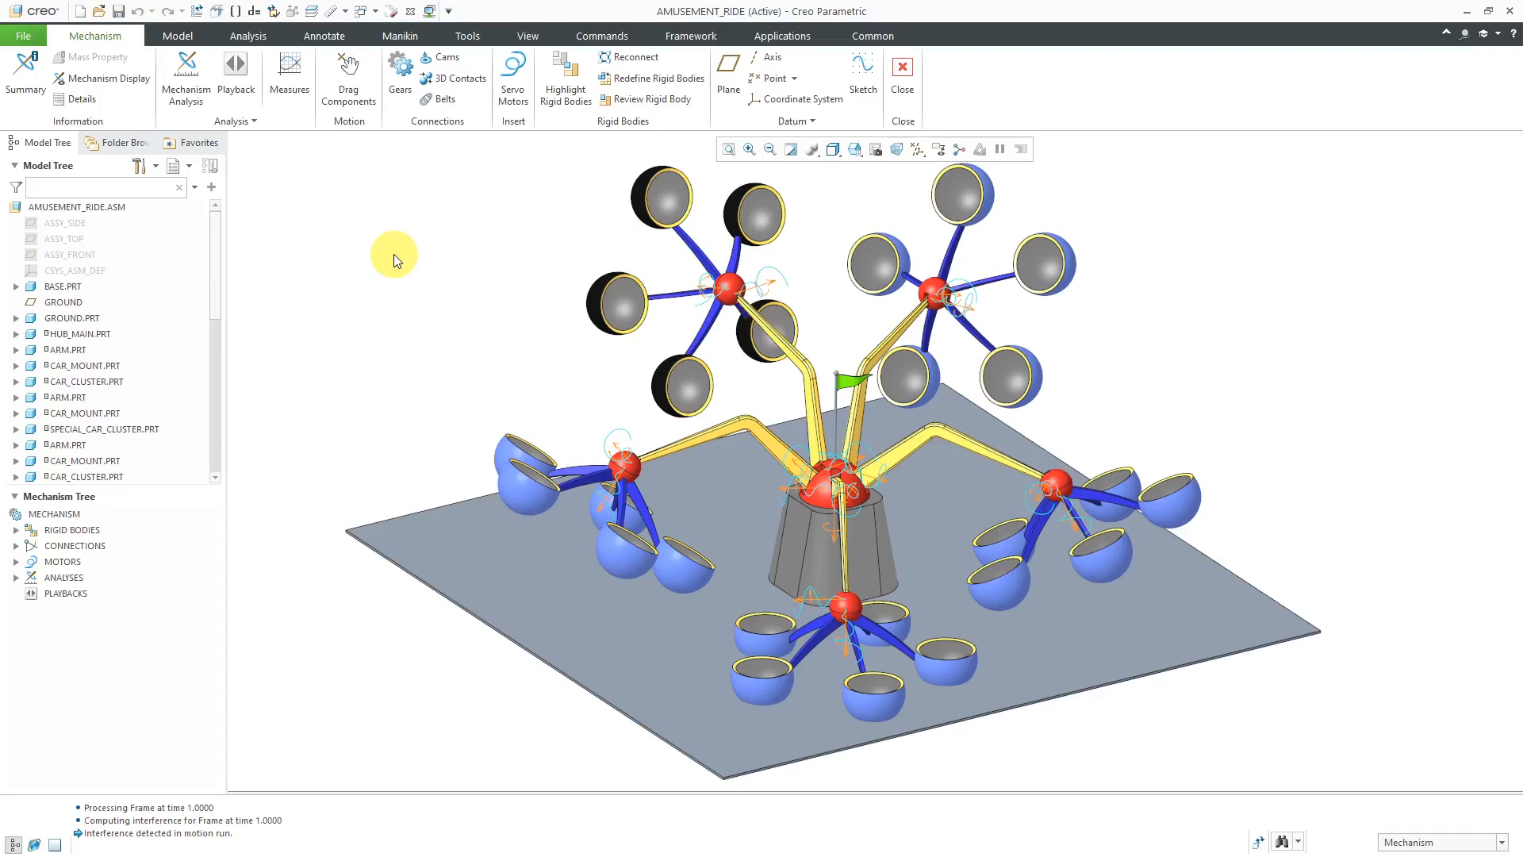
mouse_move(9, 287)
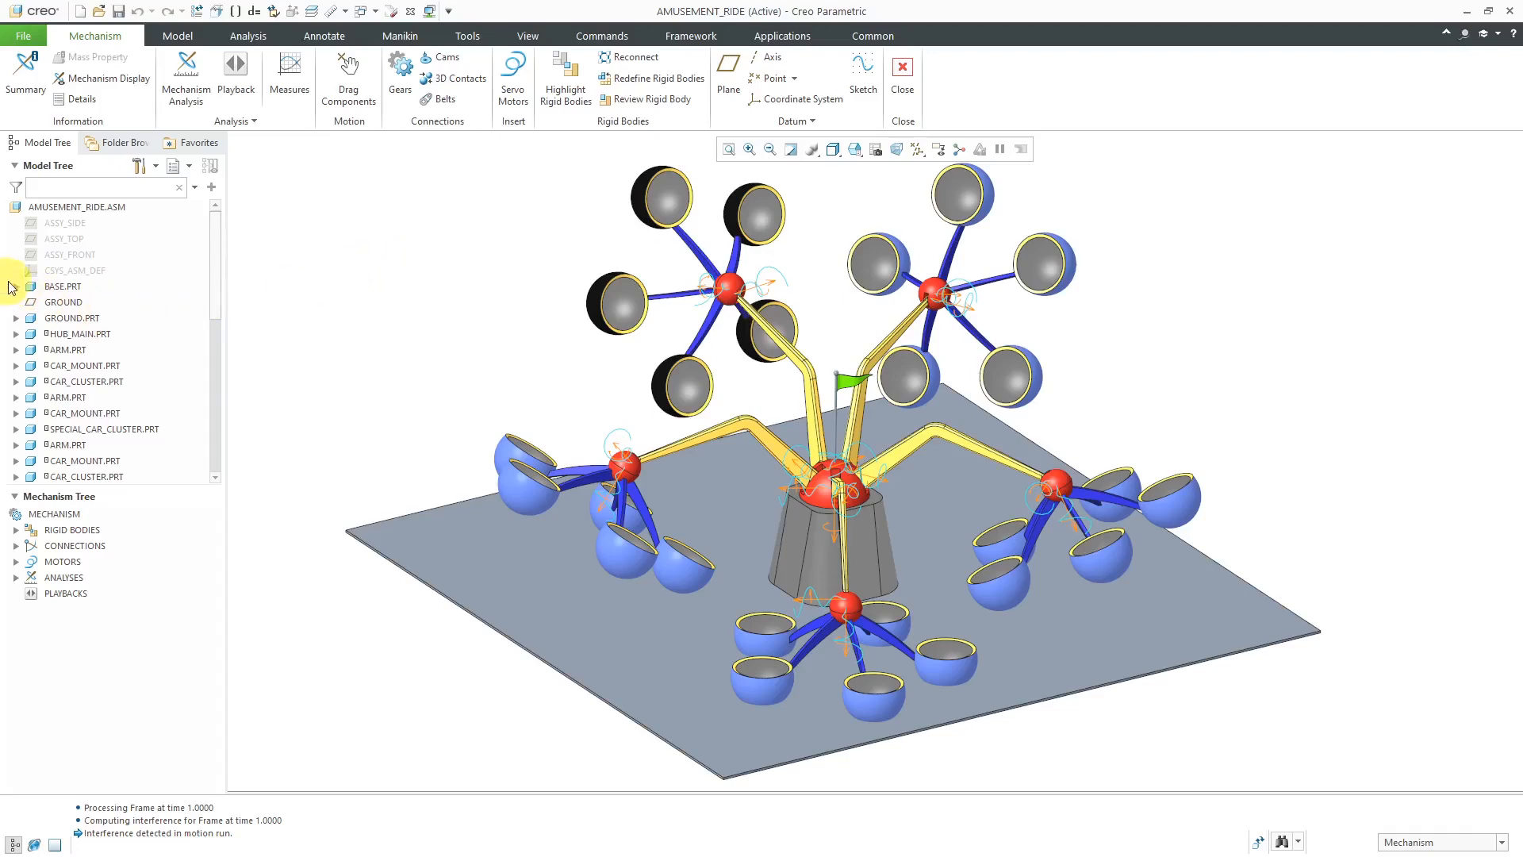
- Select BASE.PRT's protrusion feature and display its depth dimension for editing
click(16, 286)
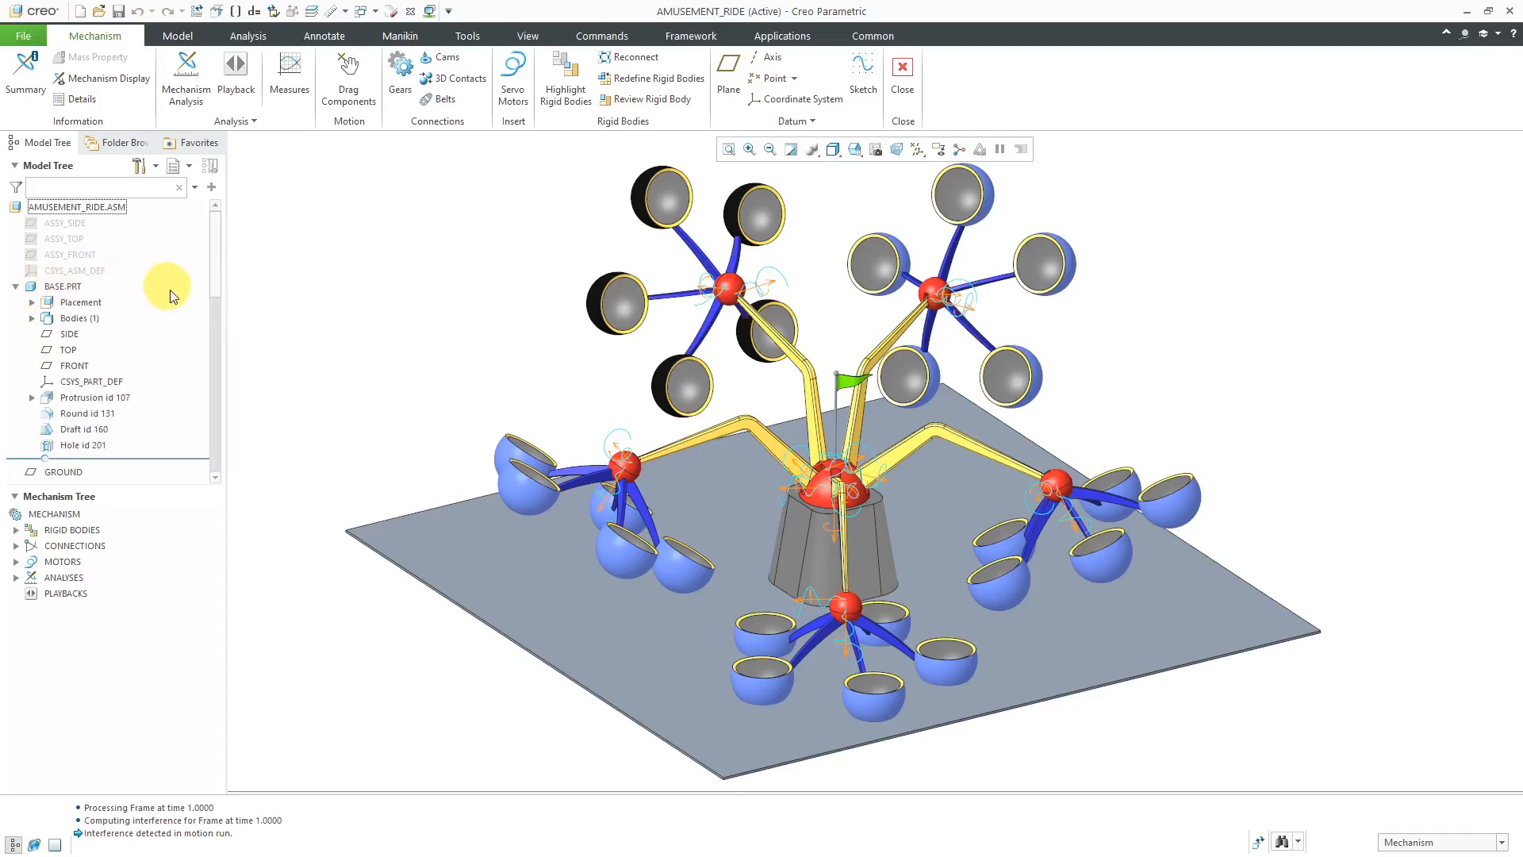
click(94, 398)
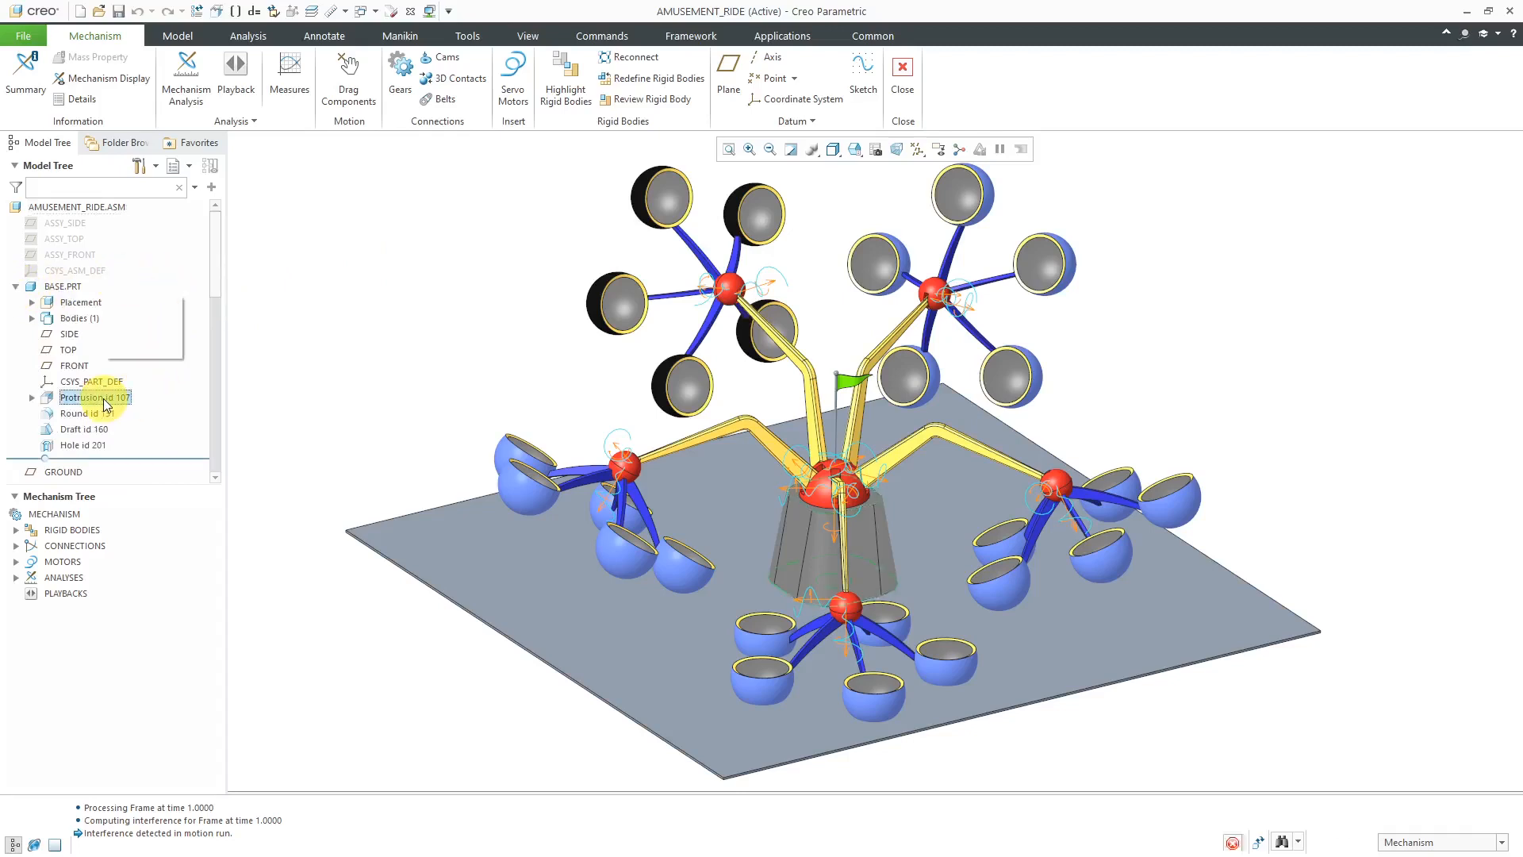
click(527, 490)
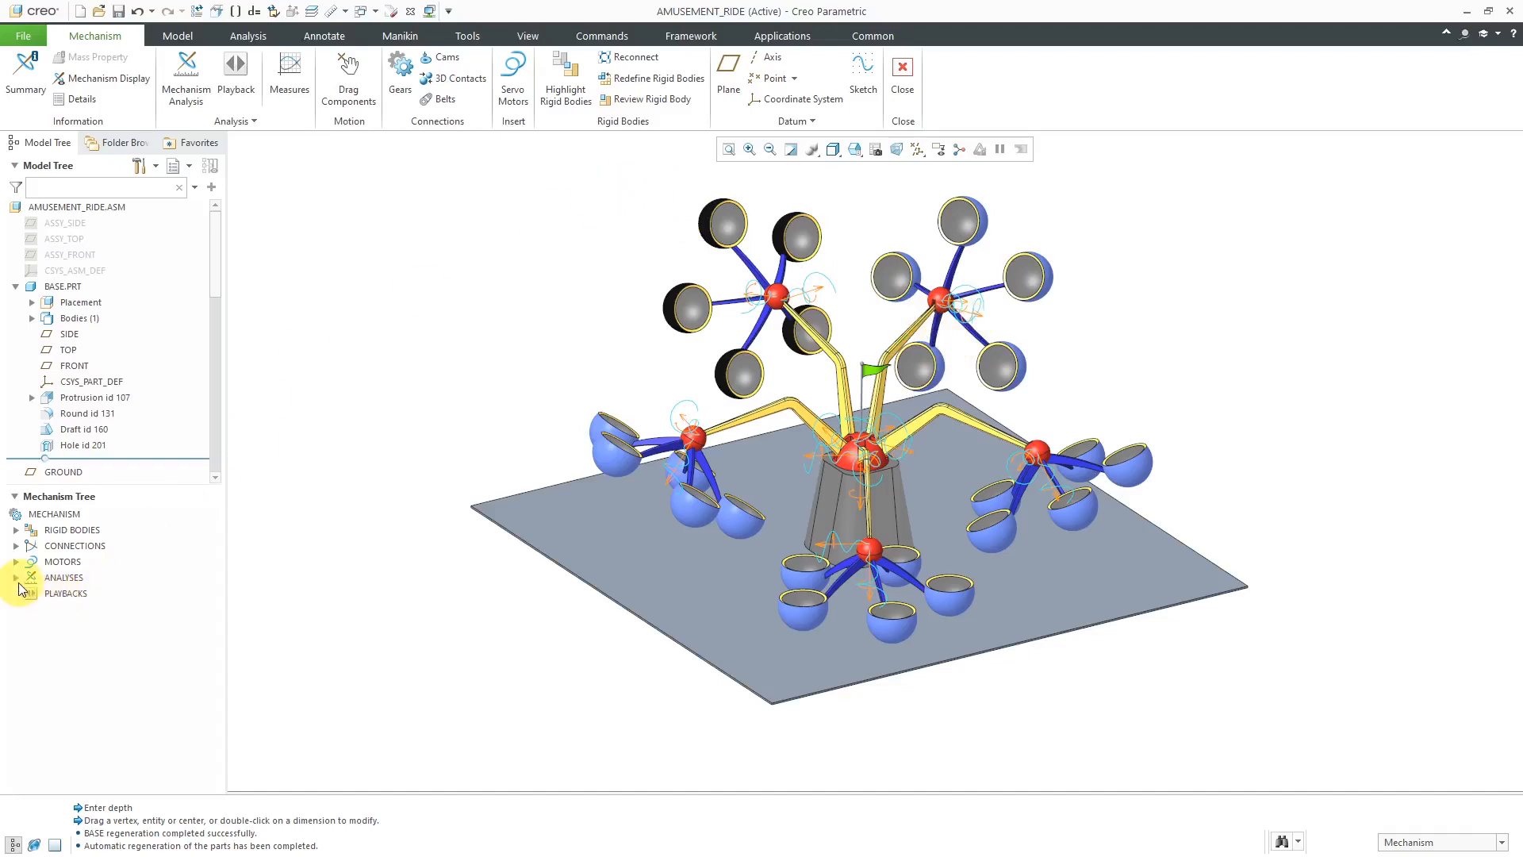
- Rerun MotionDefinition1 from ANALYSES and confirm the unchanged collision detection settings
click(17, 577)
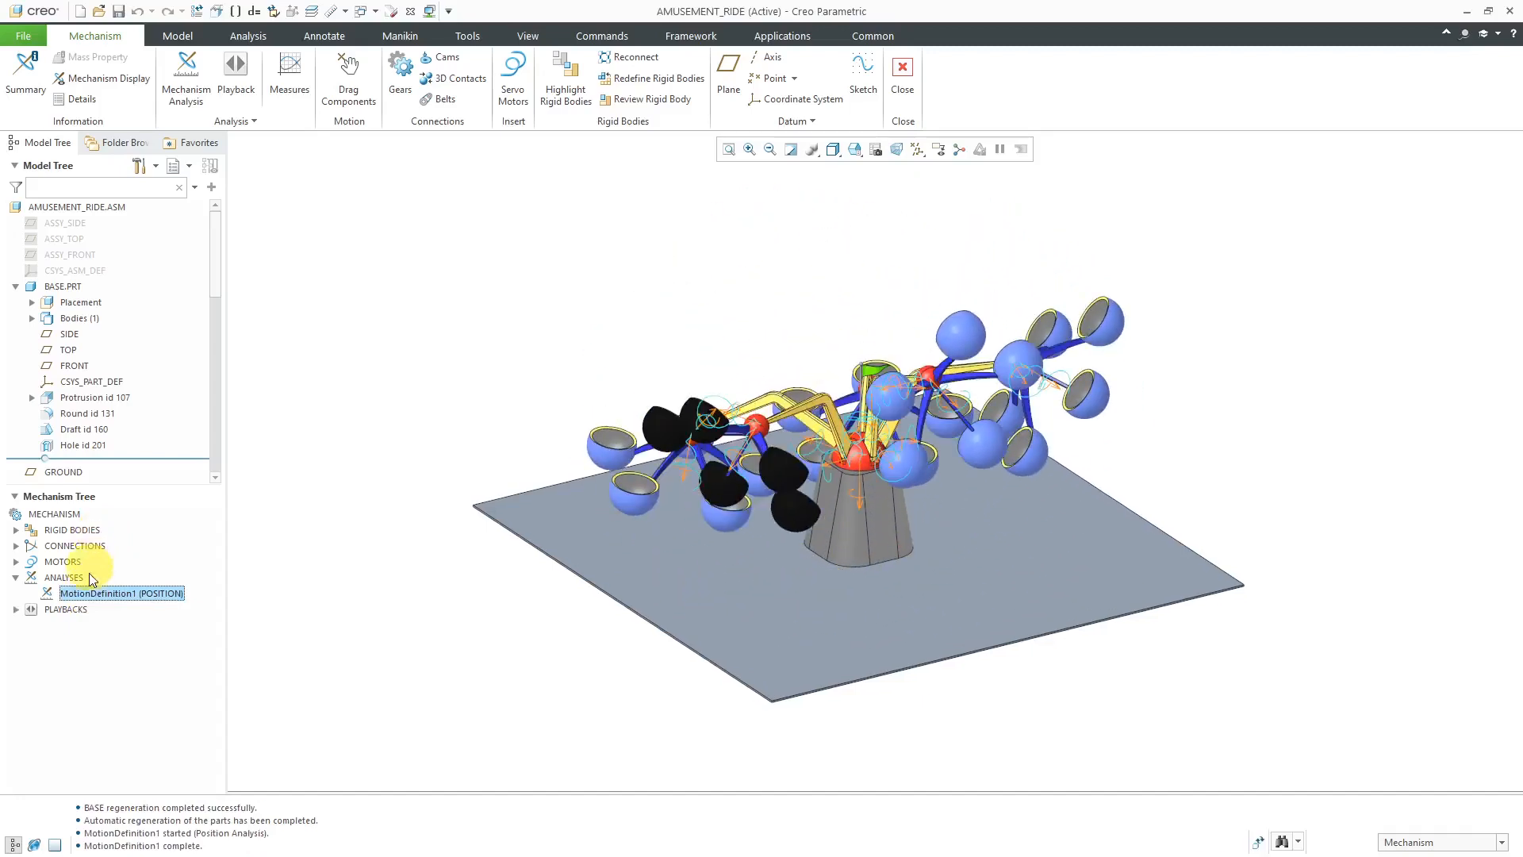
click(65, 609)
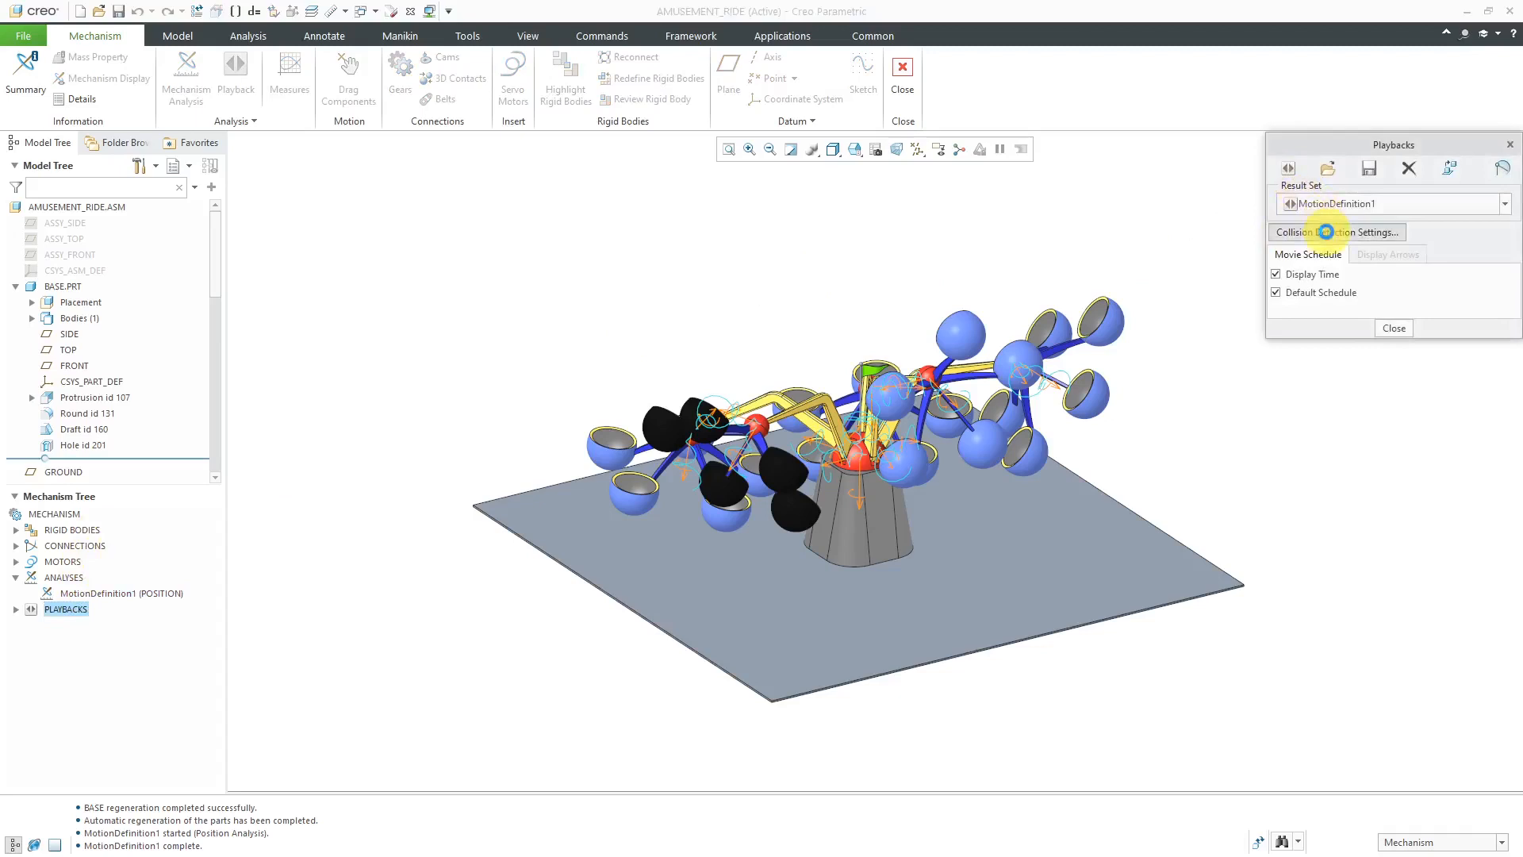
click(1336, 231)
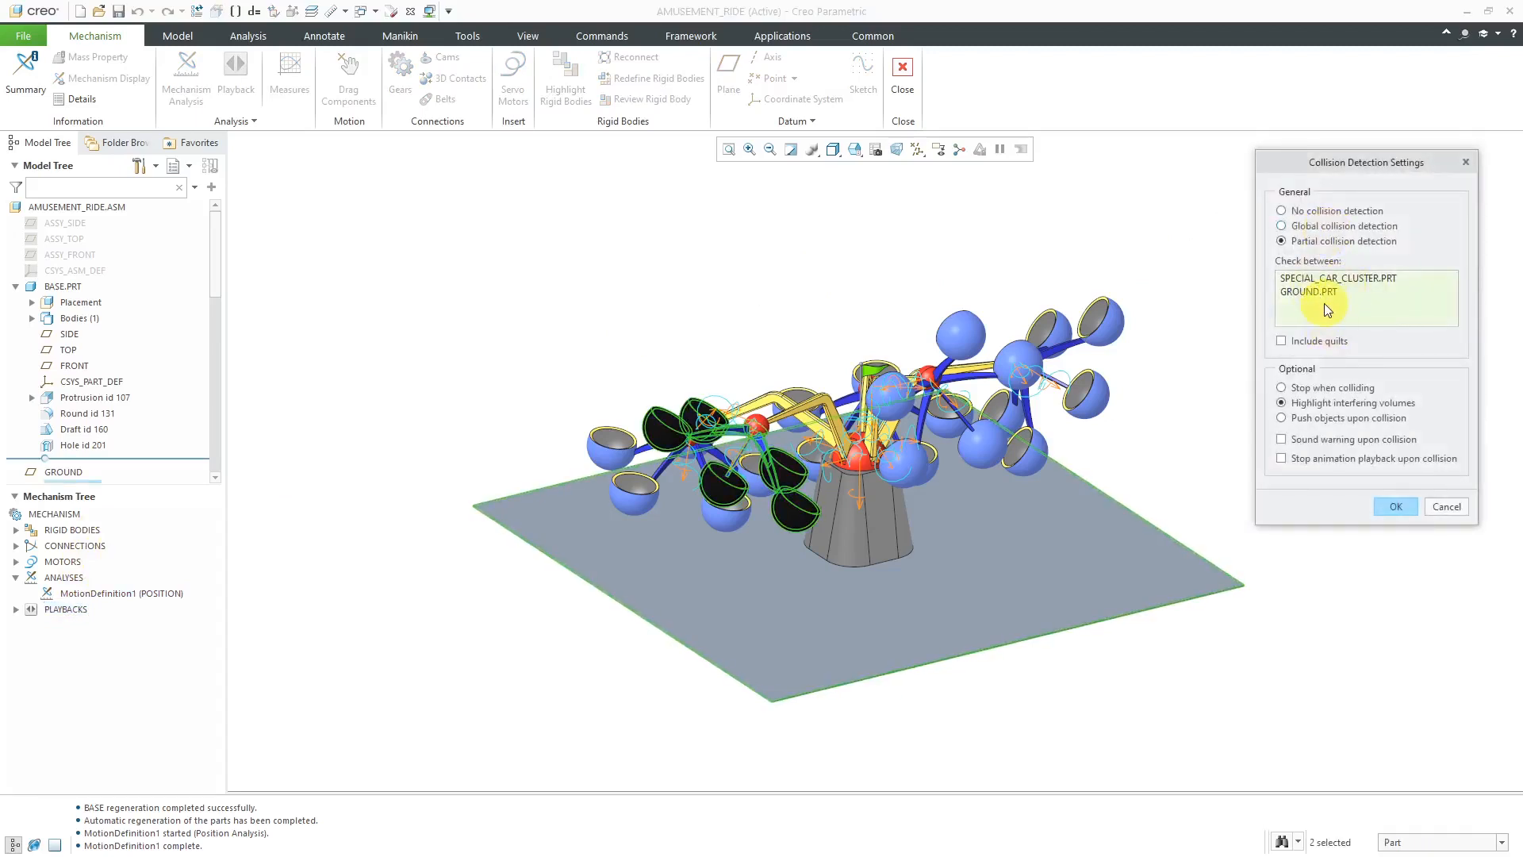
mouse_move(1370, 457)
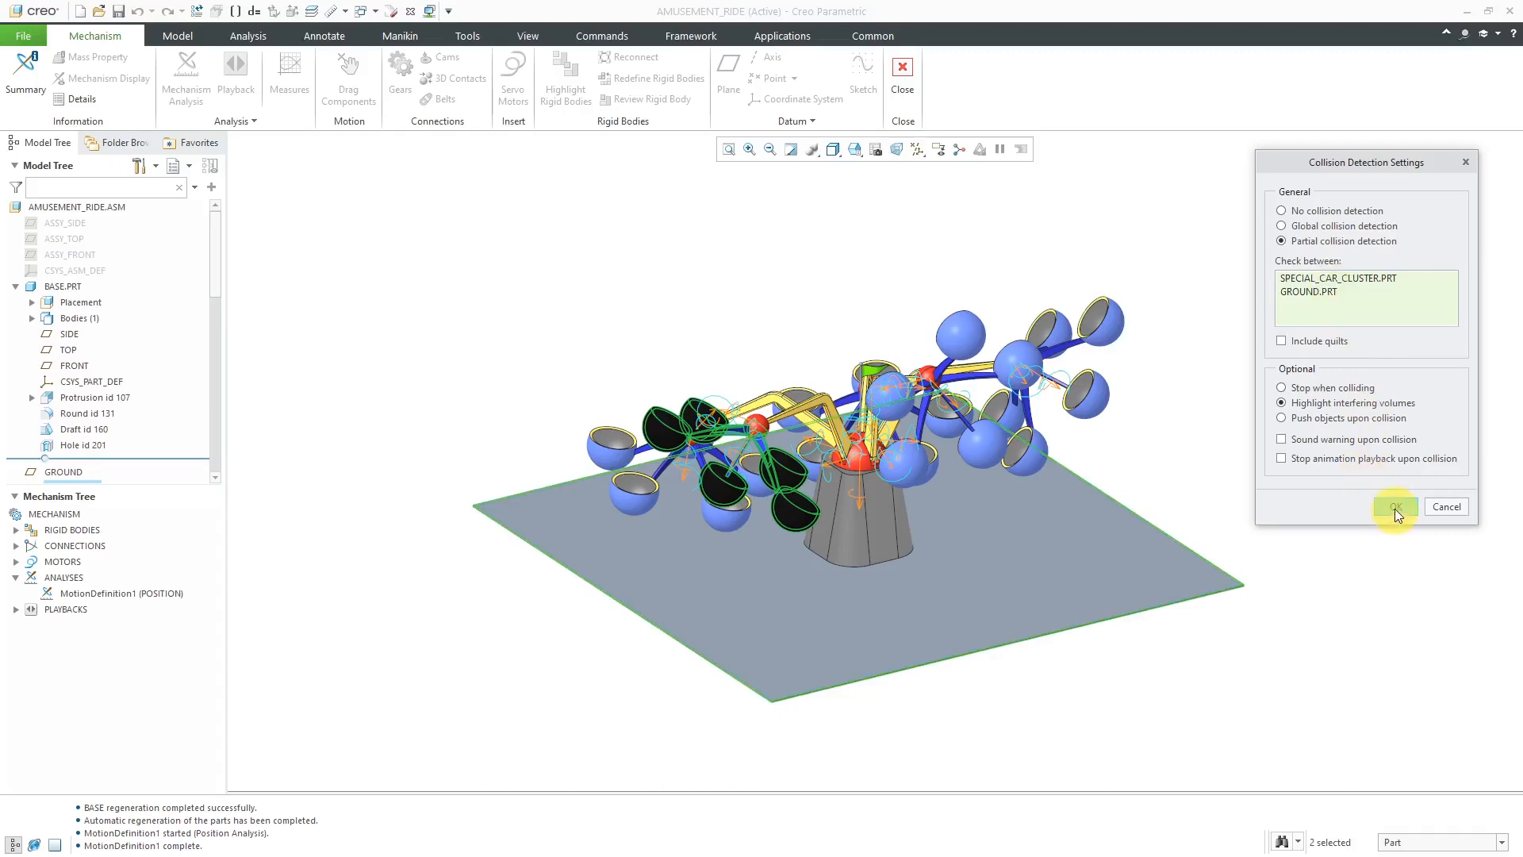
click(1393, 506)
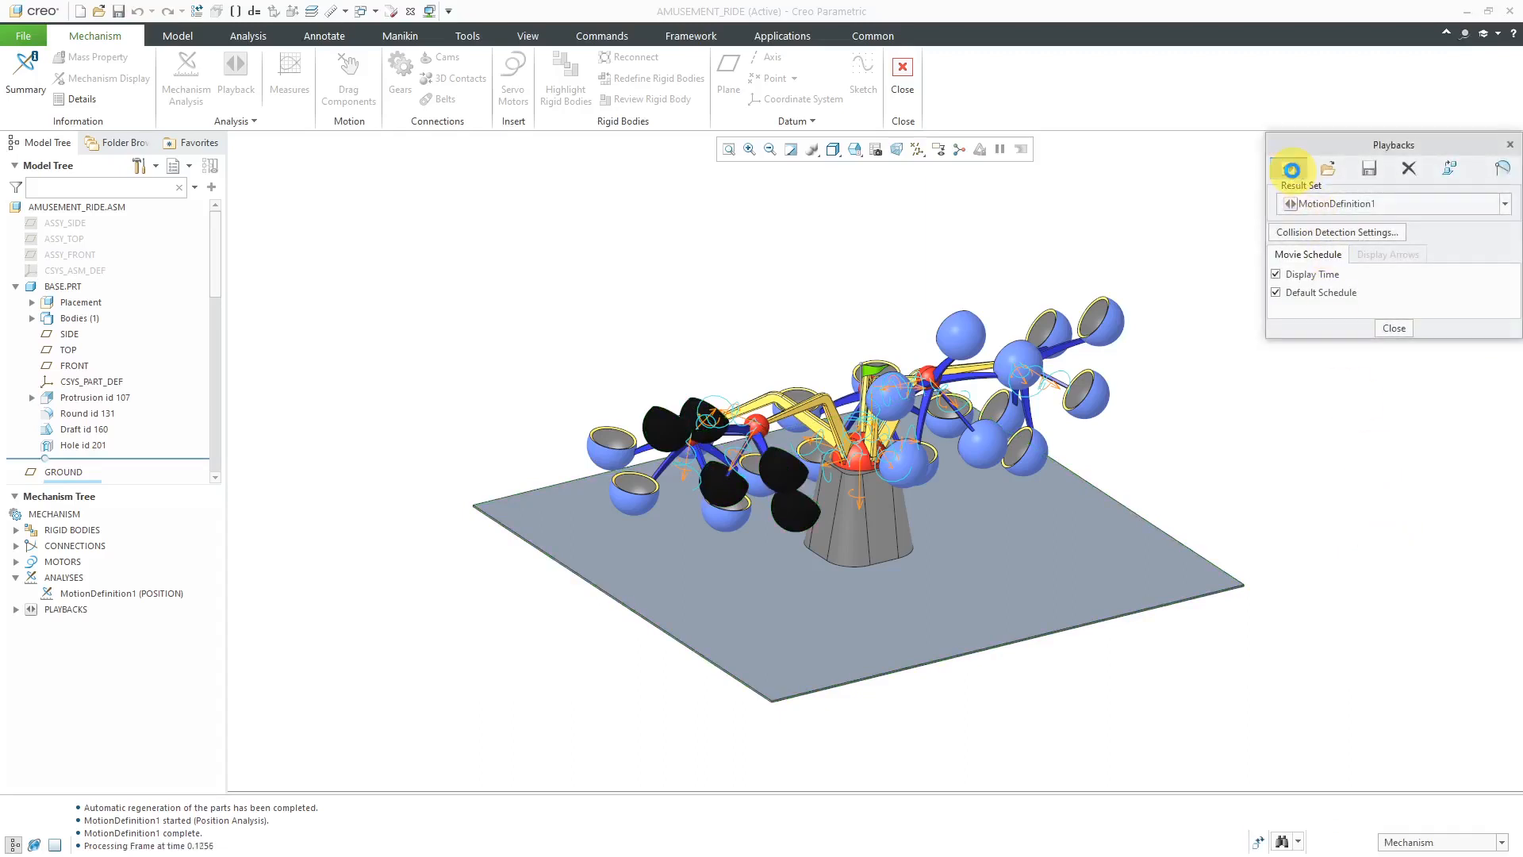
- Compute interference for the rerun results and open the animation player at frame 0
click(1290, 167)
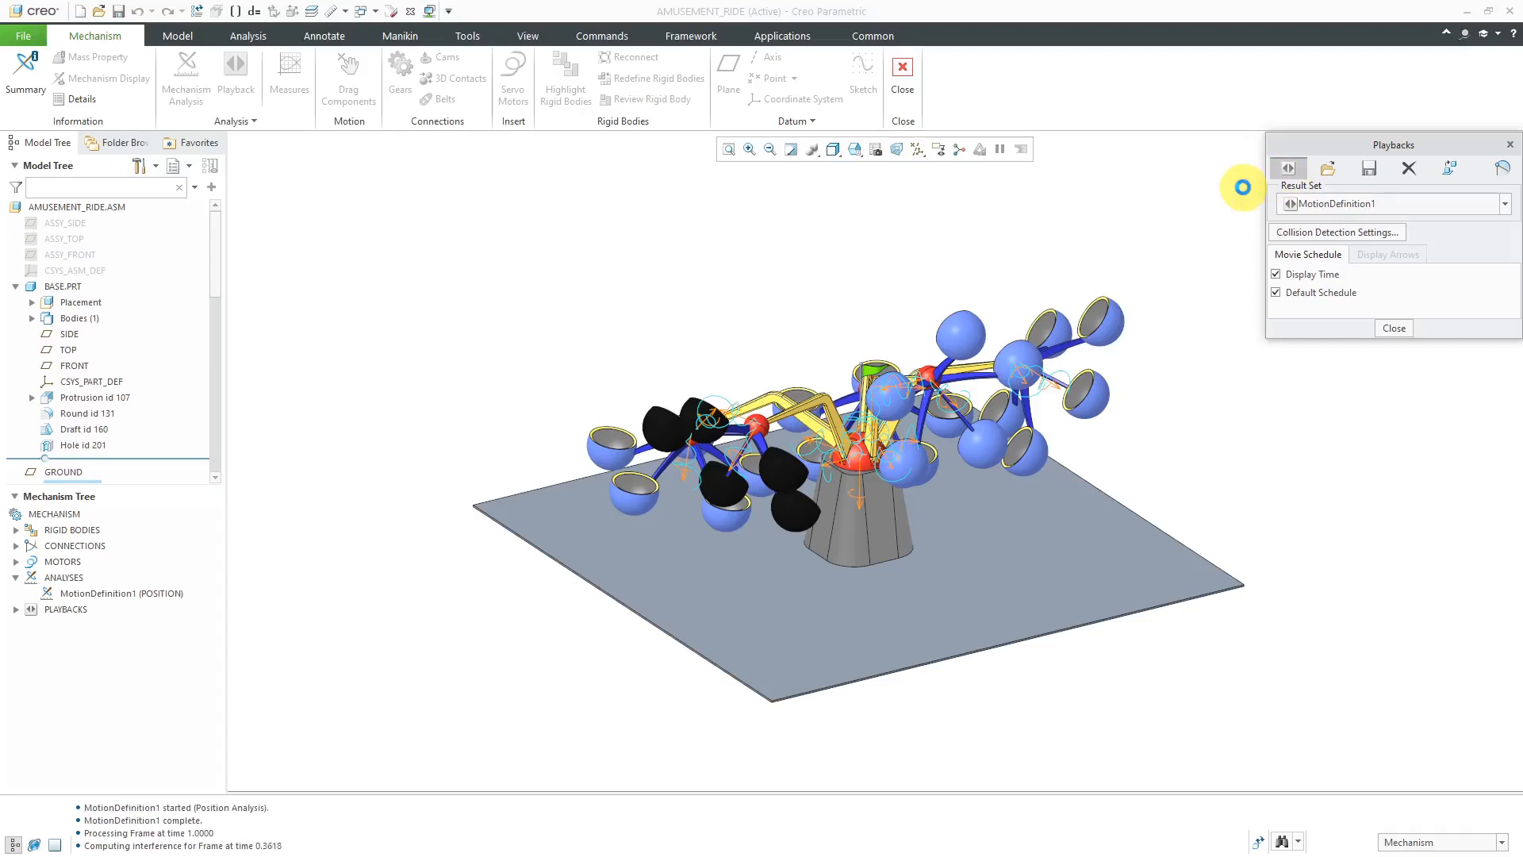
click(1287, 168)
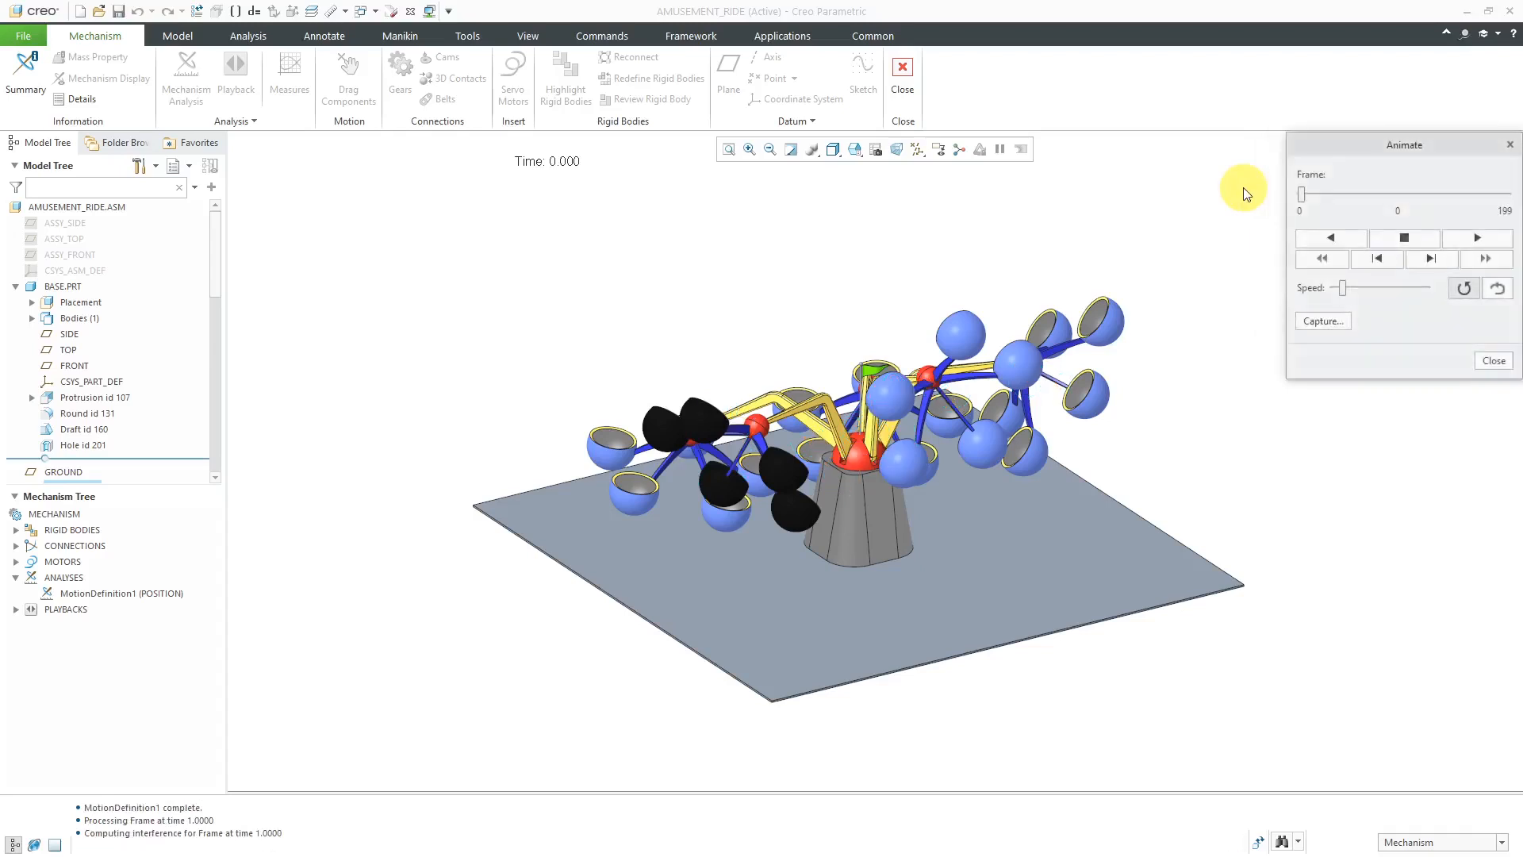